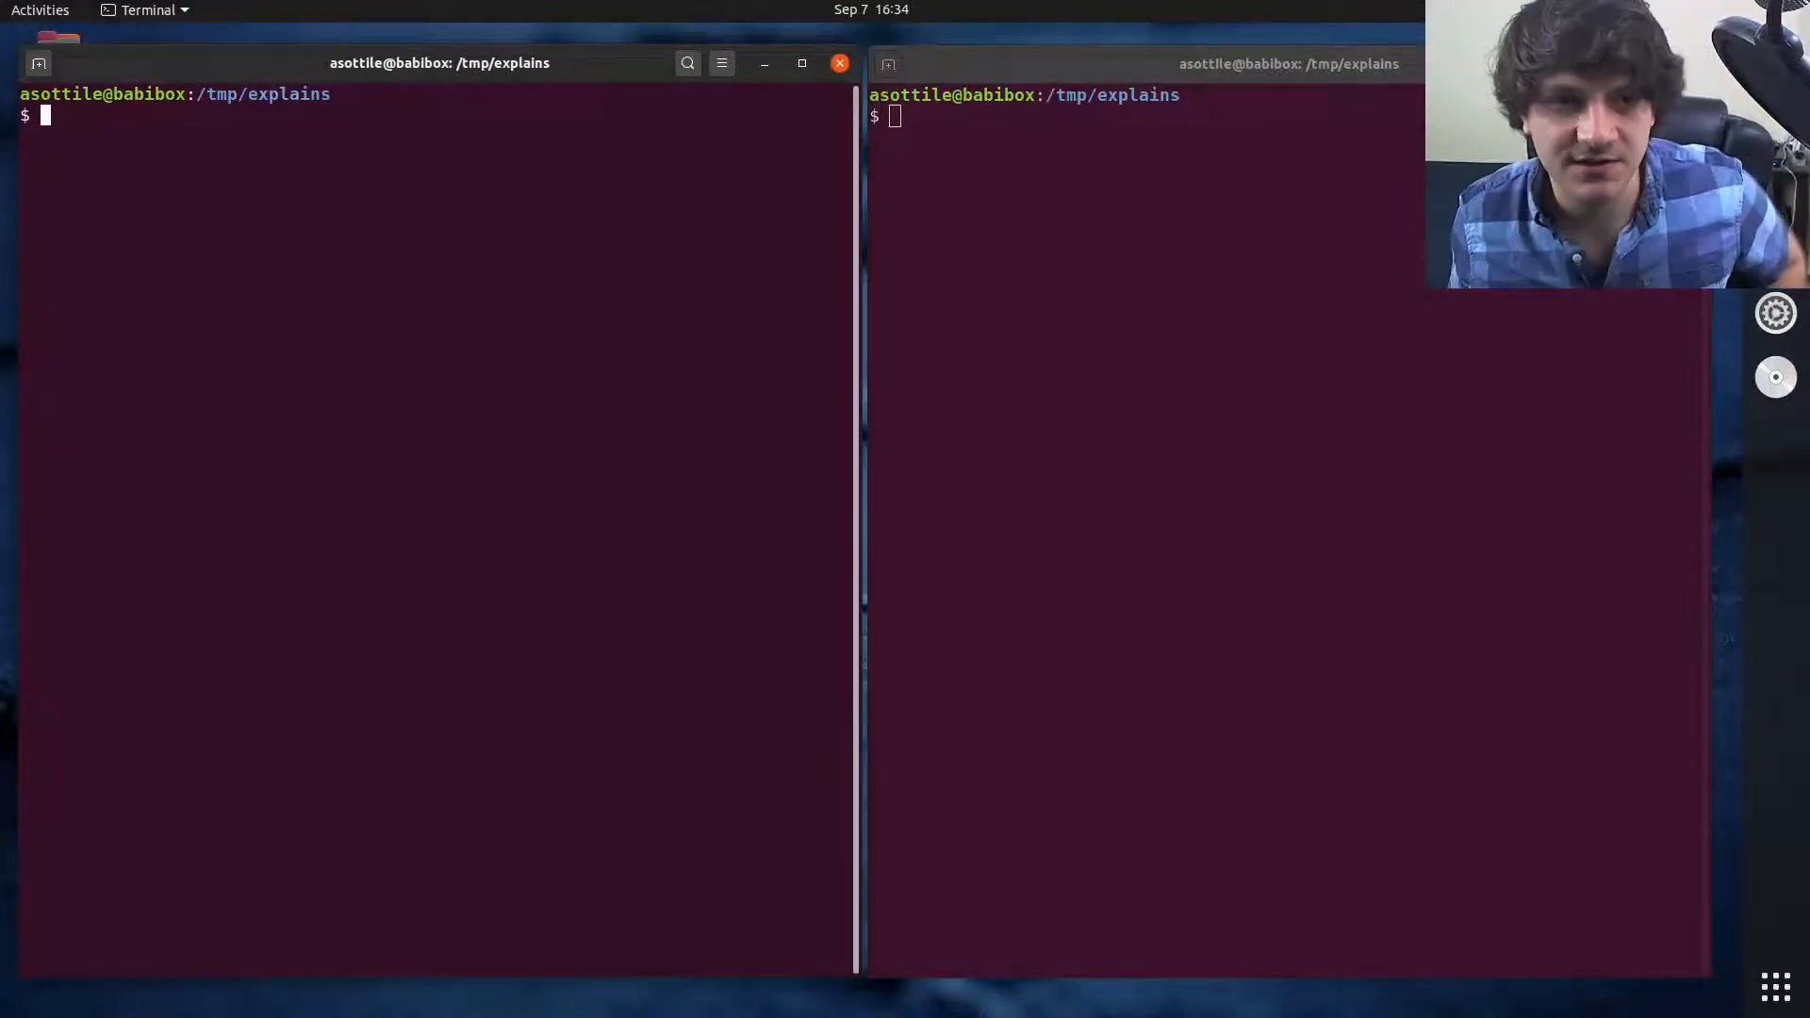
pyautogui.moveTo(637, 488)
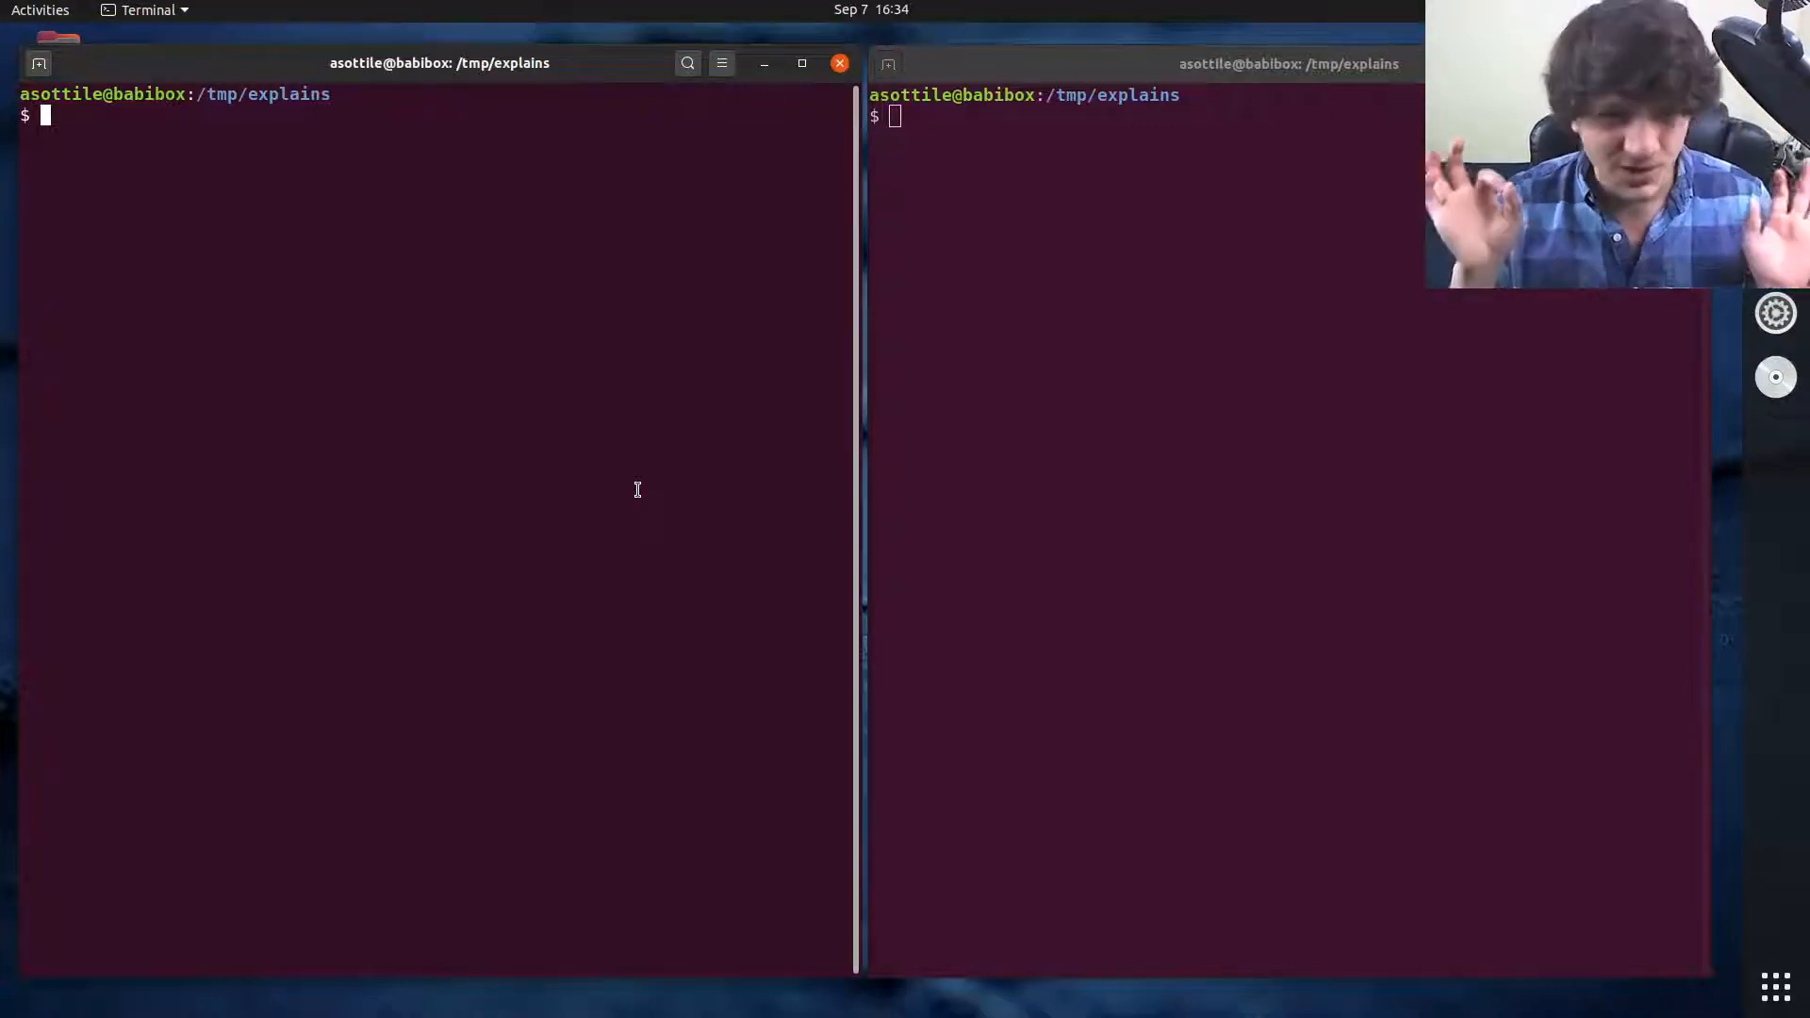
# Run python3.9 --version --version to show 3.9.0rc1 built with GCC 9.3.0
pyautogui.write('python3.9 --version')
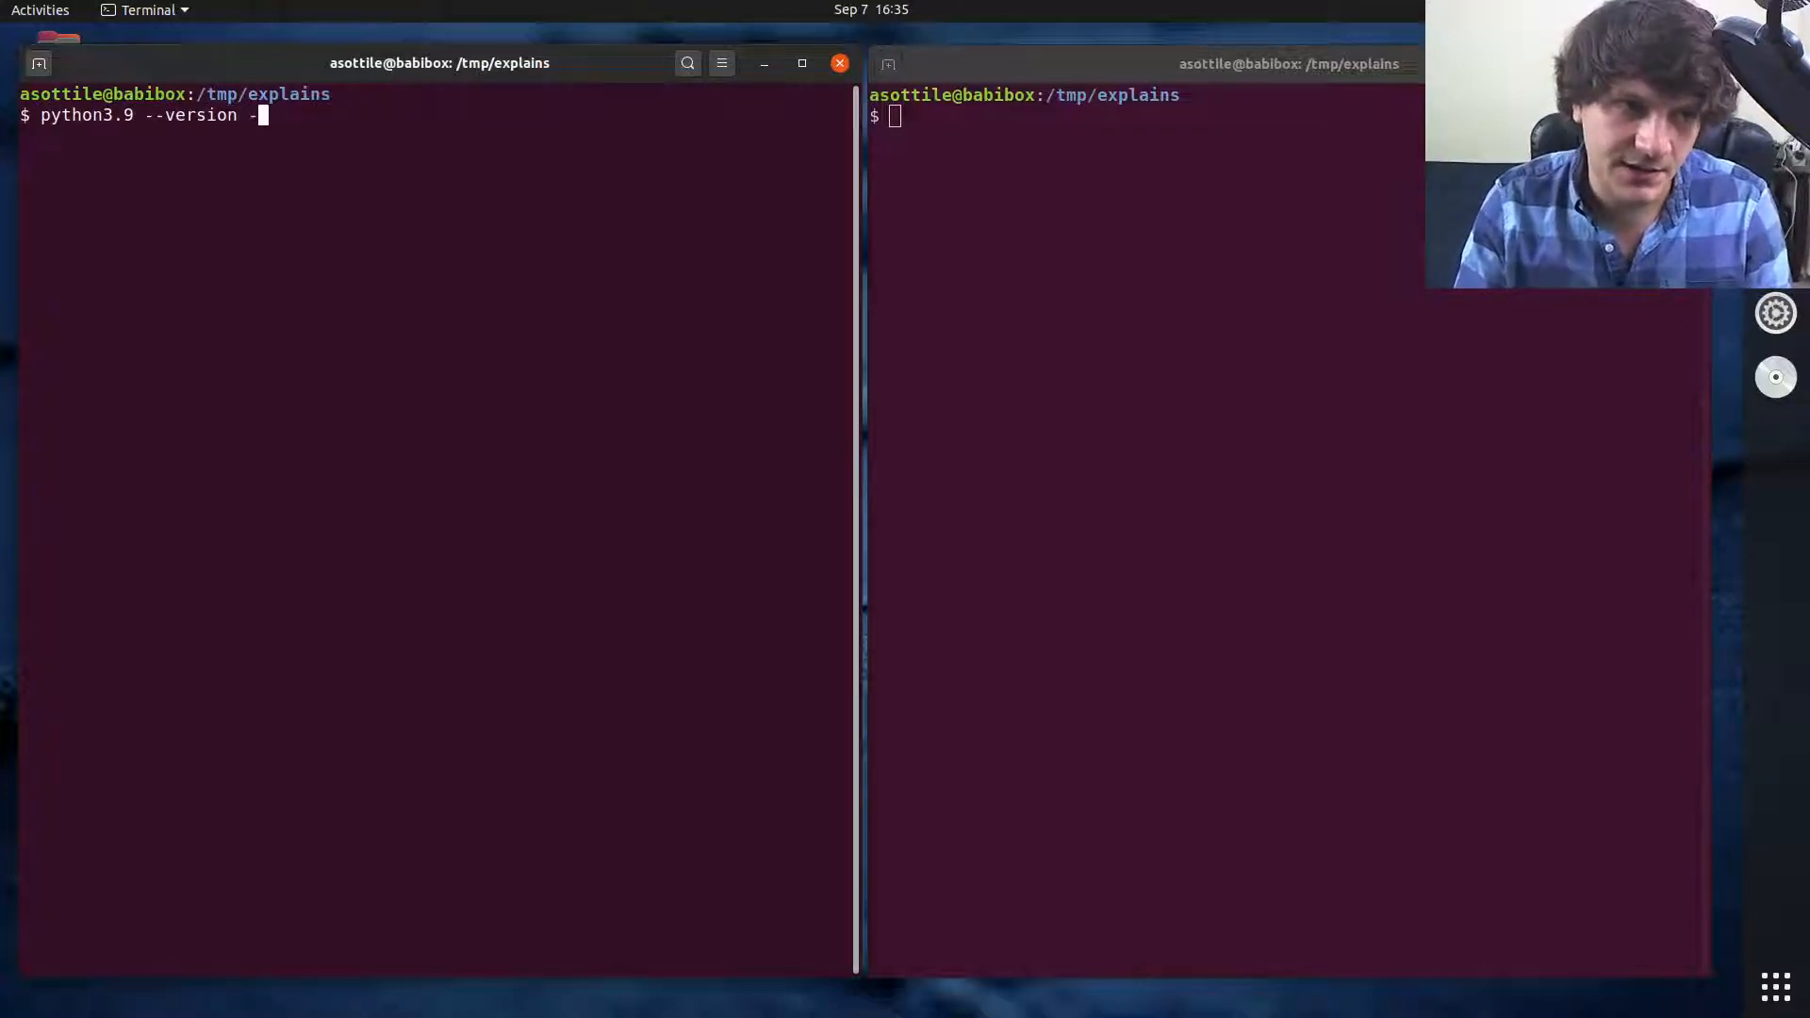
pyautogui.write('--versi')
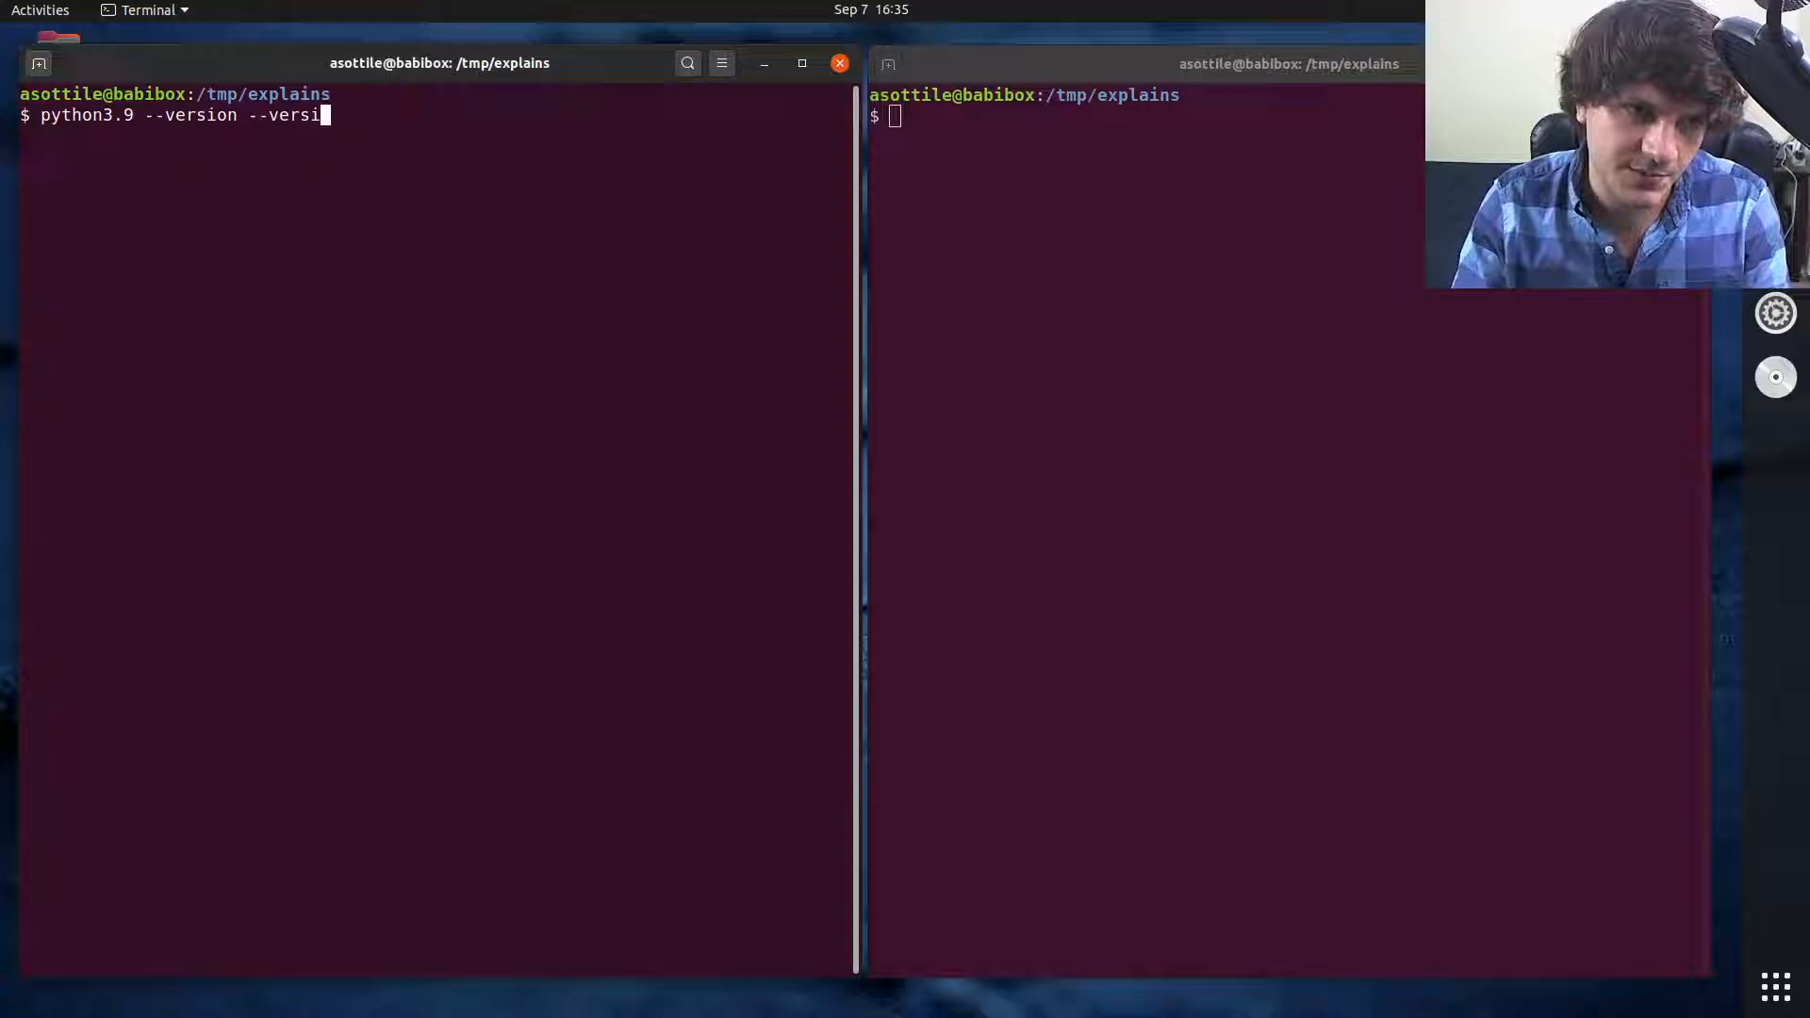
pyautogui.press('Return')
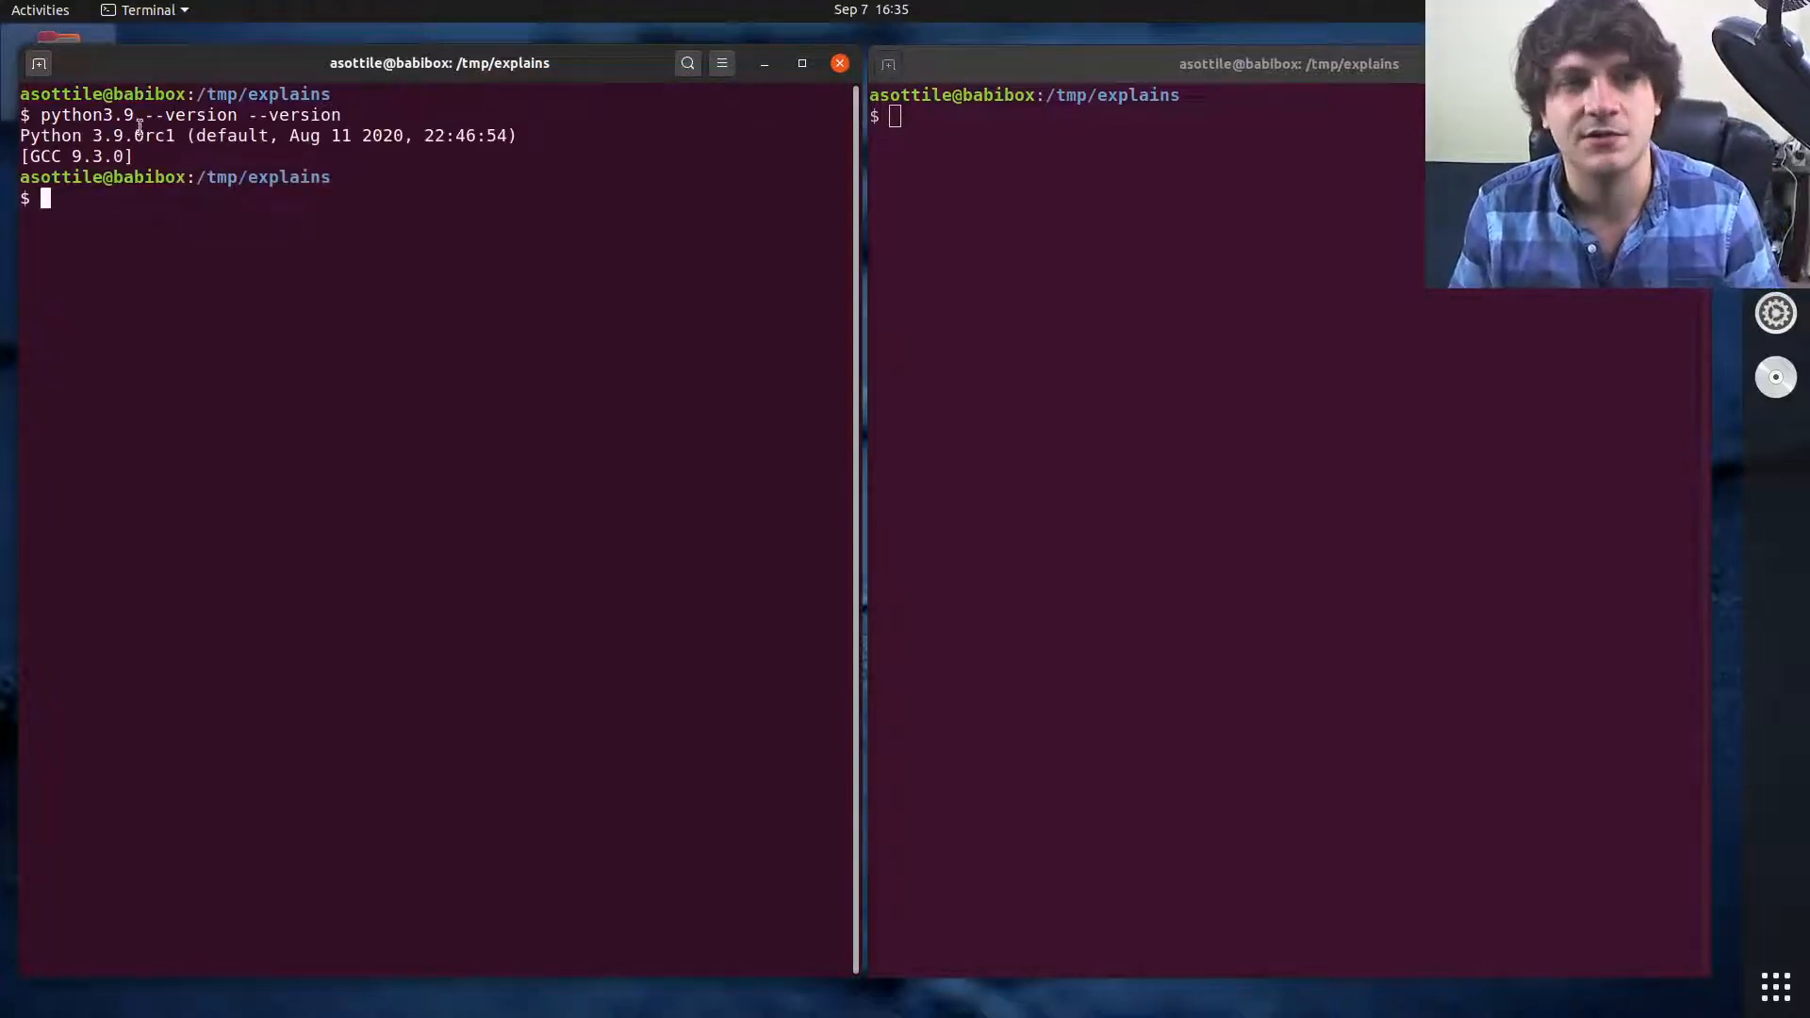
pyautogui.doubleClick(130, 135)
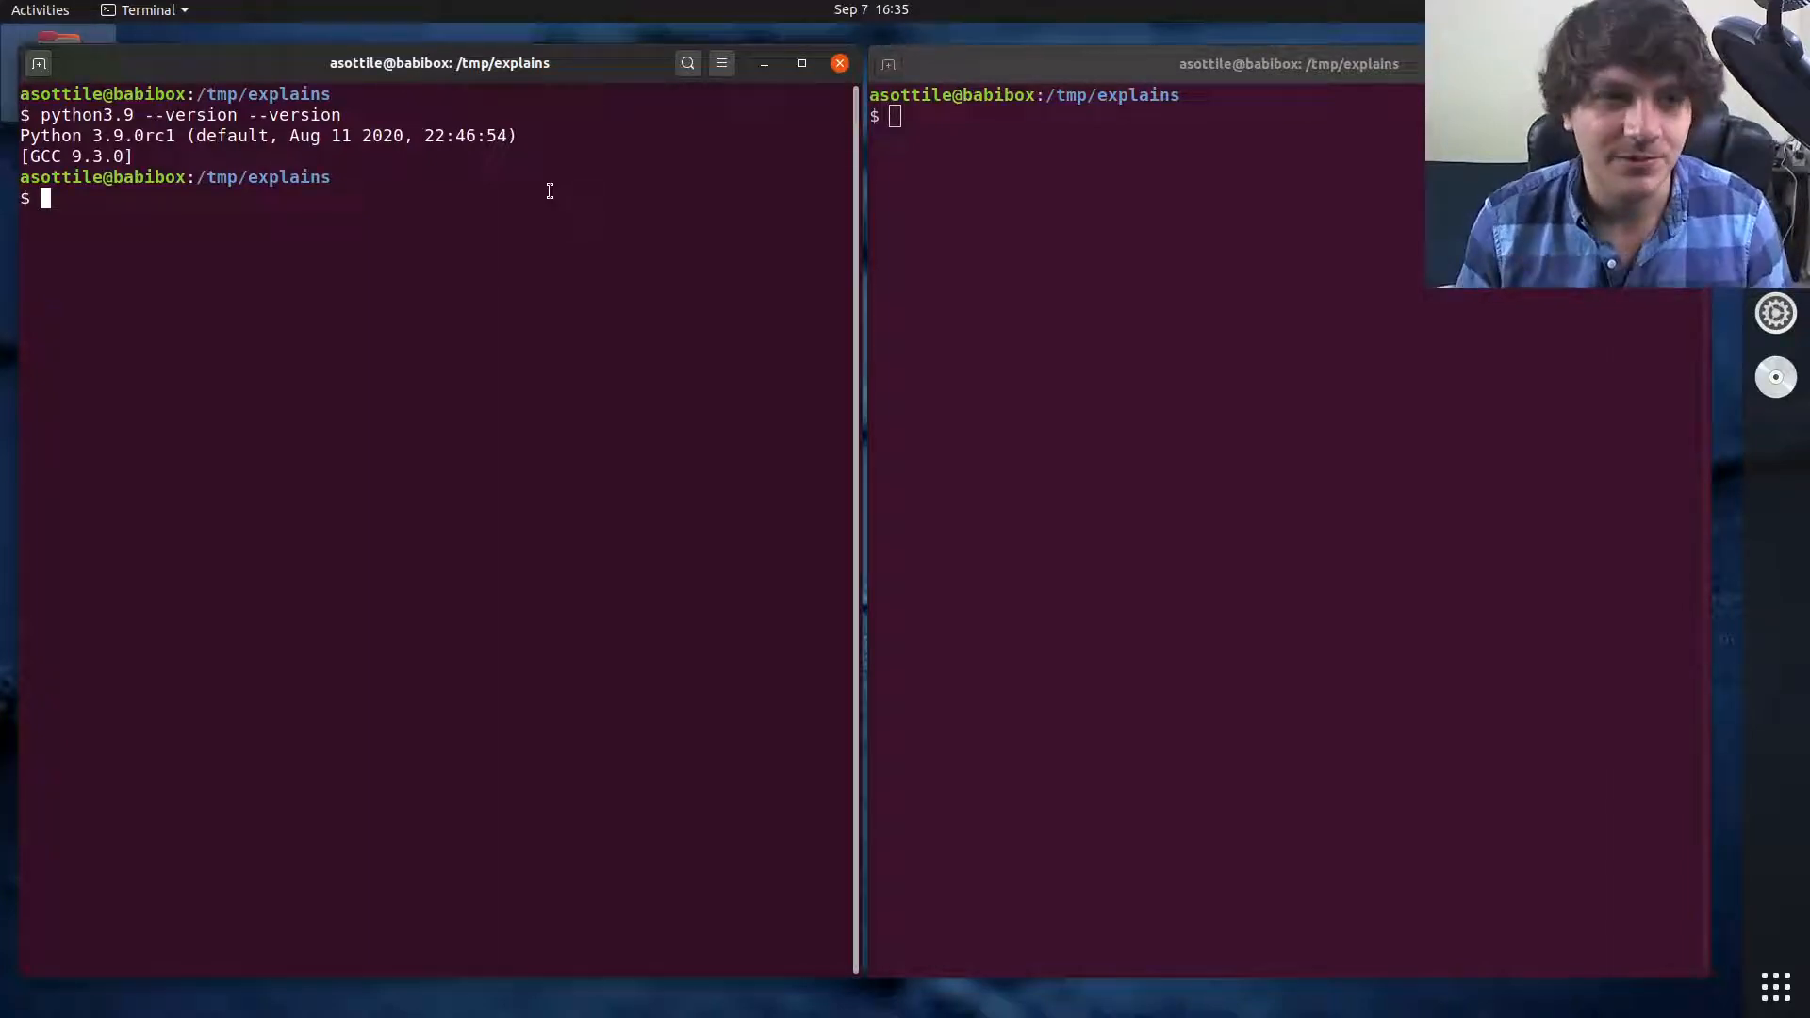
# Run python3 --version and highlight its 3.8.2 output
pyautogui.write('p')
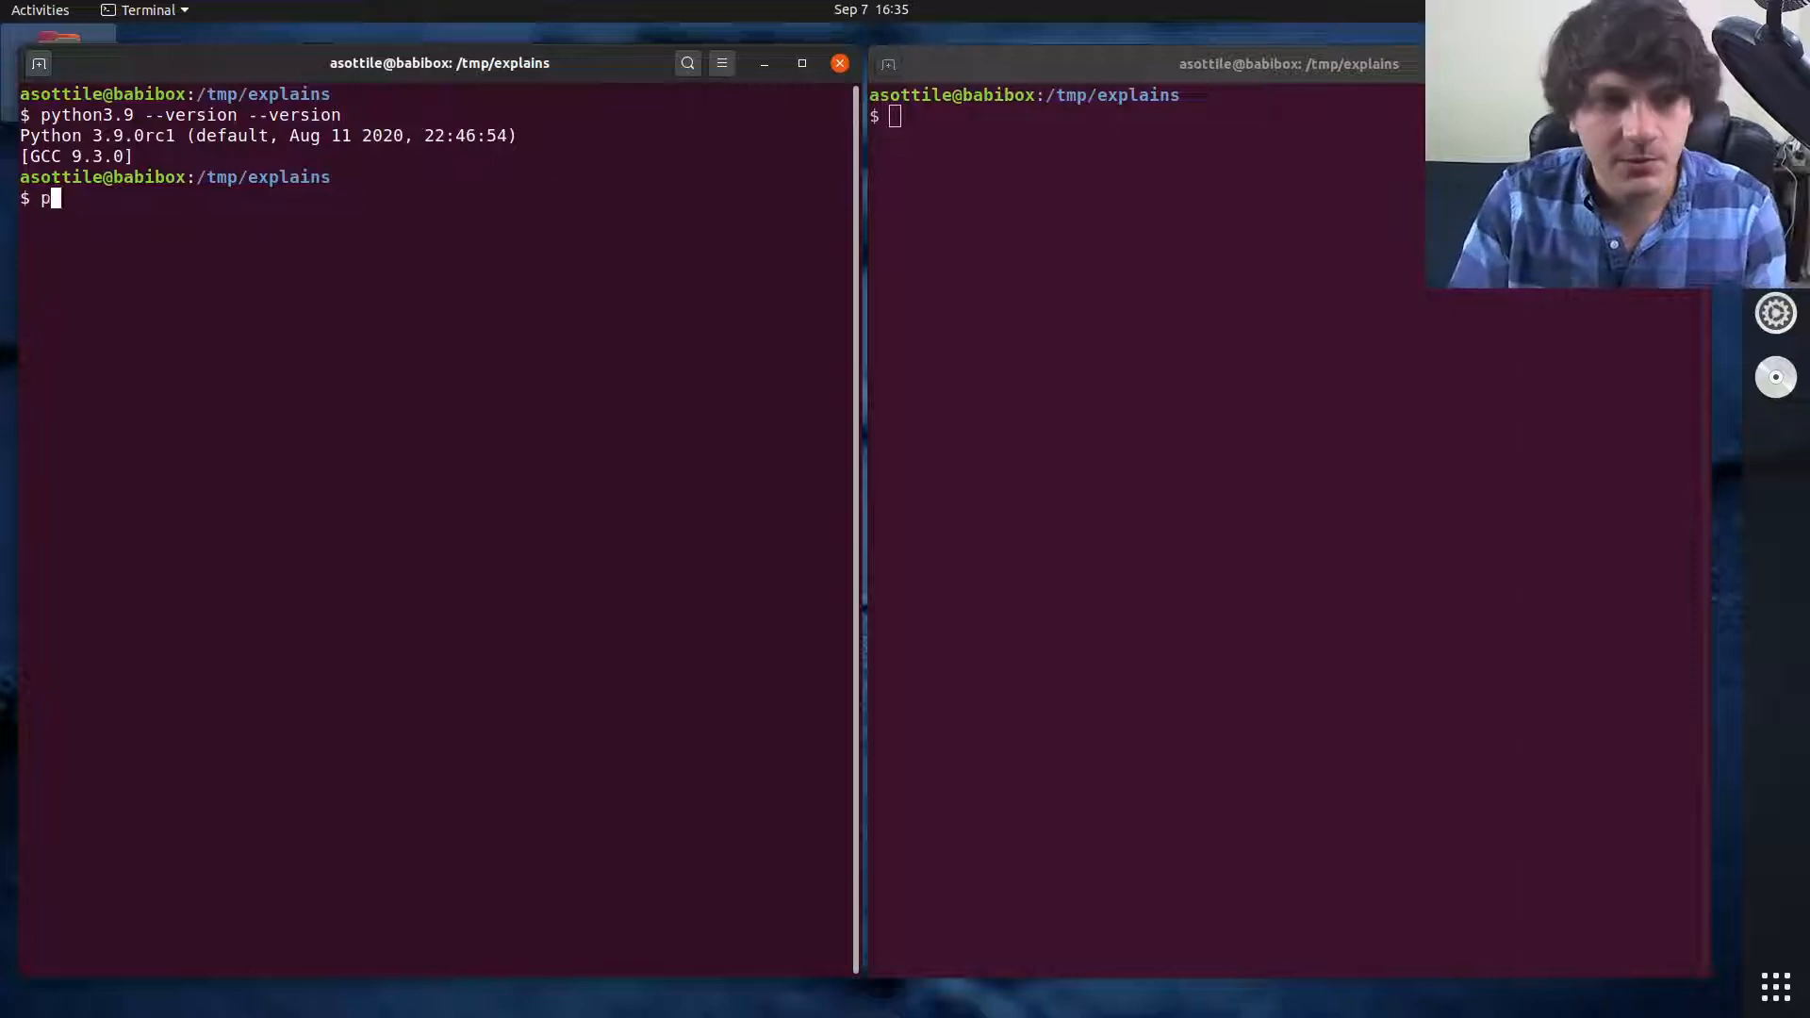
pyautogui.write('ython3 --version')
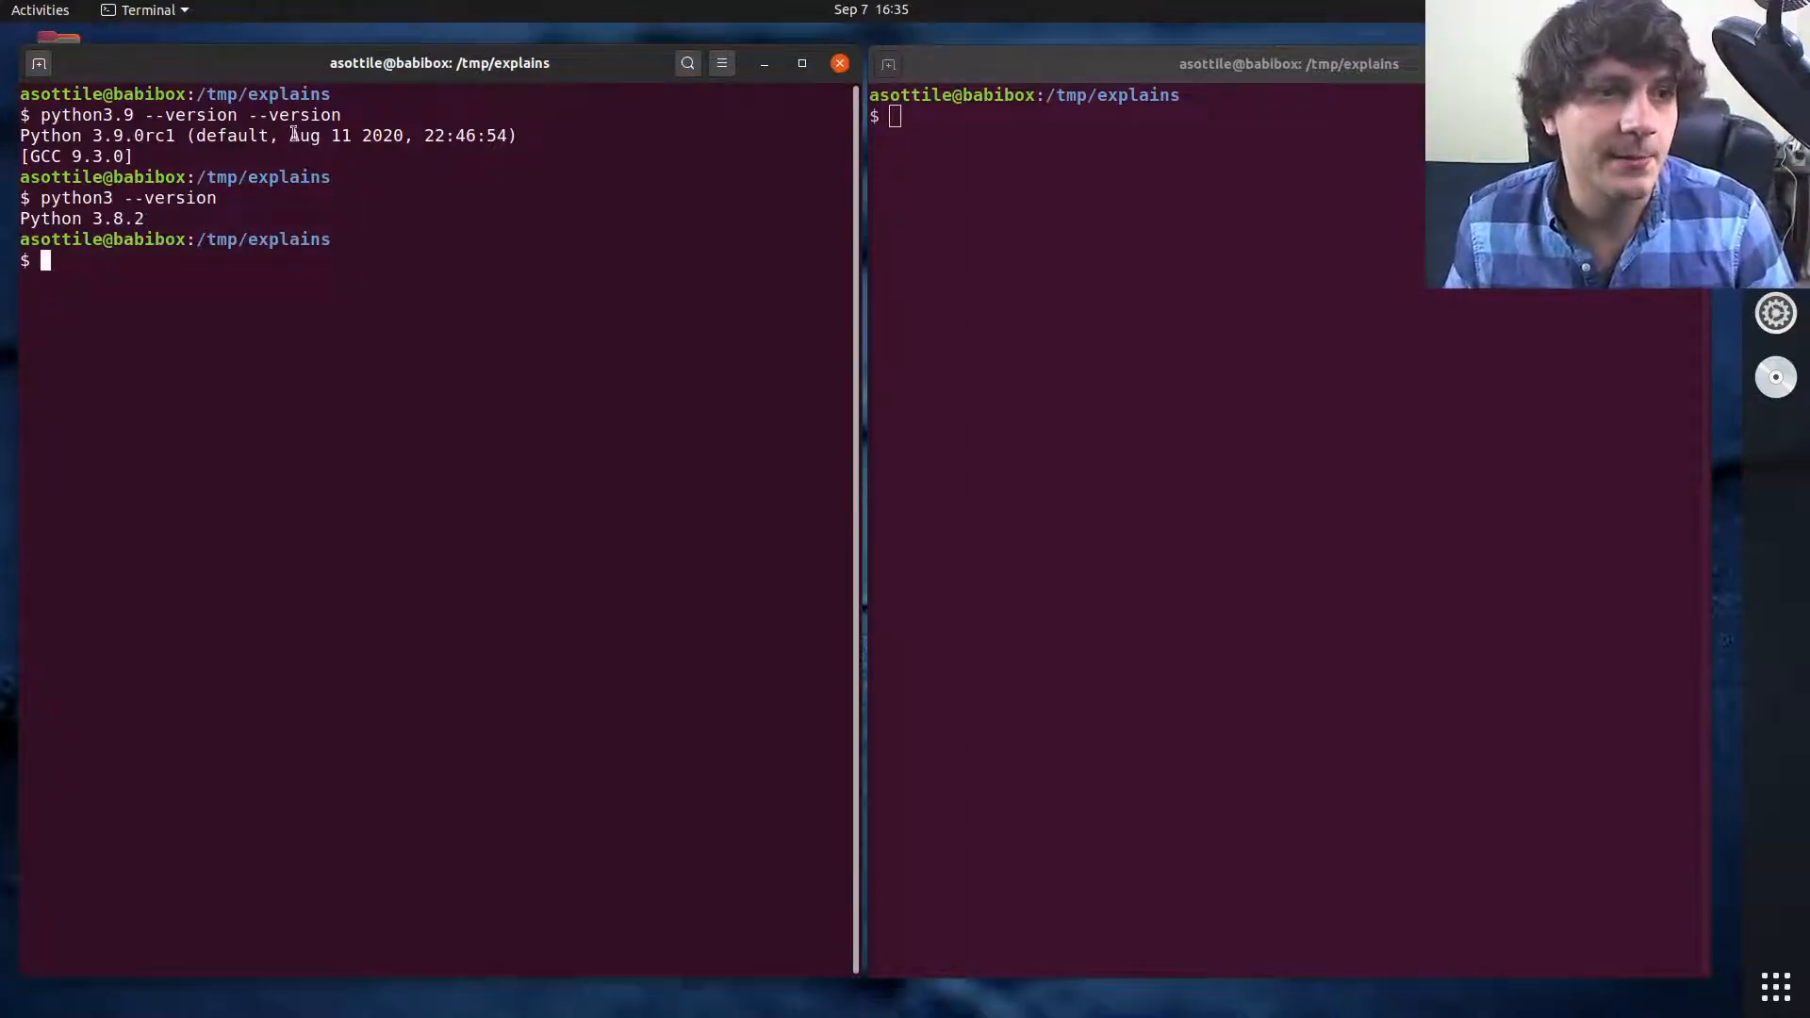
pyautogui.moveTo(138, 114); pyautogui.dragTo(341, 114)
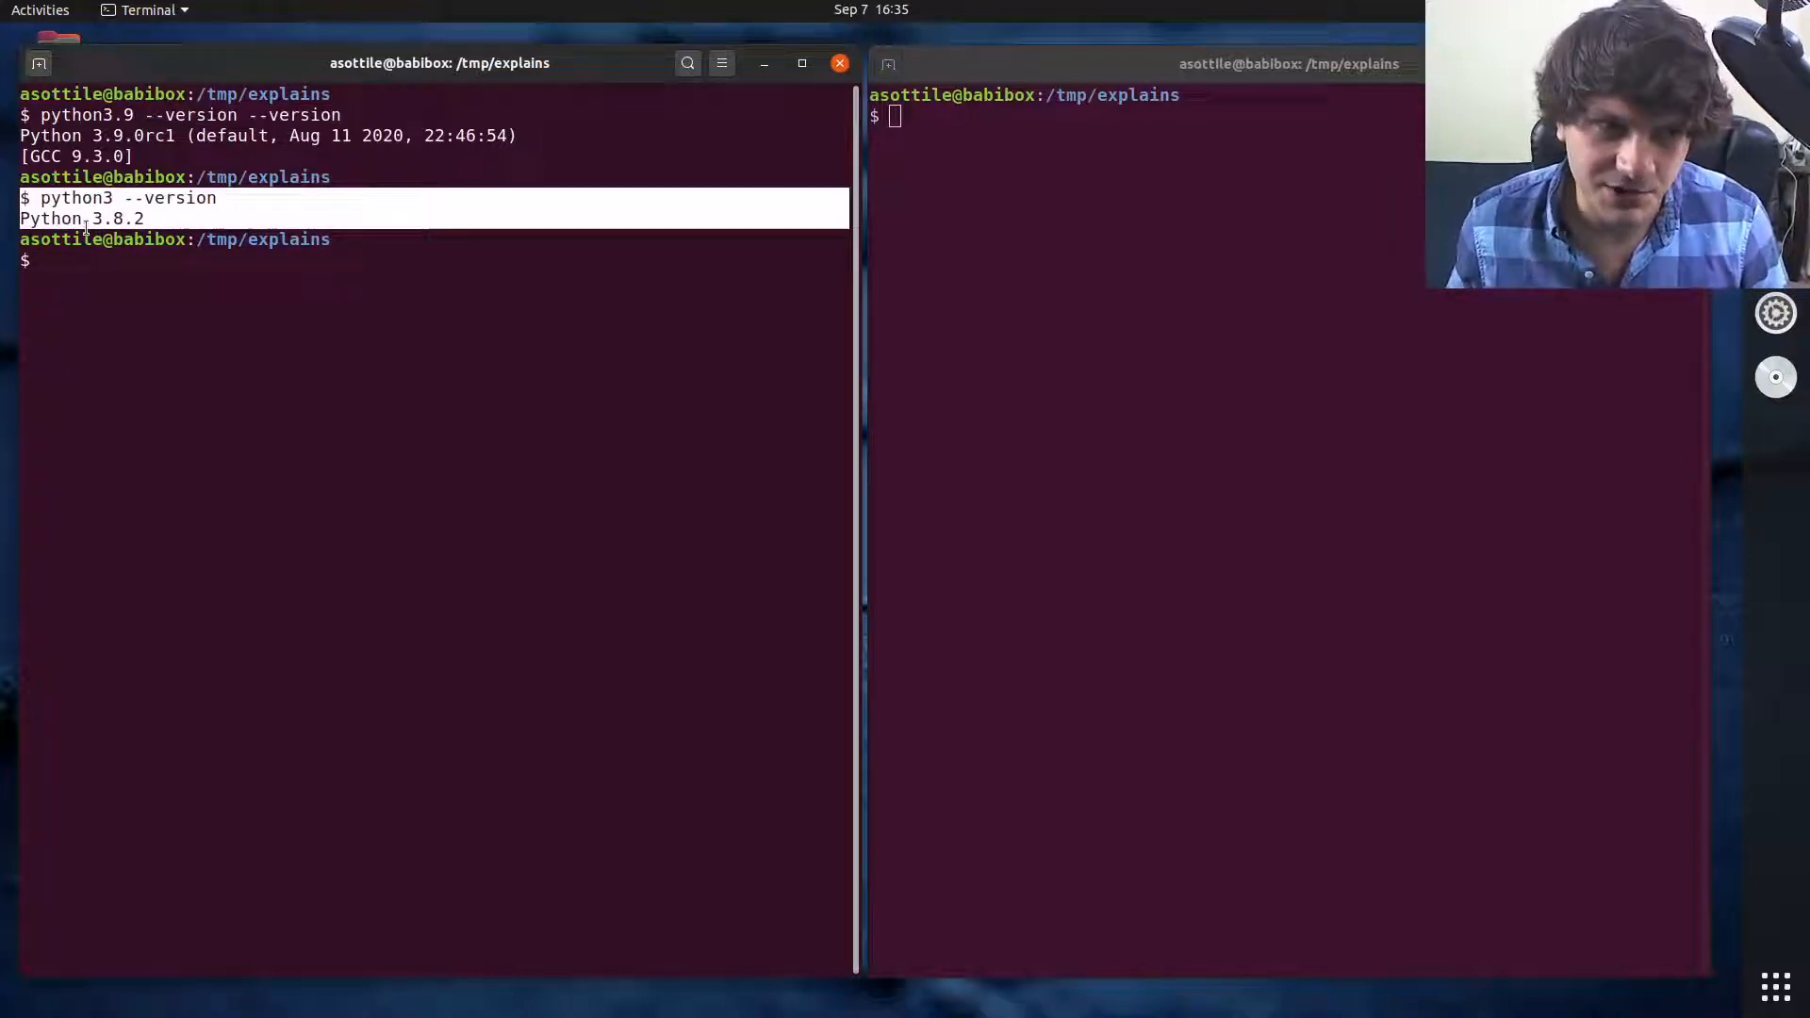
# Run python3 --version --version to show build details (Jul 16 2020, GCC 9.3.0)
pyautogui.write('python3 --version --')
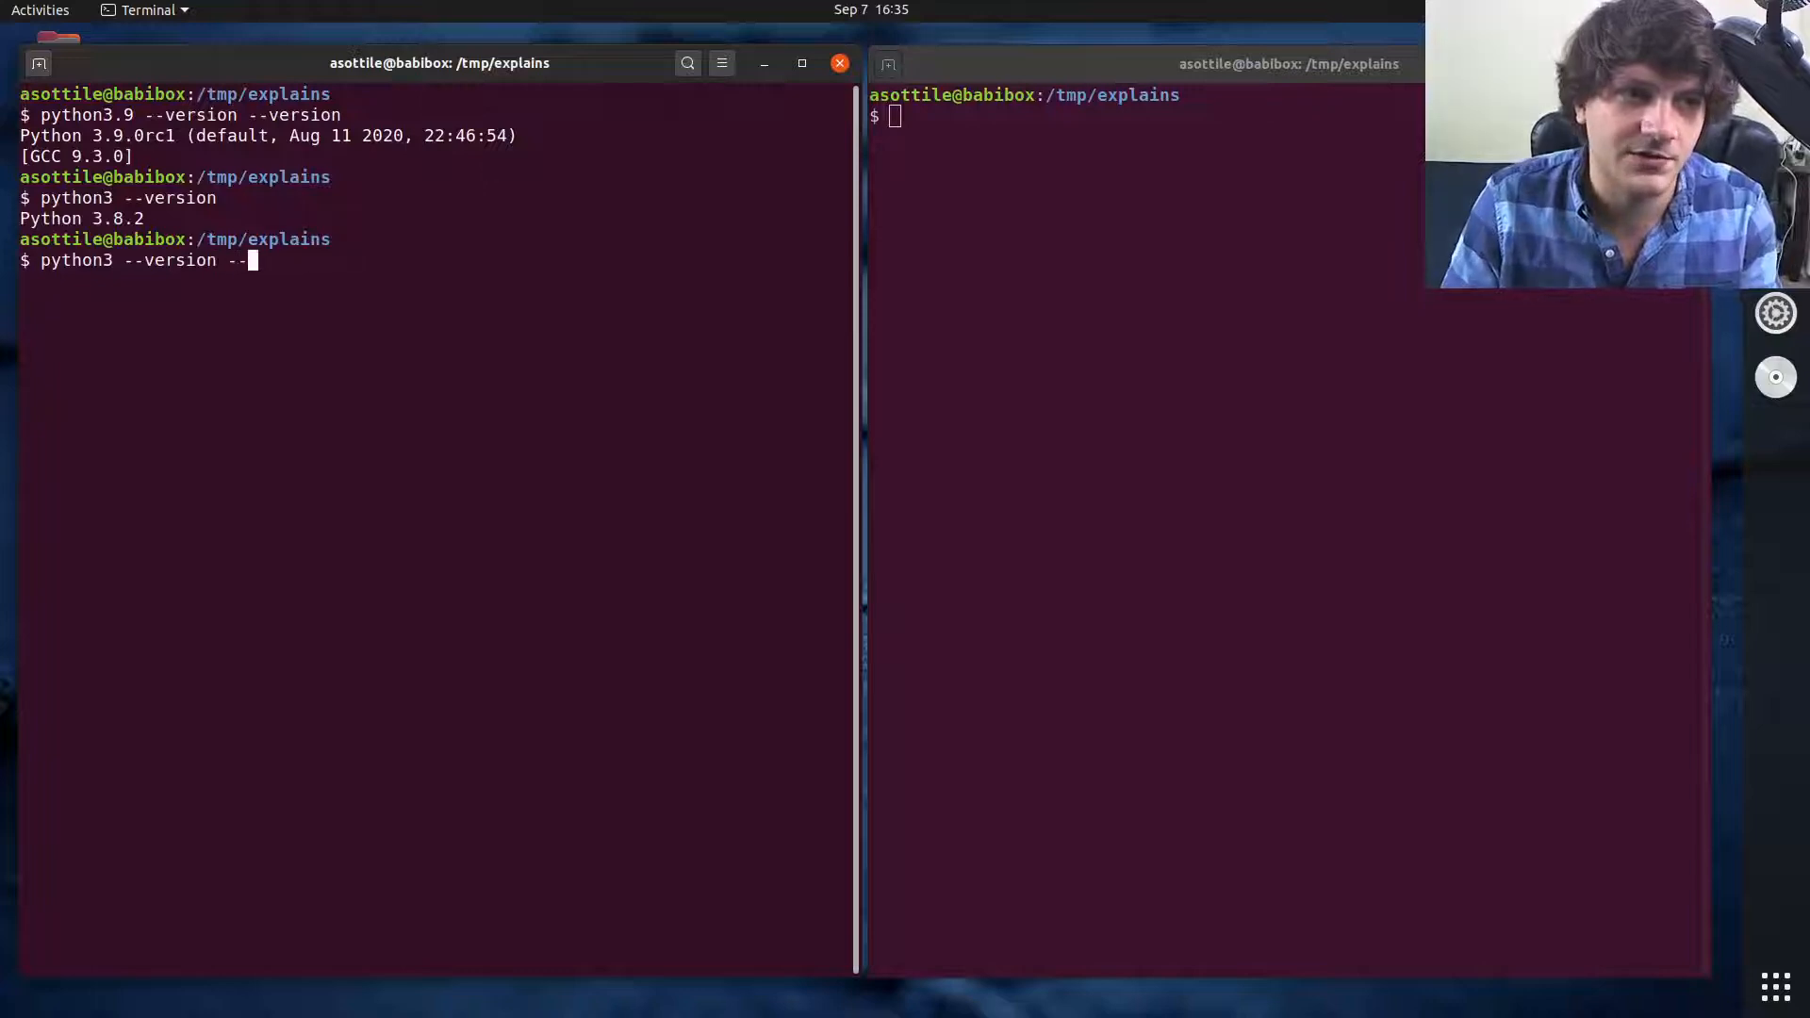
pyautogui.write('vr')
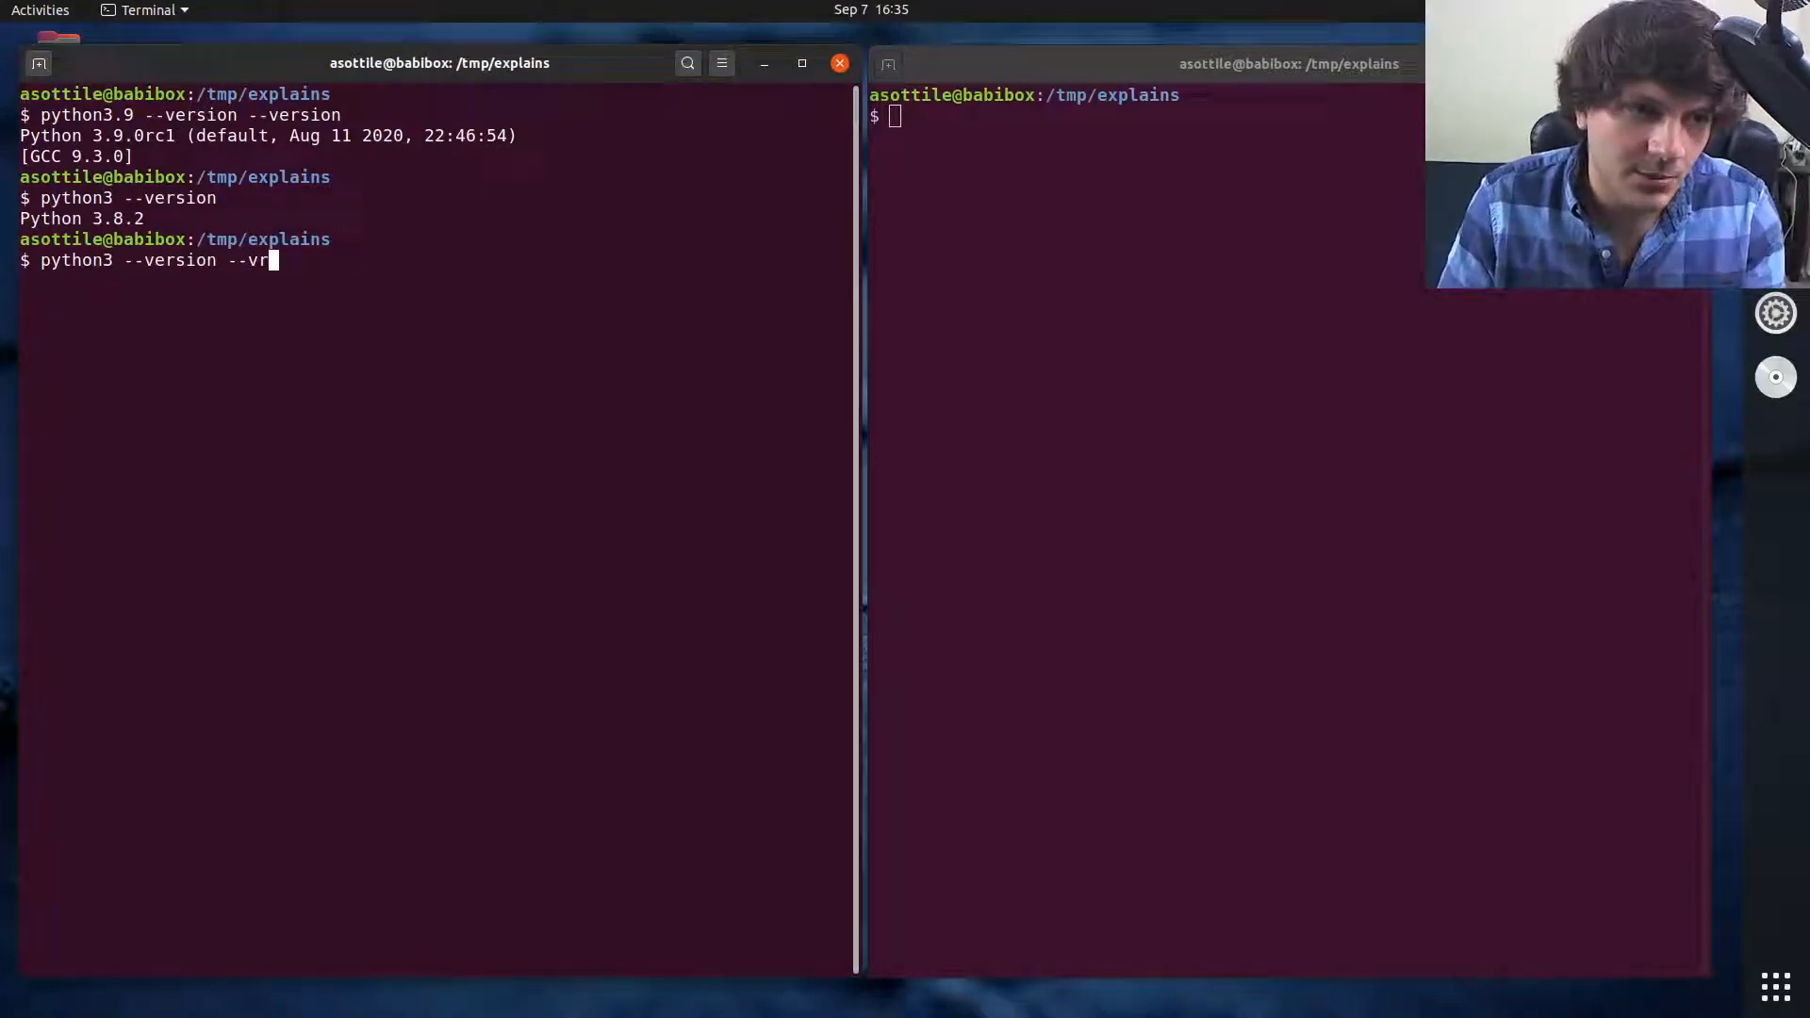
pyautogui.write('si')
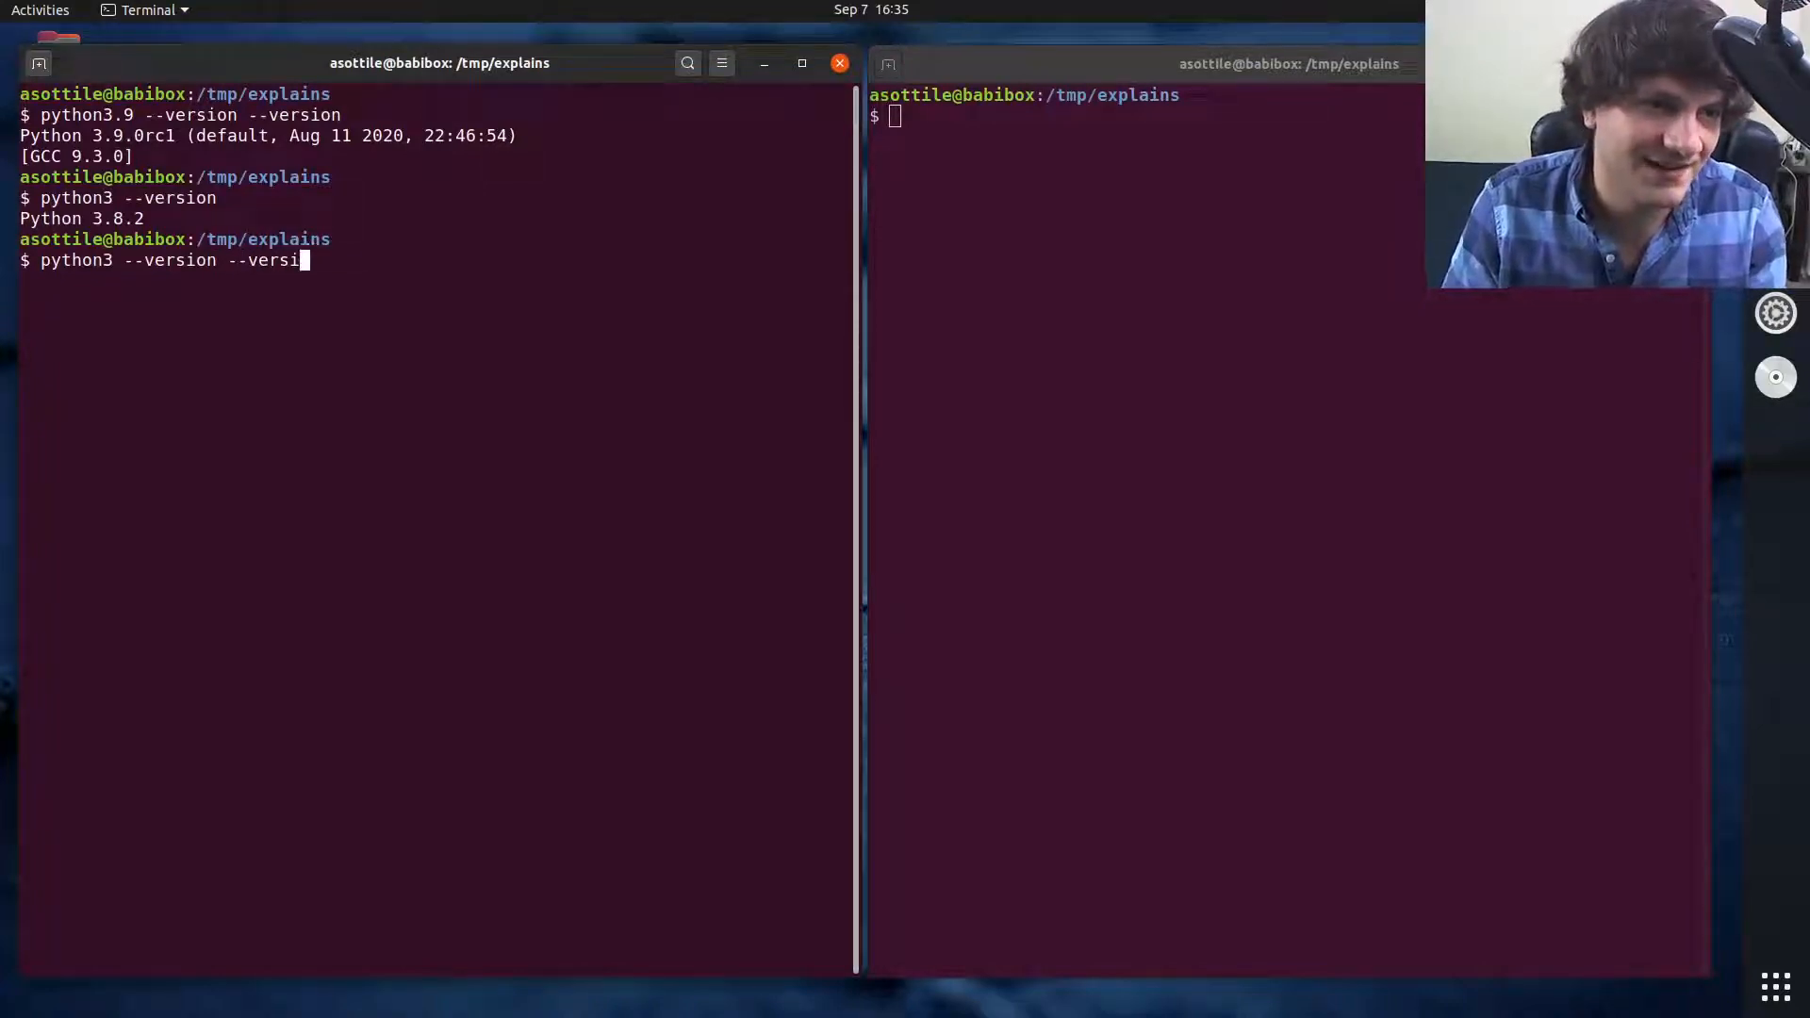
pyautogui.press('Return')
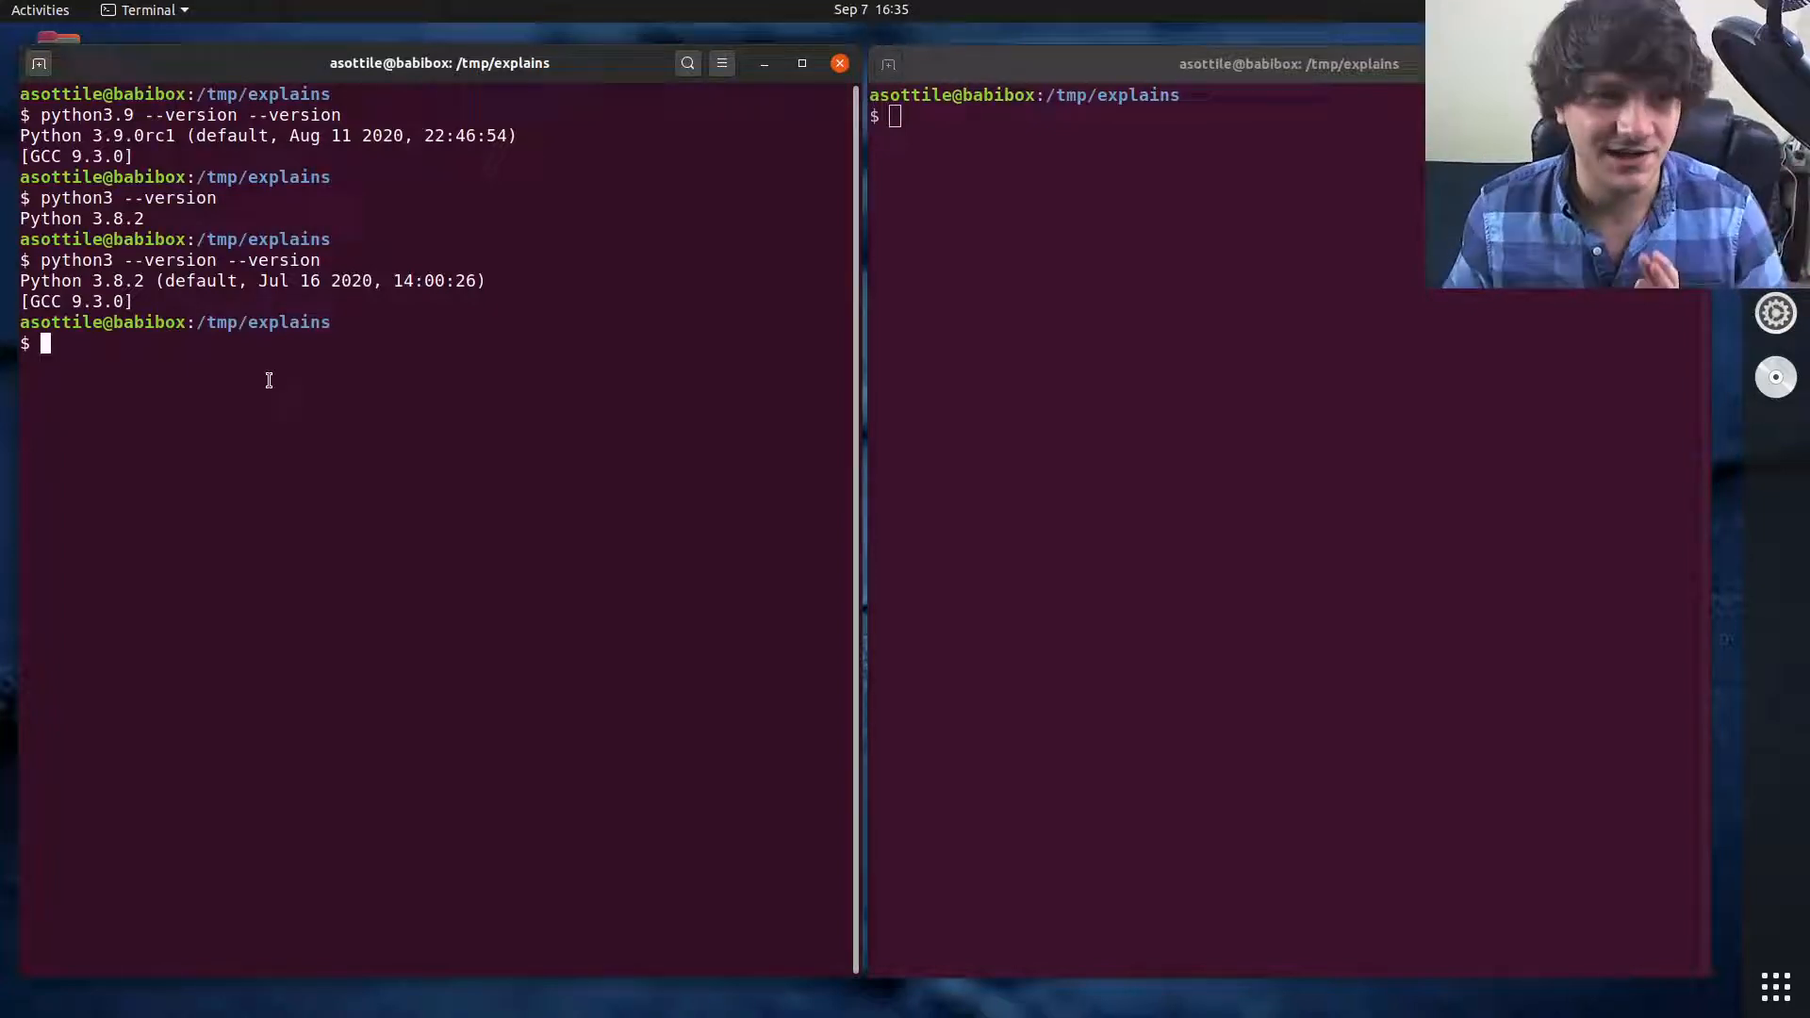
# Start a python3.9 REPL and import Dict and List from typing
pyautogui.write('python3')
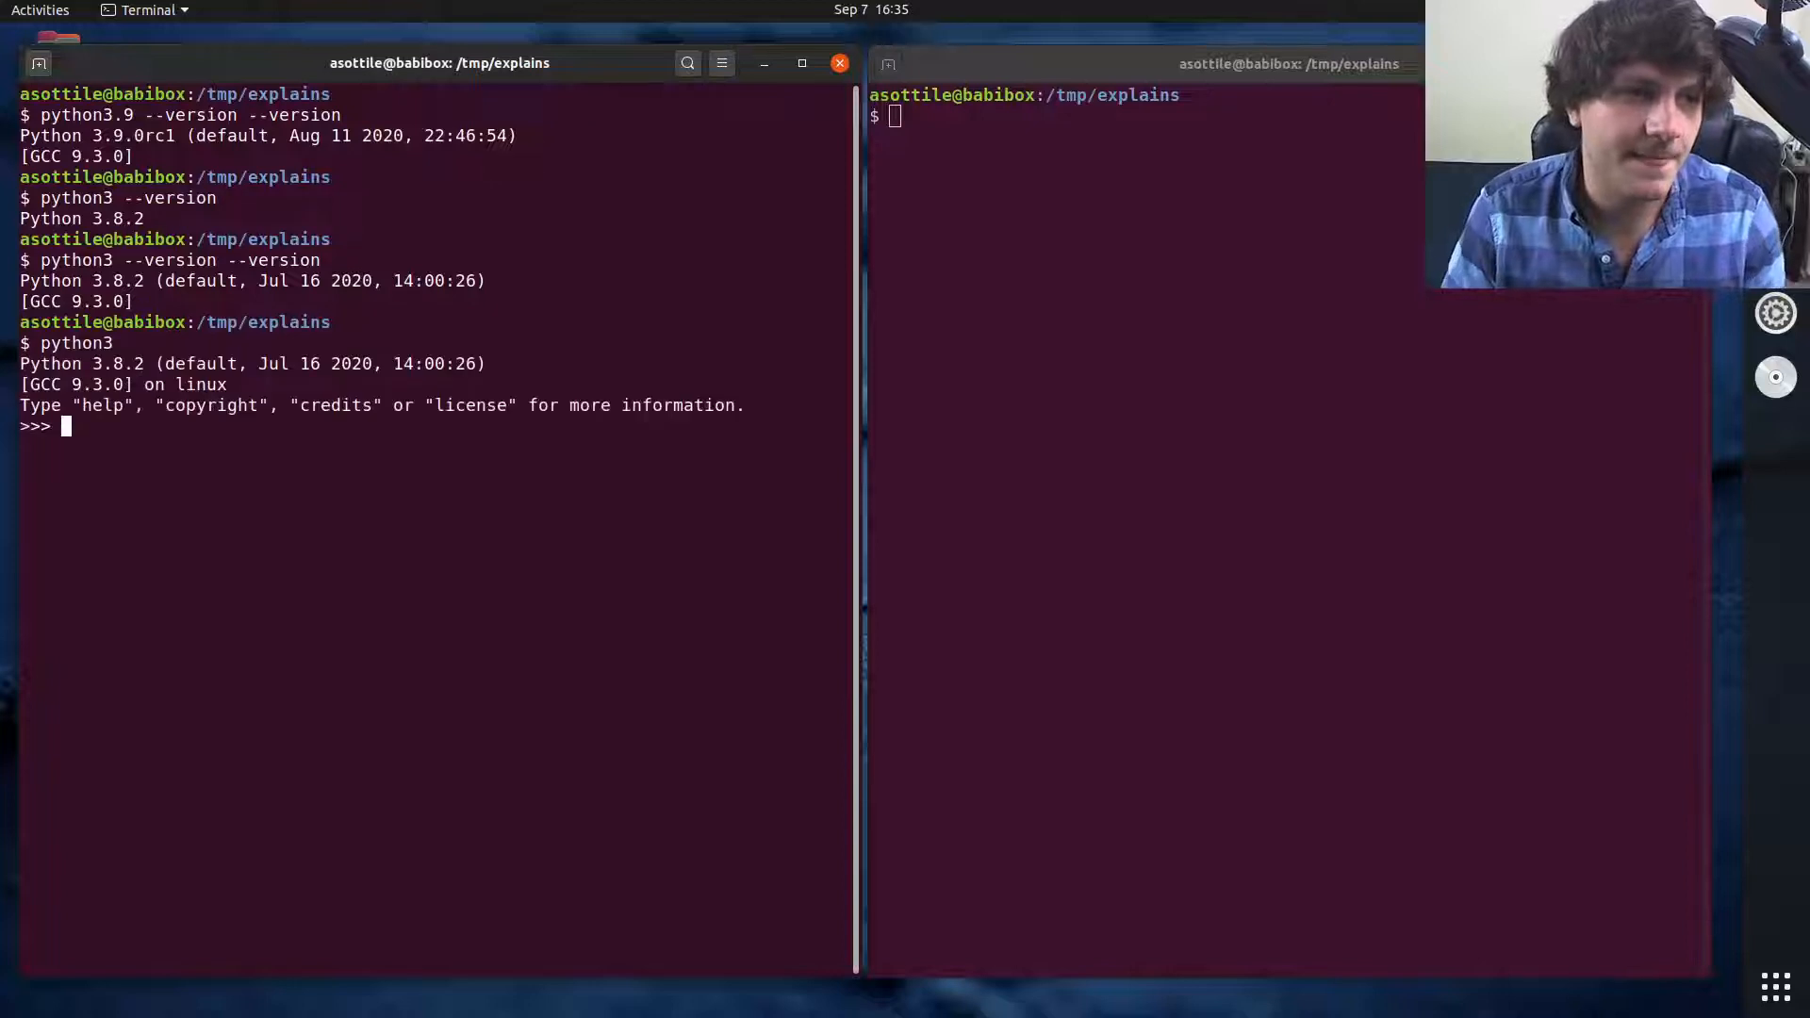
pyautogui.write('python3.9')
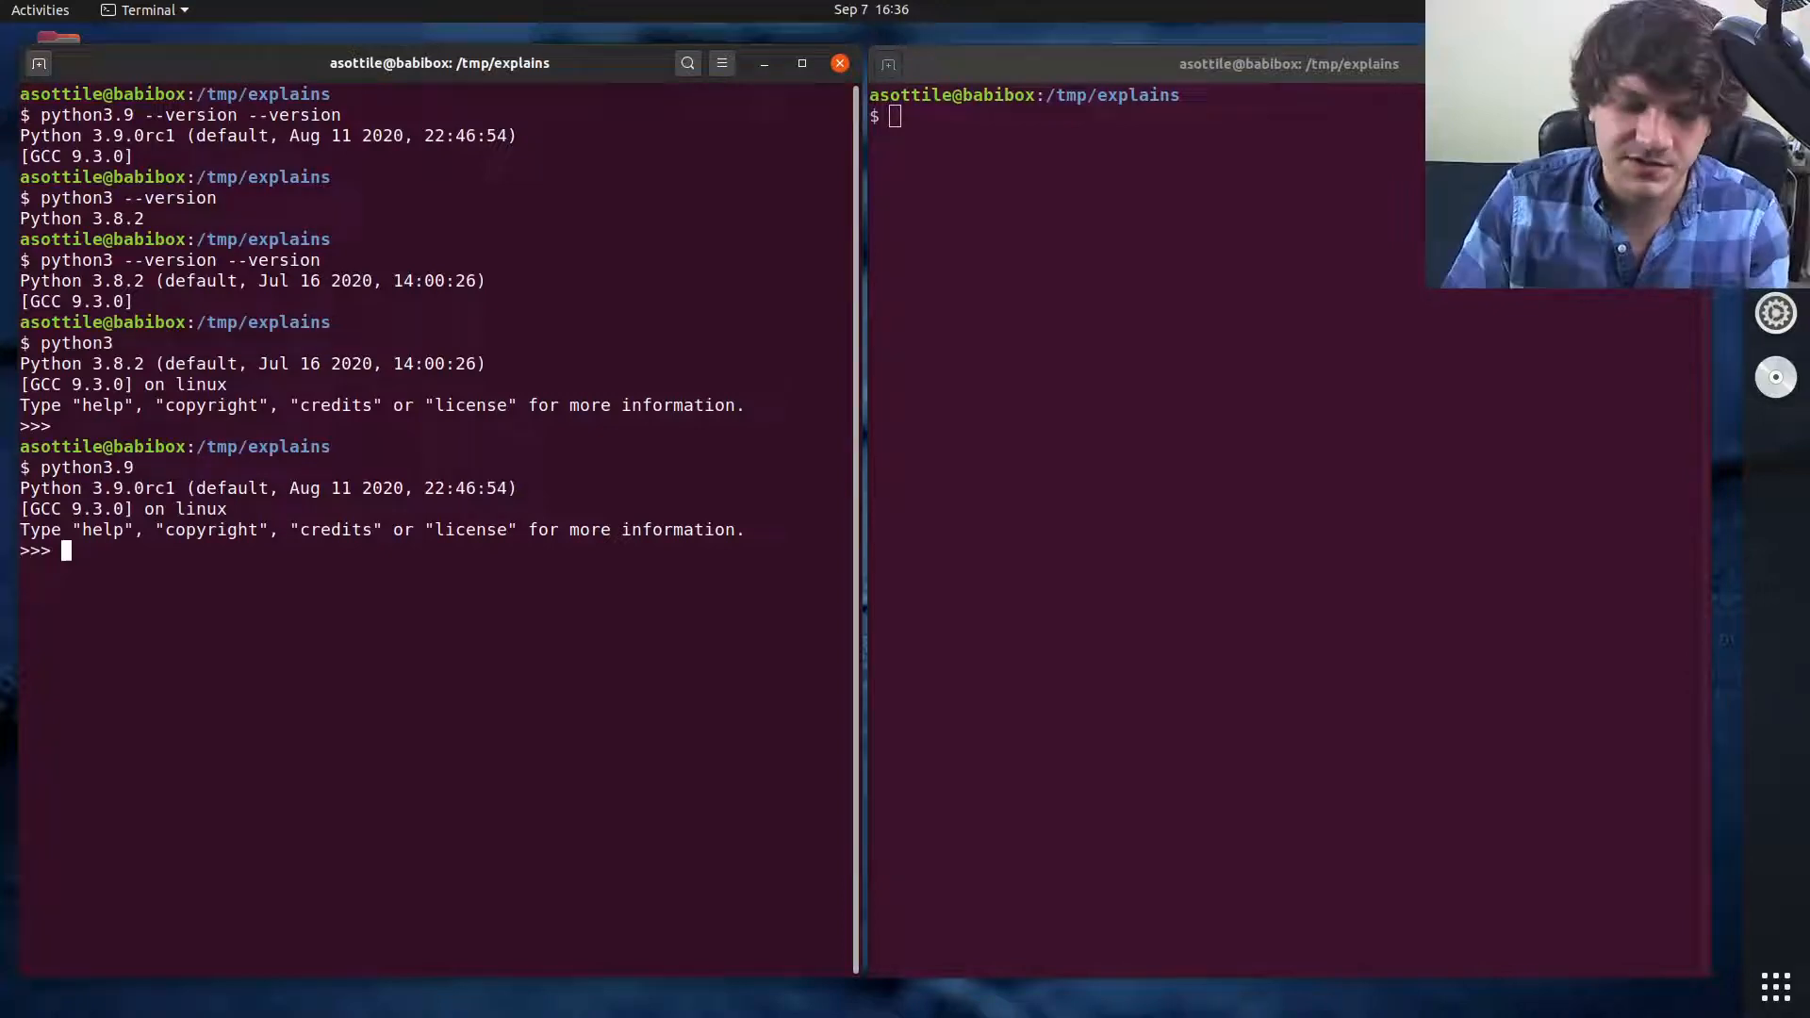
pyautogui.write('from typing import Dict, Lict')
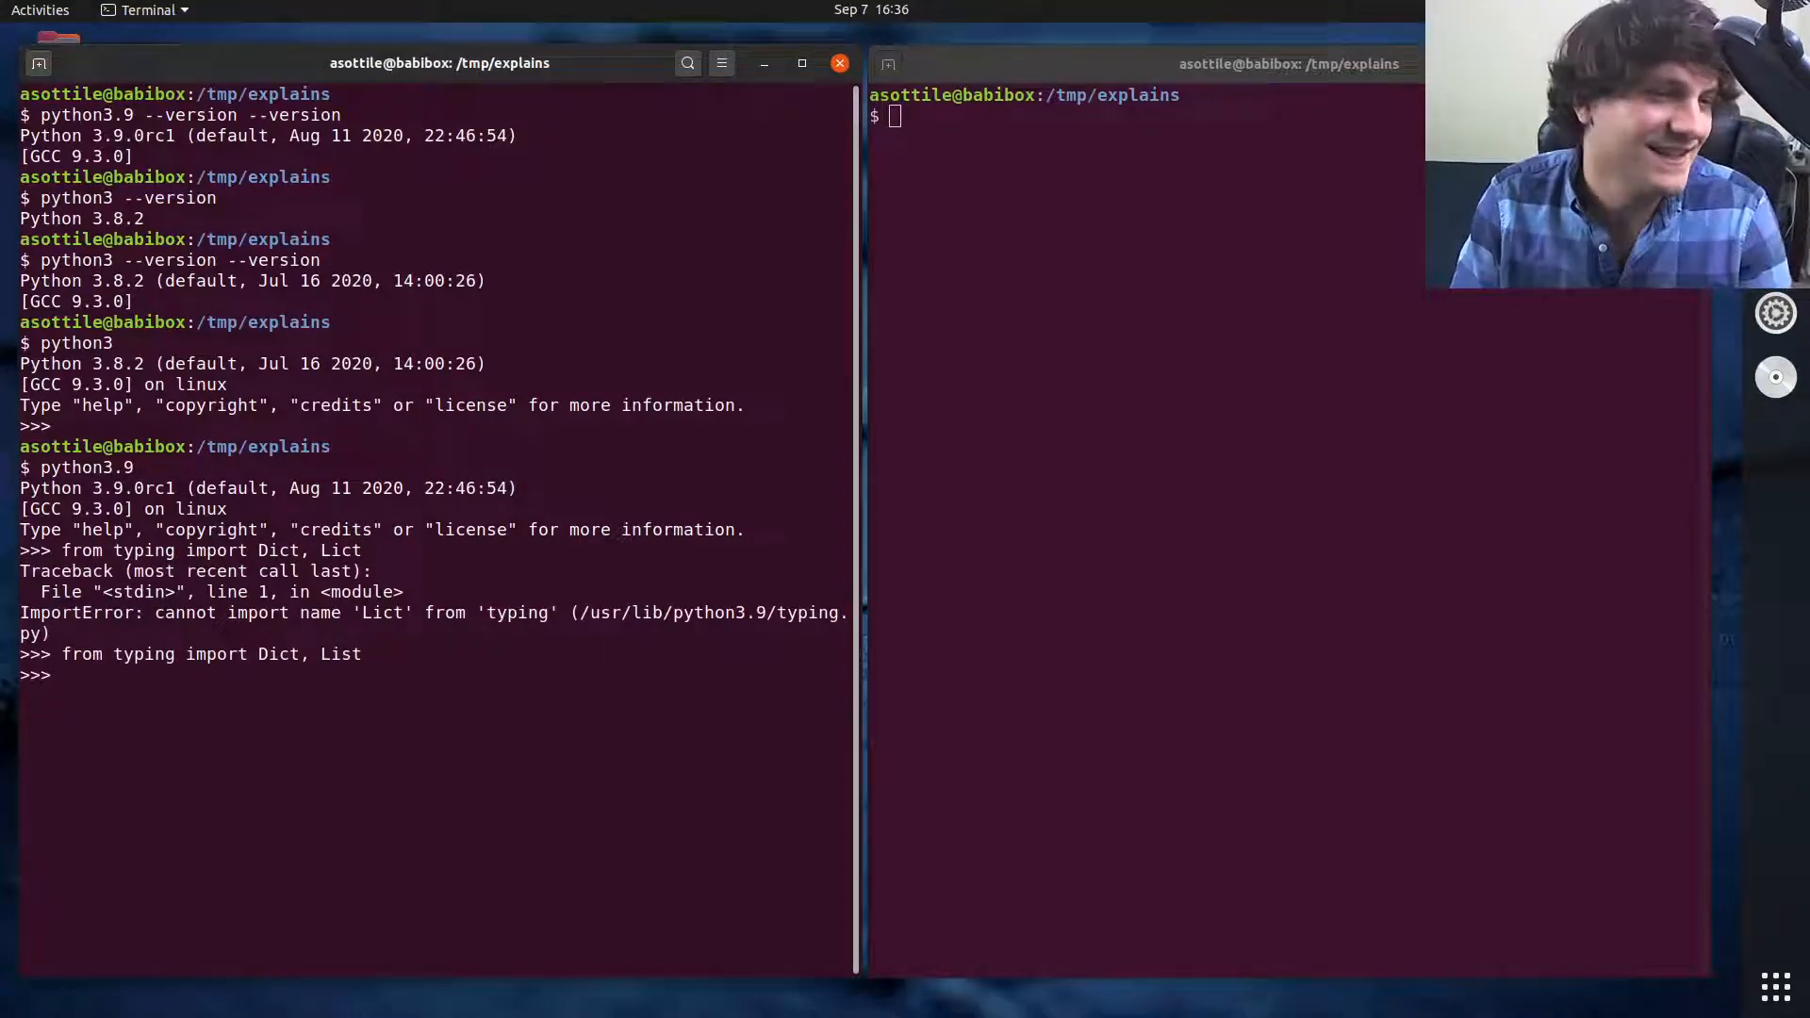
# Define f(d: Dict[str, List[int]]) -> None and highlight the annotation
pyautogui.write('def f(')
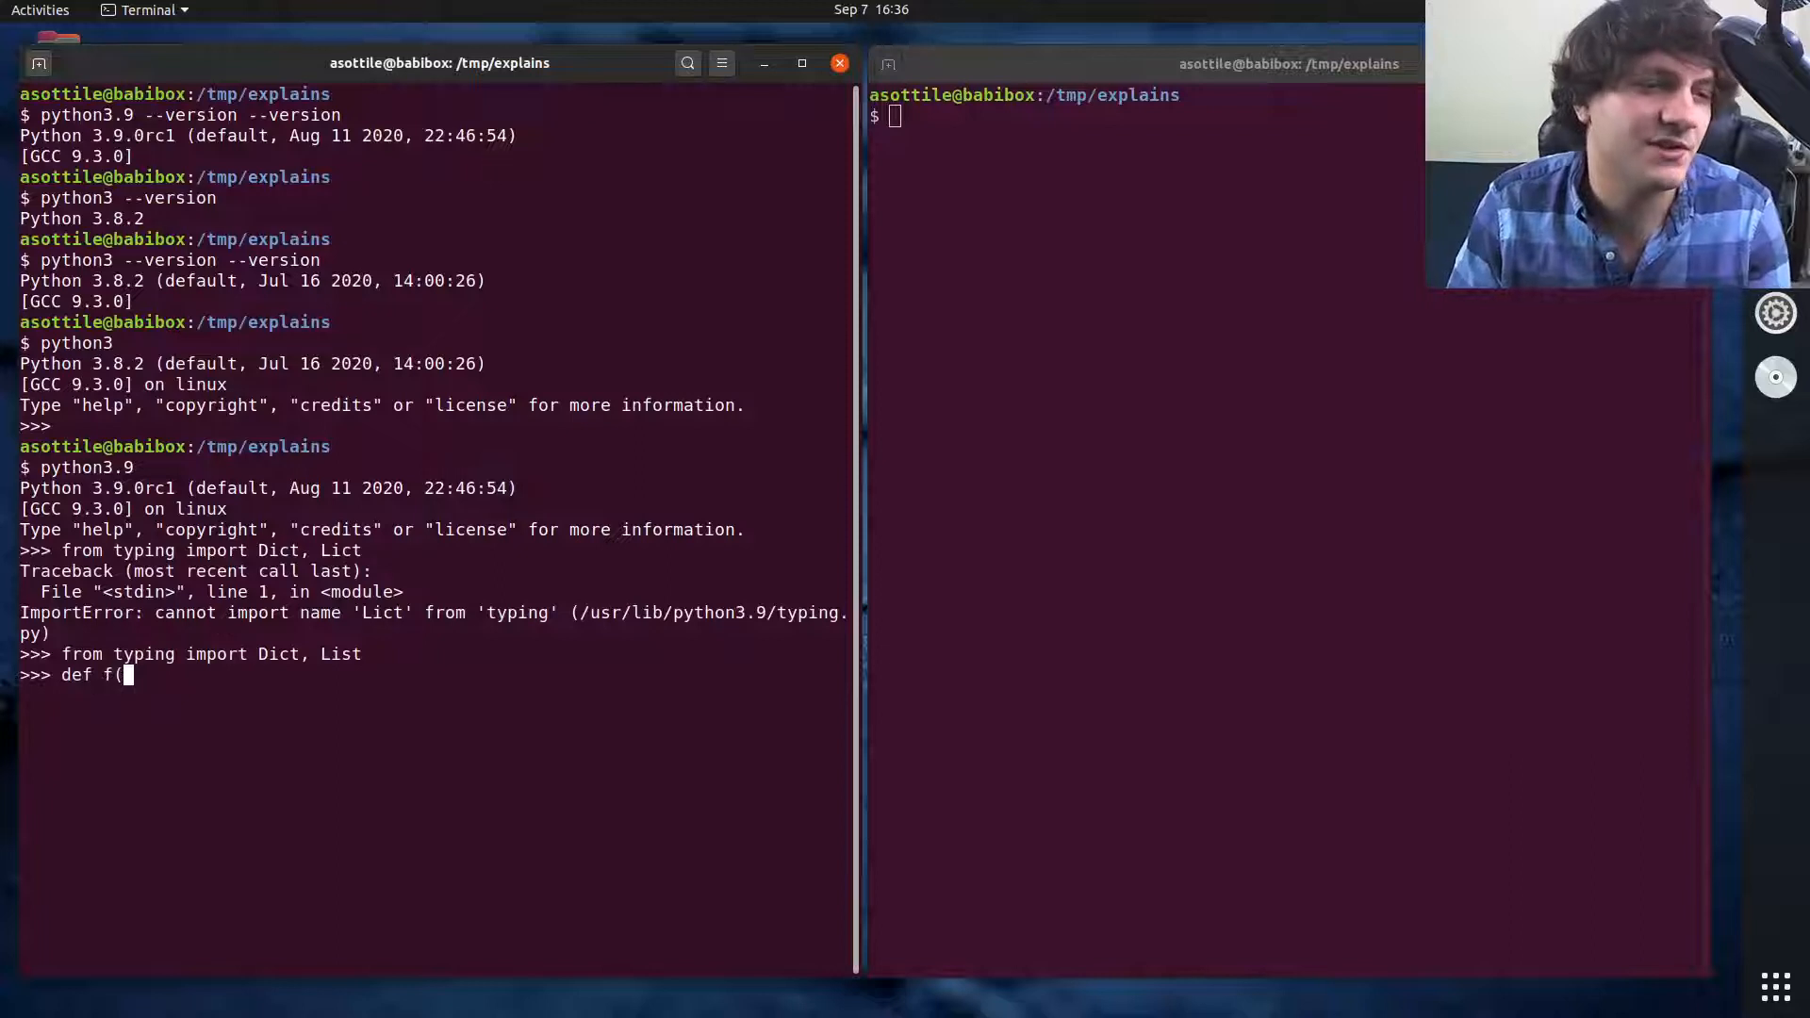
pyautogui.write('d: Dict[')
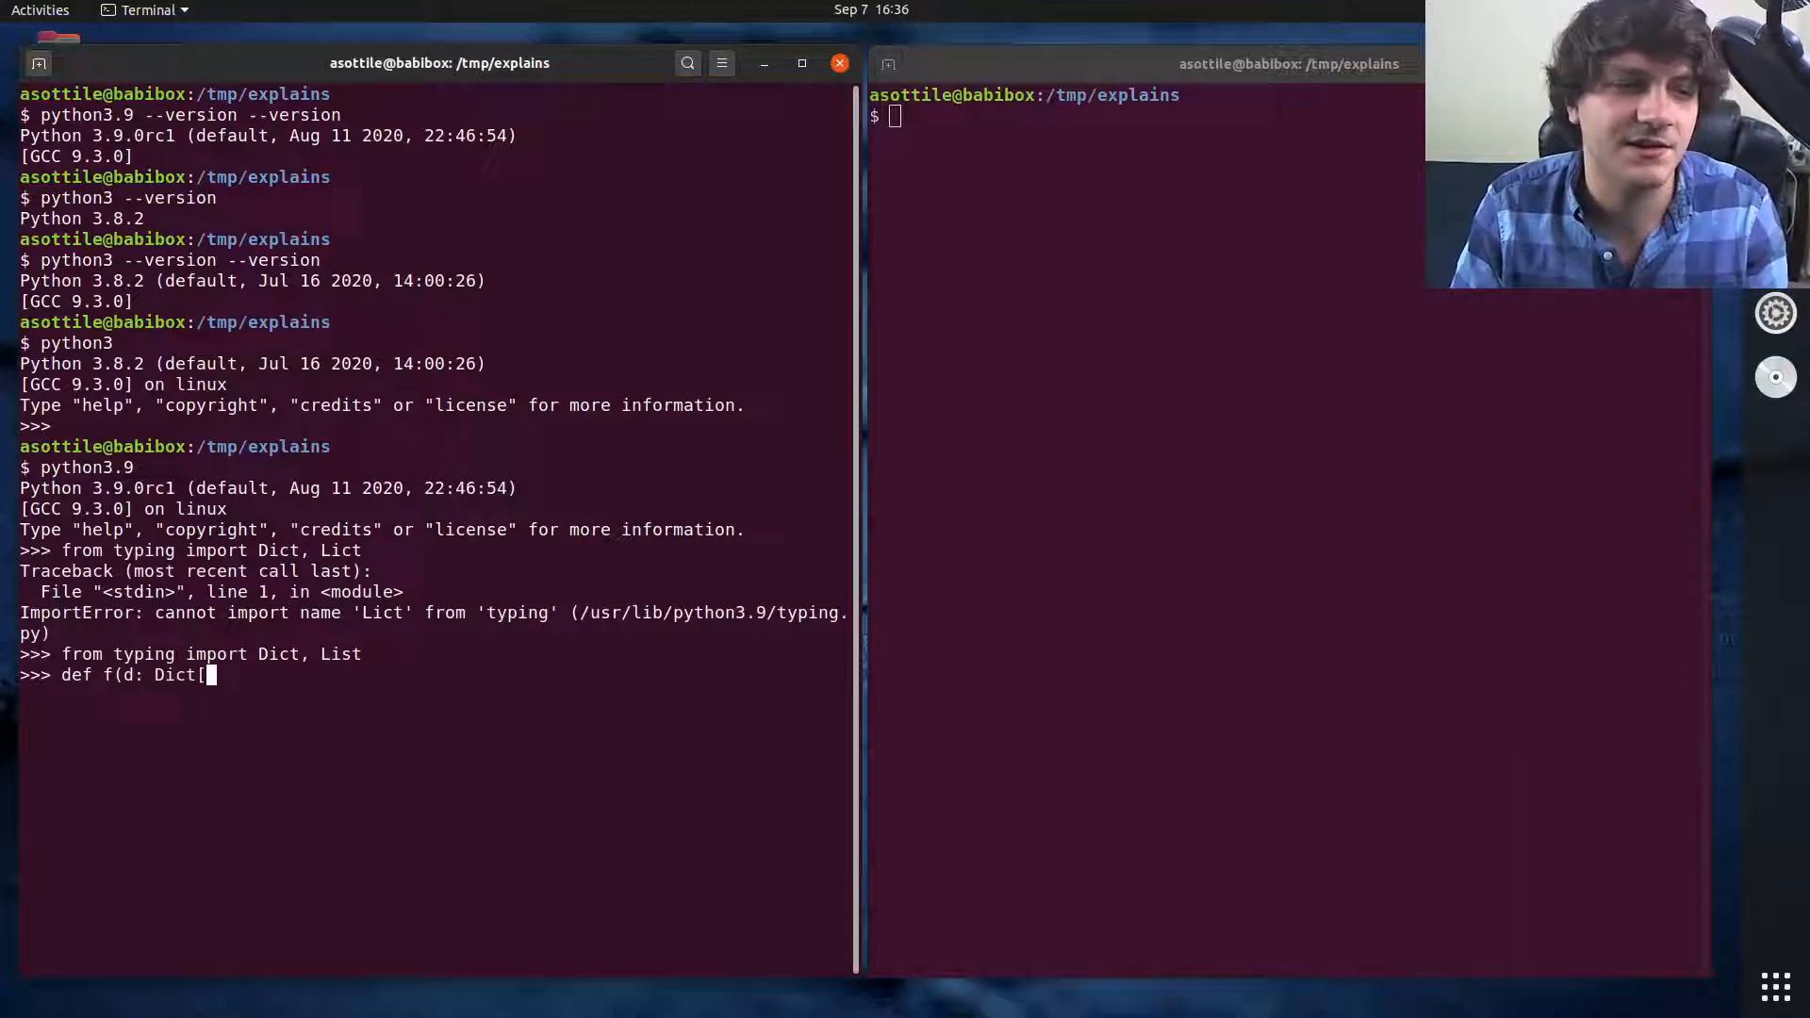
pyautogui.write('str, List[')
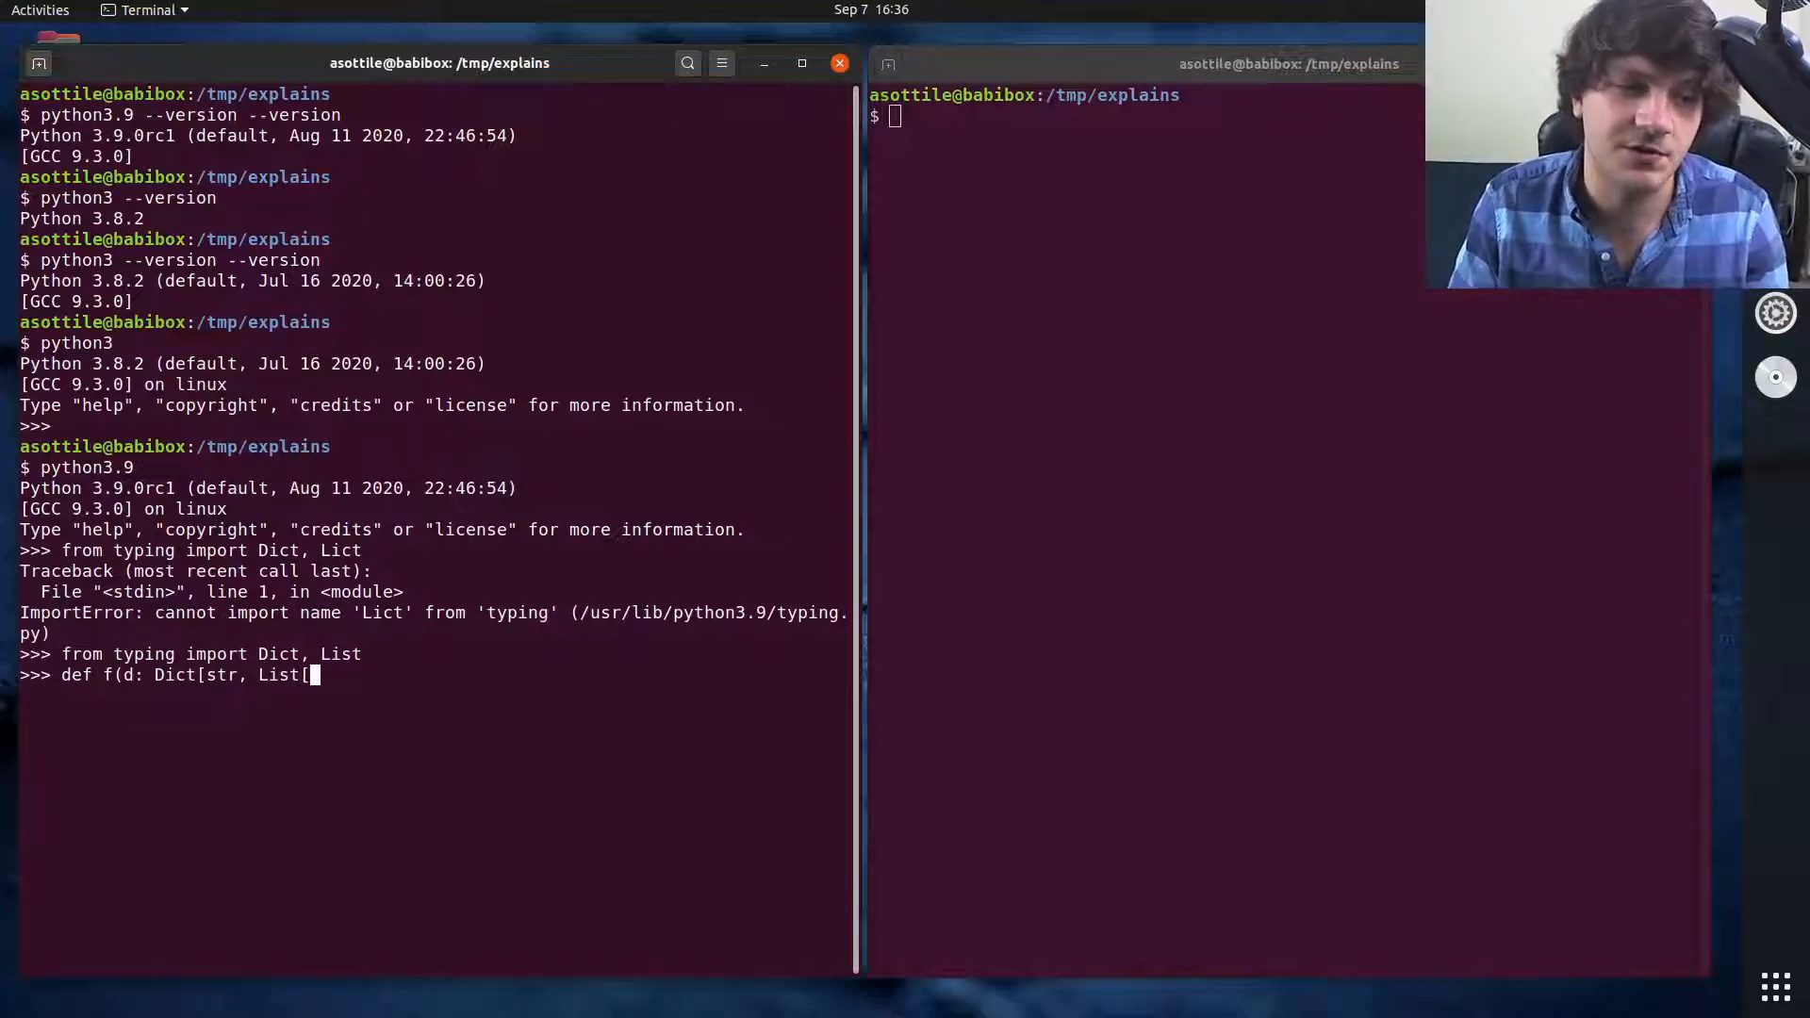
pyautogui.write('int]]) ->')
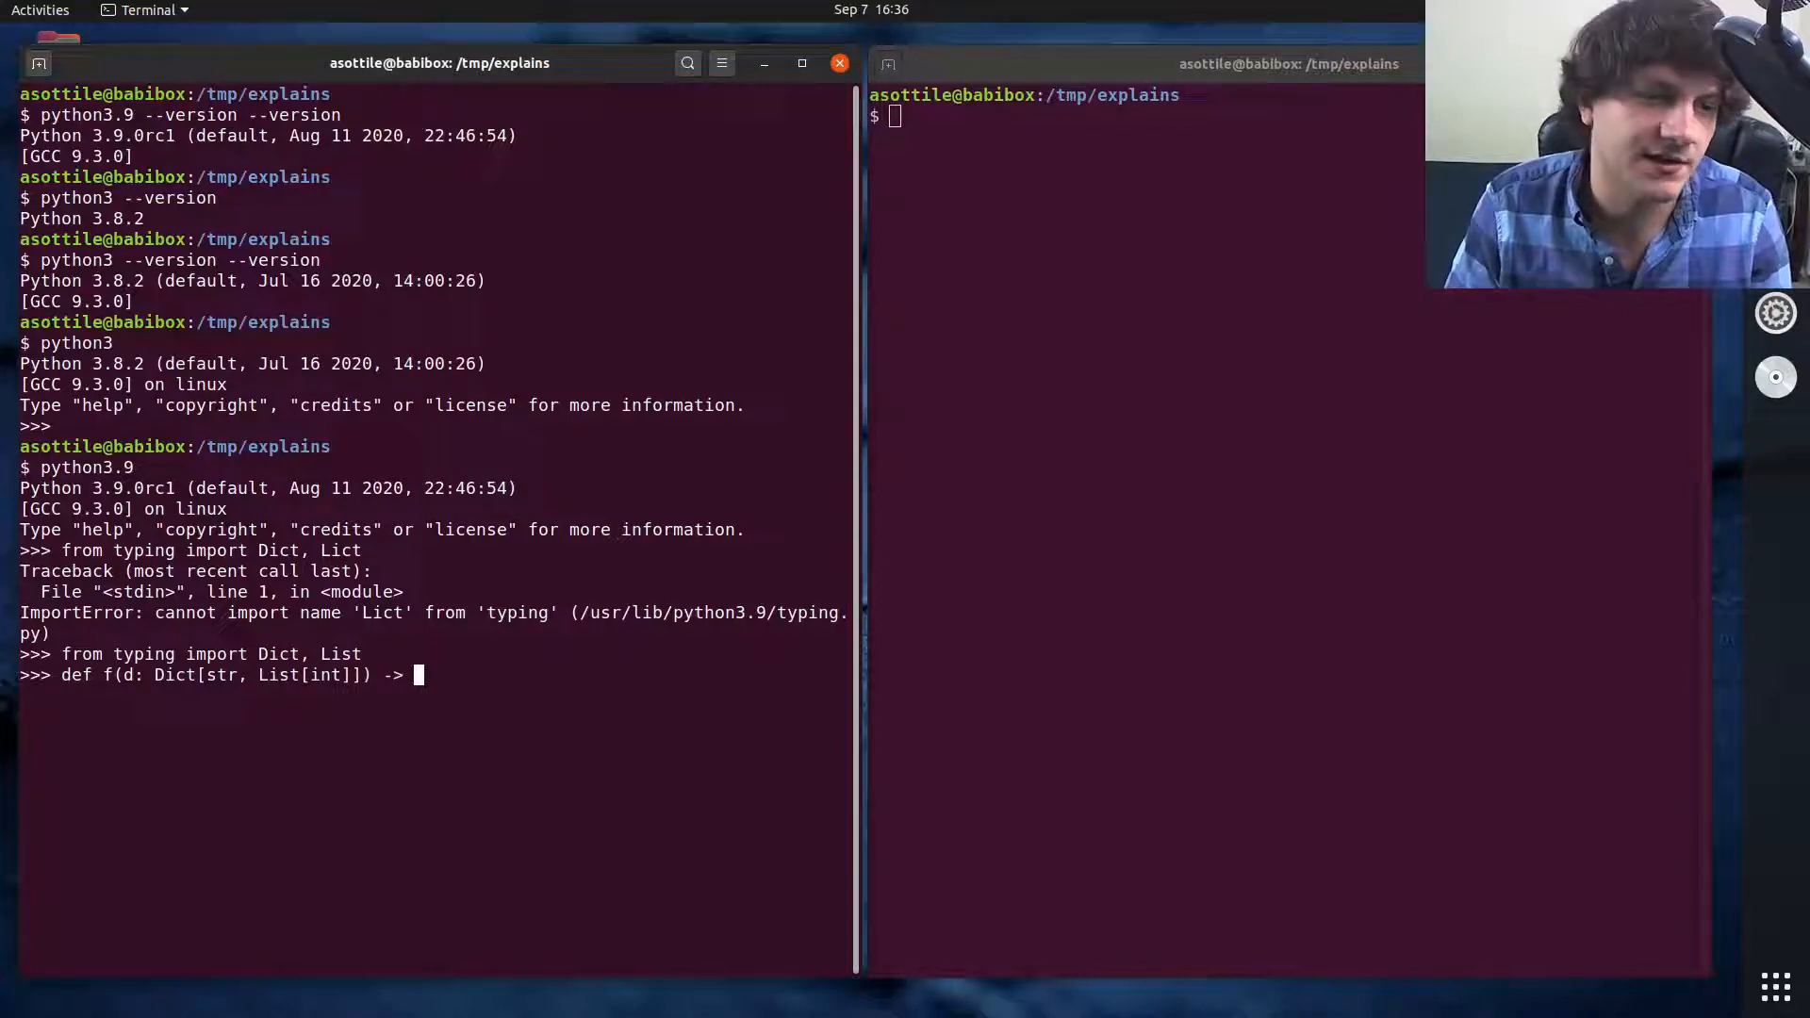
pyautogui.write('None:')
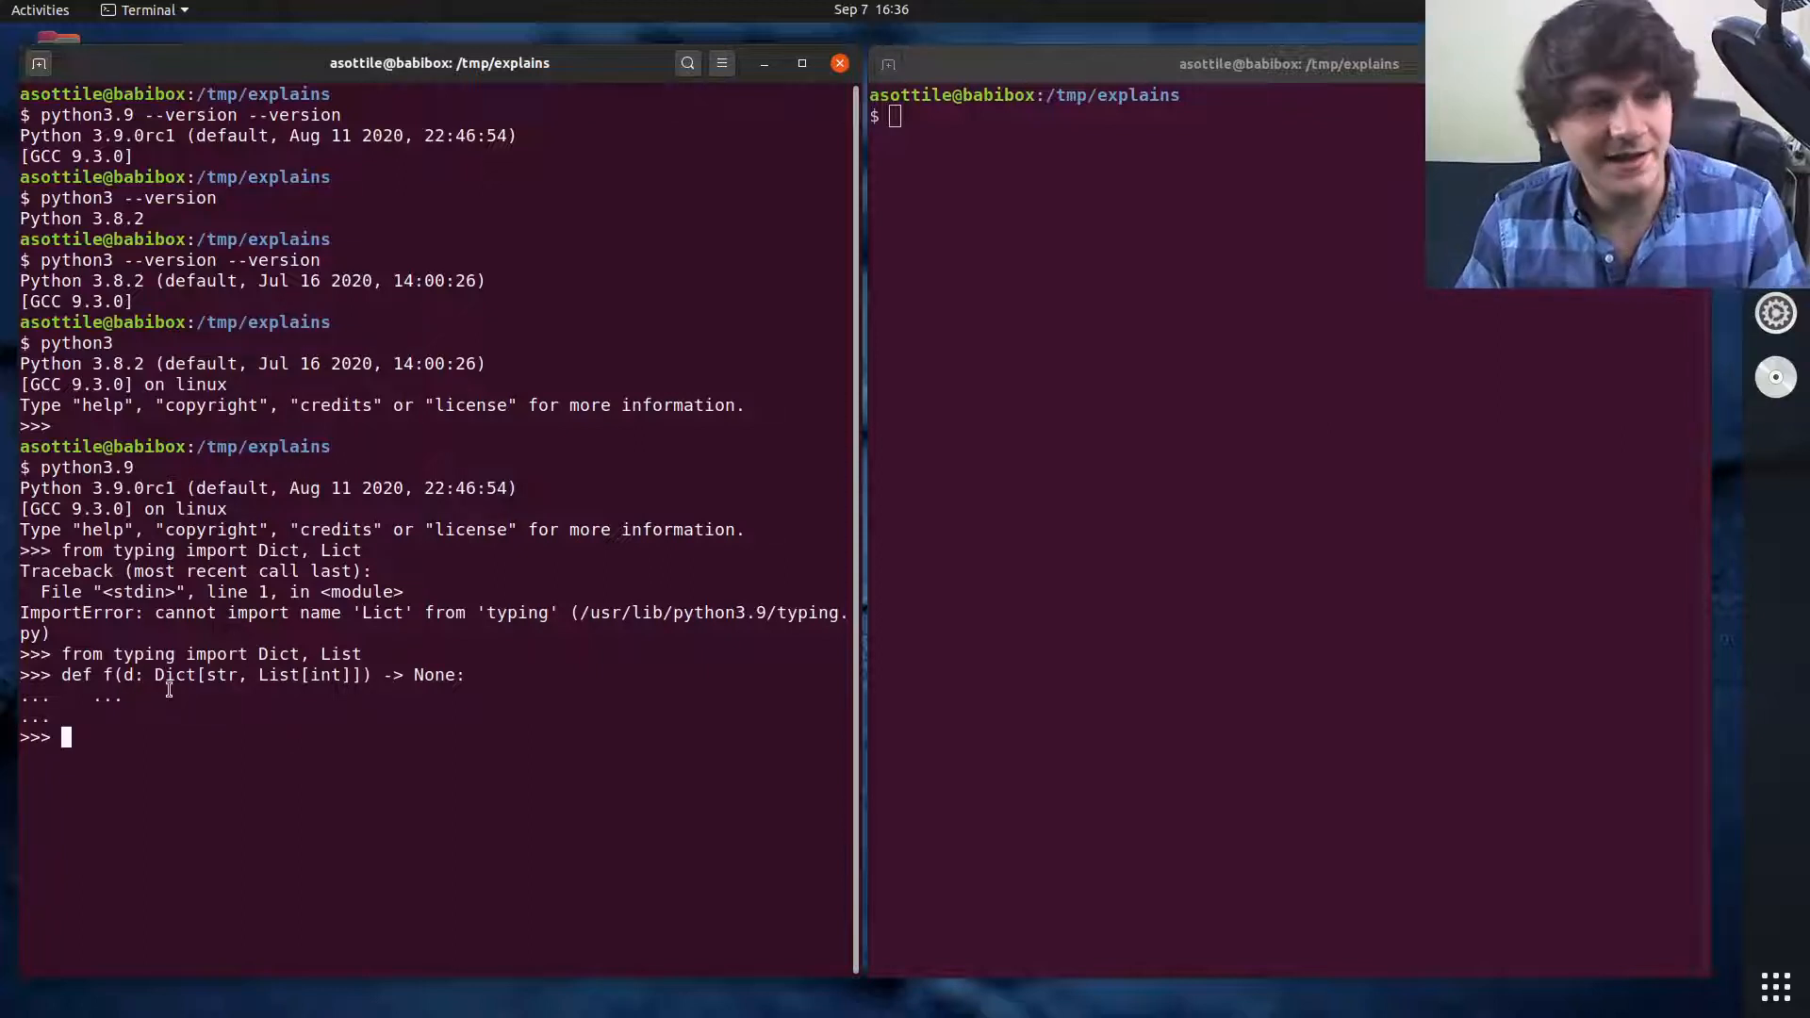
pyautogui.doubleClick(208, 549)
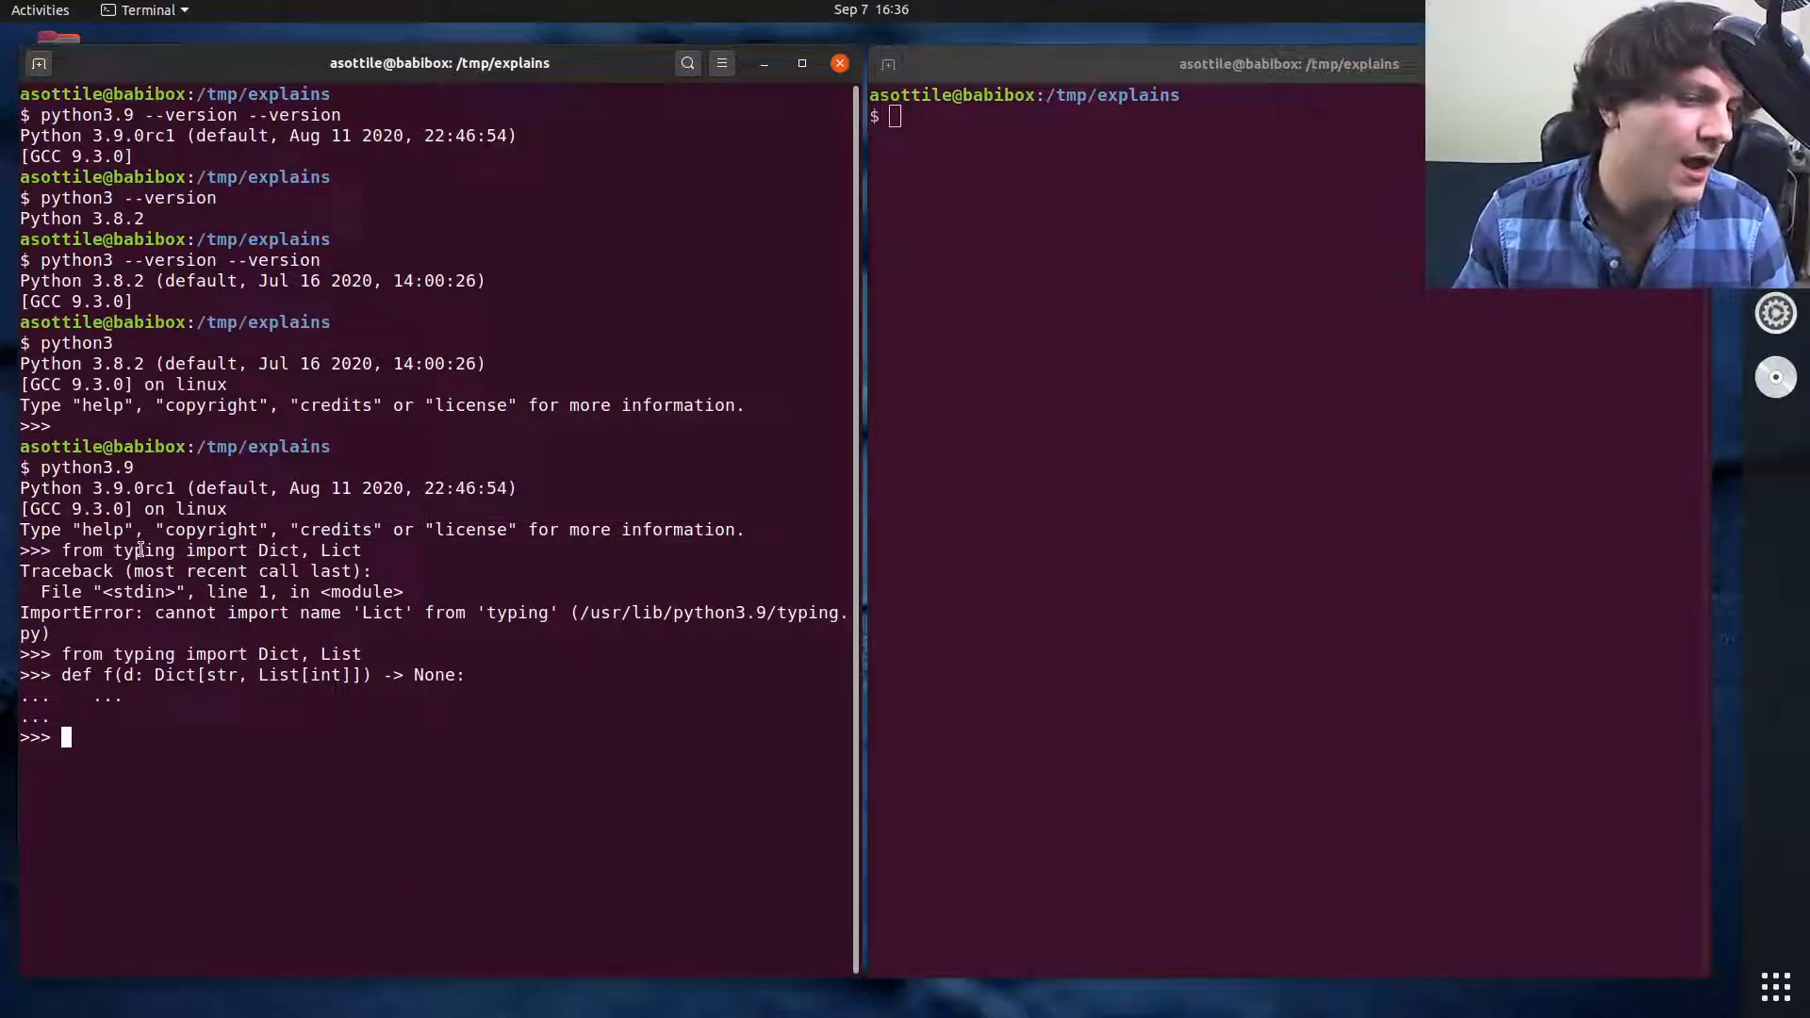
pyautogui.doubleClick(144, 549)
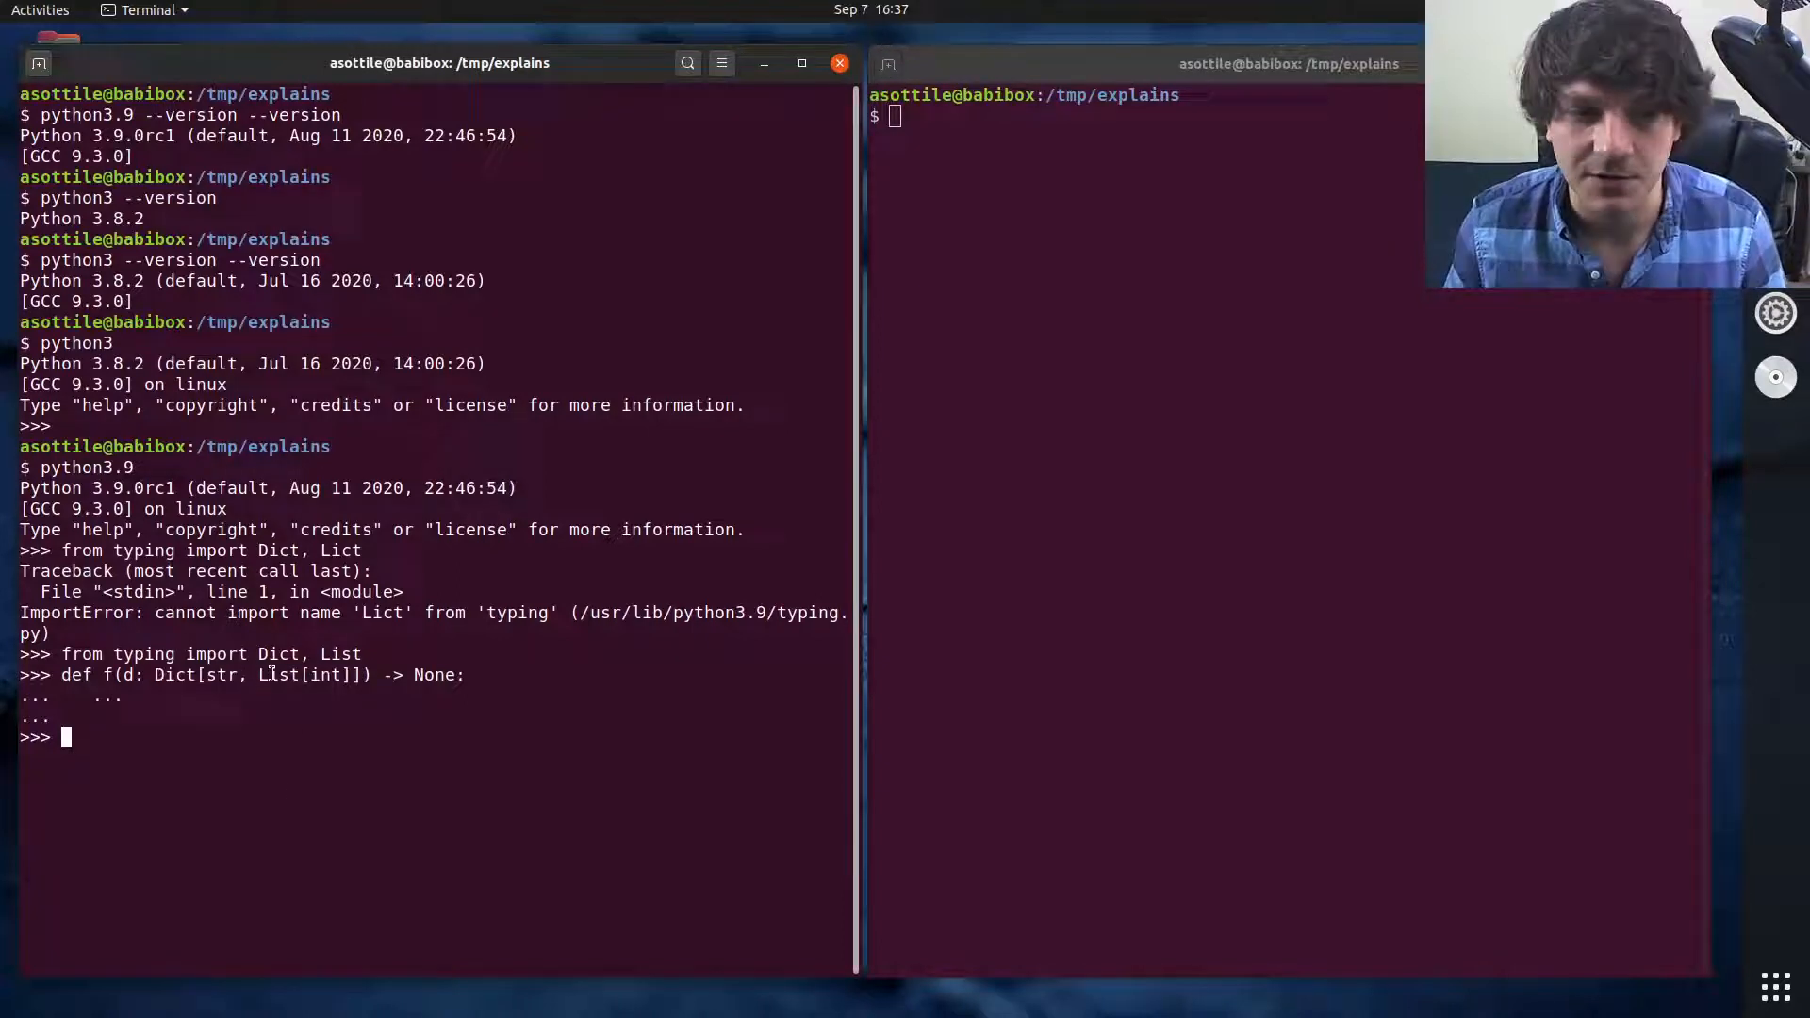
pyautogui.doubleClick(278, 675)
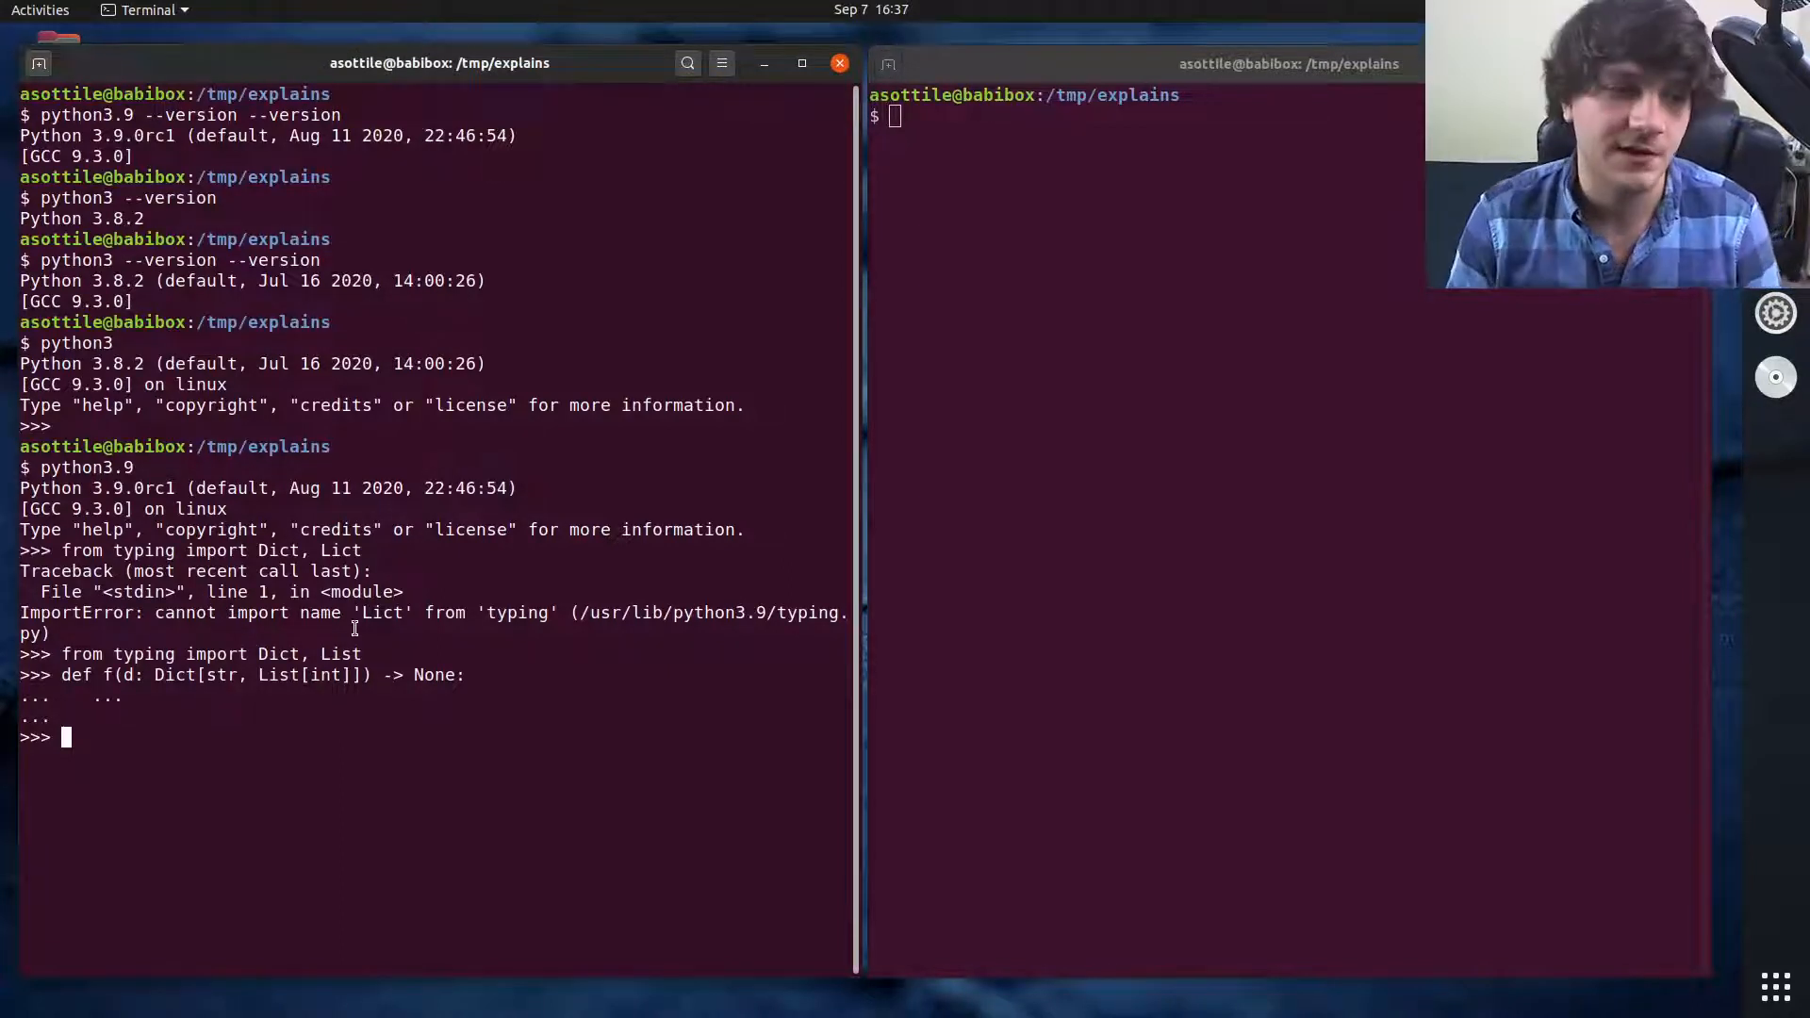
# Evaluate dict[str, int] and define f(d: dict[str, list[int]]) -> None
pyautogui.write('dict[str, int')
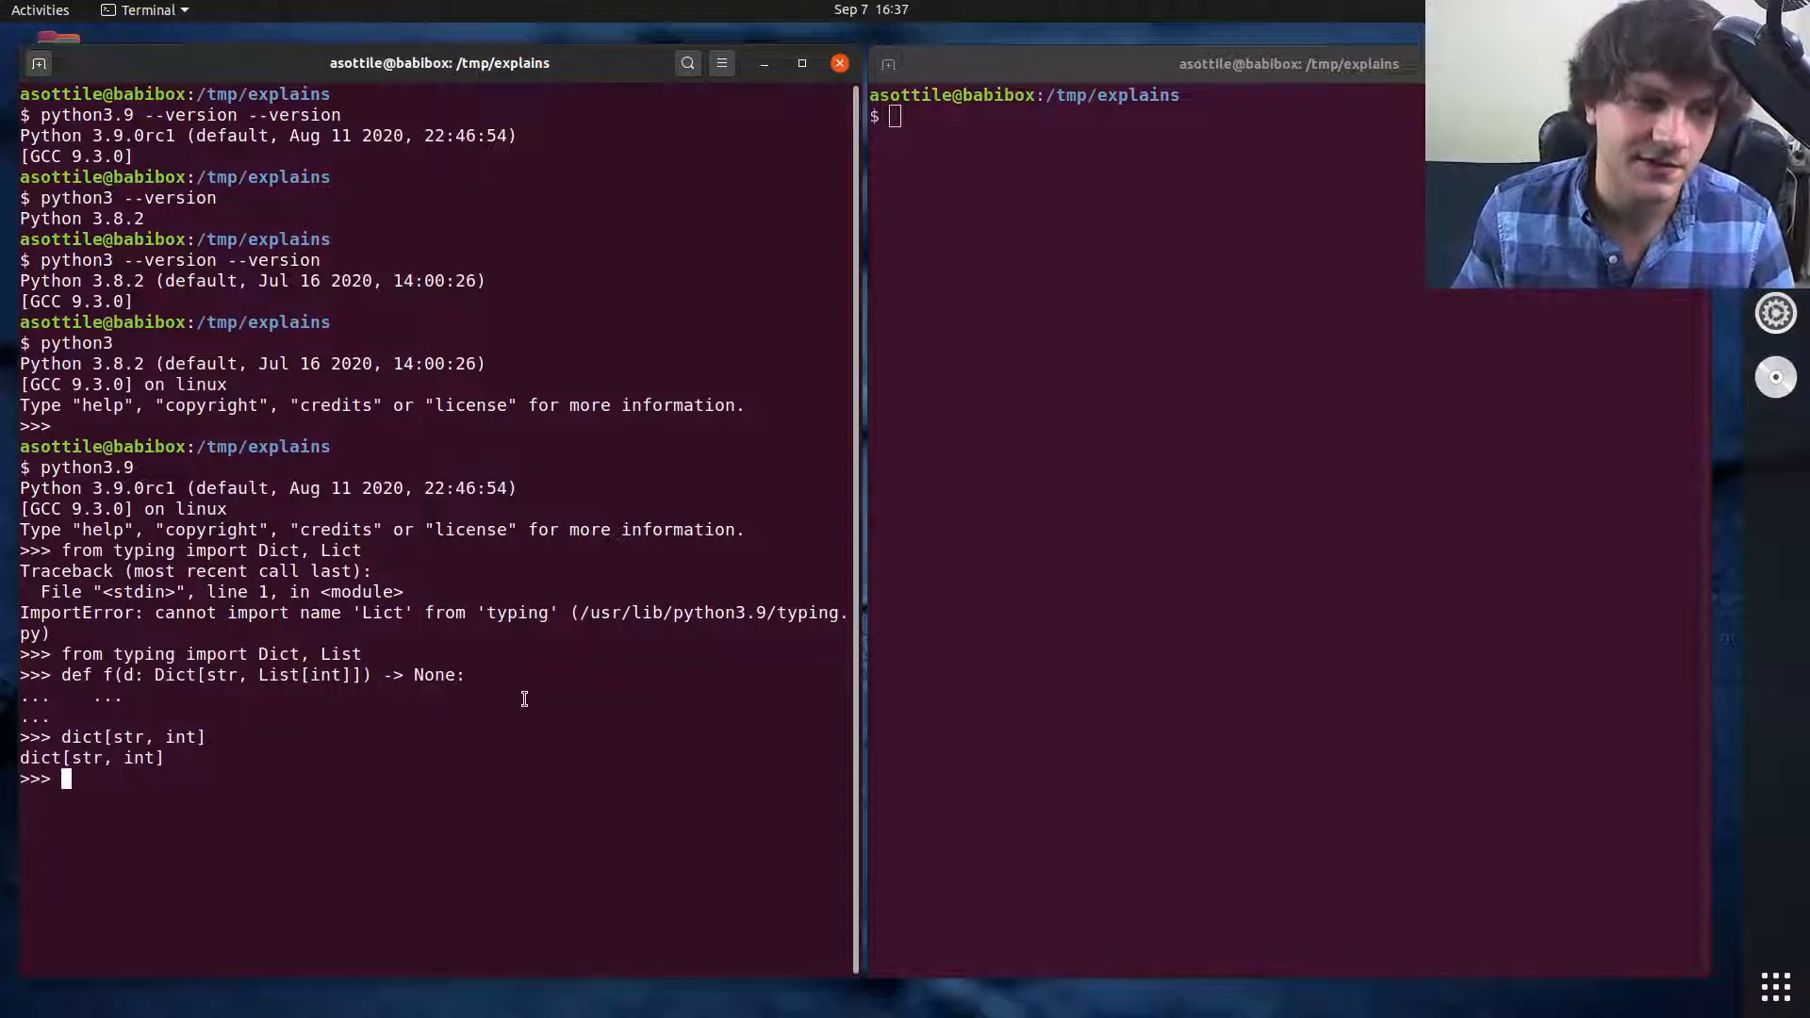
pyautogui.write('def f(')
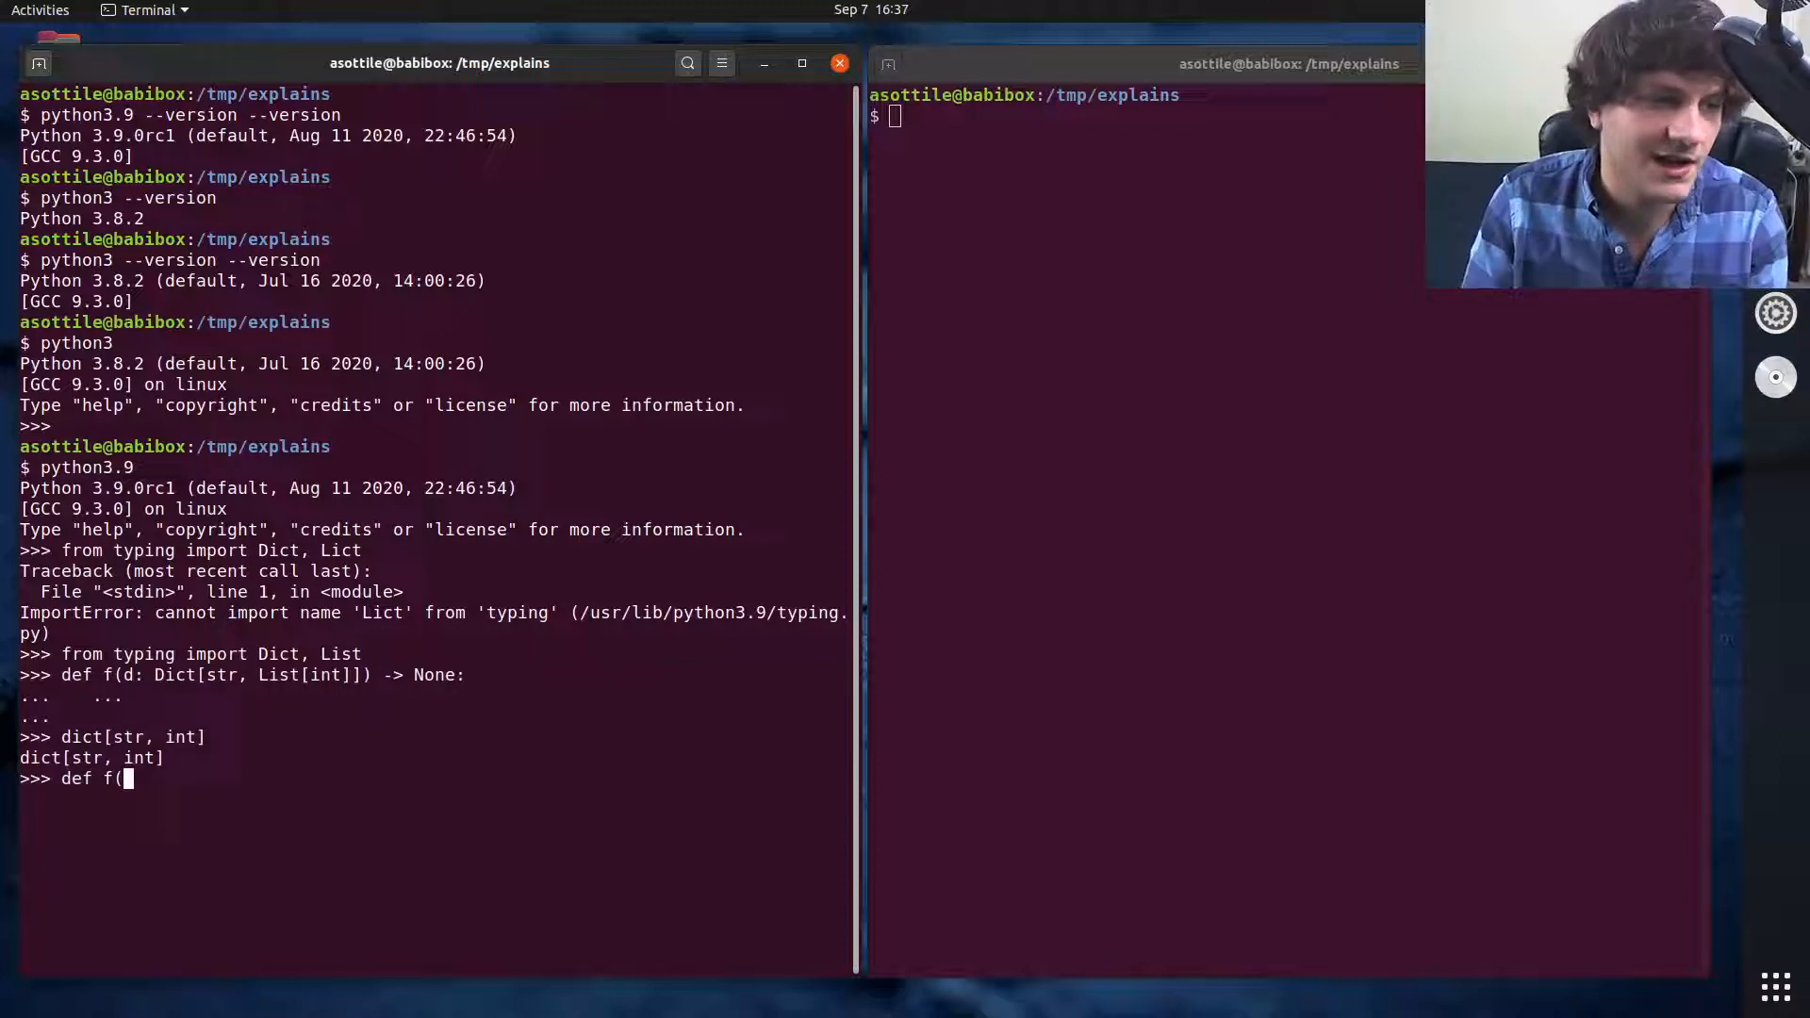
pyautogui.write('d: dic')
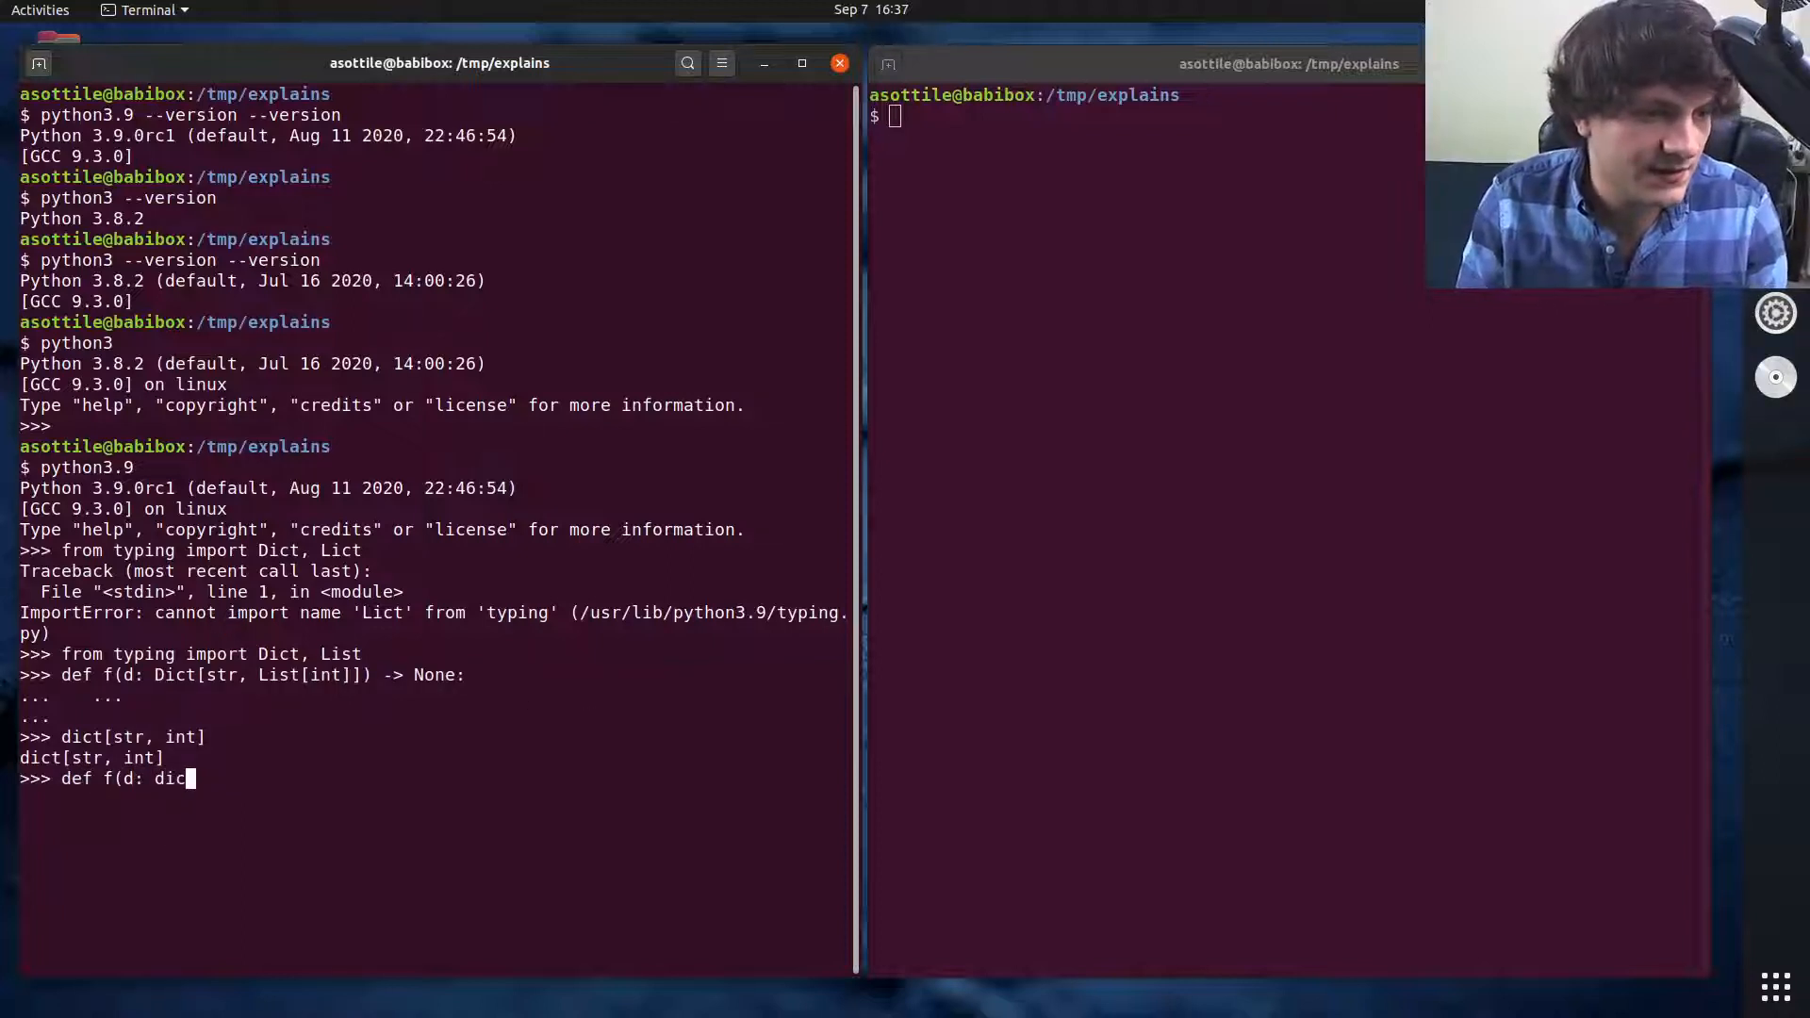
pyautogui.write('t[str, list[ion')
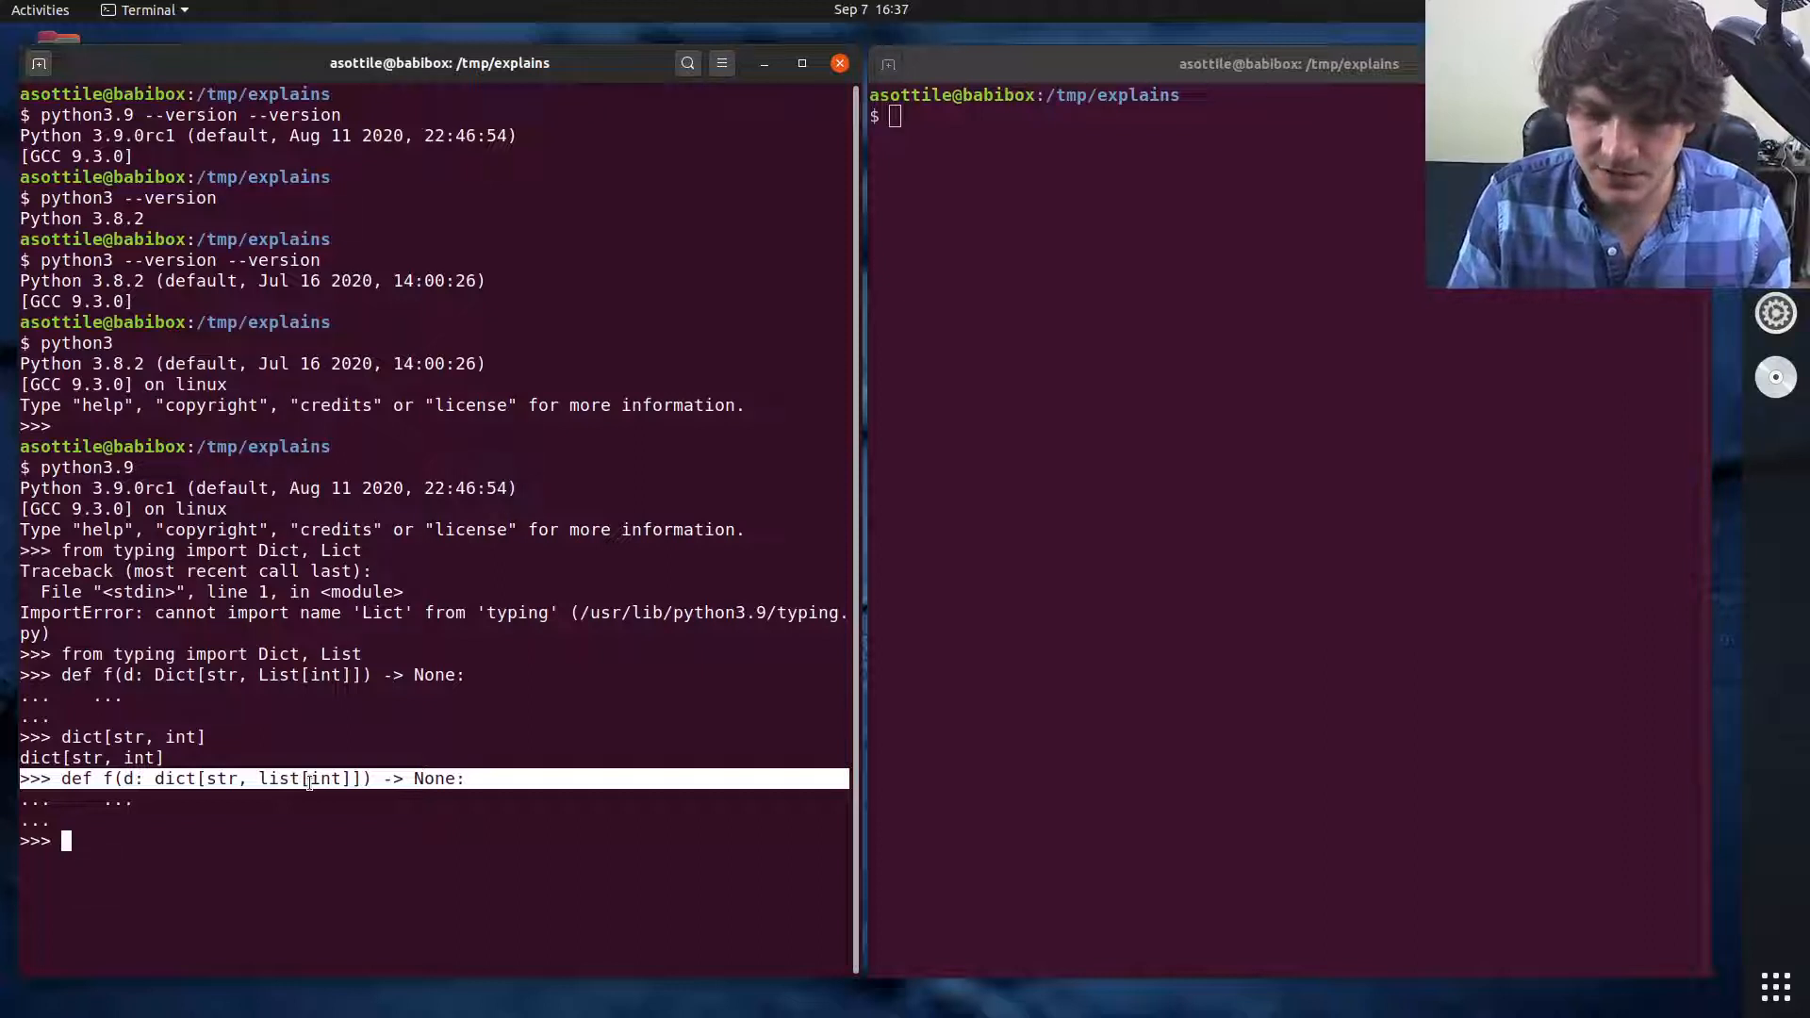
# Define d1 = {1: 2, 3: 4}, d2 = {5: 6, 7: 8} and d3 = {1: 999, 999: 1}
pyautogui.write('d')
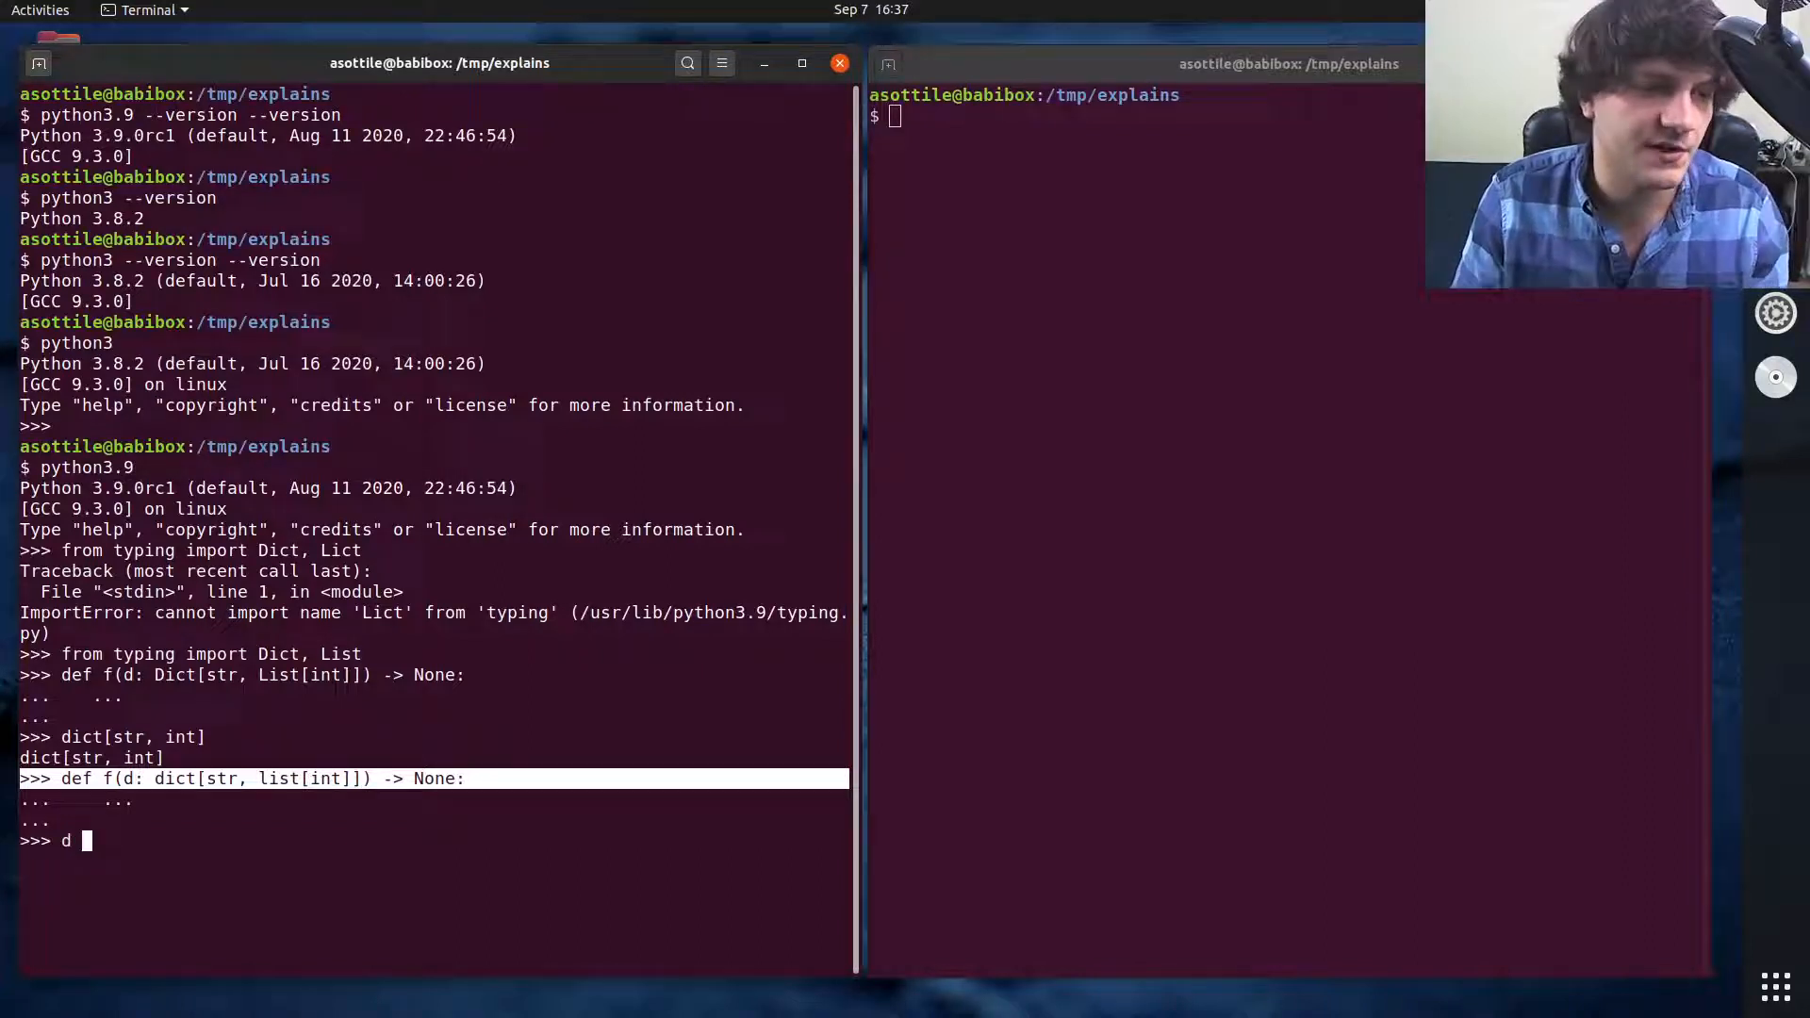
pyautogui.write('1 = {1:')
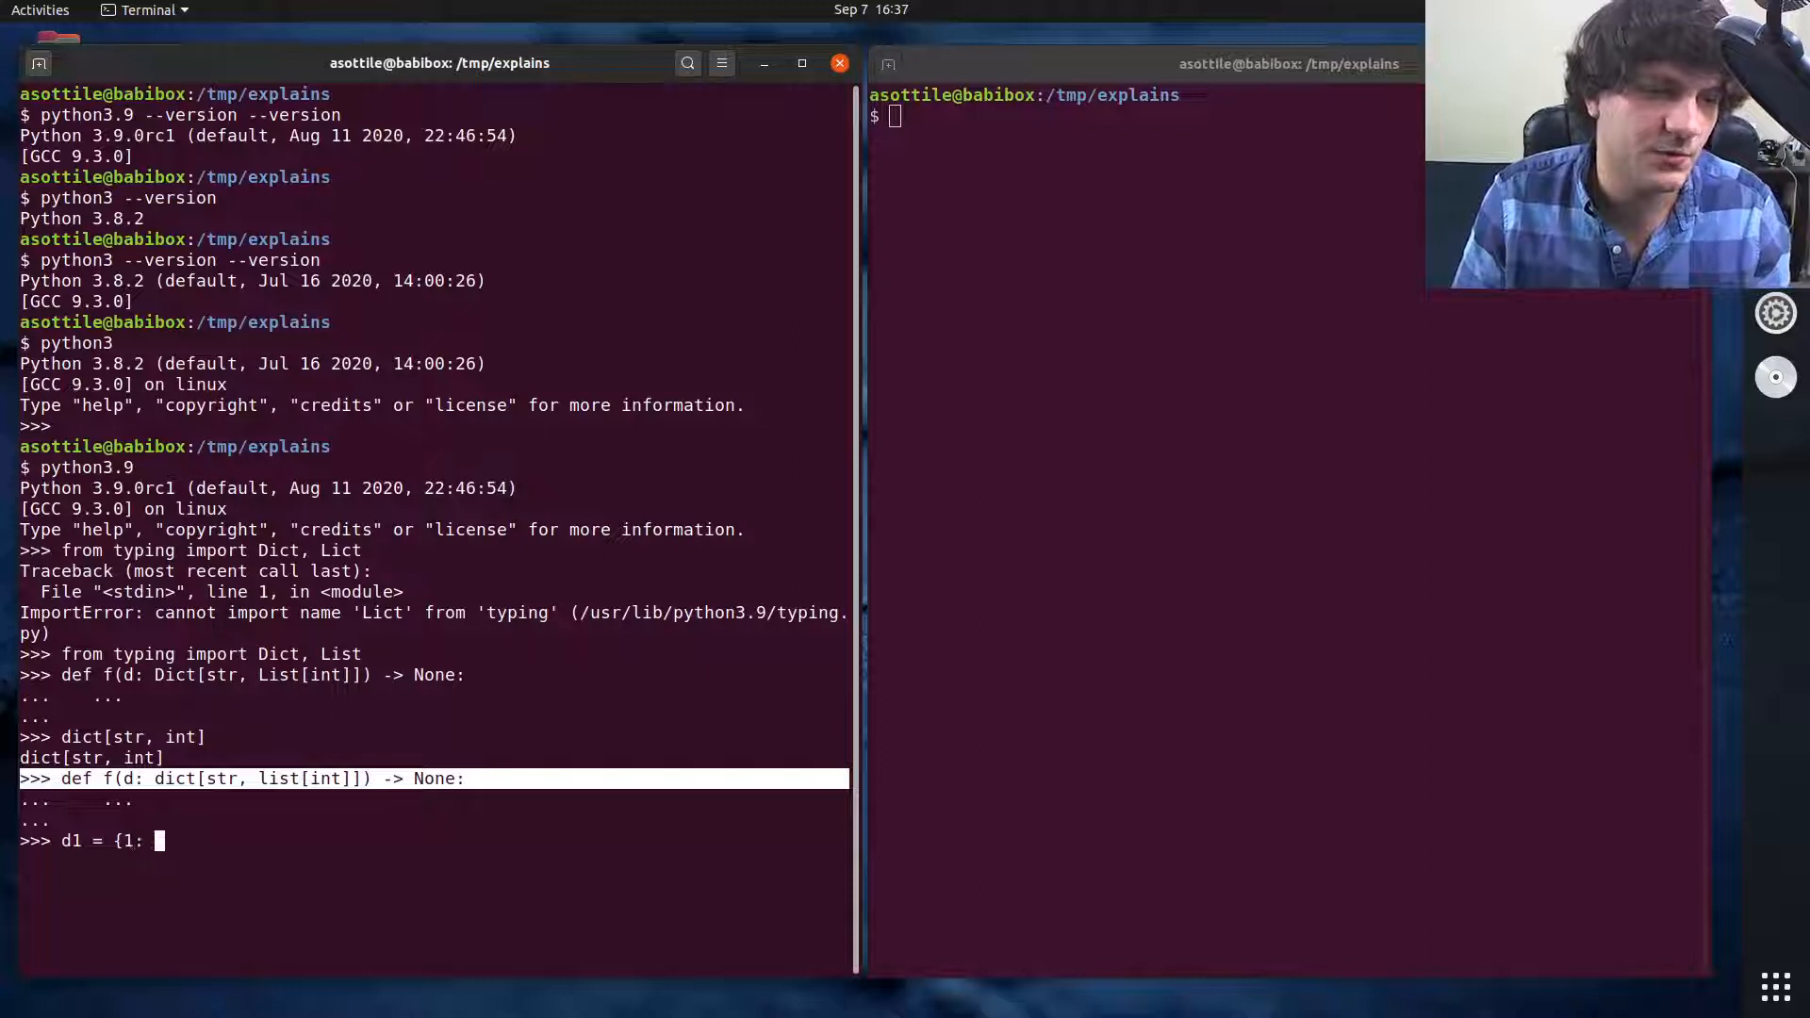
pyautogui.write('2, 3: 4}')
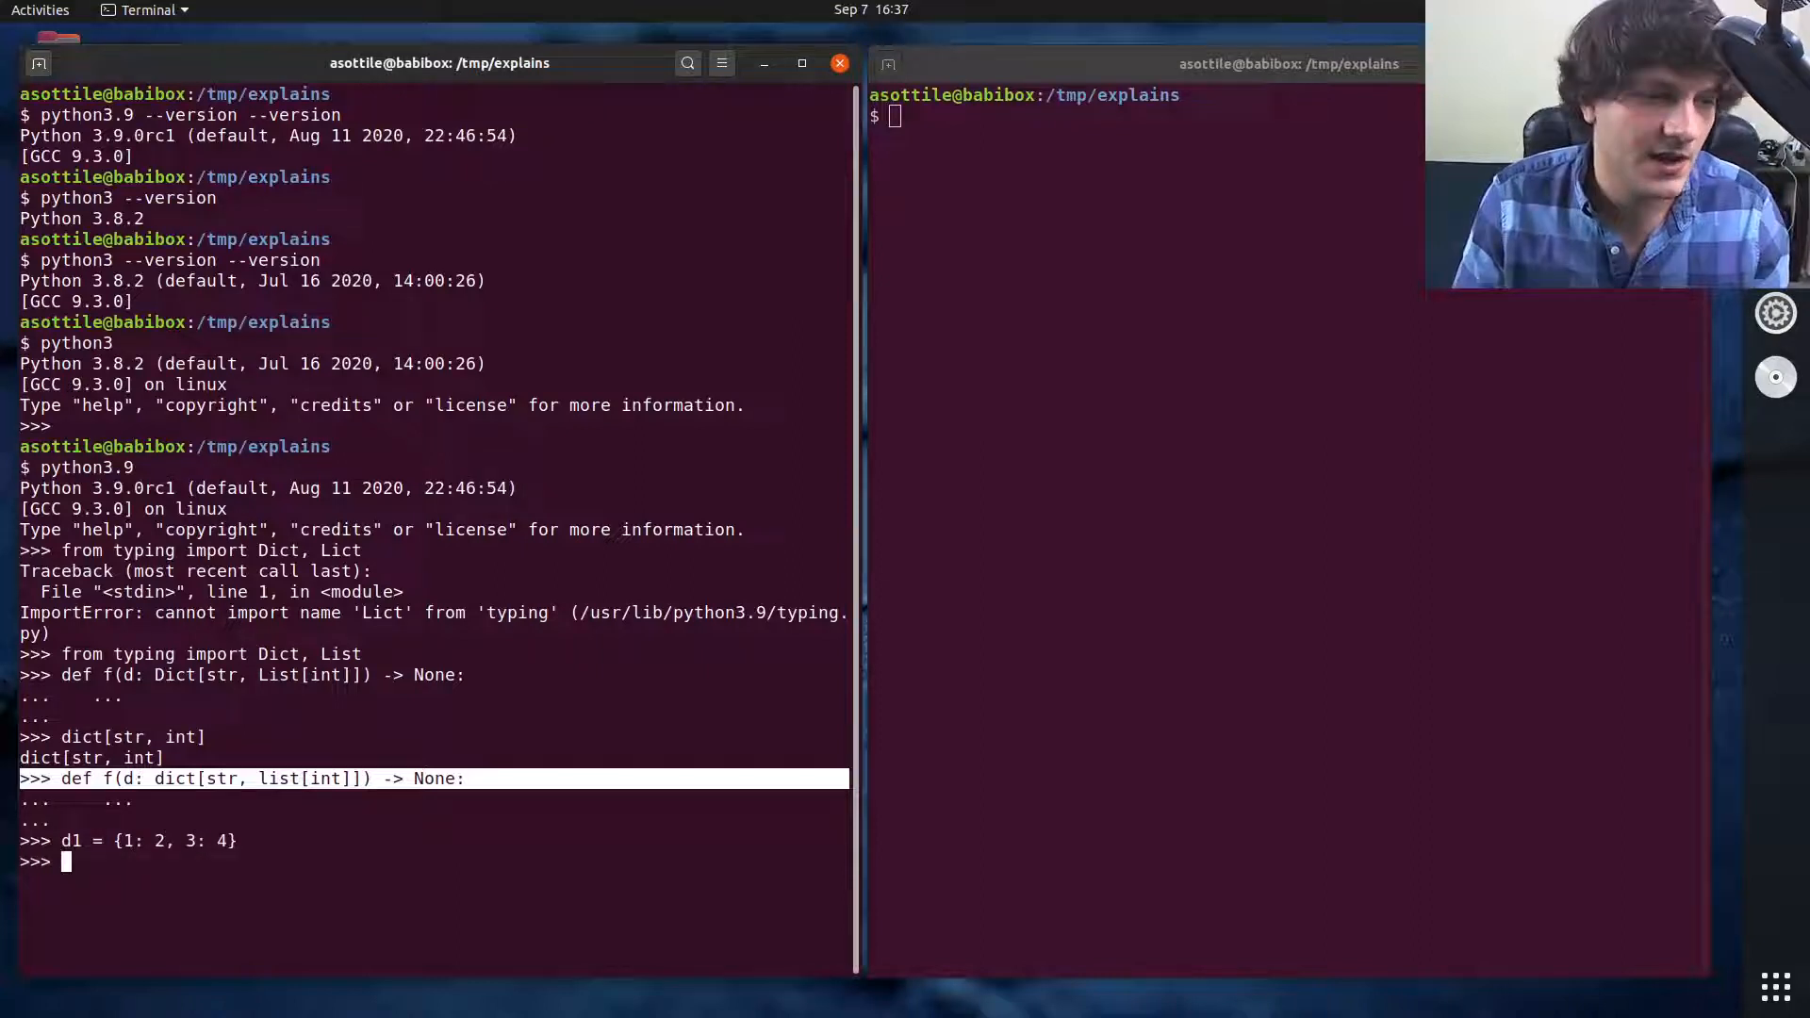
pyautogui.write('d2 = {')
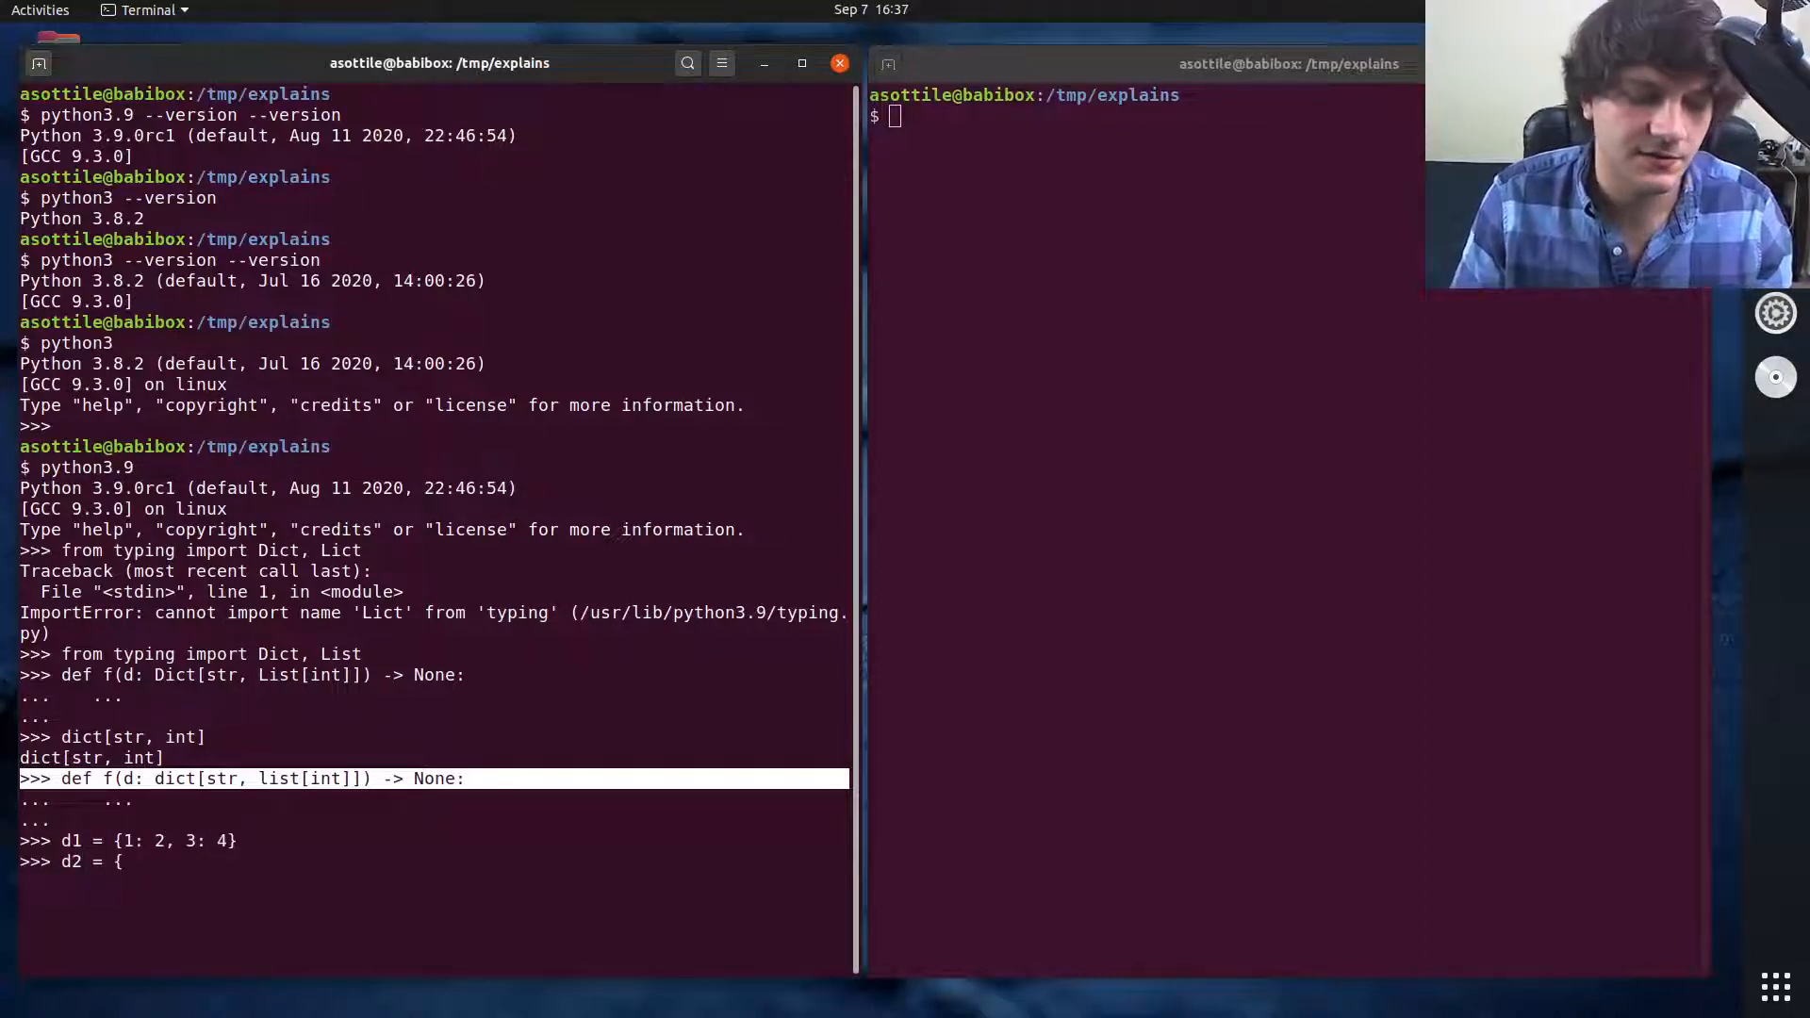
pyautogui.write('5: 6, 7: 8')
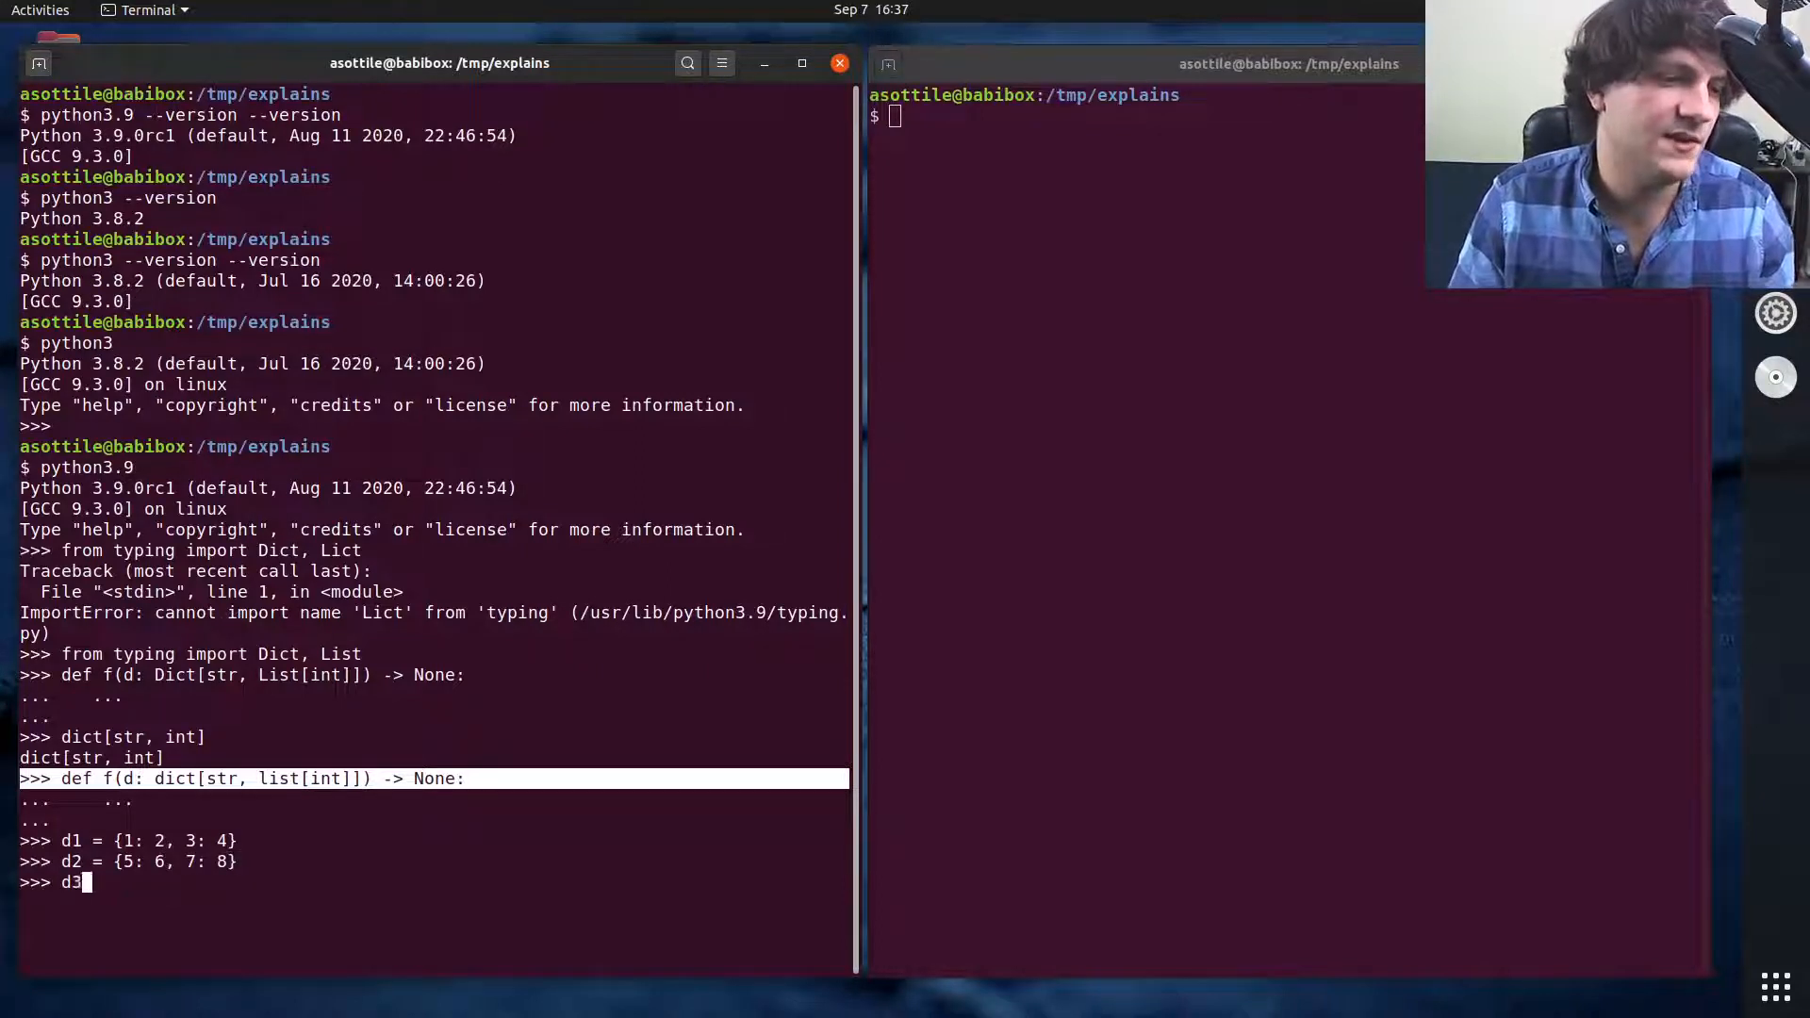
pyautogui.write('= {1:')
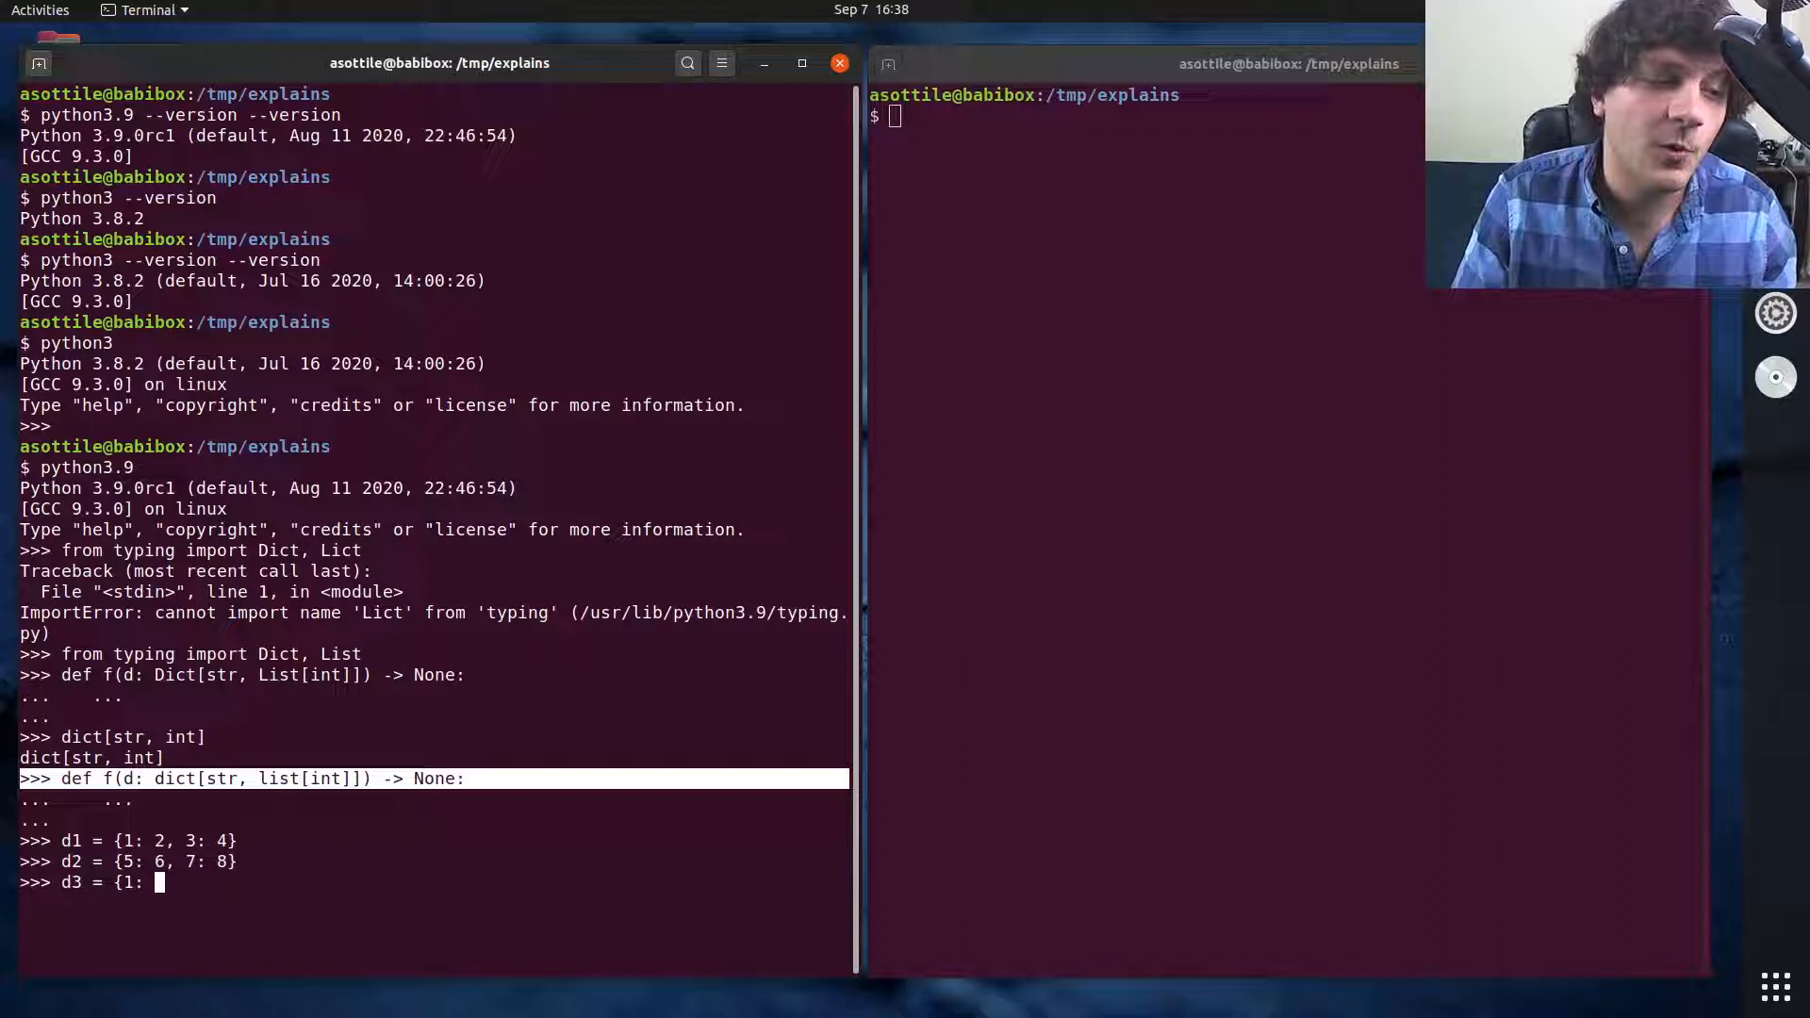
pyautogui.write('999,')
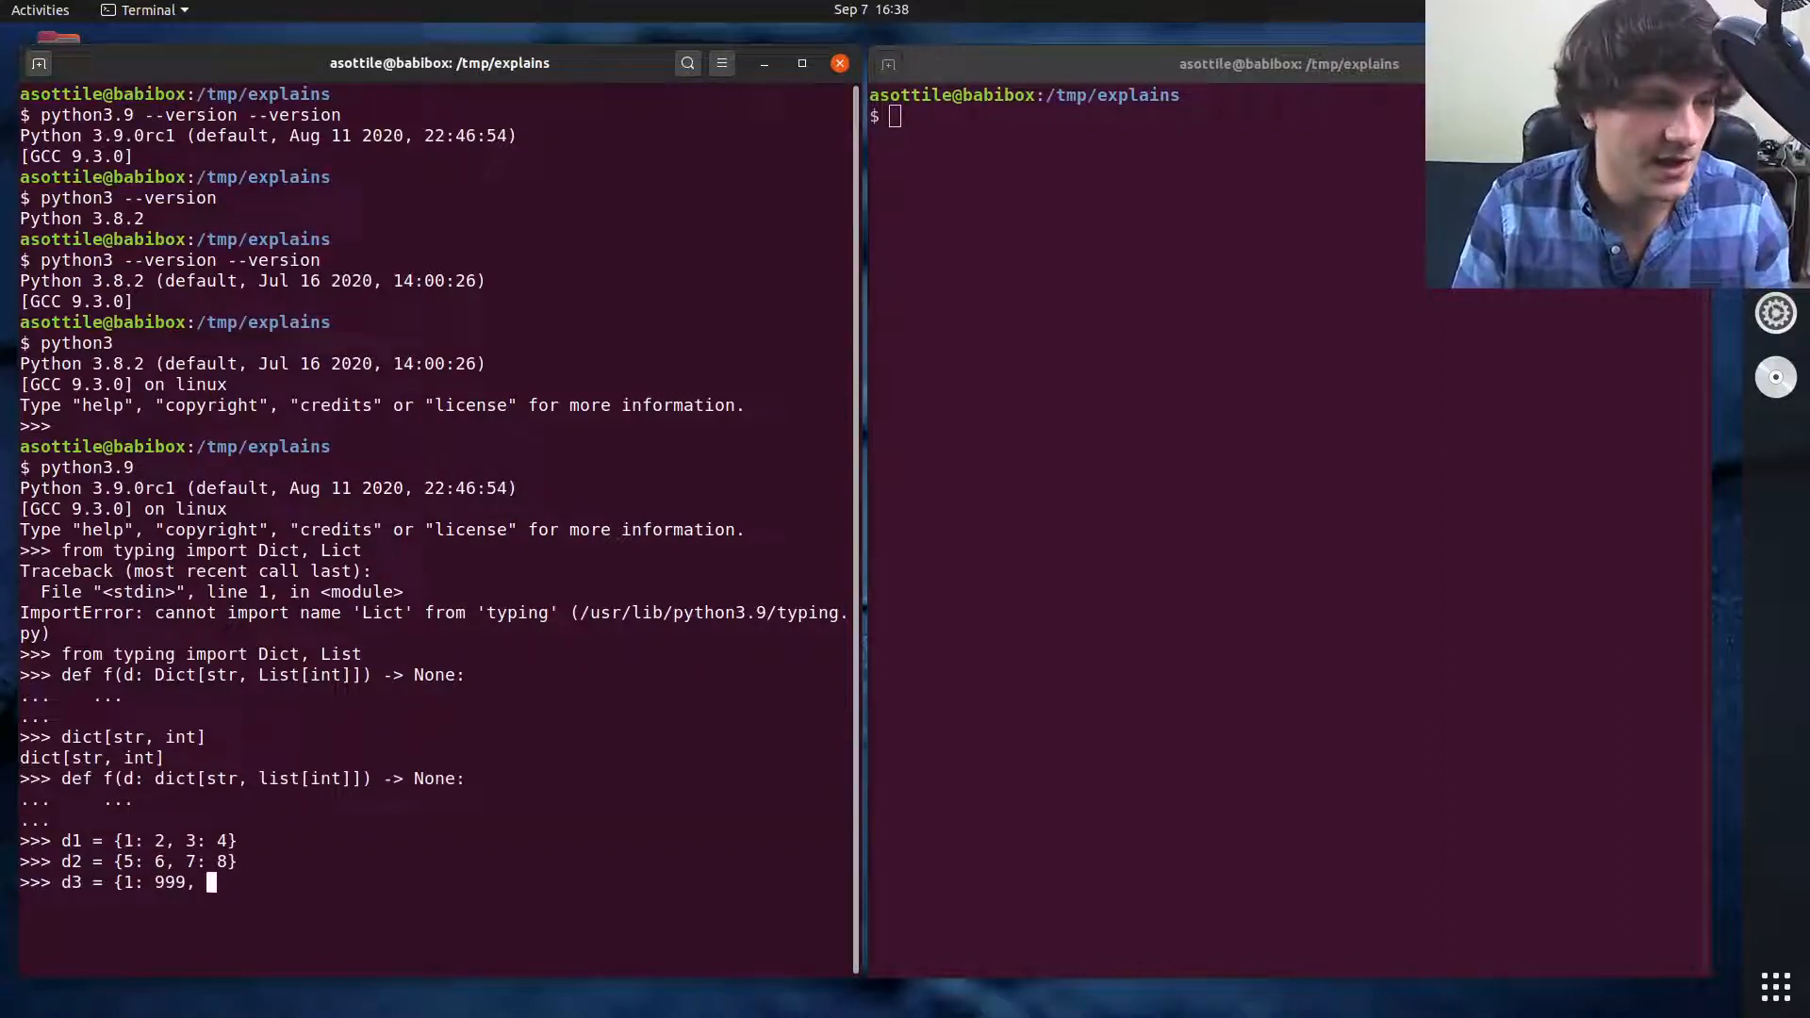
pyautogui.write('999:')
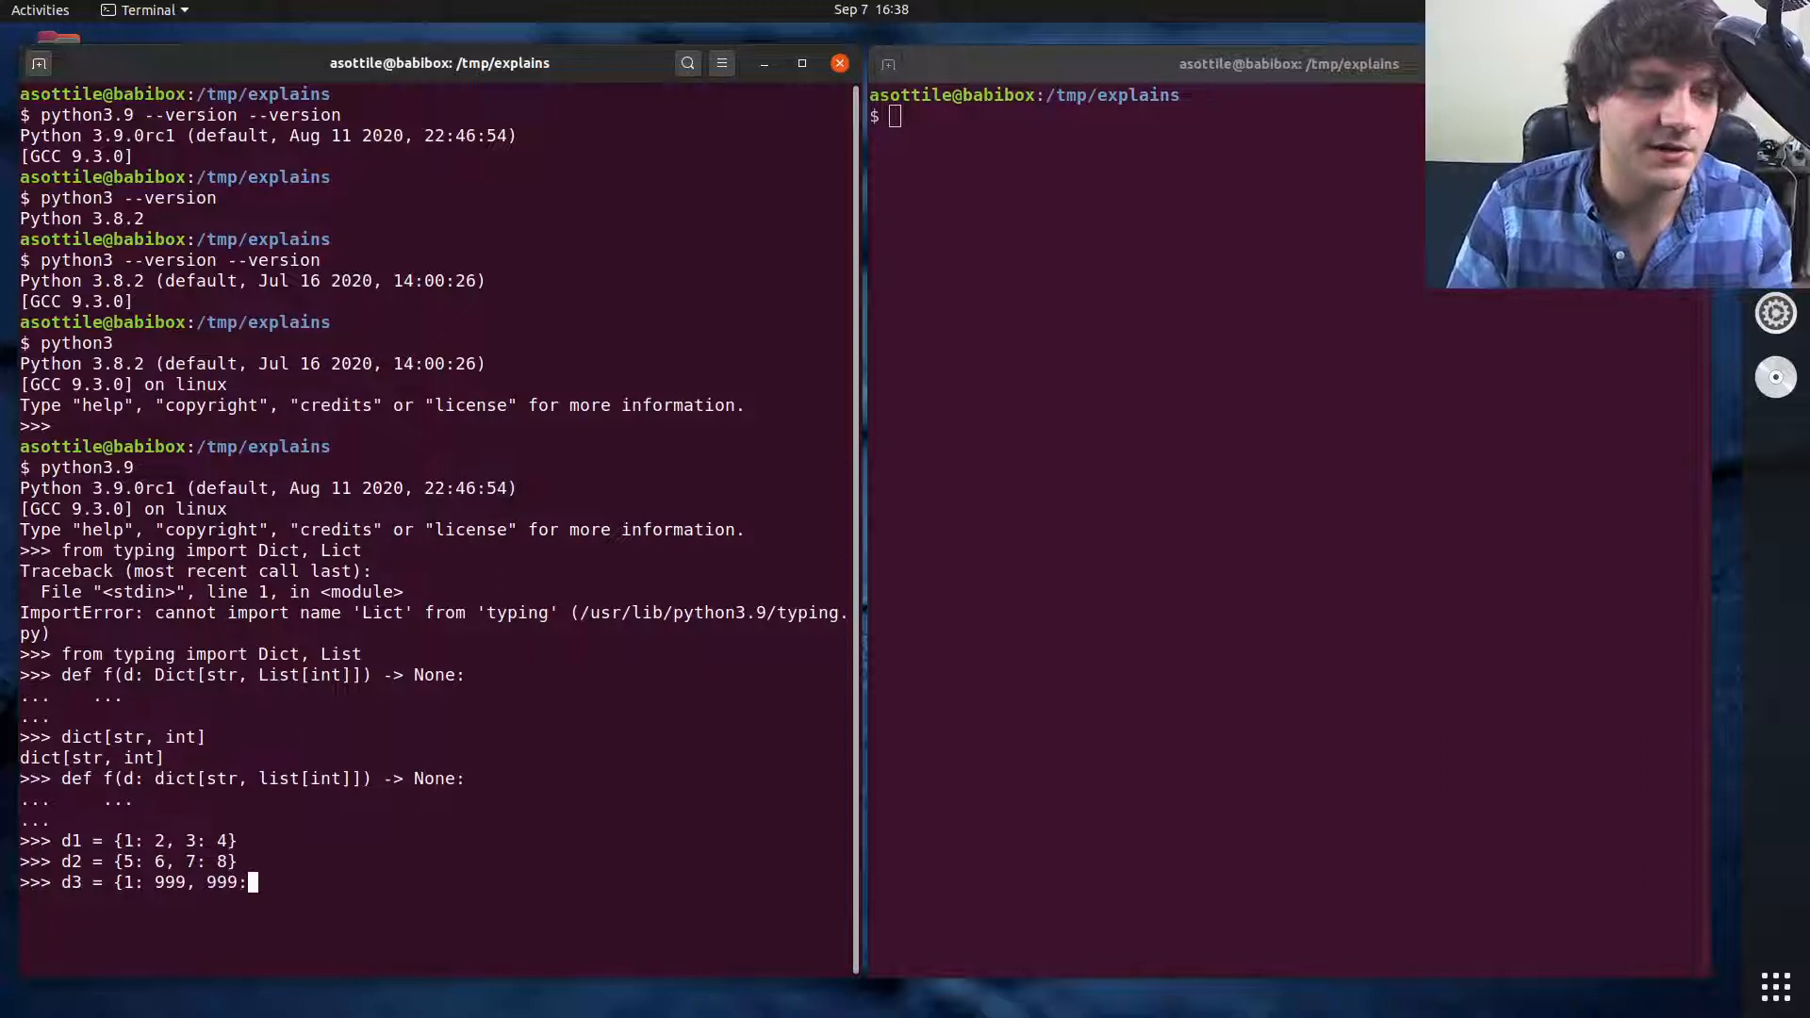
pyautogui.write('1}')
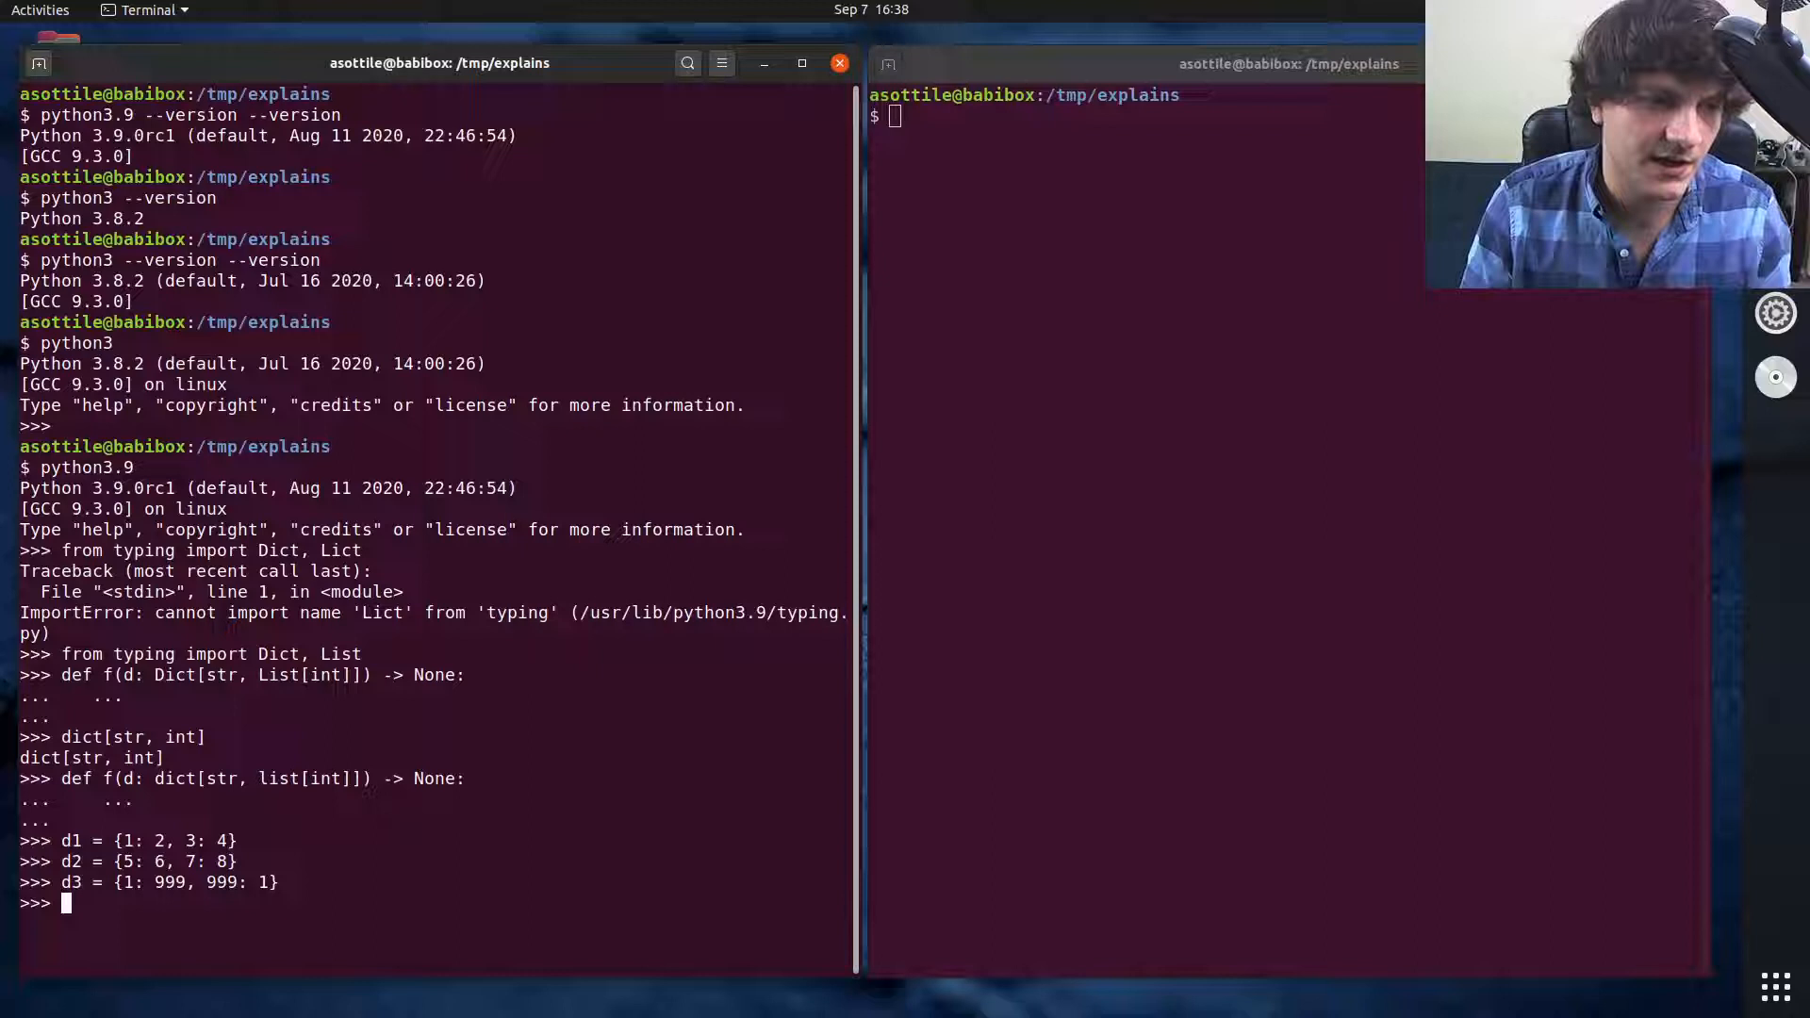
# Merge d1 and d2 with {**d1, **d2}, giving {1: 2, 3: 4, 5: 6, 7: 8}
pyautogui.write('(')
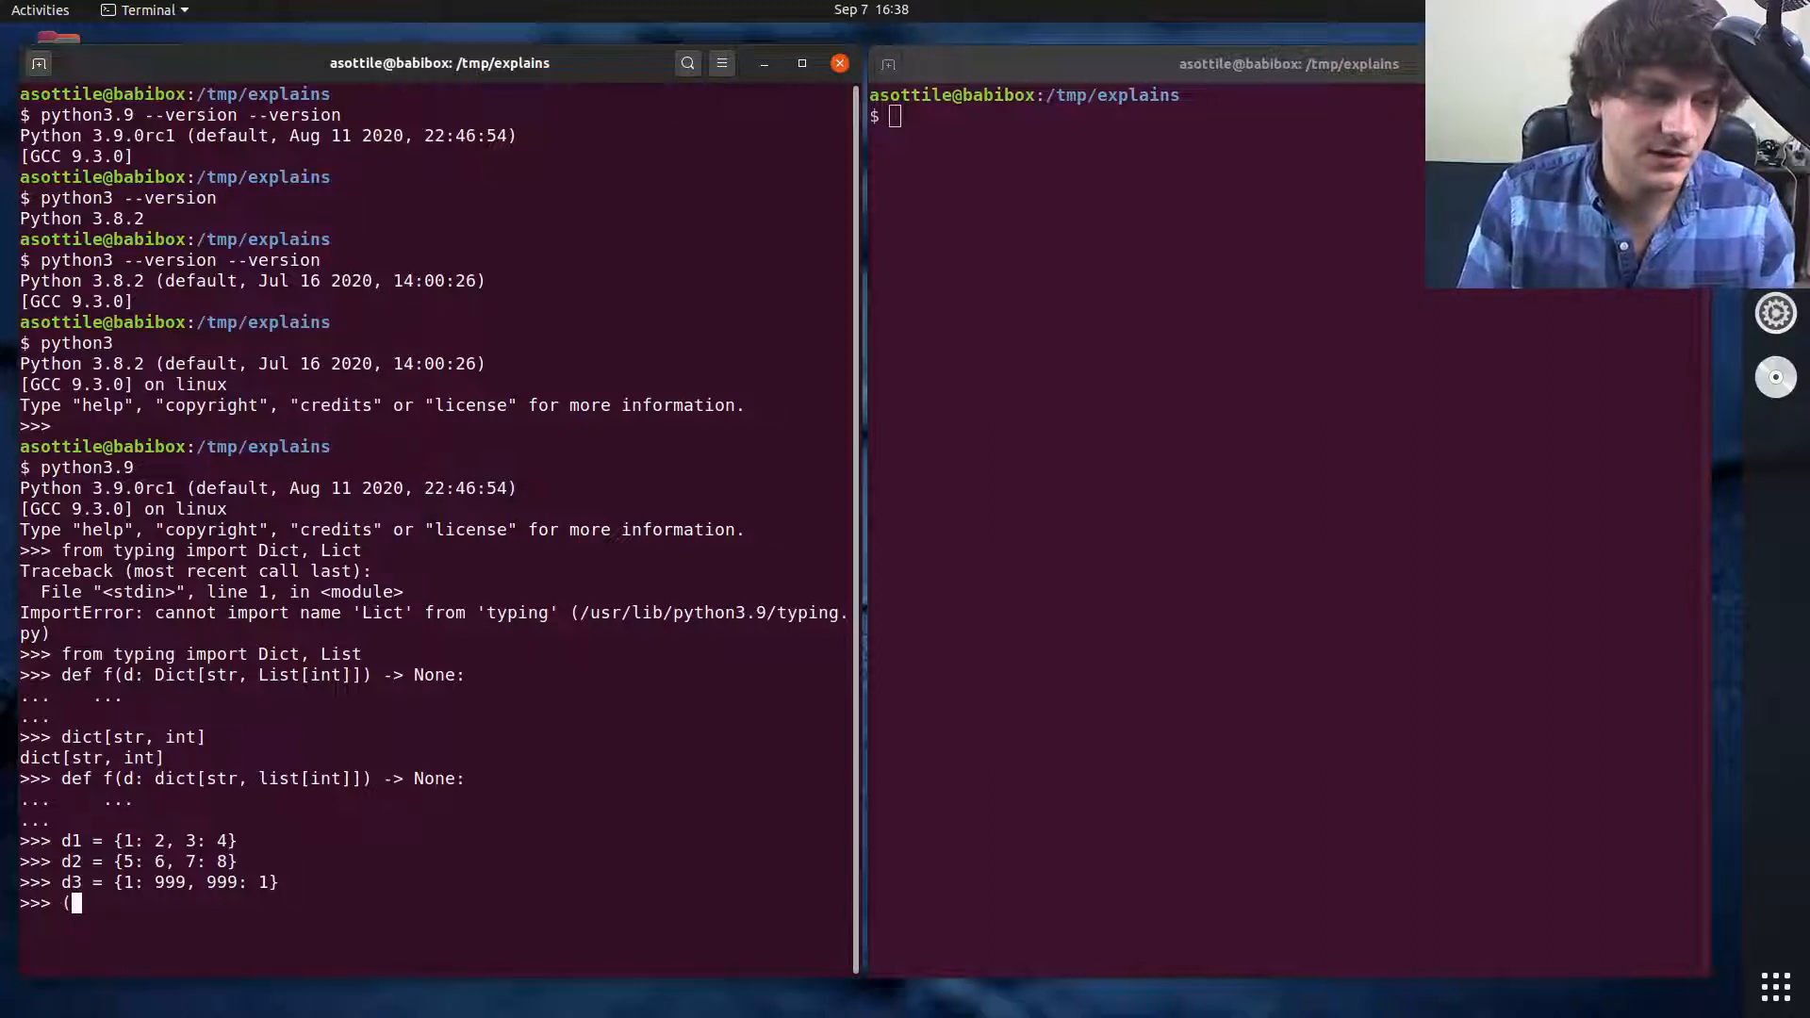
pyautogui.write('{**d')
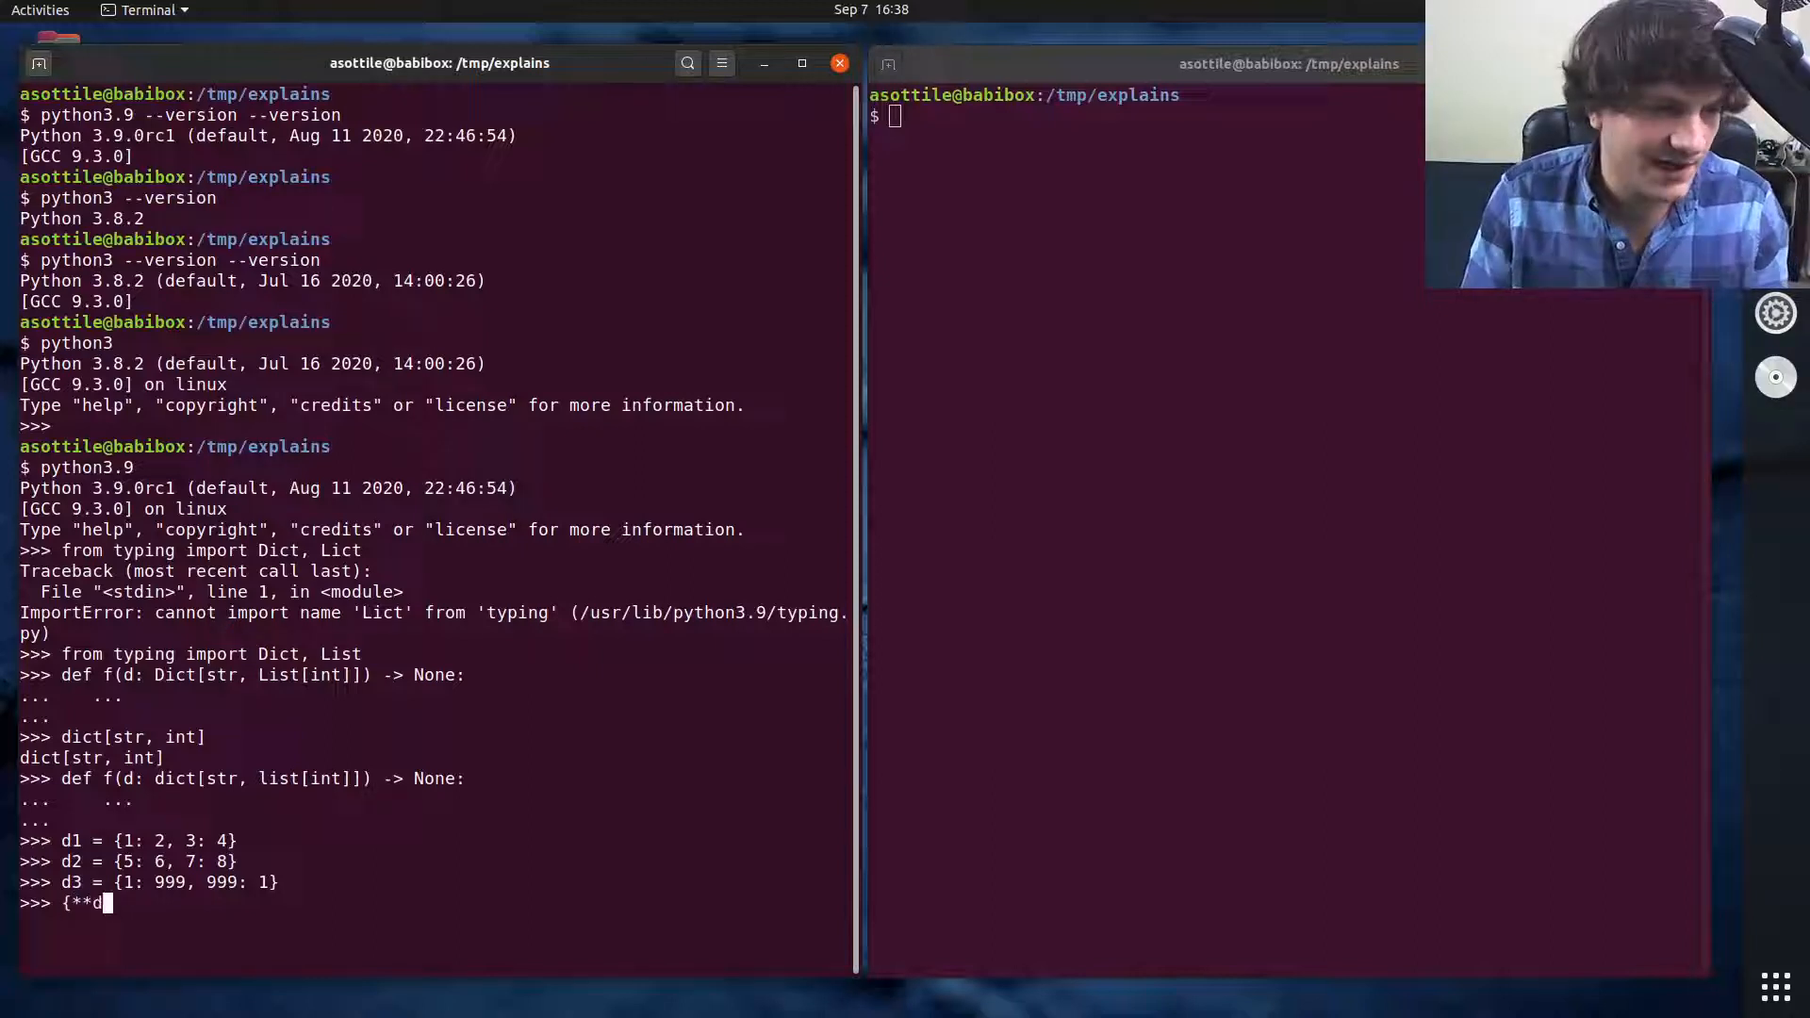
pyautogui.write('1, **d2}')
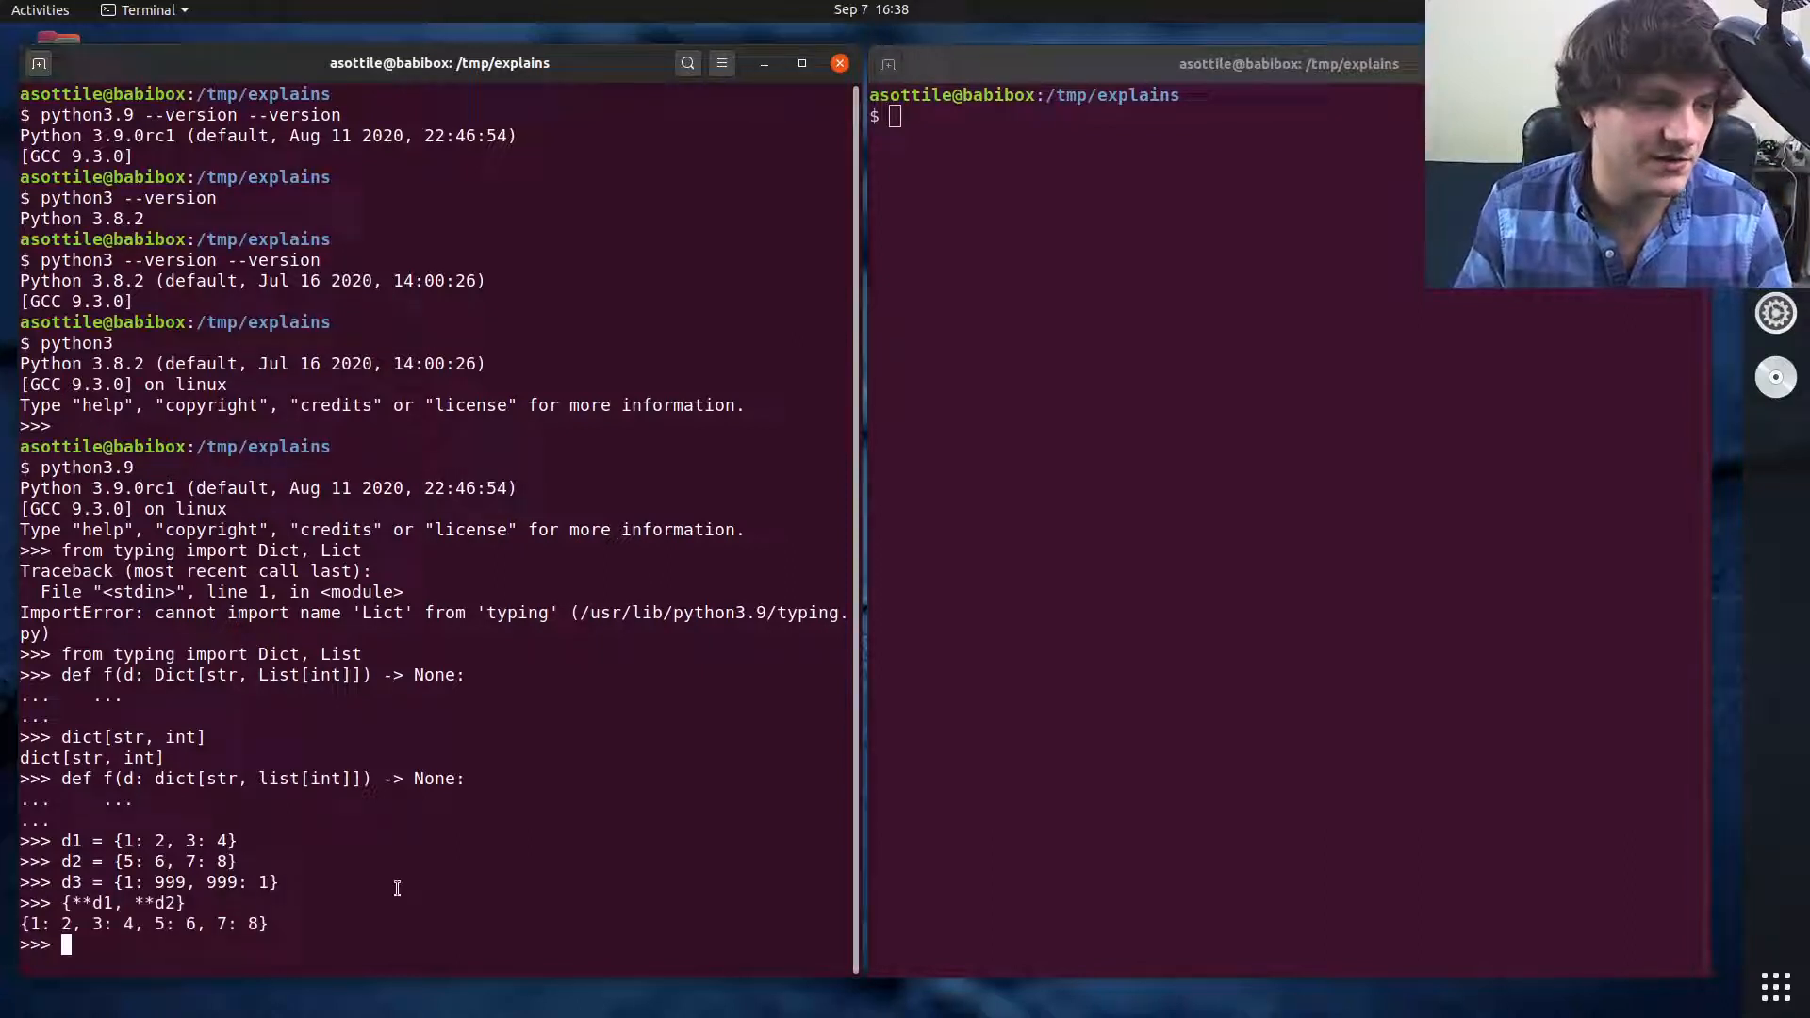
pyautogui.moveTo(438, 895)
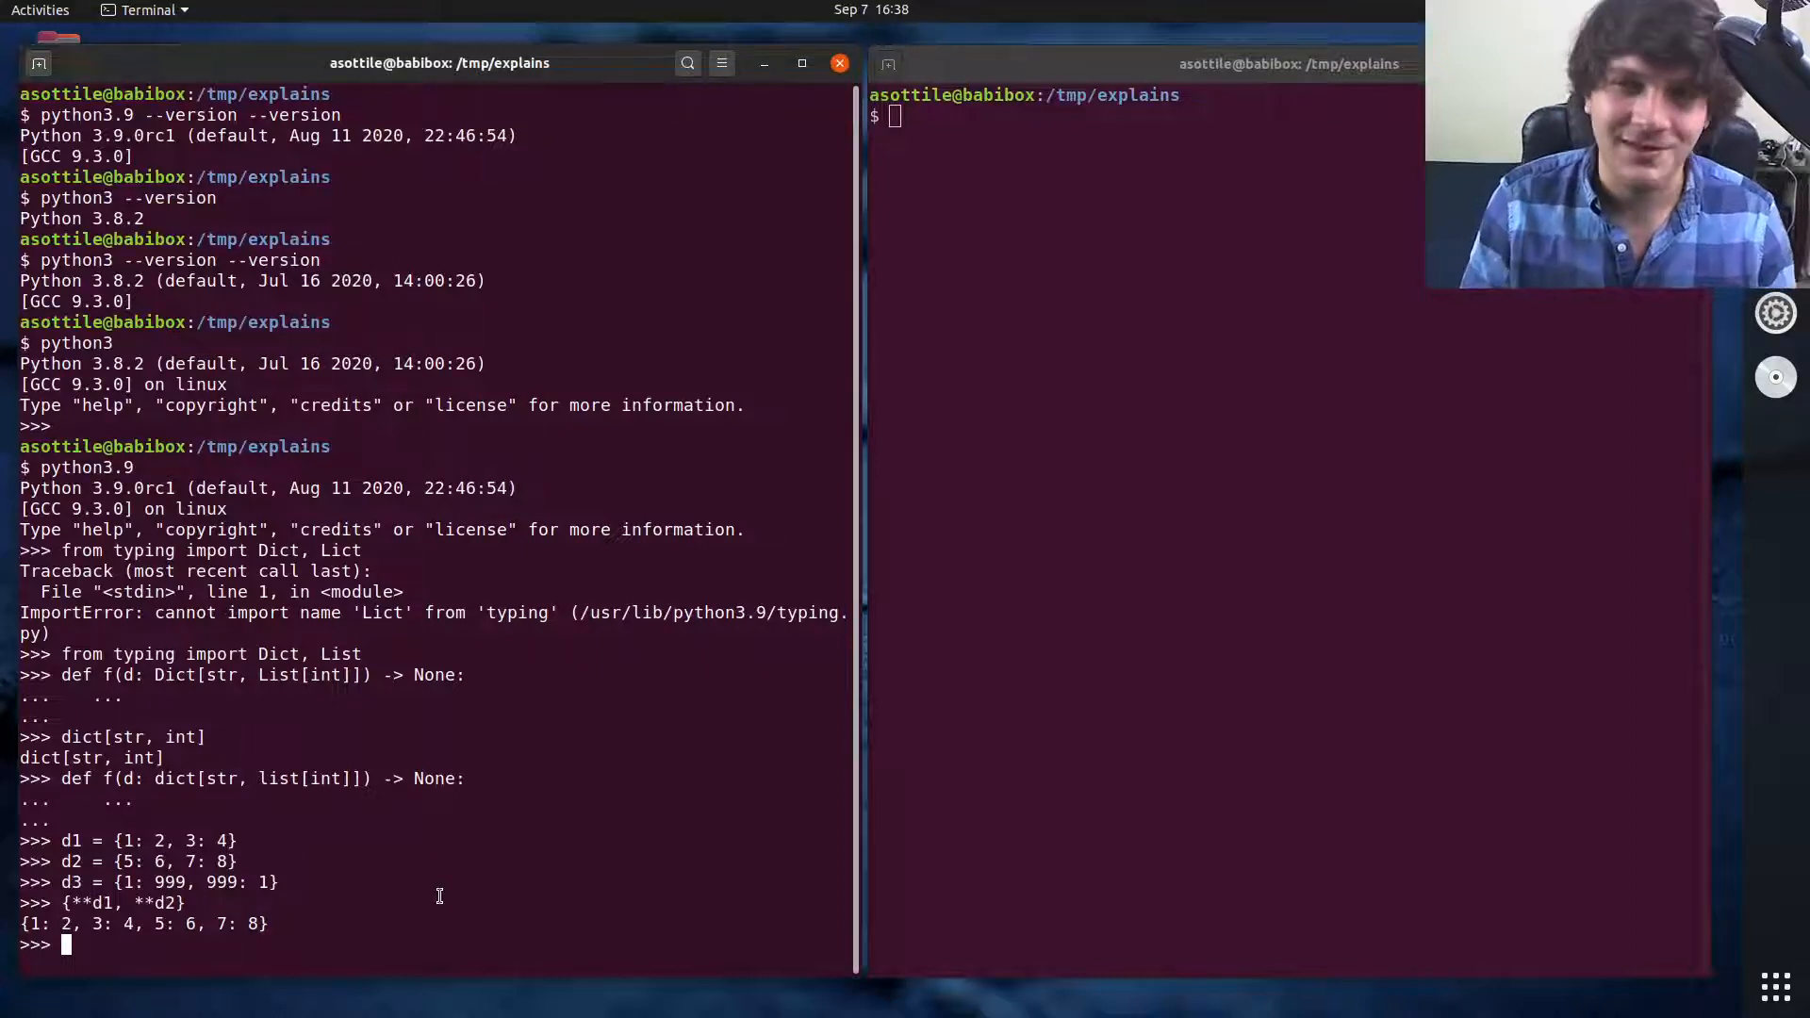
# Evaluate d1 | d2 and d1 | d3, then update d3 with d1
pyautogui.write('d')
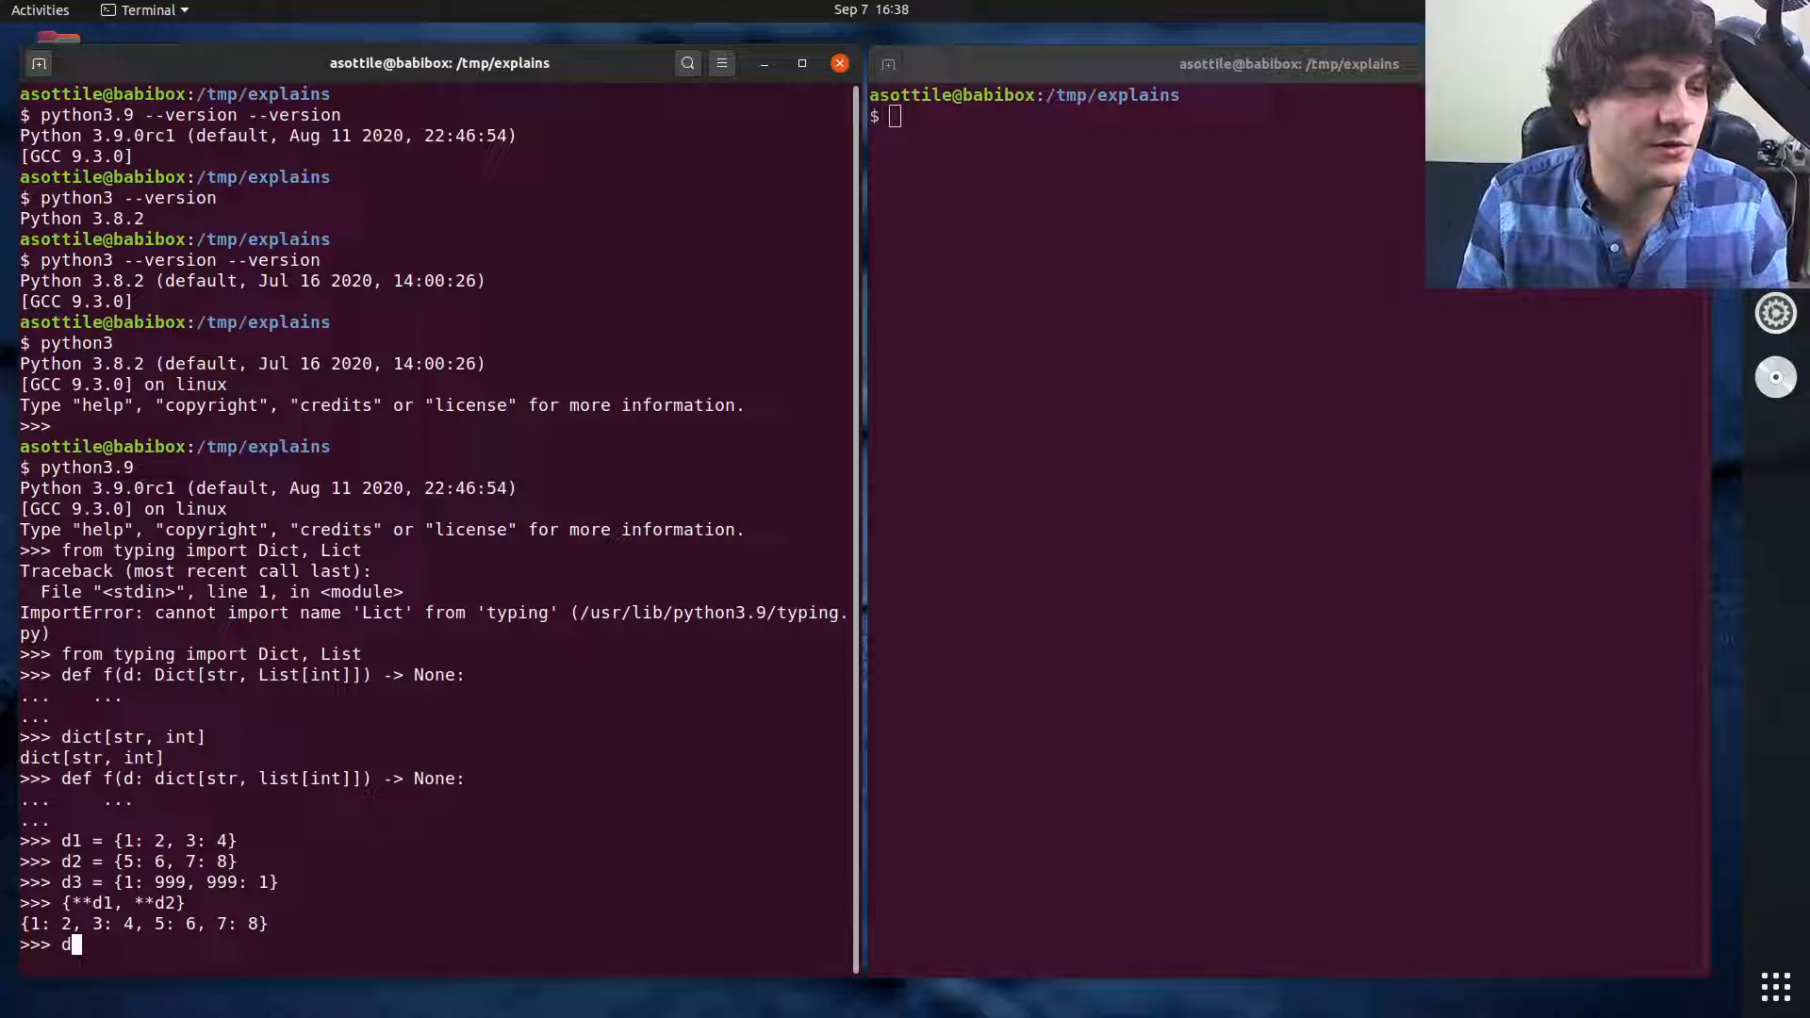
pyautogui.write('1 | d2')
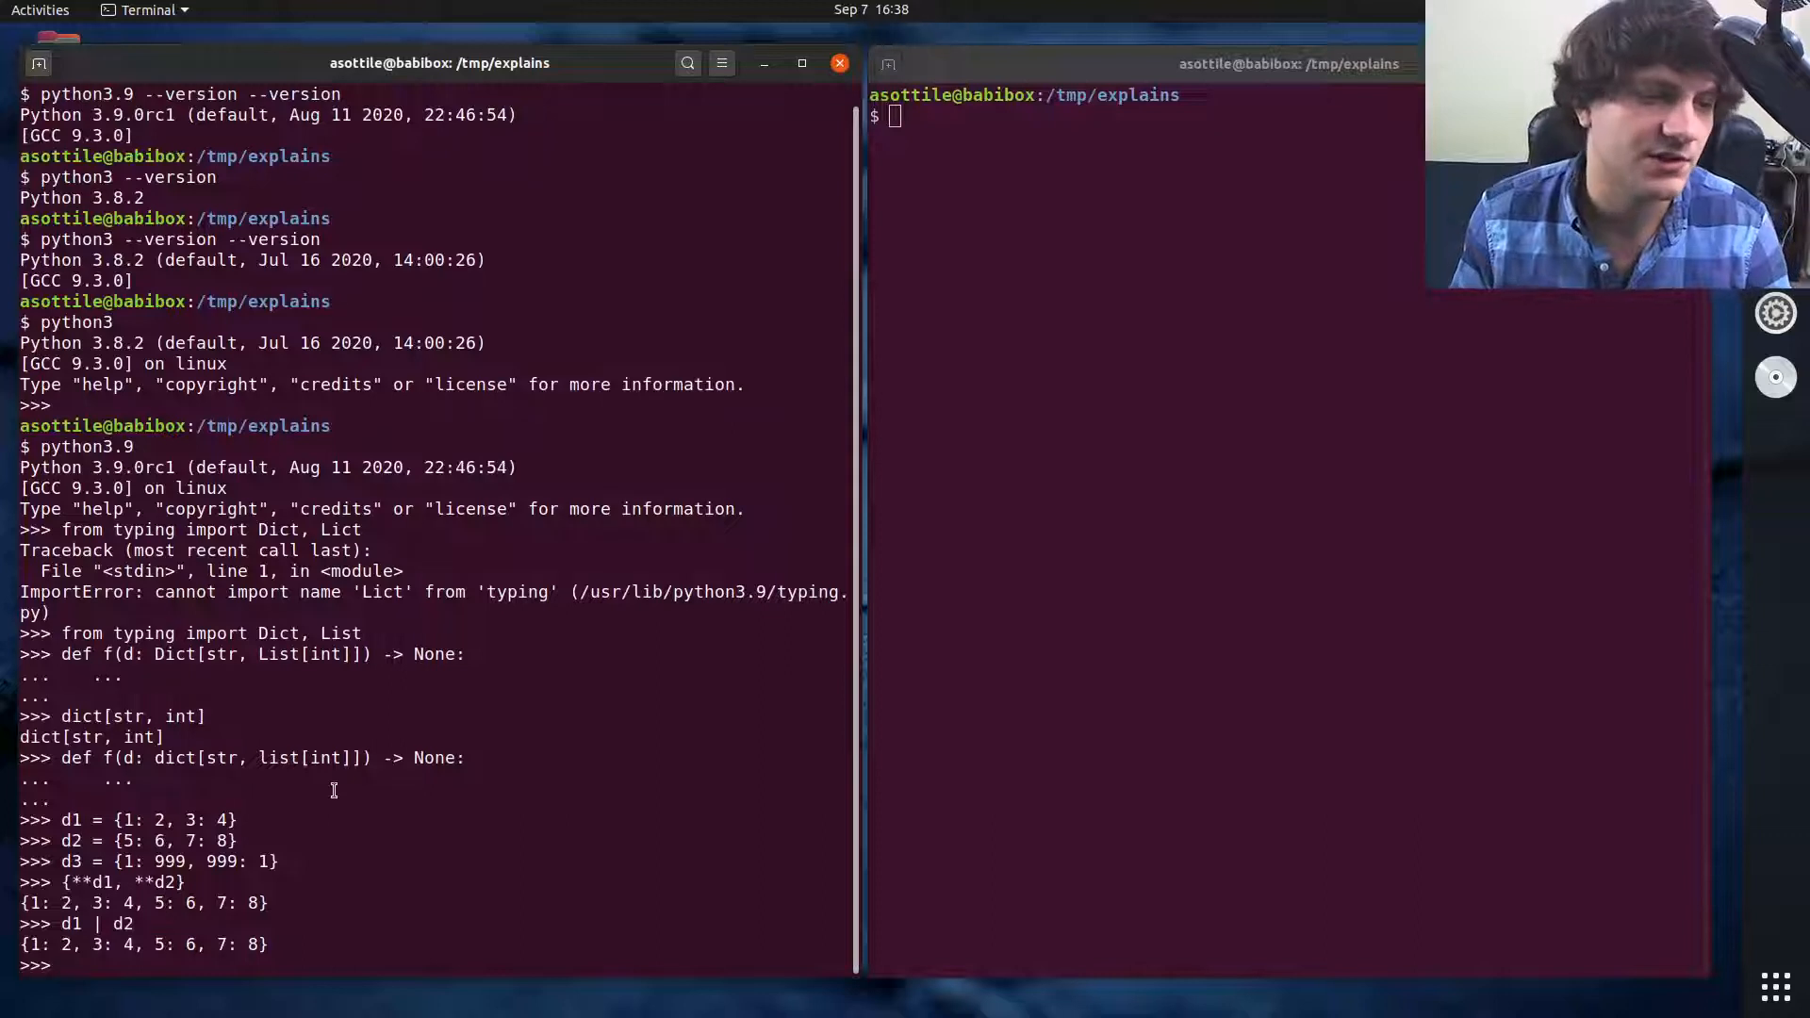
pyautogui.write('d1 | d')
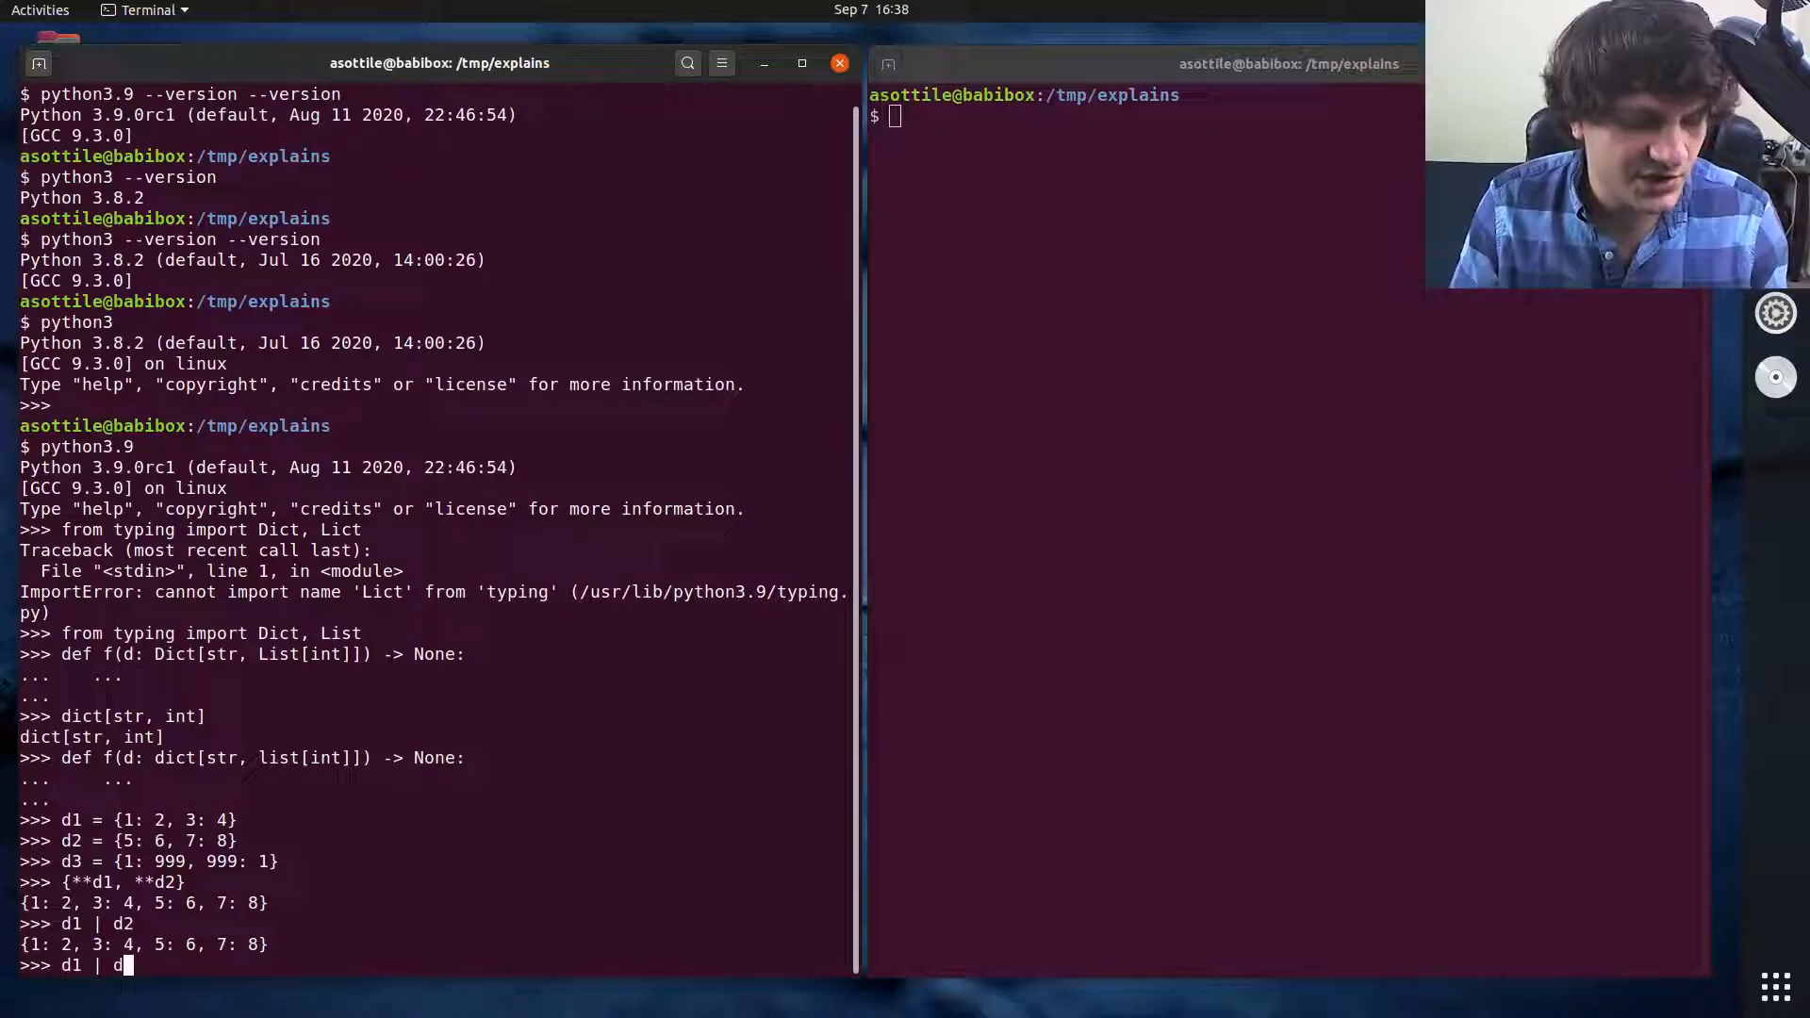
pyautogui.write('3')
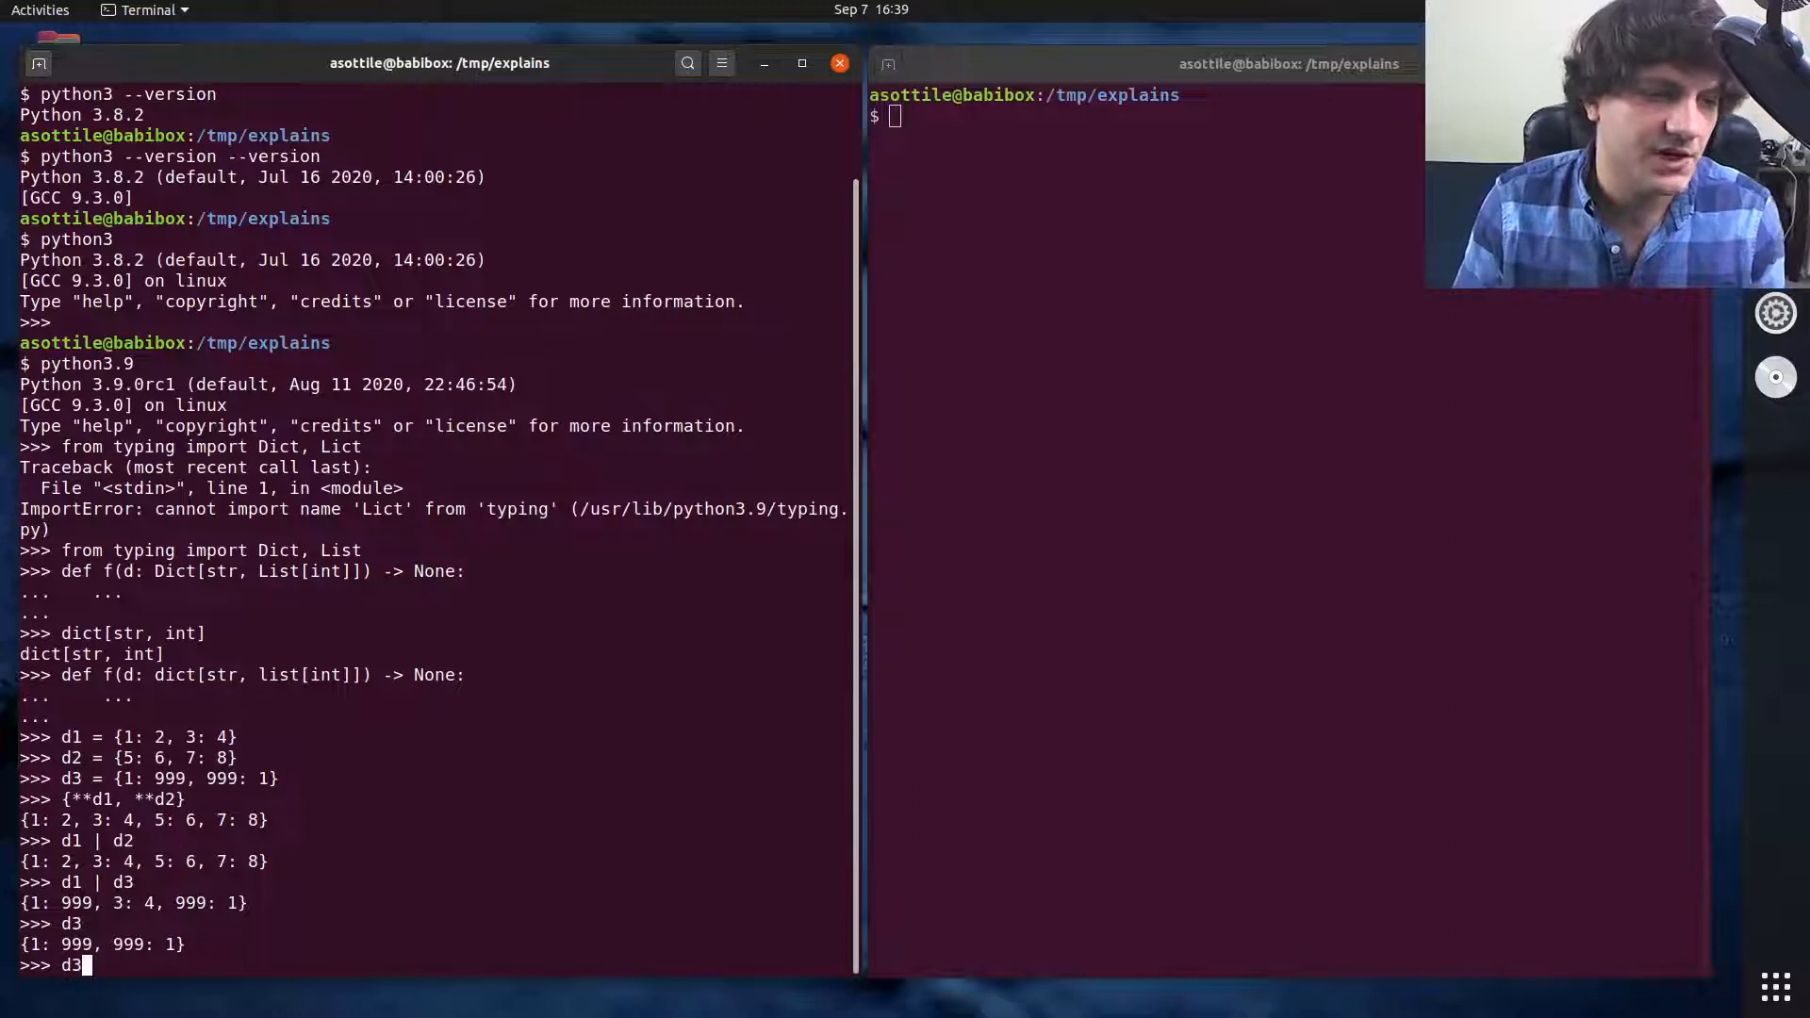
pyautogui.write('.updat')
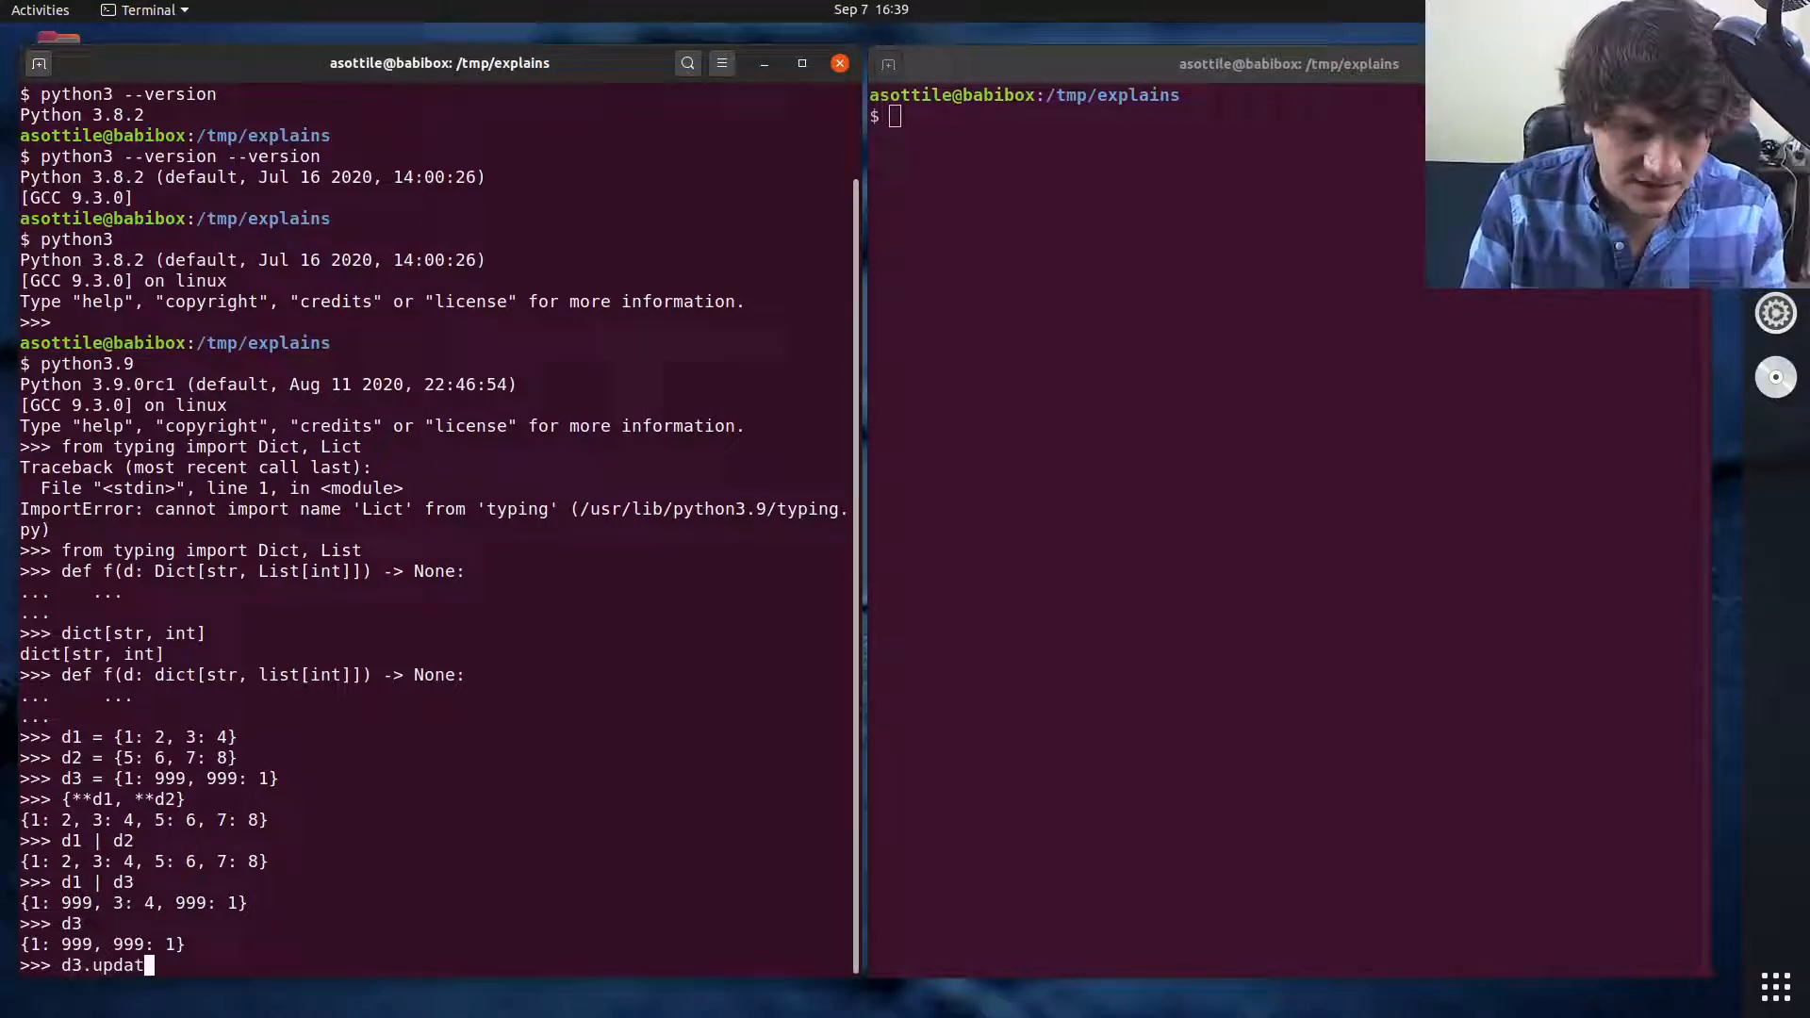
pyautogui.write('e(d1')
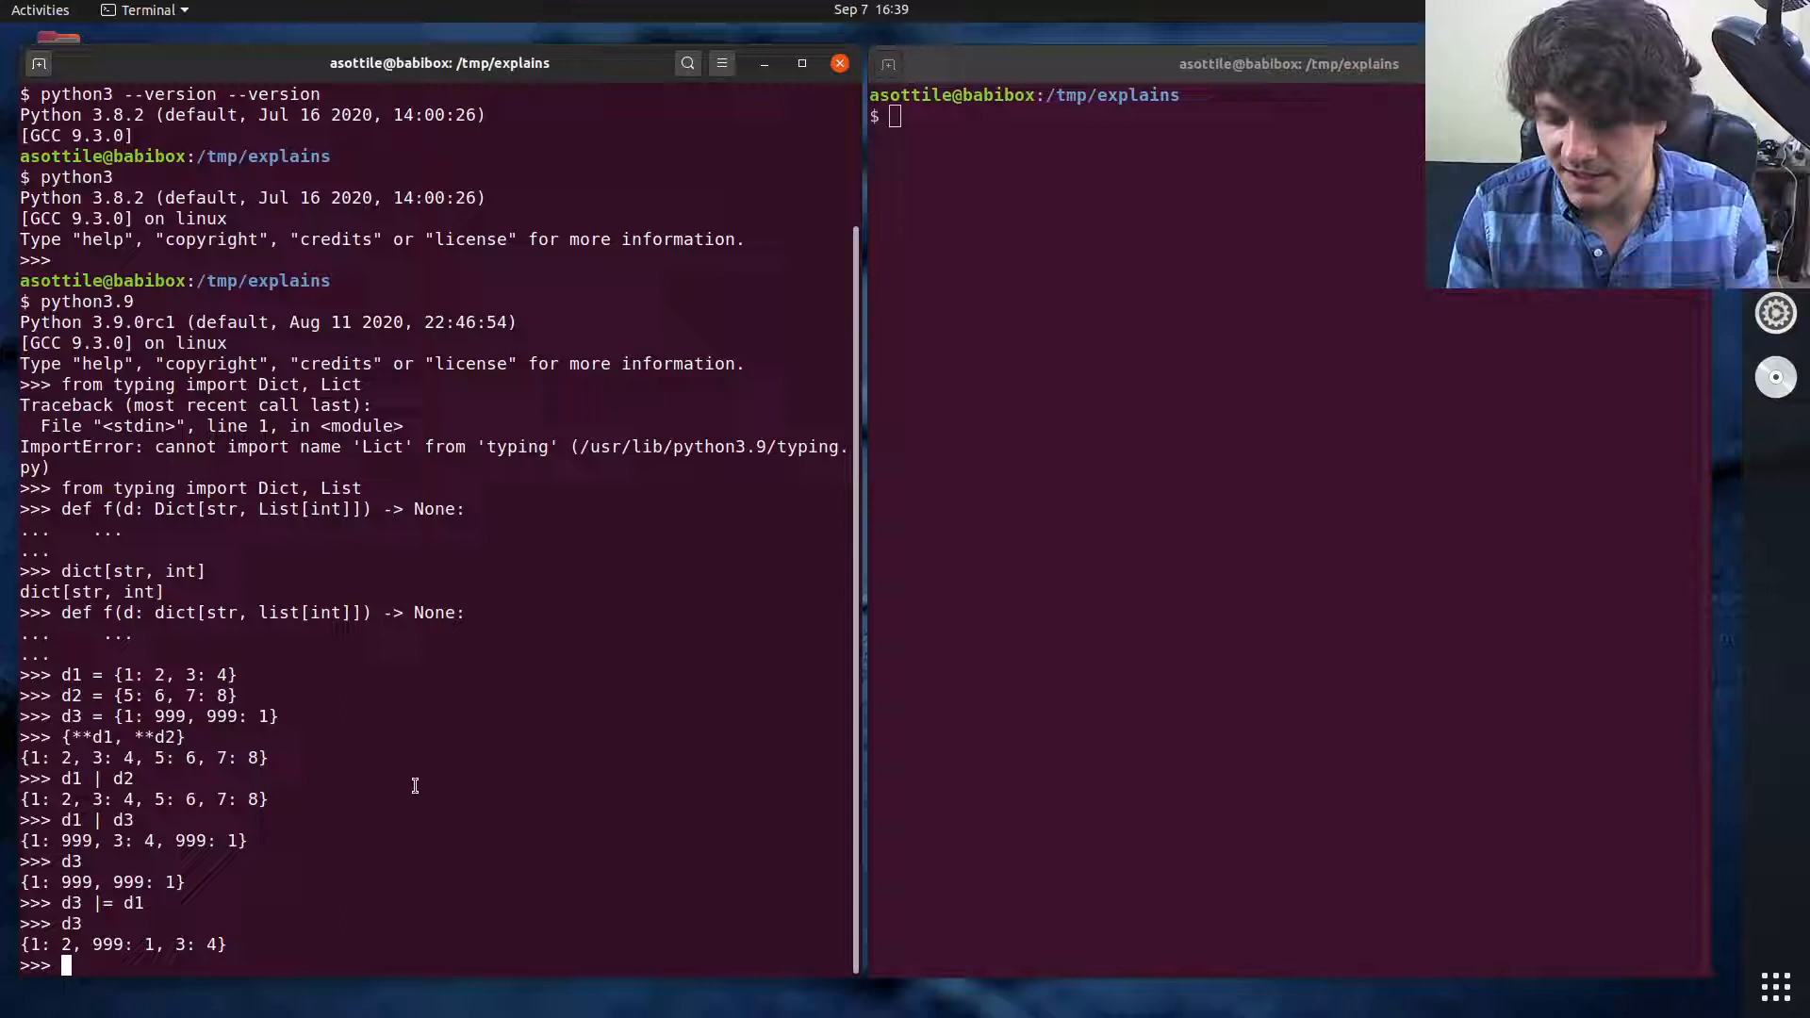
# Type the string 'foo.exe', fixing a typo, and apply strip('.exe') to it
pyautogui.write("'")
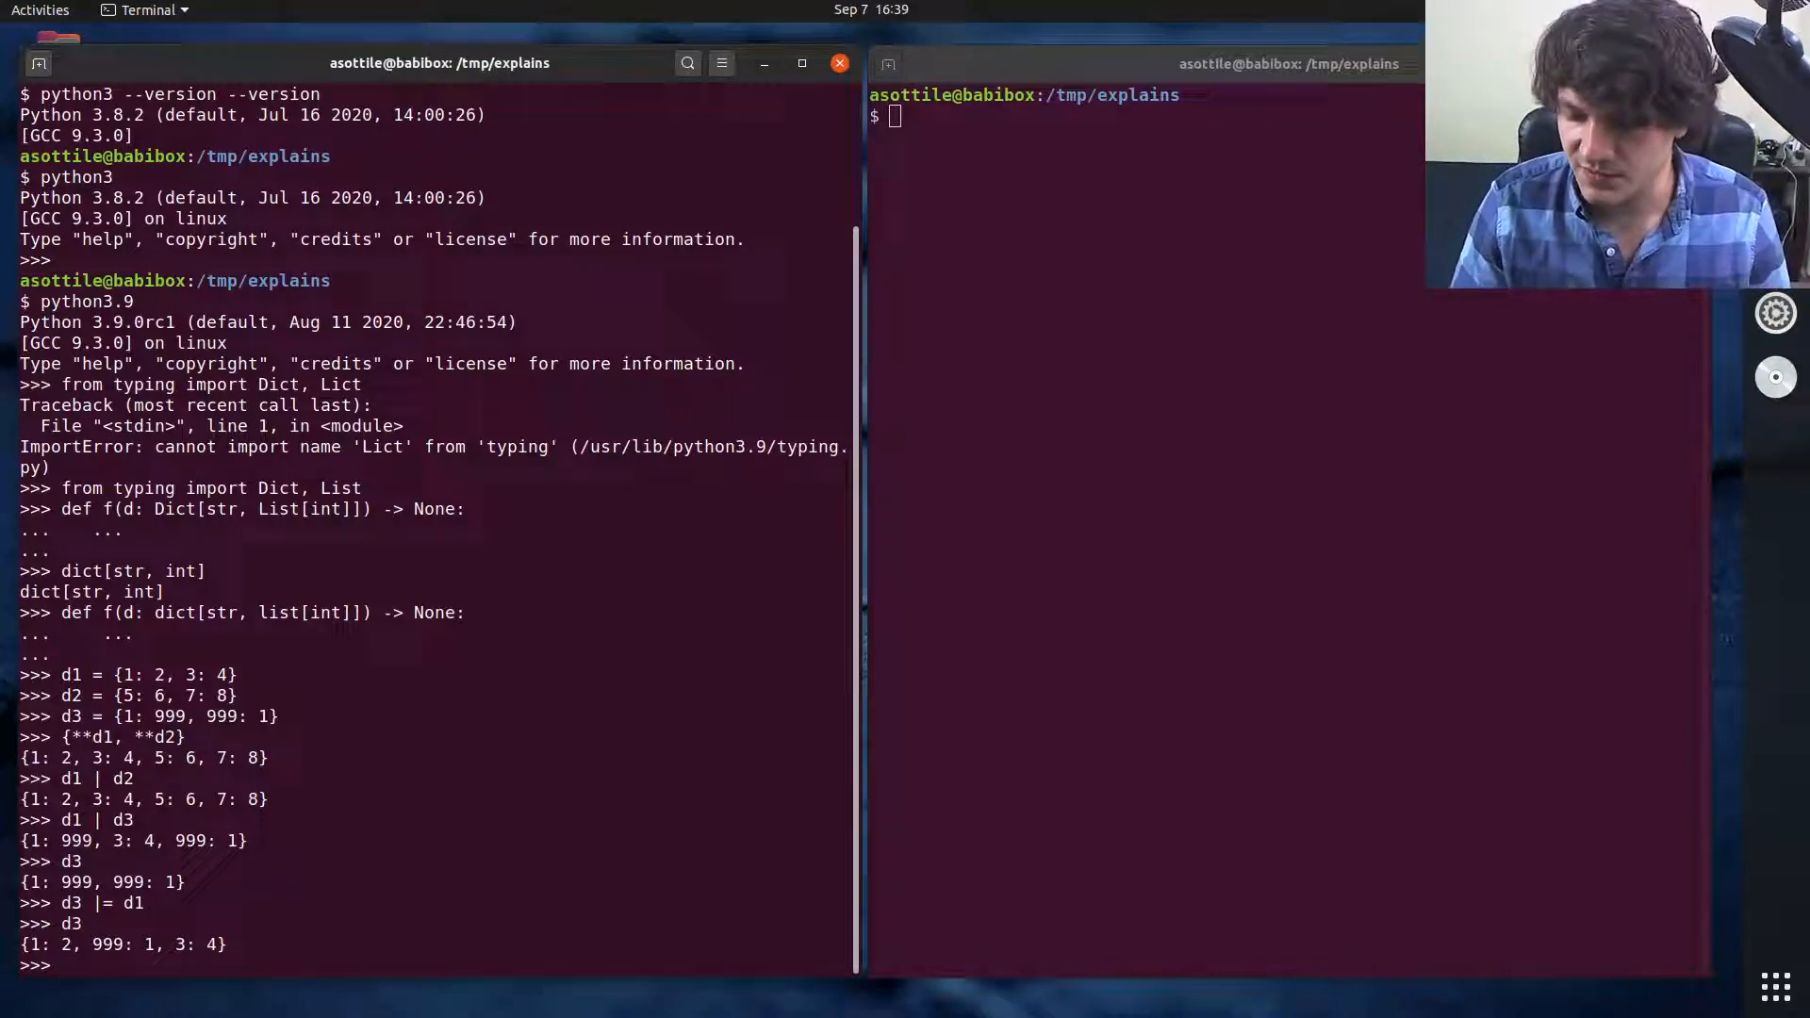
pyautogui.write("'fpp")
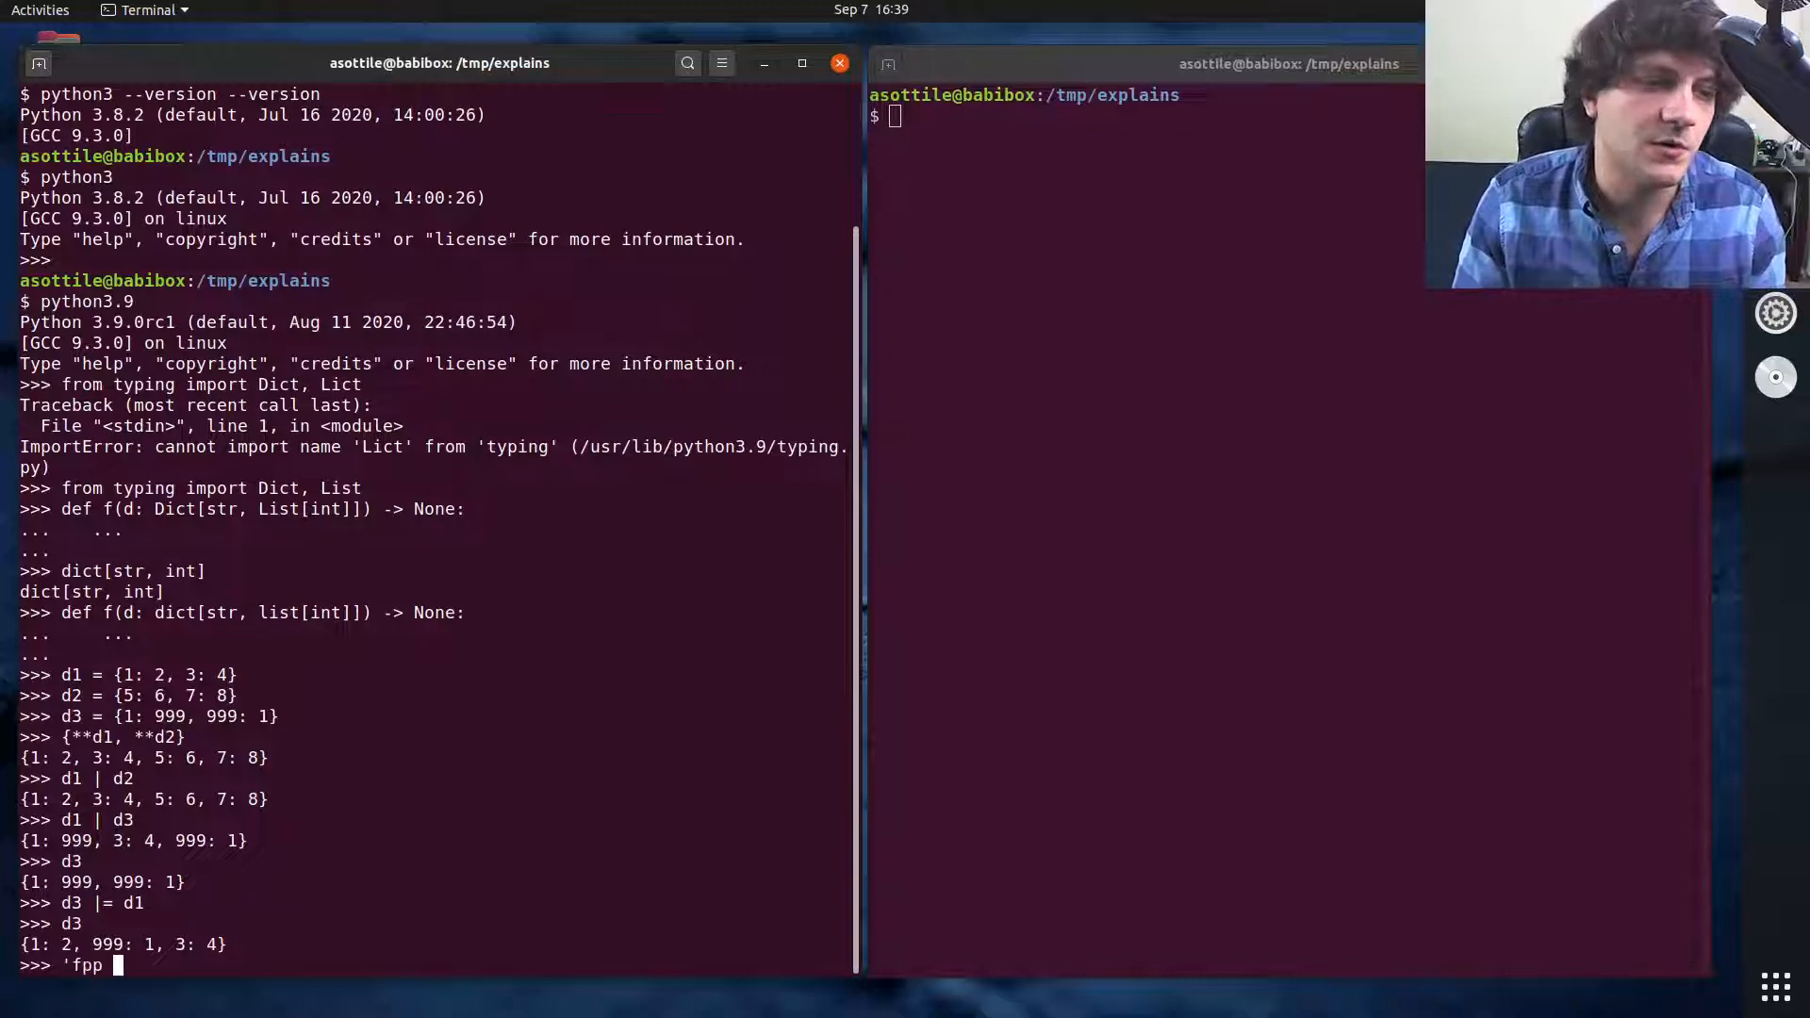
pyautogui.write('foo.')
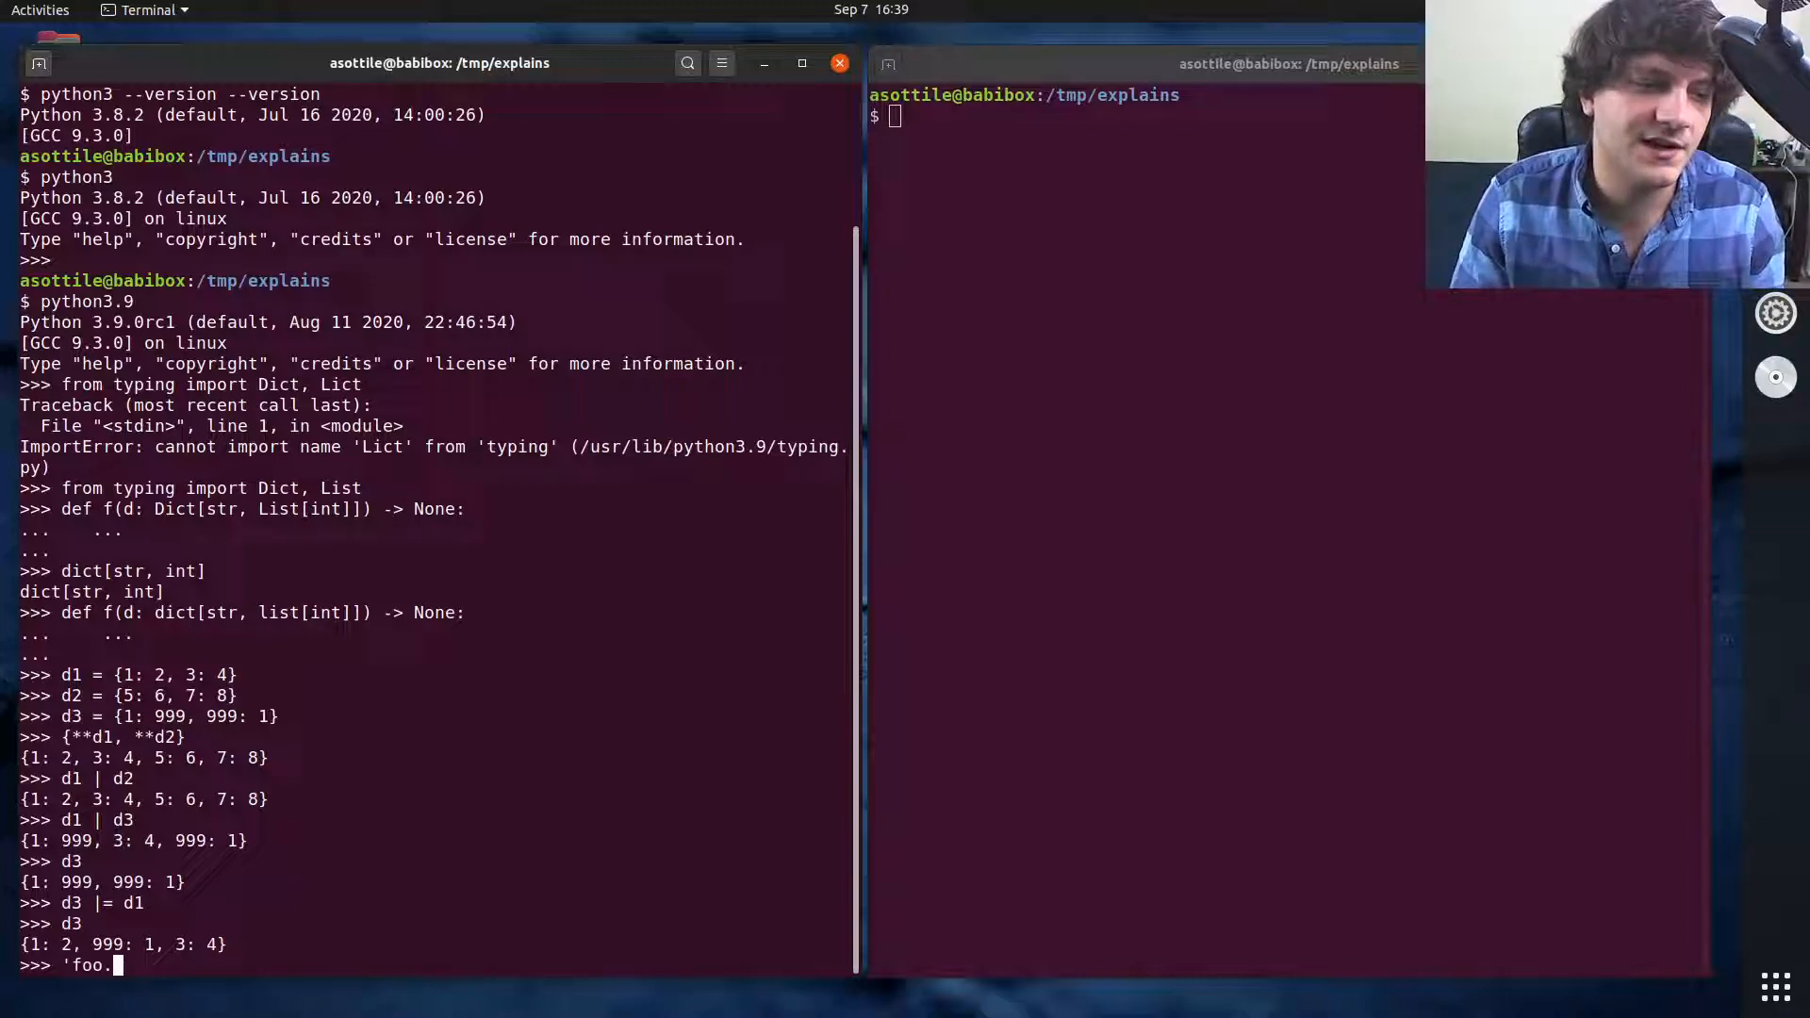
pyautogui.press('BackSpace')
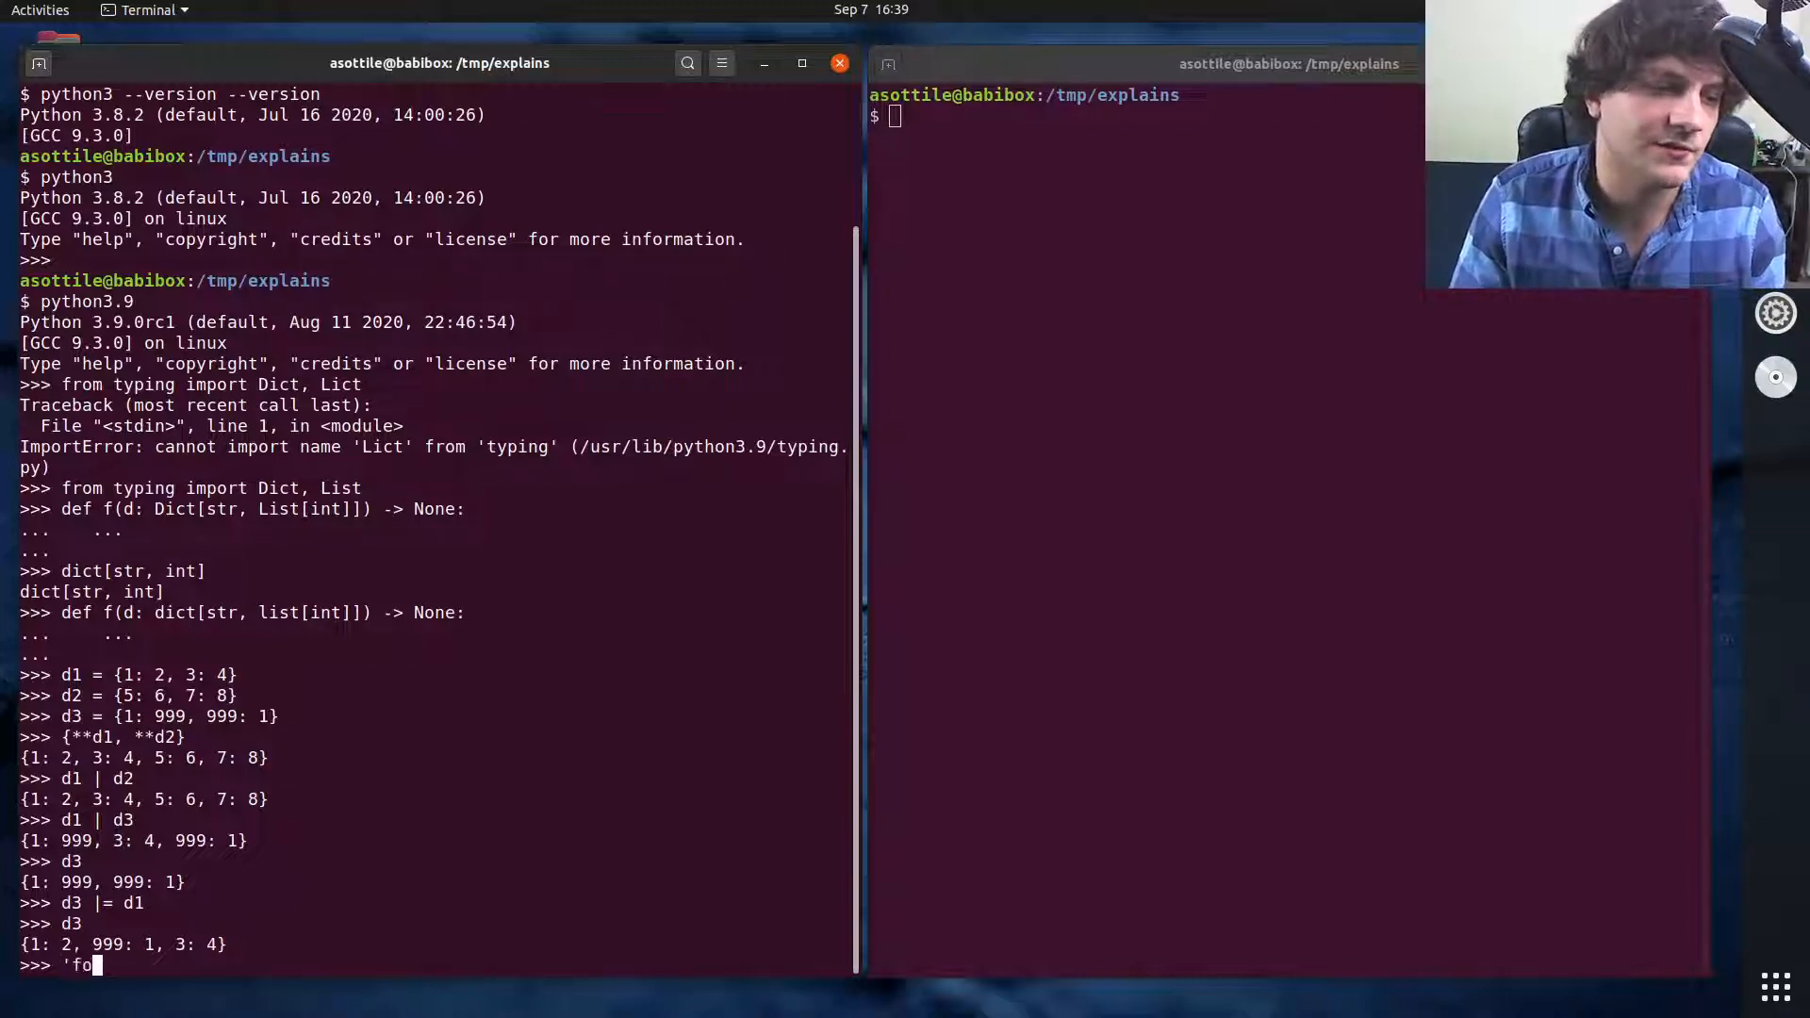
pyautogui.write("o.exe'")
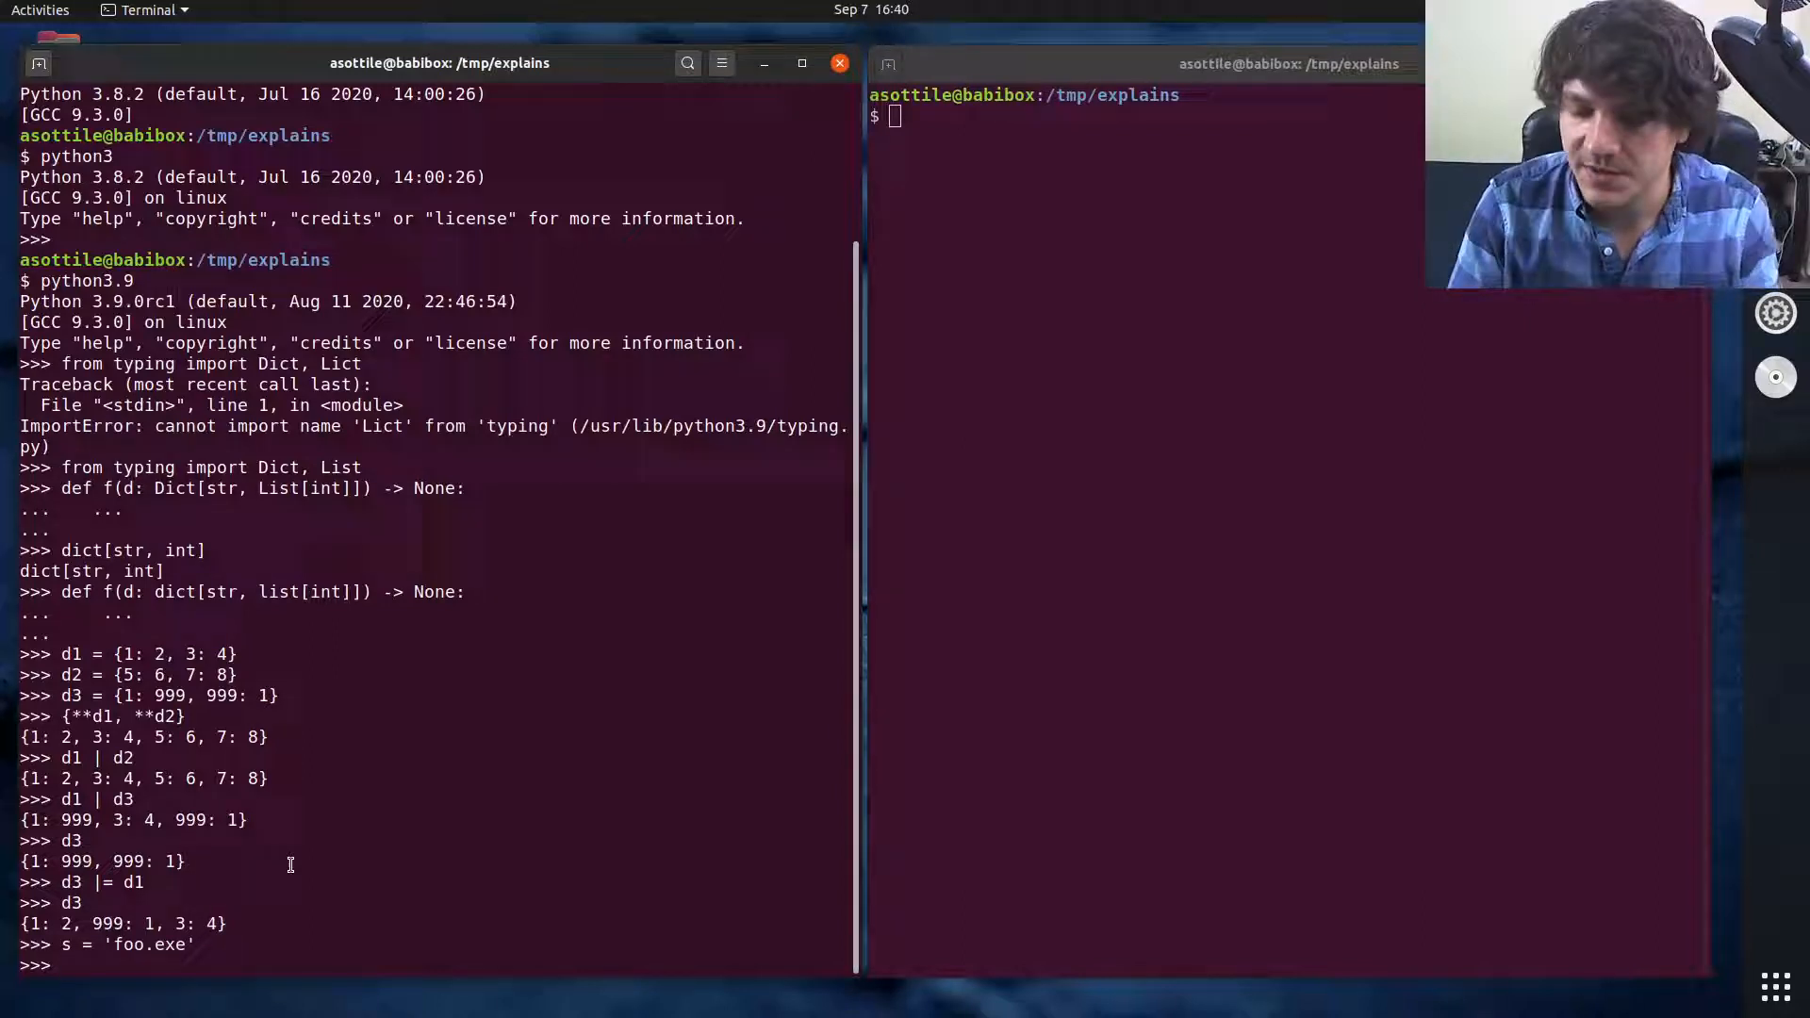
pyautogui.write('s.')
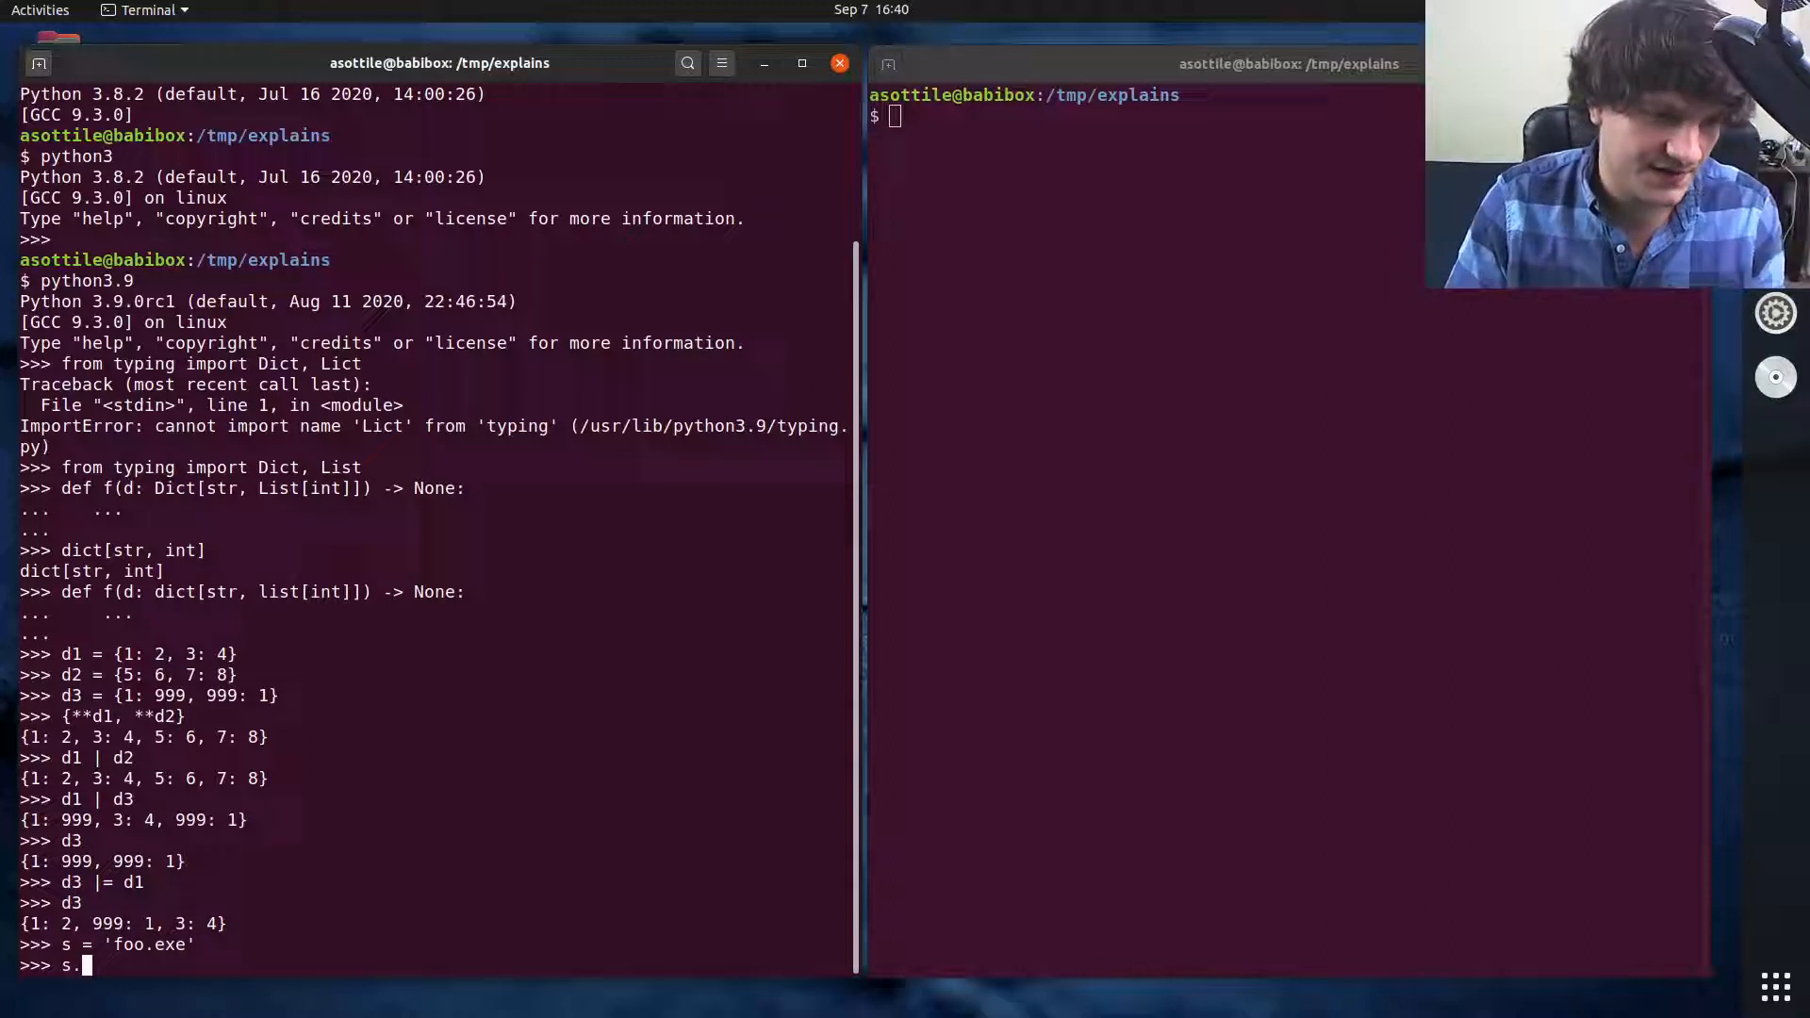
pyautogui.write("strip('.exe'")
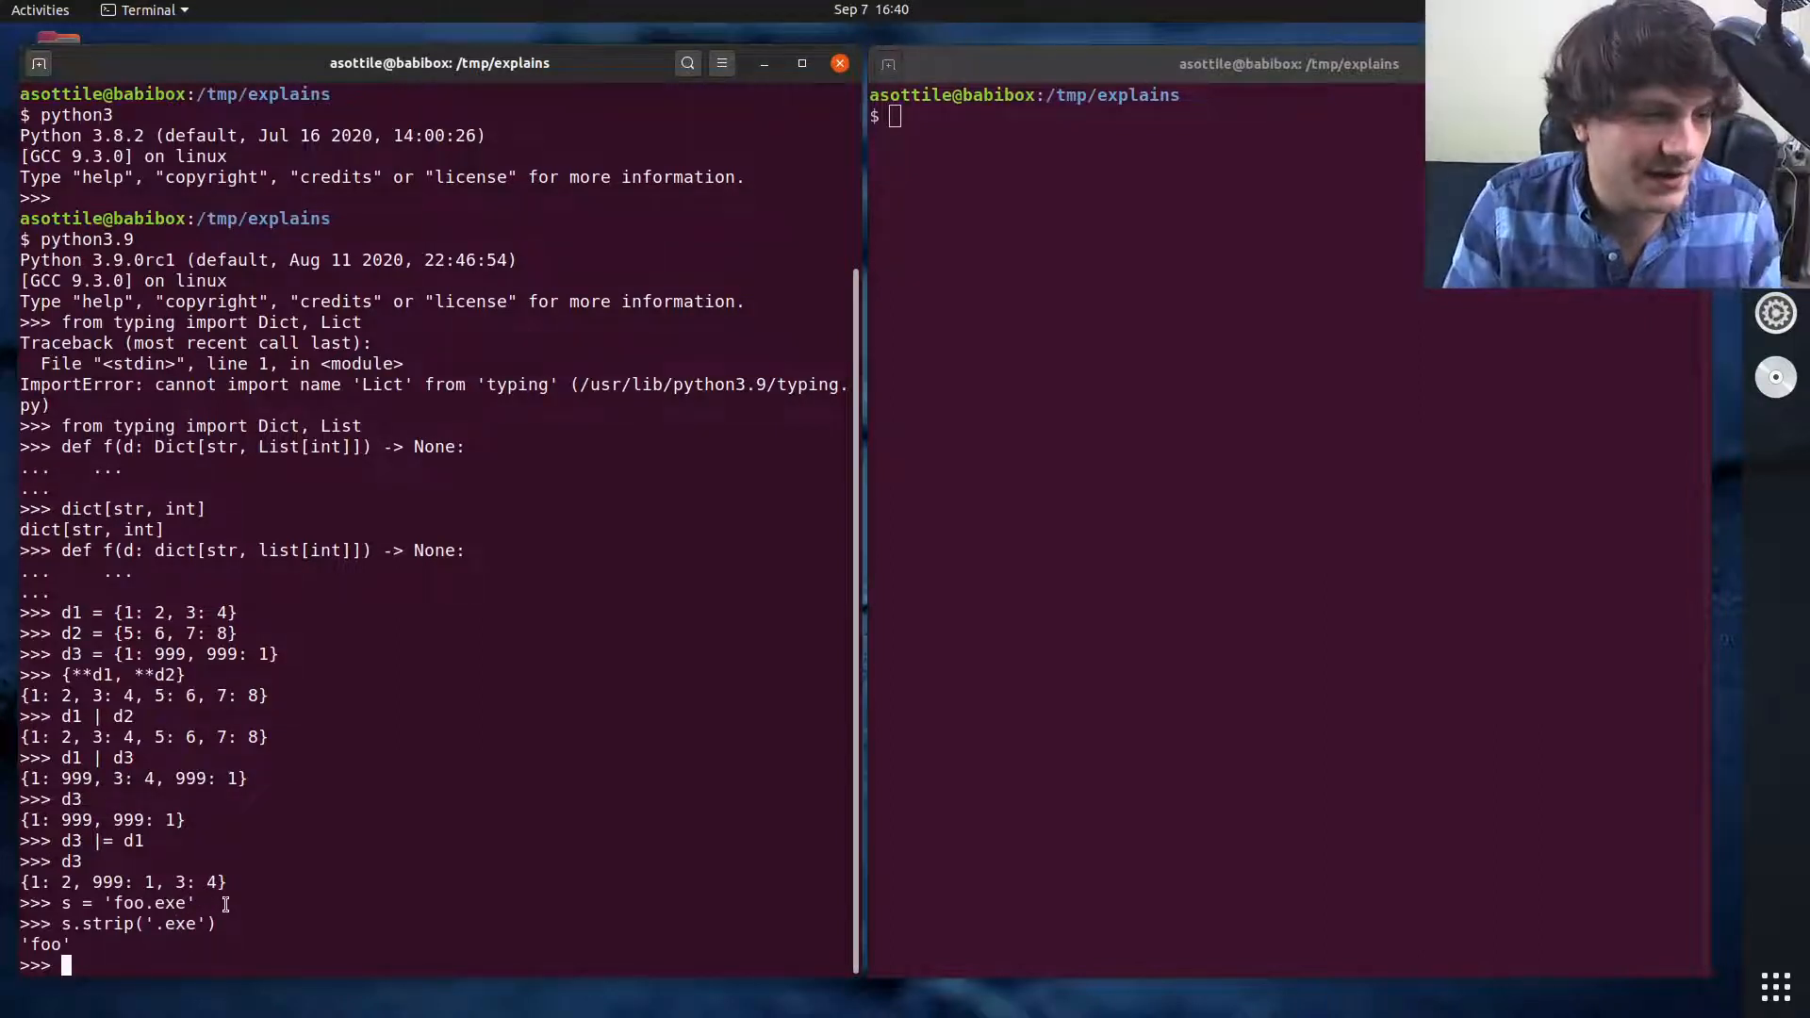
# Compare 'fooxexexe.exe'.strip('.exe') with removesuffix('.exeasdf')
pyautogui.write("'foo")
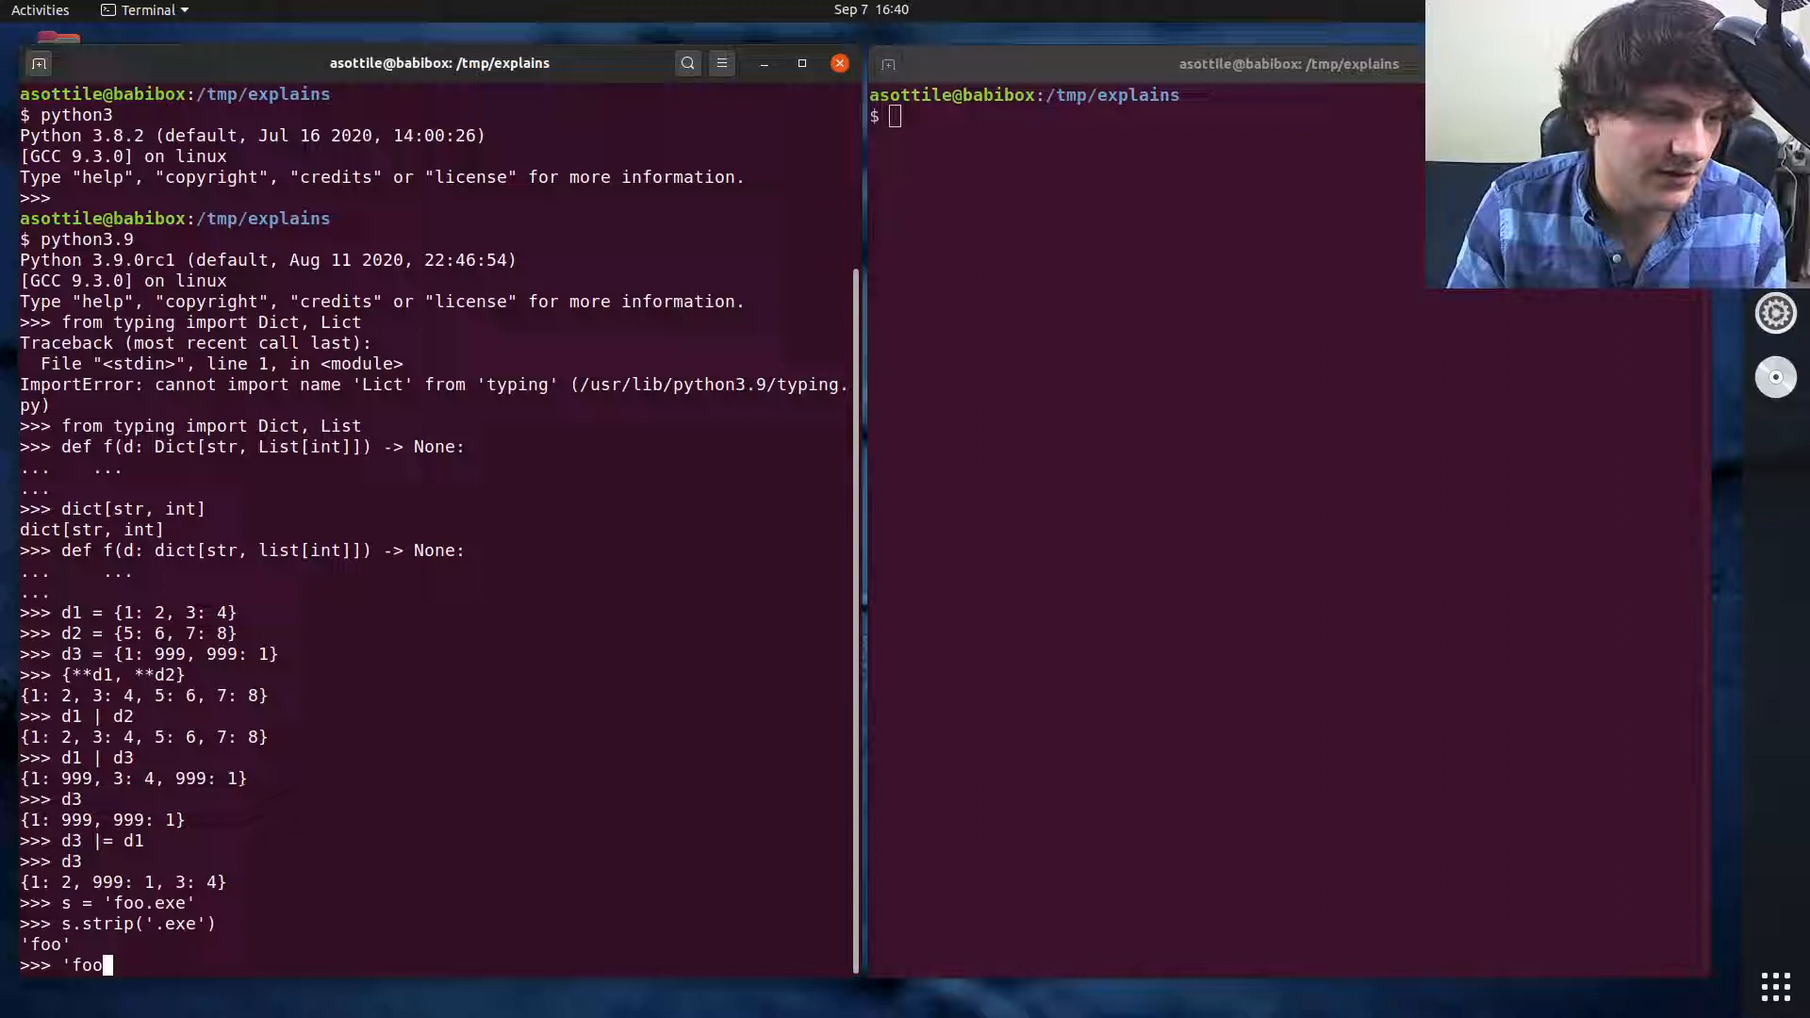
pyautogui.write('xexexe.exe')
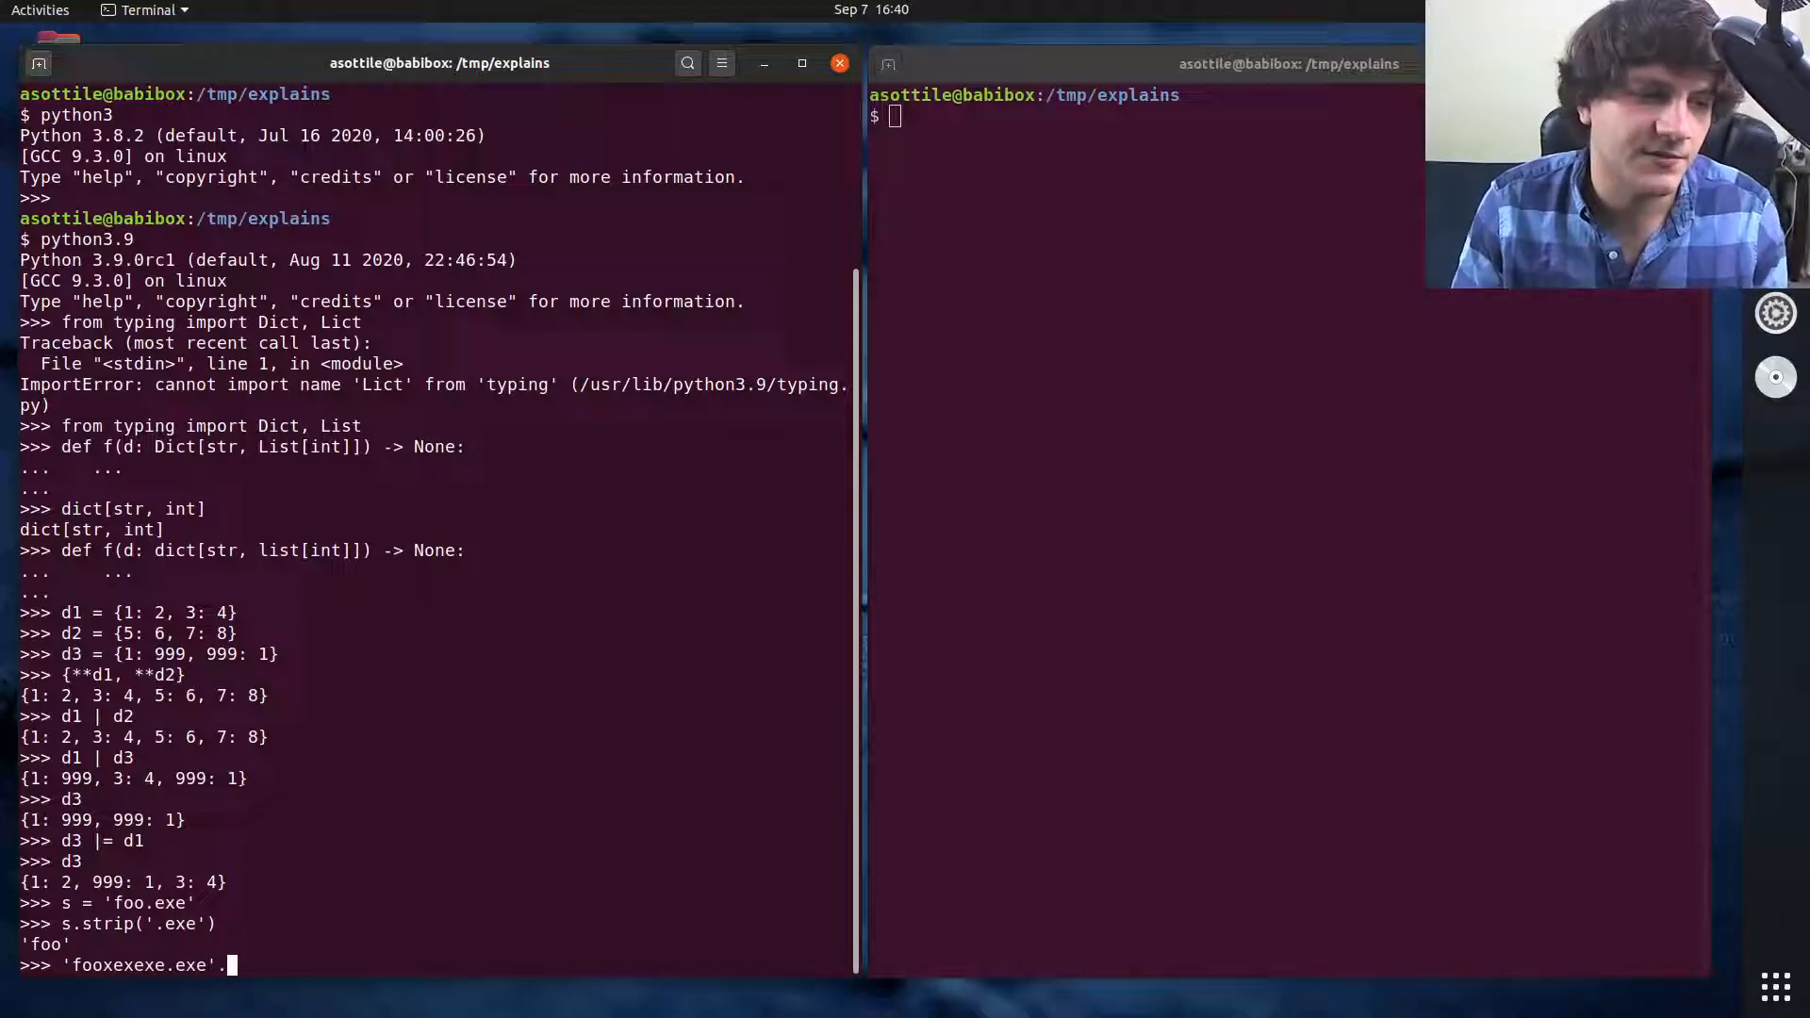
pyautogui.write(".strip('.exe')")
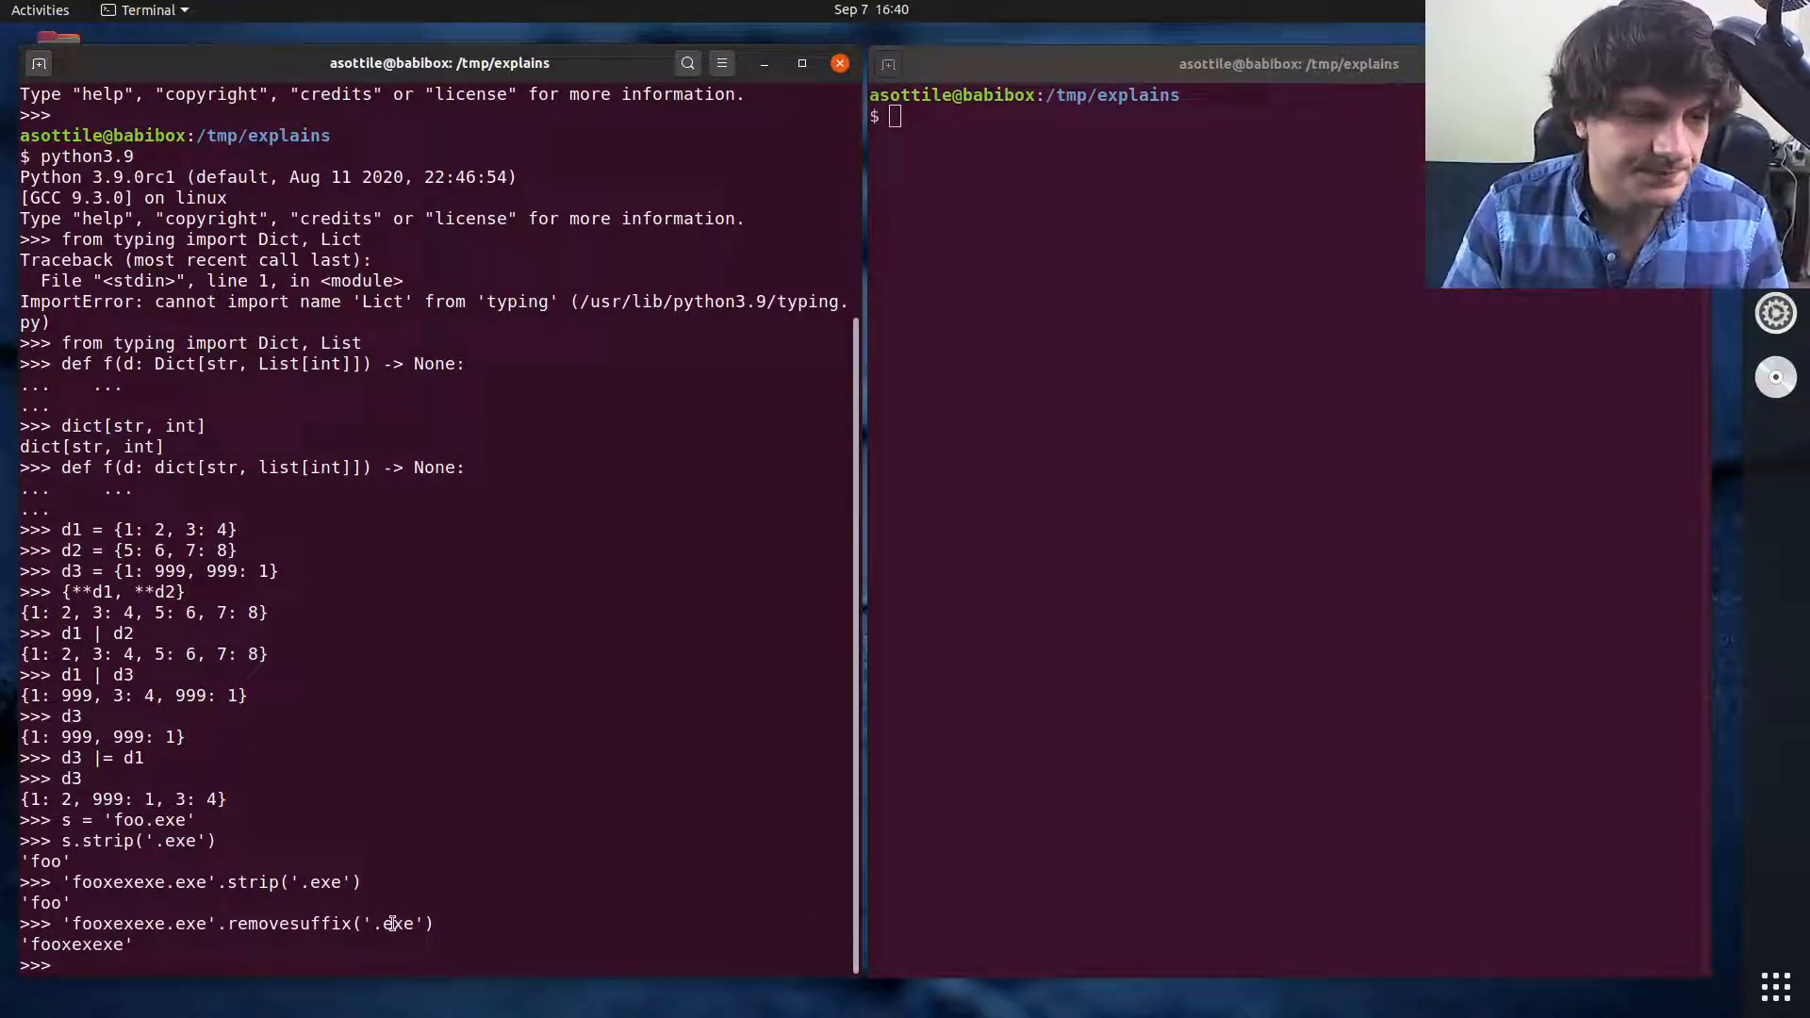
pyautogui.write("'fooxexexe.exe'.removesuffix('.exeasdf')")
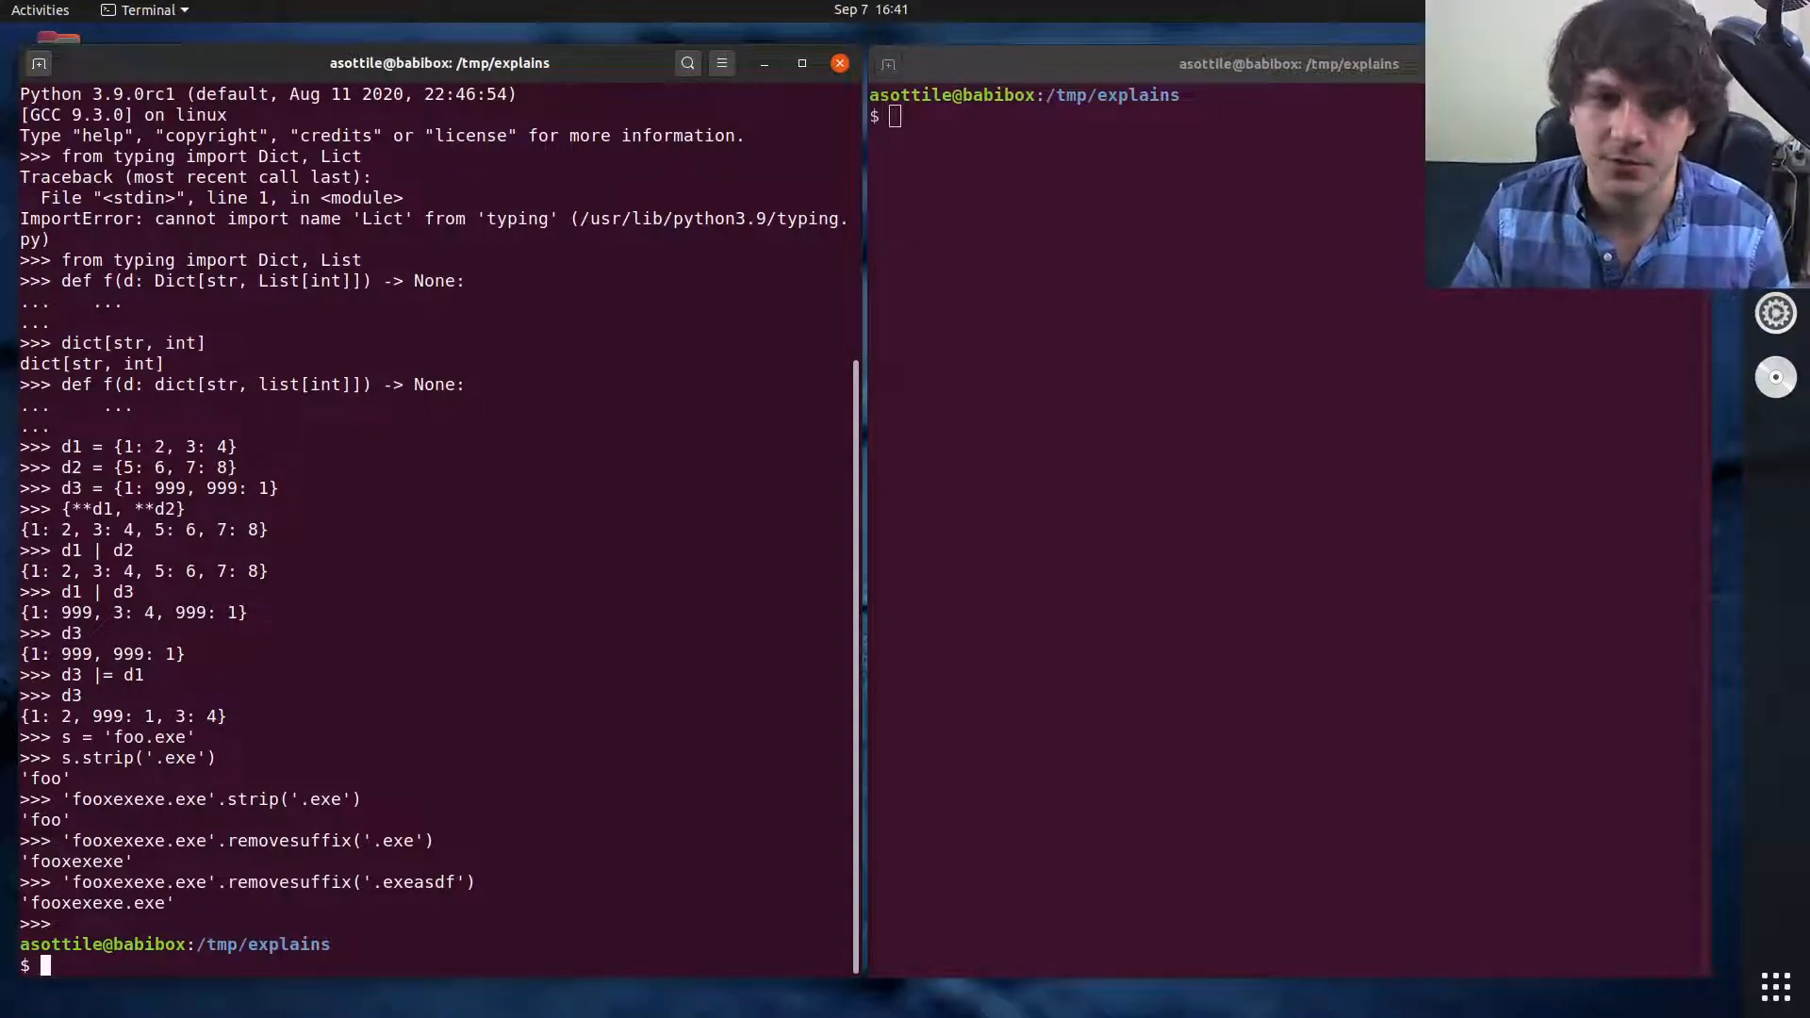
pyautogui.moveTo(525, 788)
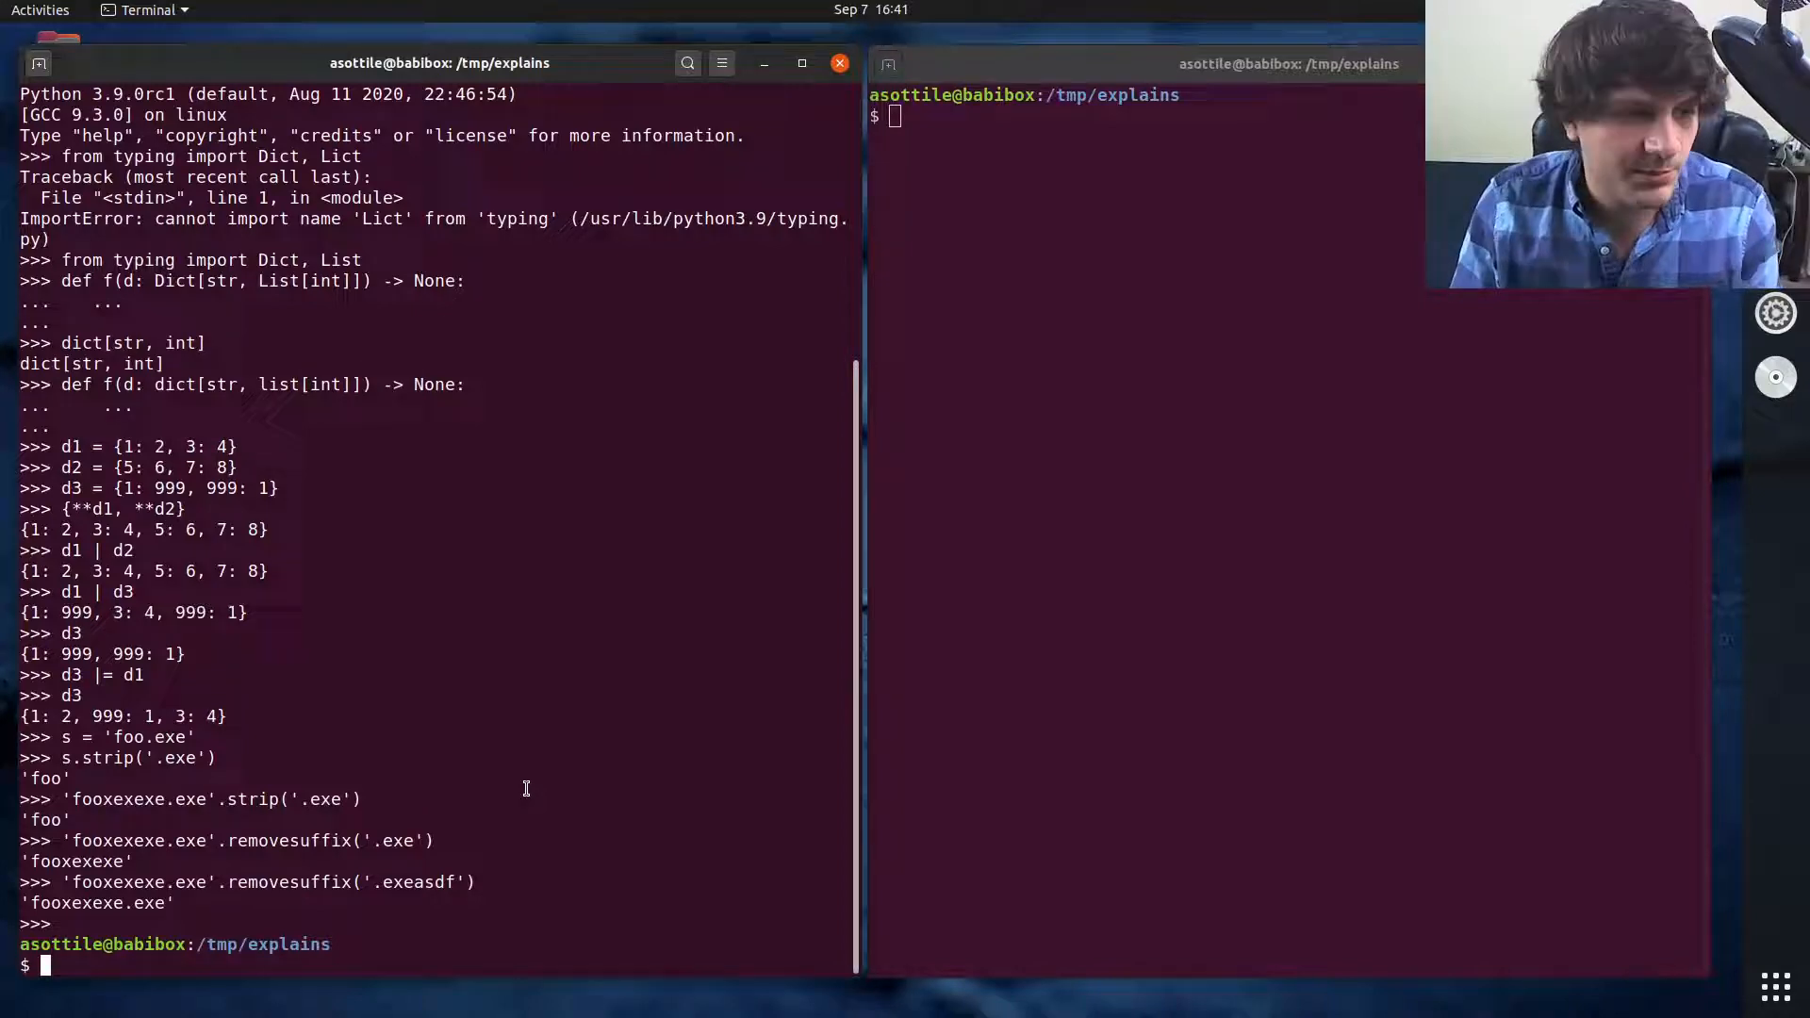
# Open line-buffered.py in nano and run it plainly under Python 3.8
pyautogui.write('nano')
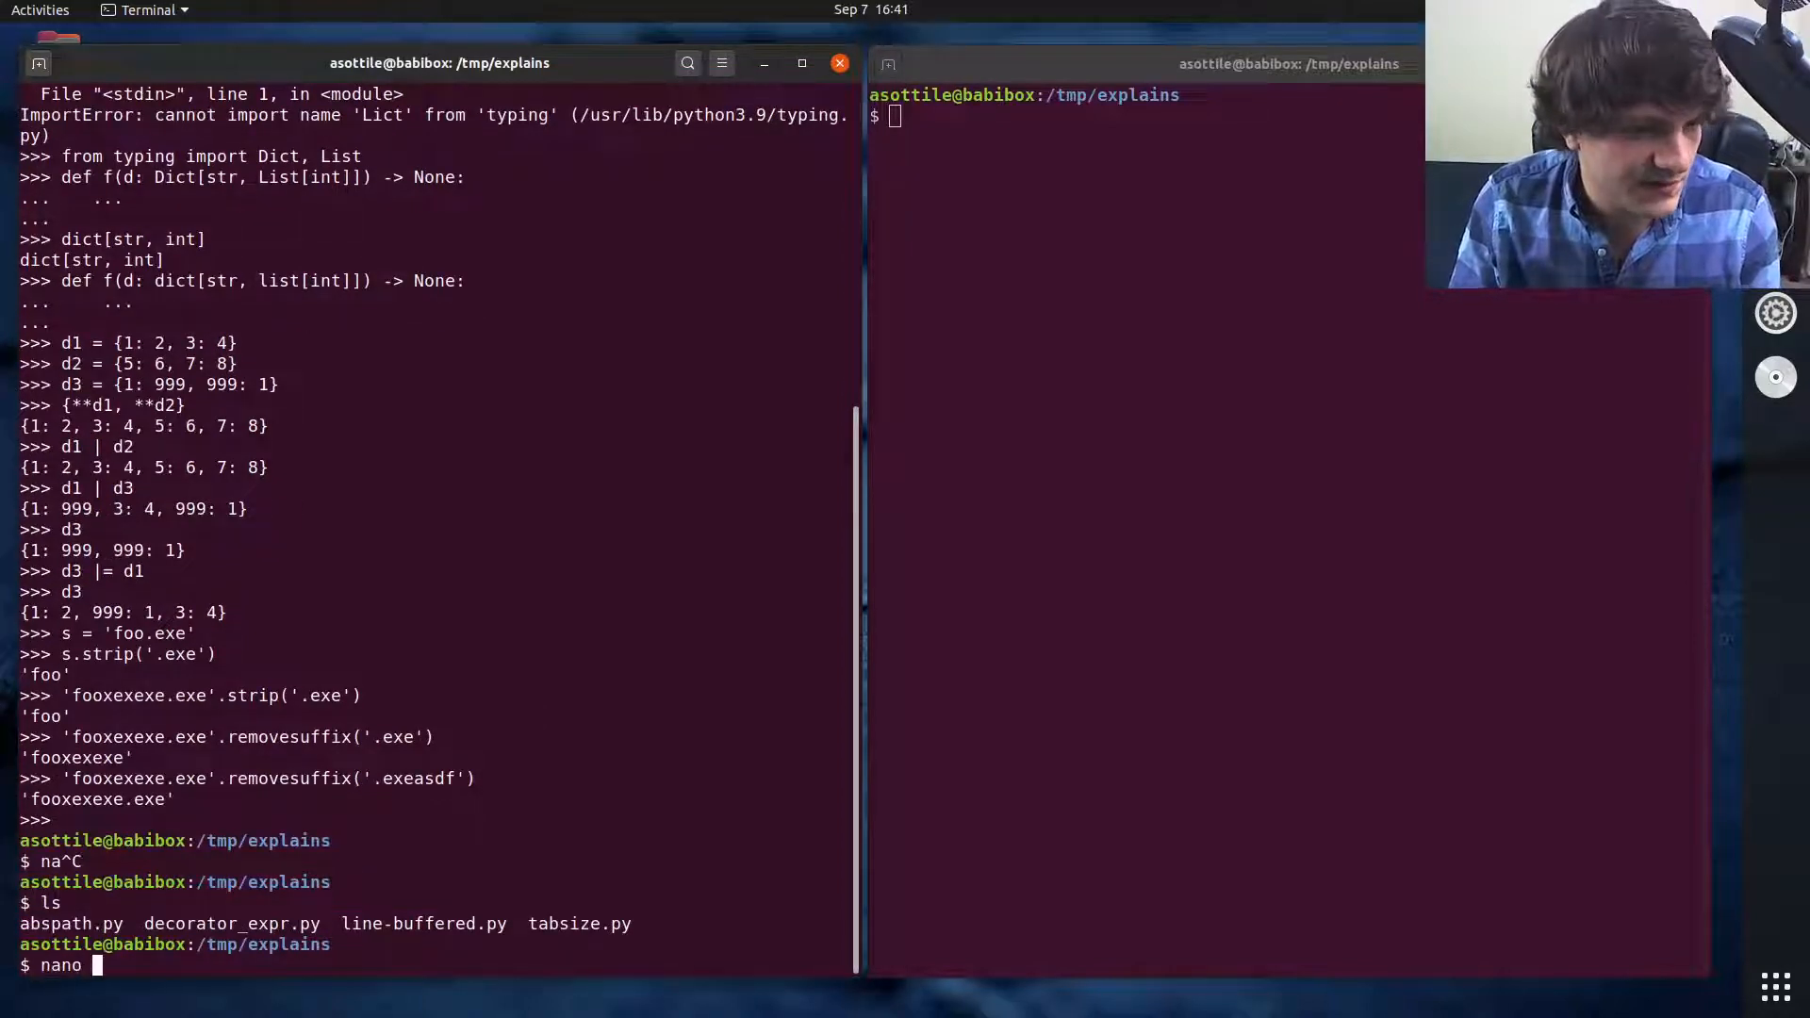
pyautogui.write('line-buffered.py')
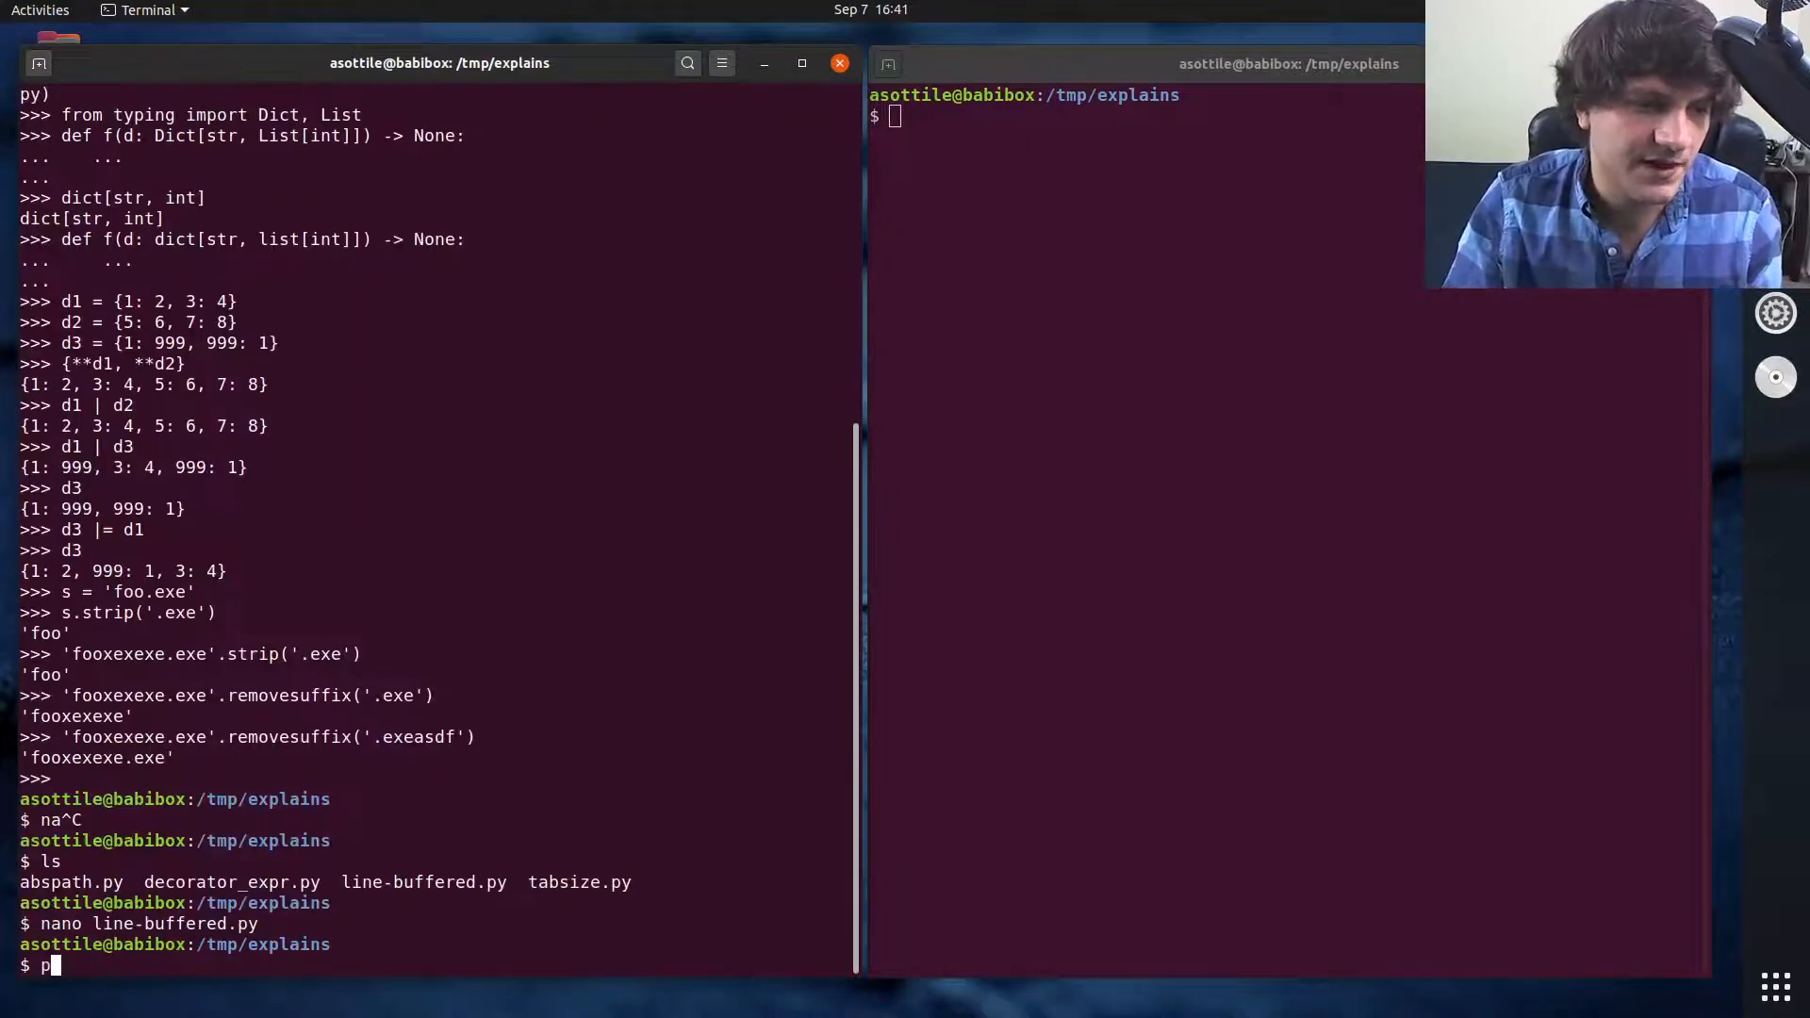
pyautogui.write('ython3.8 line-buffered.py')
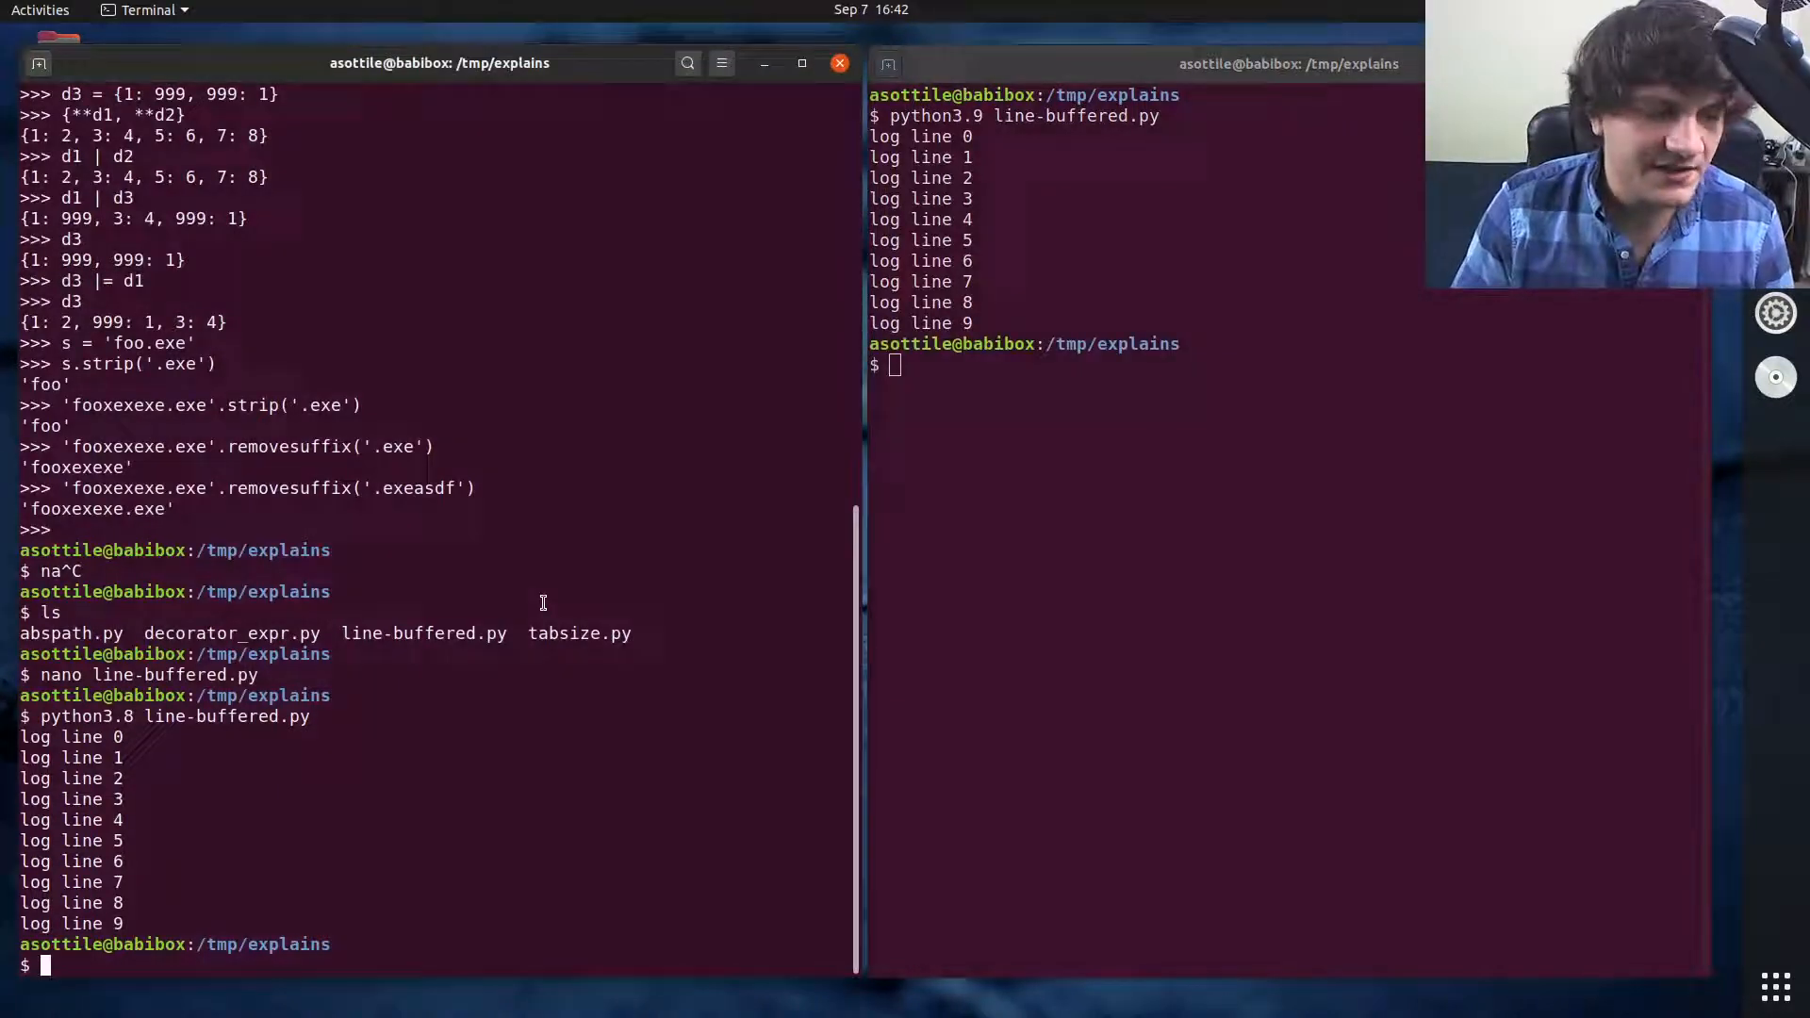
# Run line-buffered.py piped through cat, then launch a Python 3.9 interpreter
pyautogui.write('python3.8 line-buffered.py |&')
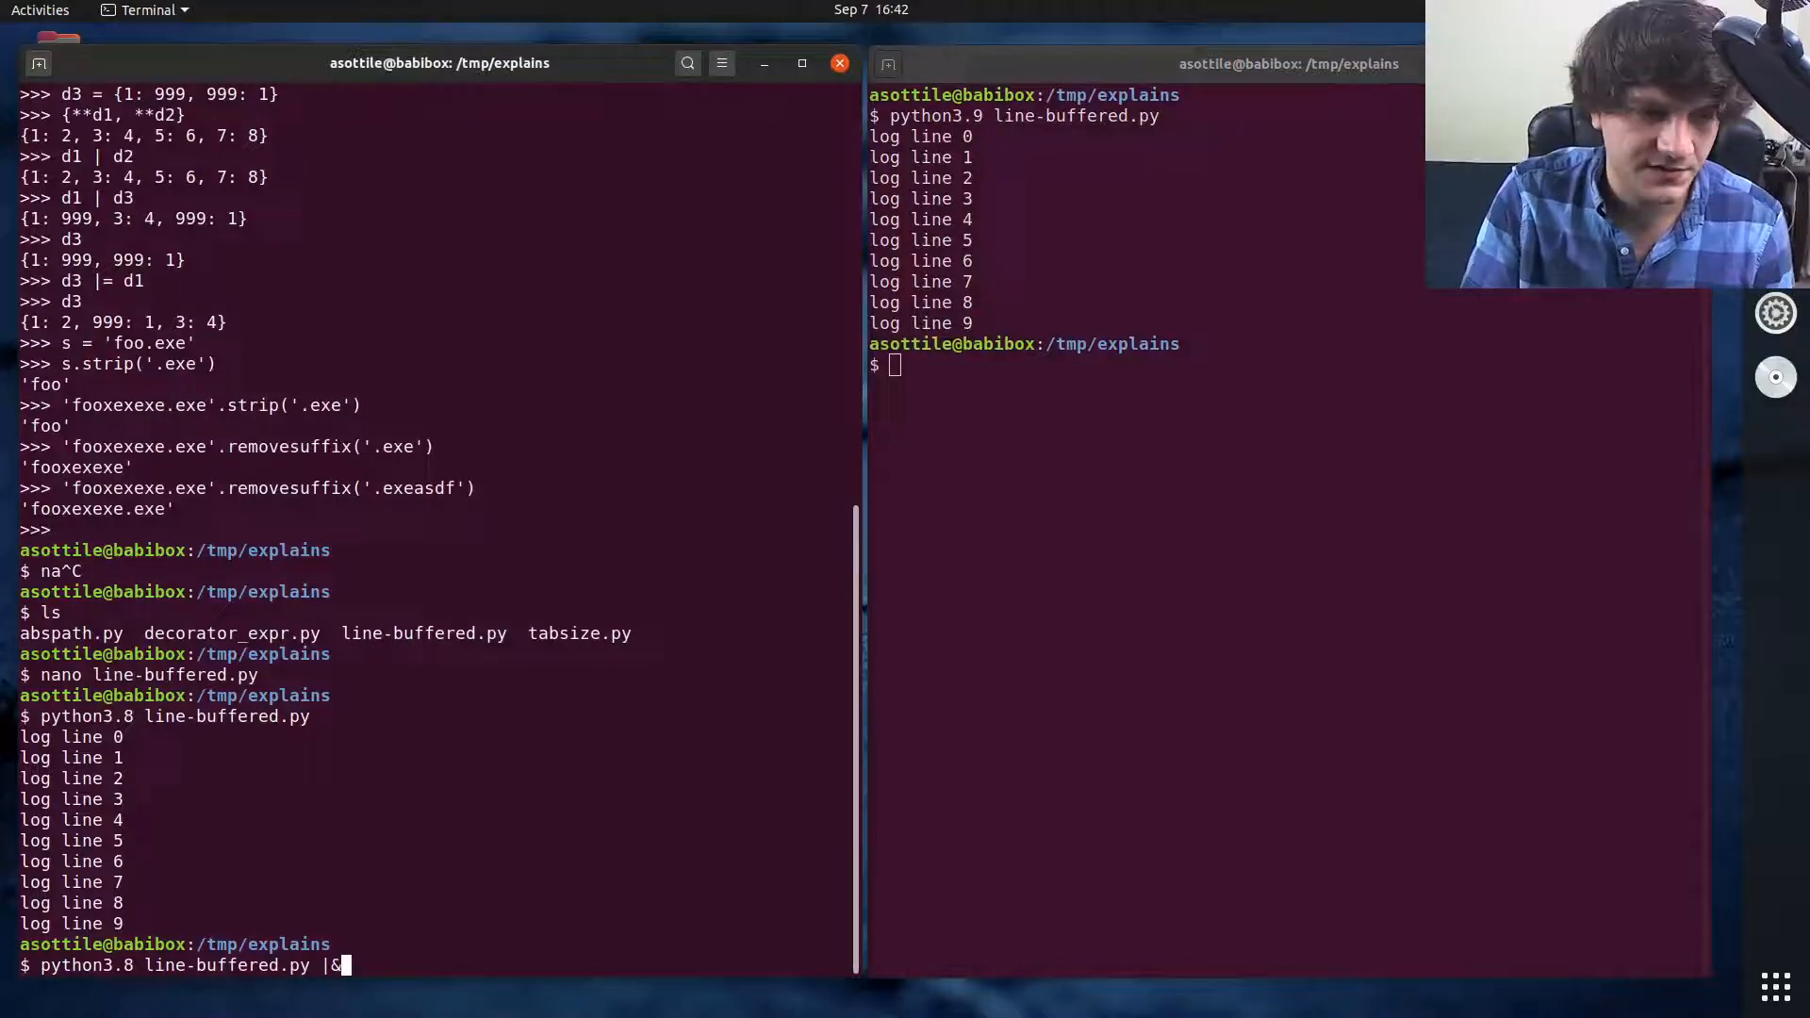
pyautogui.write('cat')
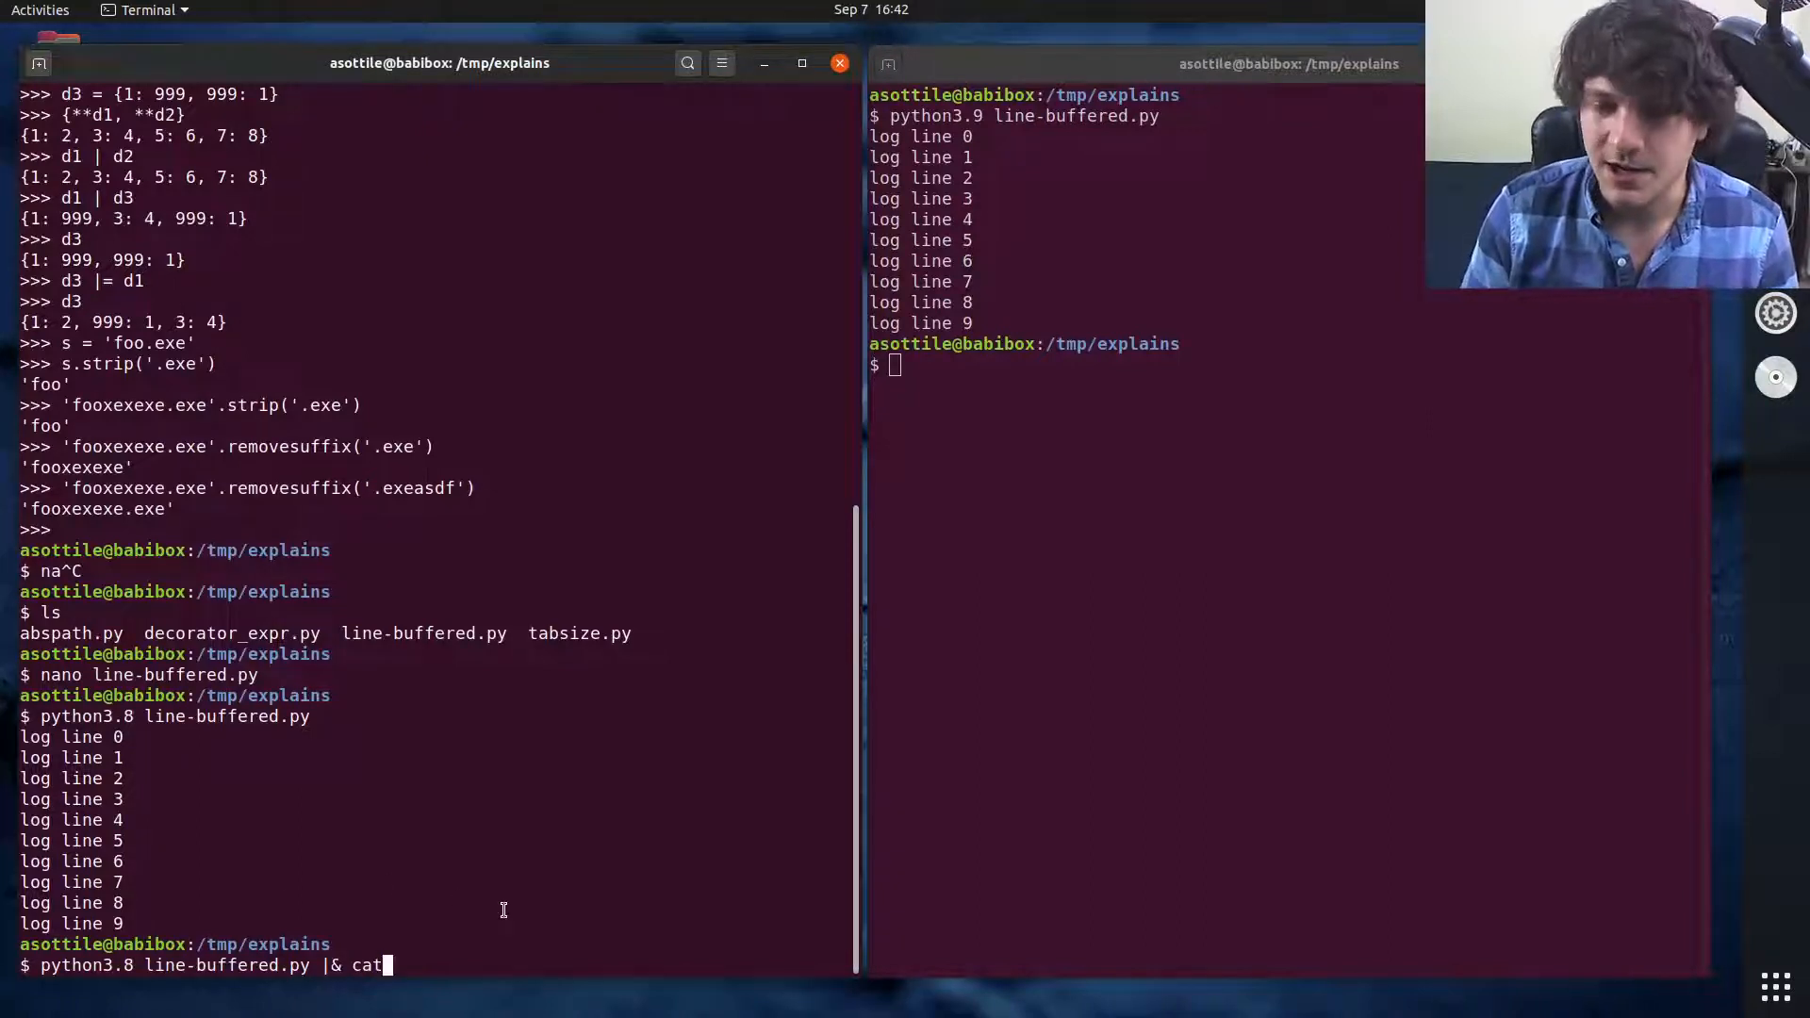
pyautogui.press('Return')
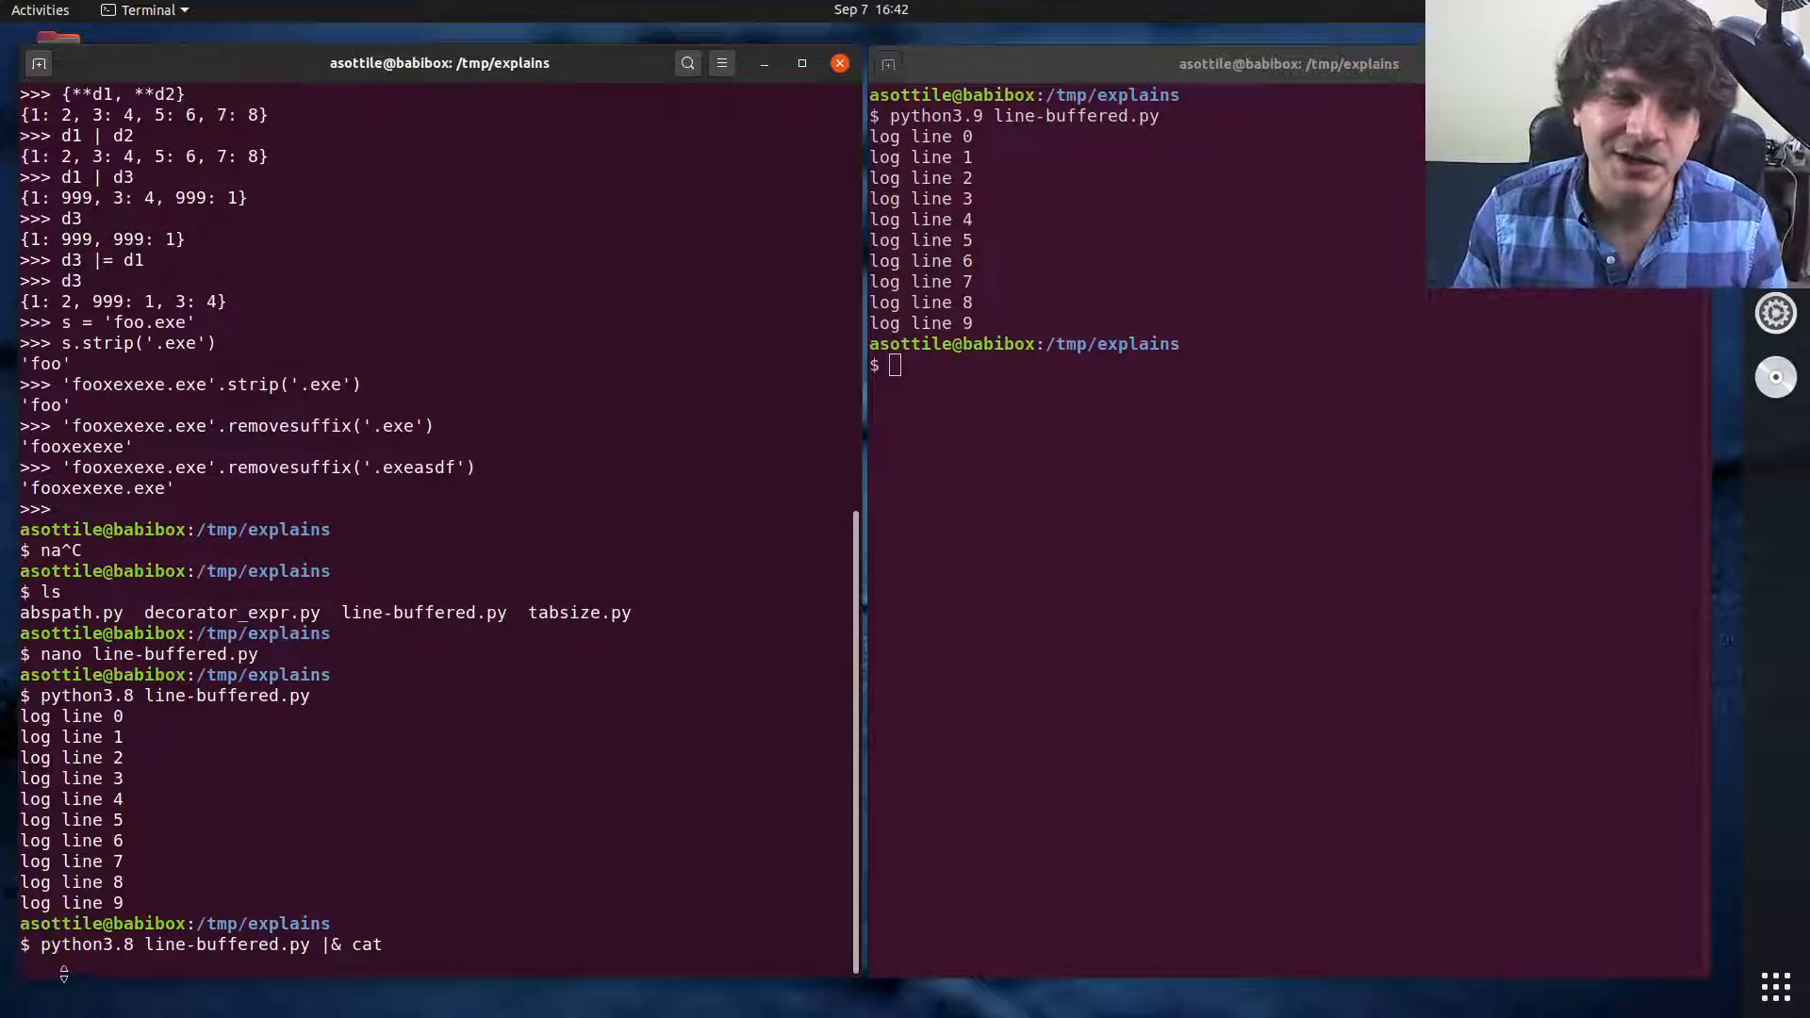
pyautogui.press('Return')
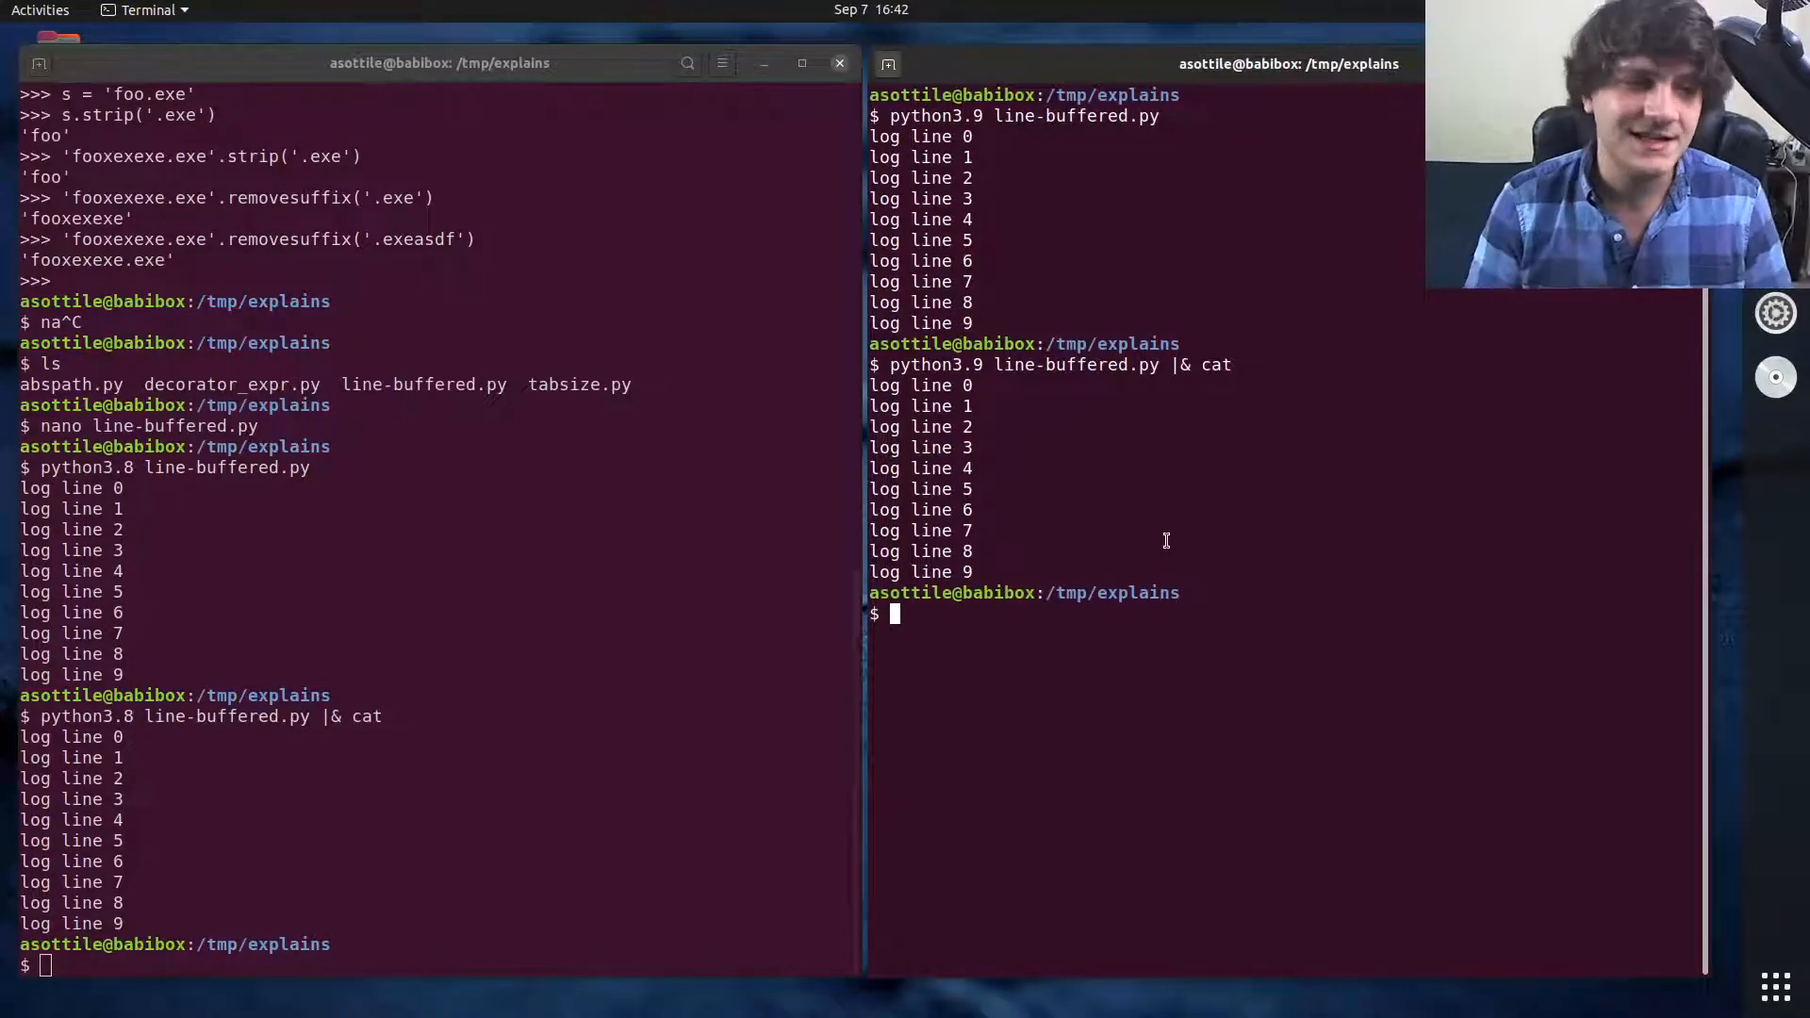
pyautogui.write('python3.9')
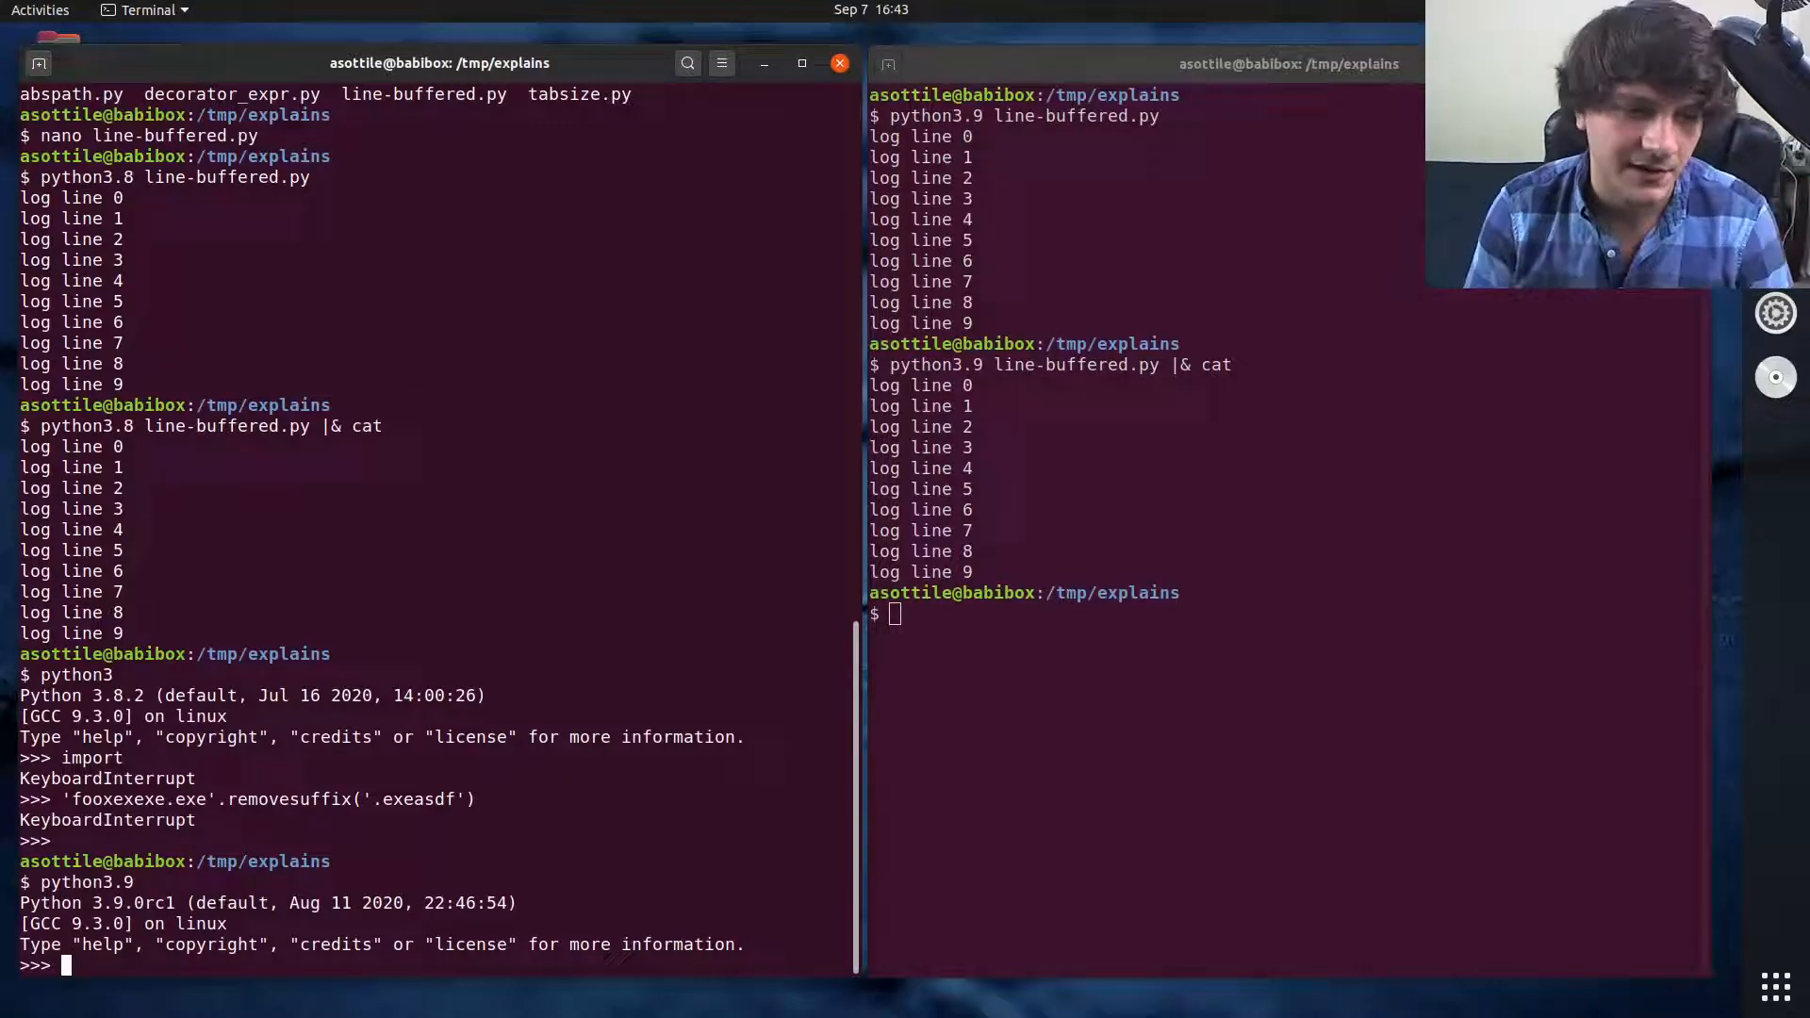
# Import ast, parse x = "foo" into module, and dump it
pyautogui.write('import ast')
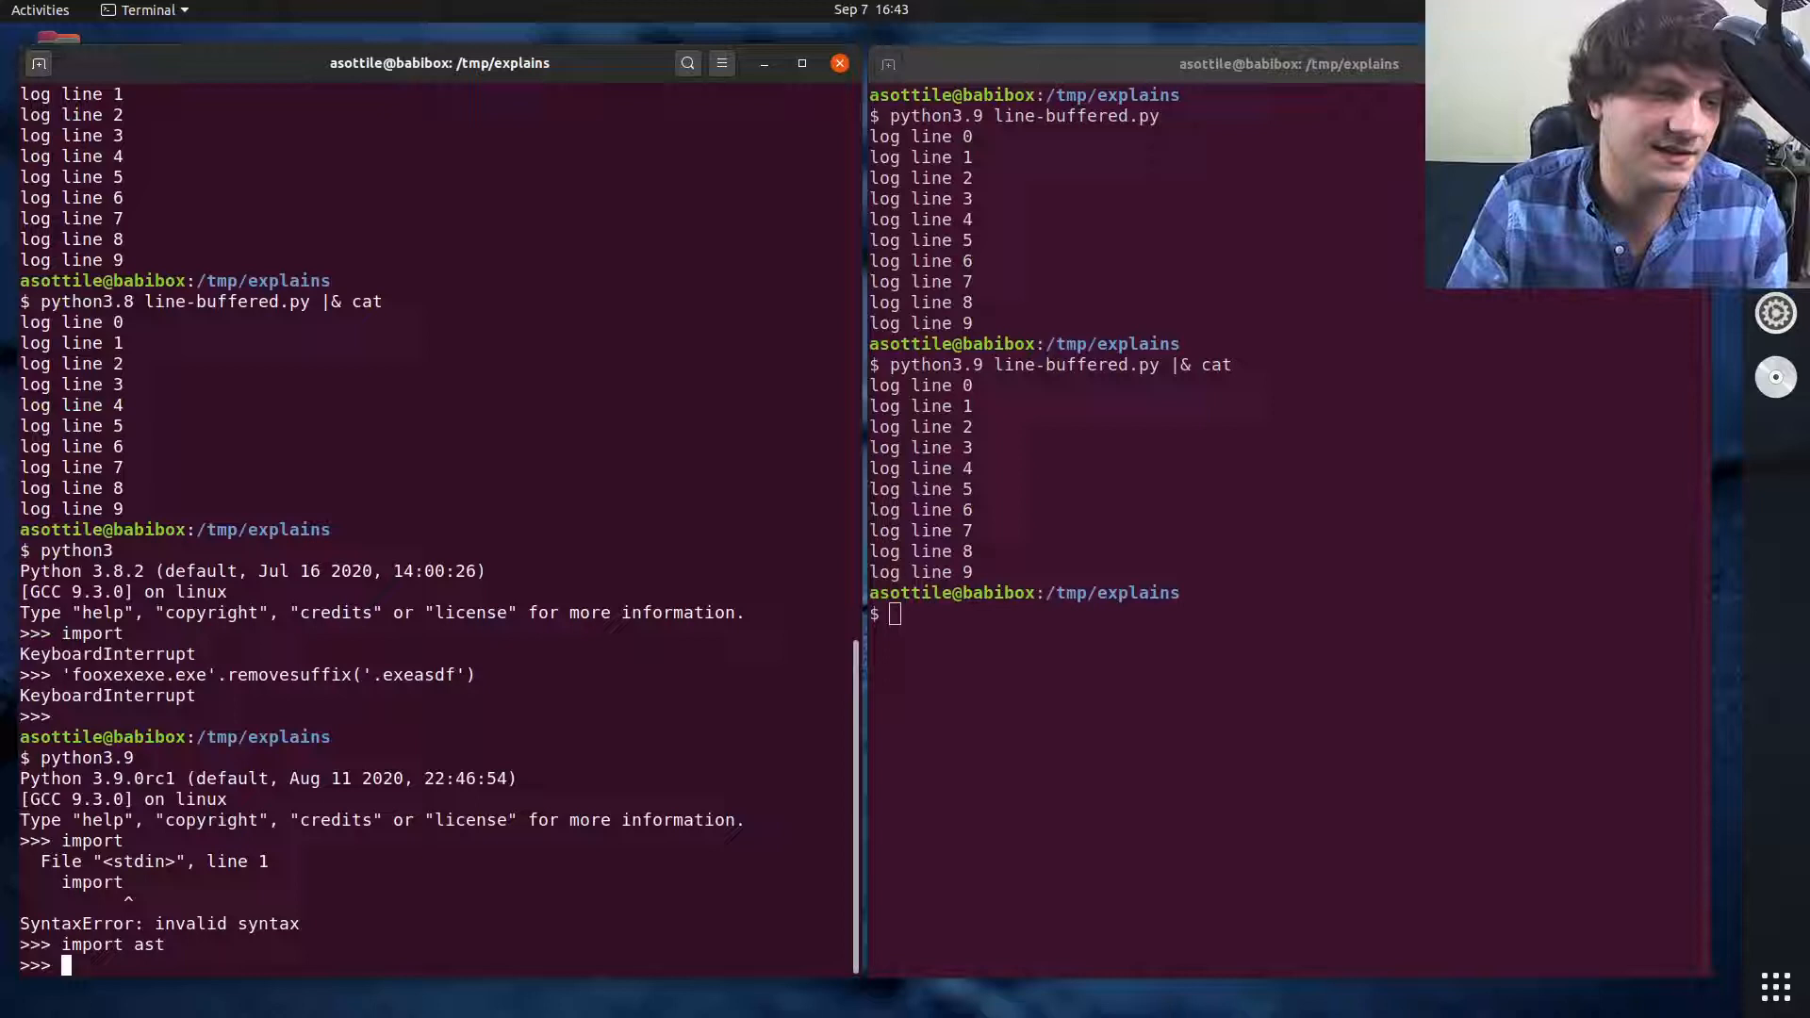
pyautogui.write("module = ast.parse('")
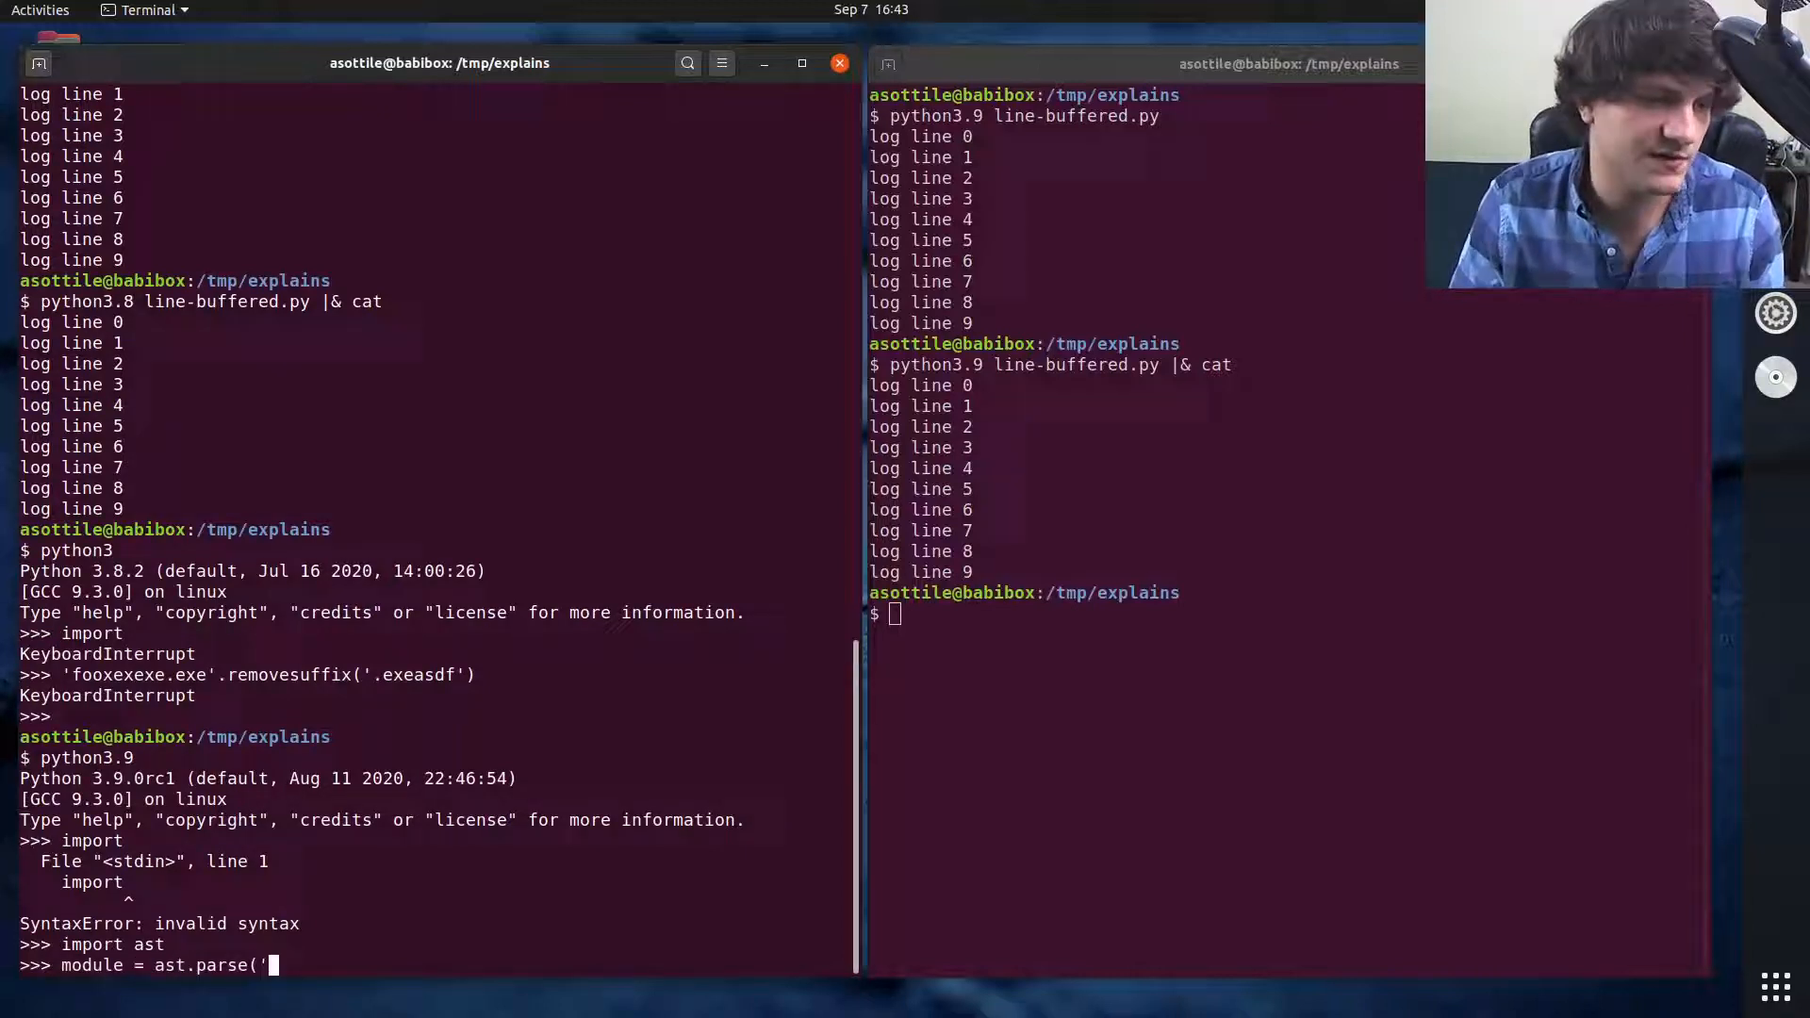
pyautogui.write('x = 1')
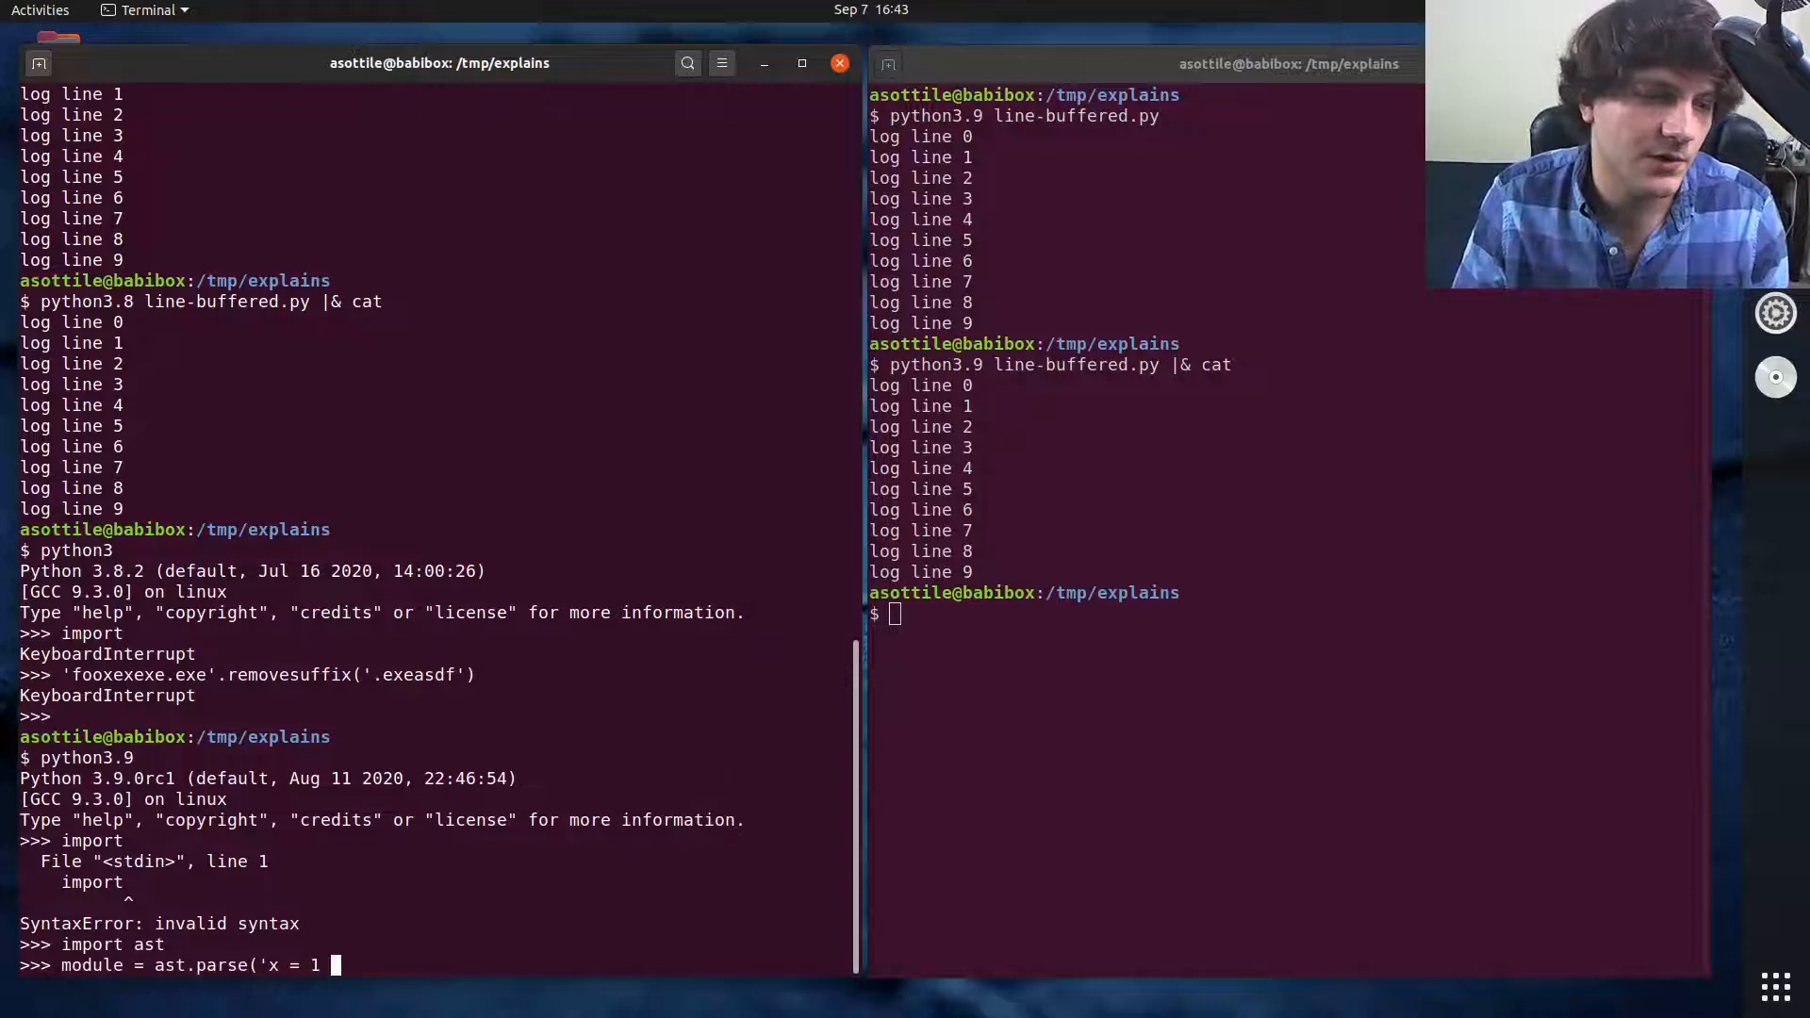
pyautogui.write('"foo"\')')
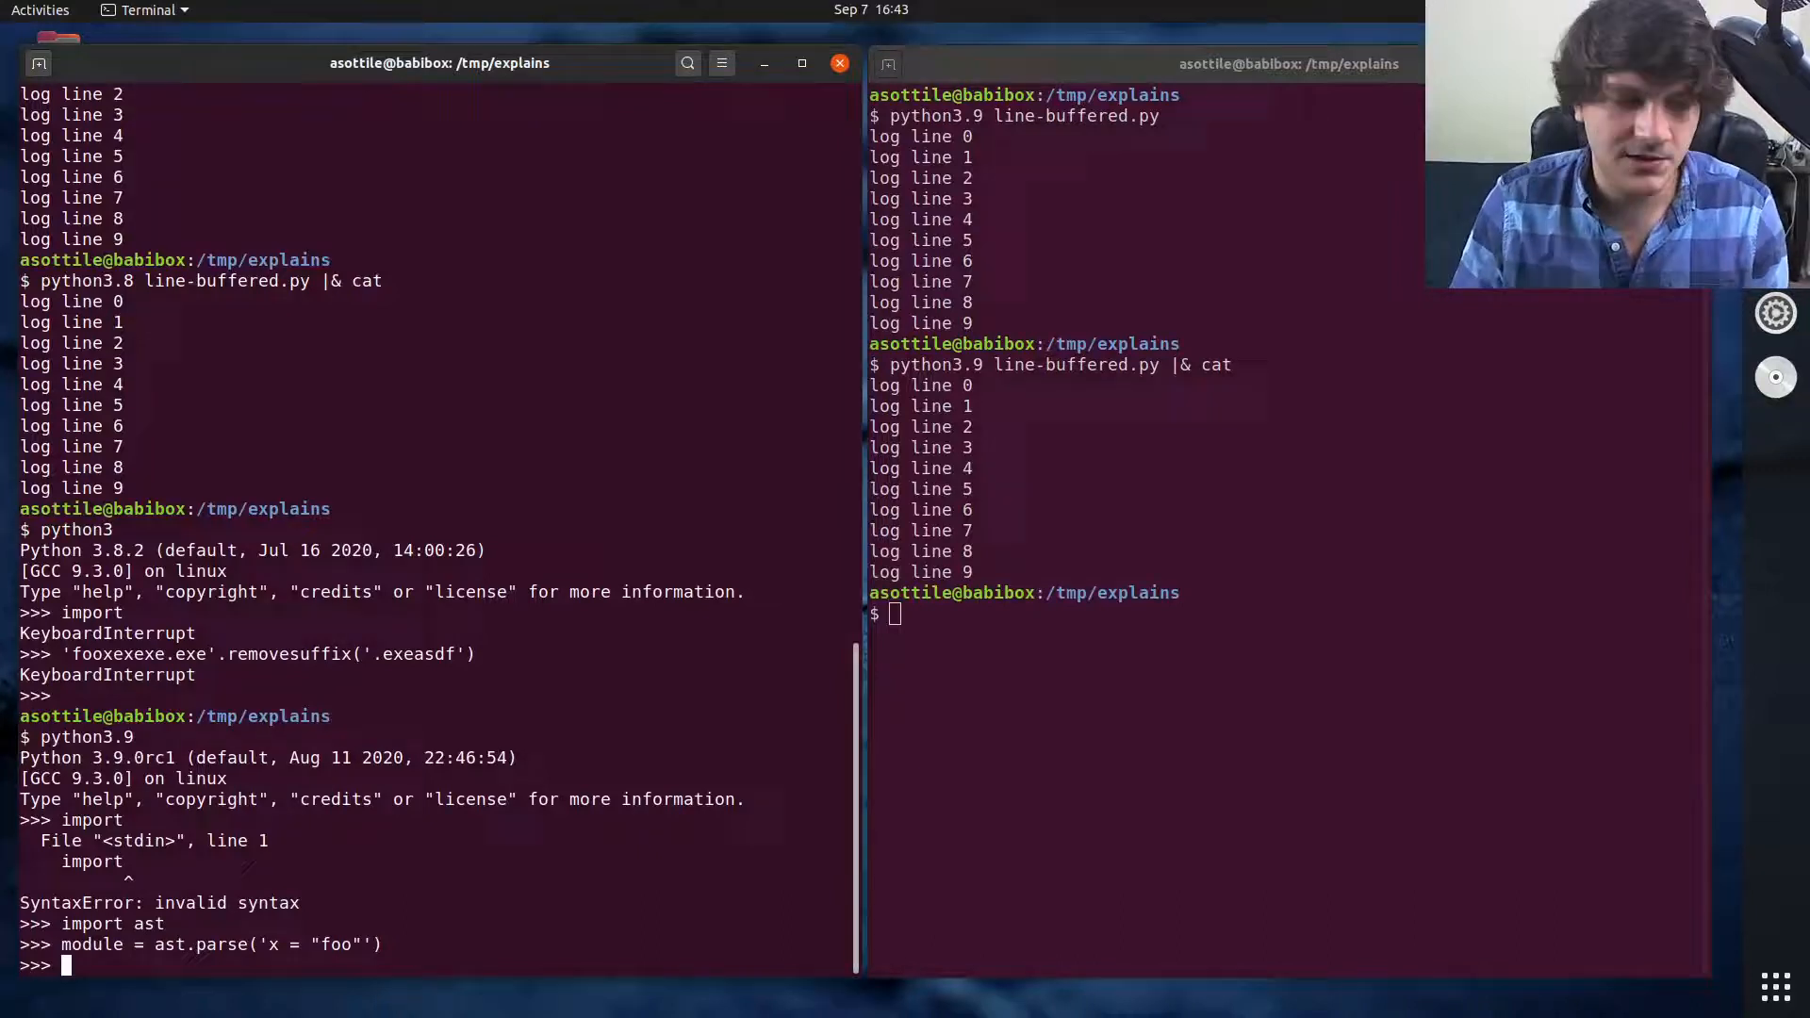
pyautogui.write('module')
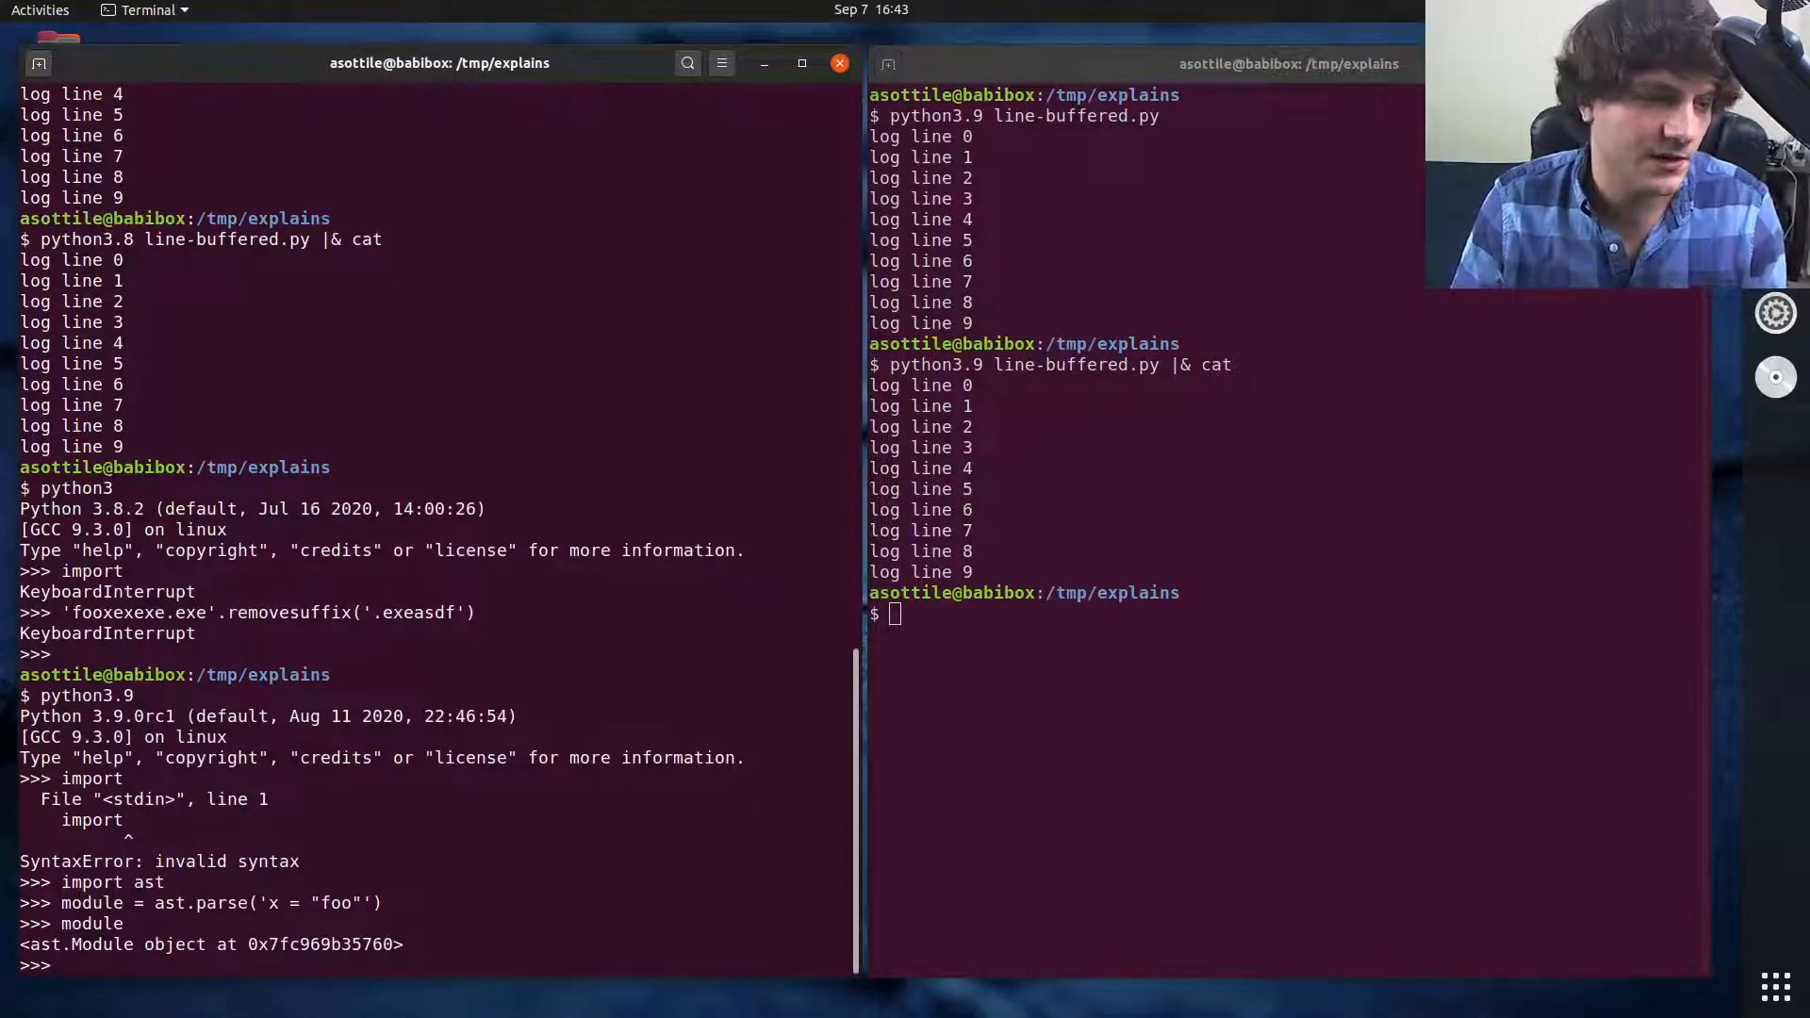
pyautogui.write('ast.dump(module)')
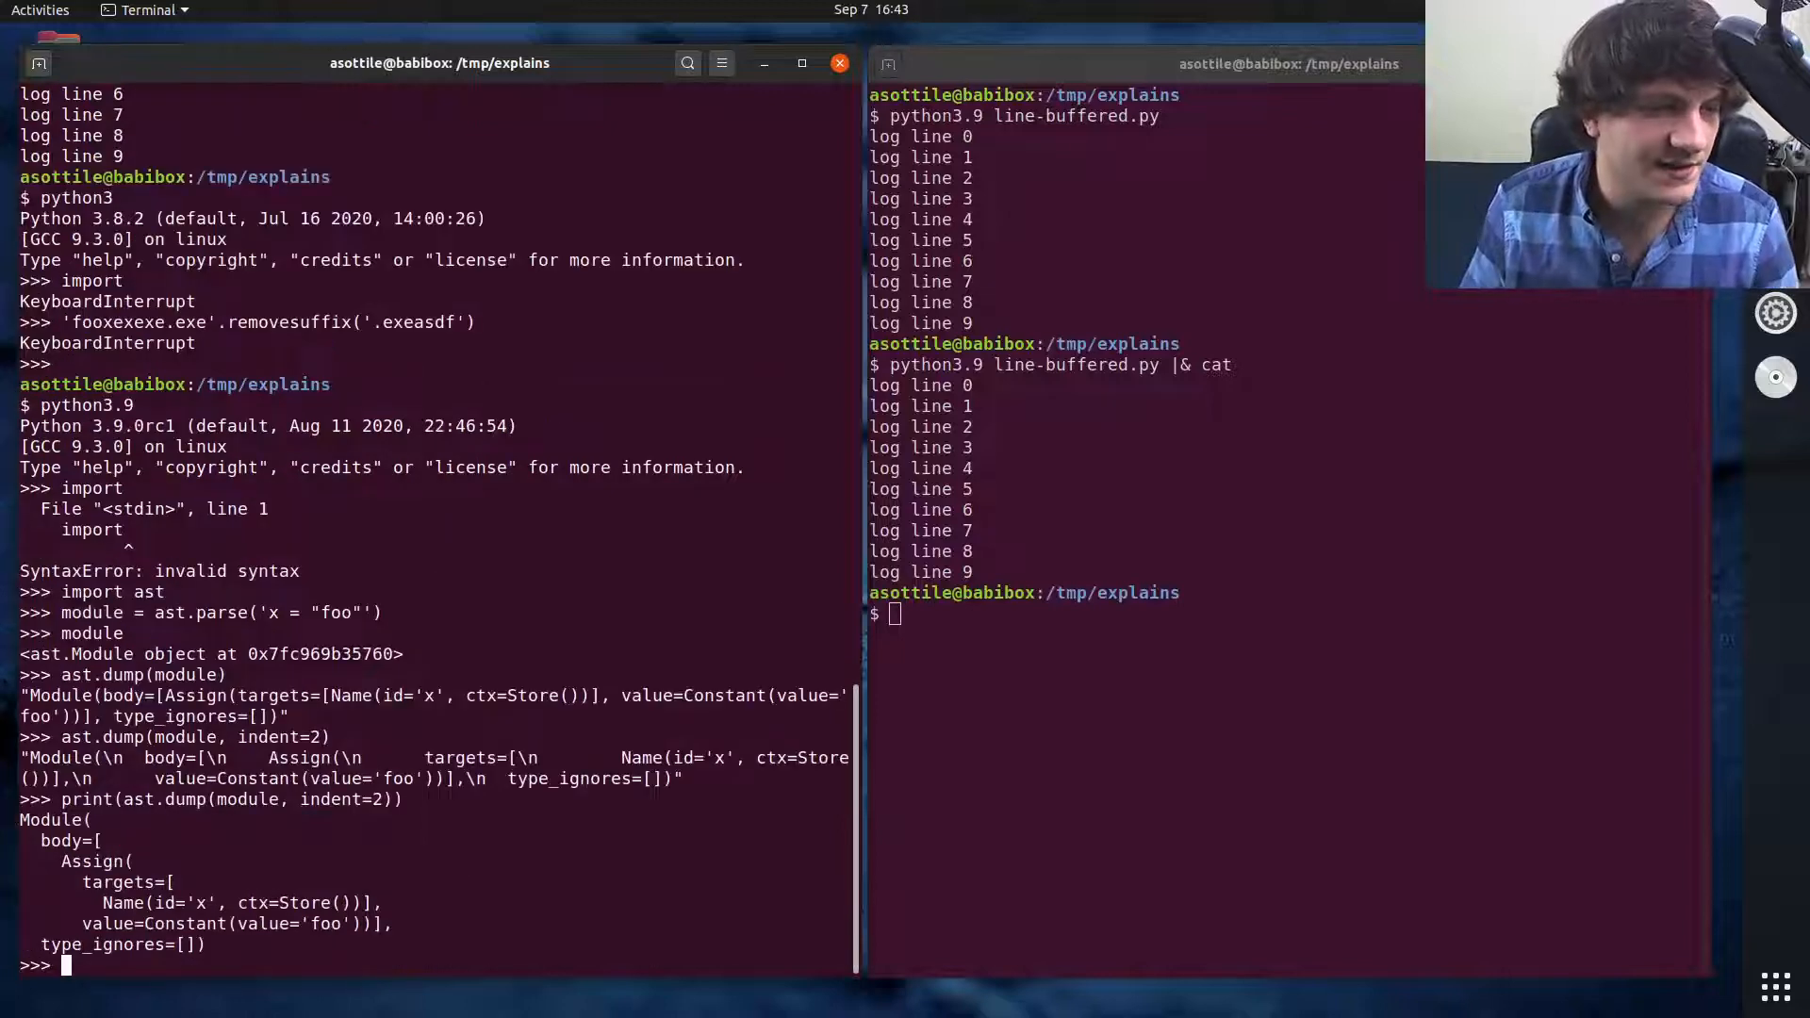
# Print the AST dump with indent=2 and unparse module back to x = 'foo'
pyautogui.doubleClick(281, 736)
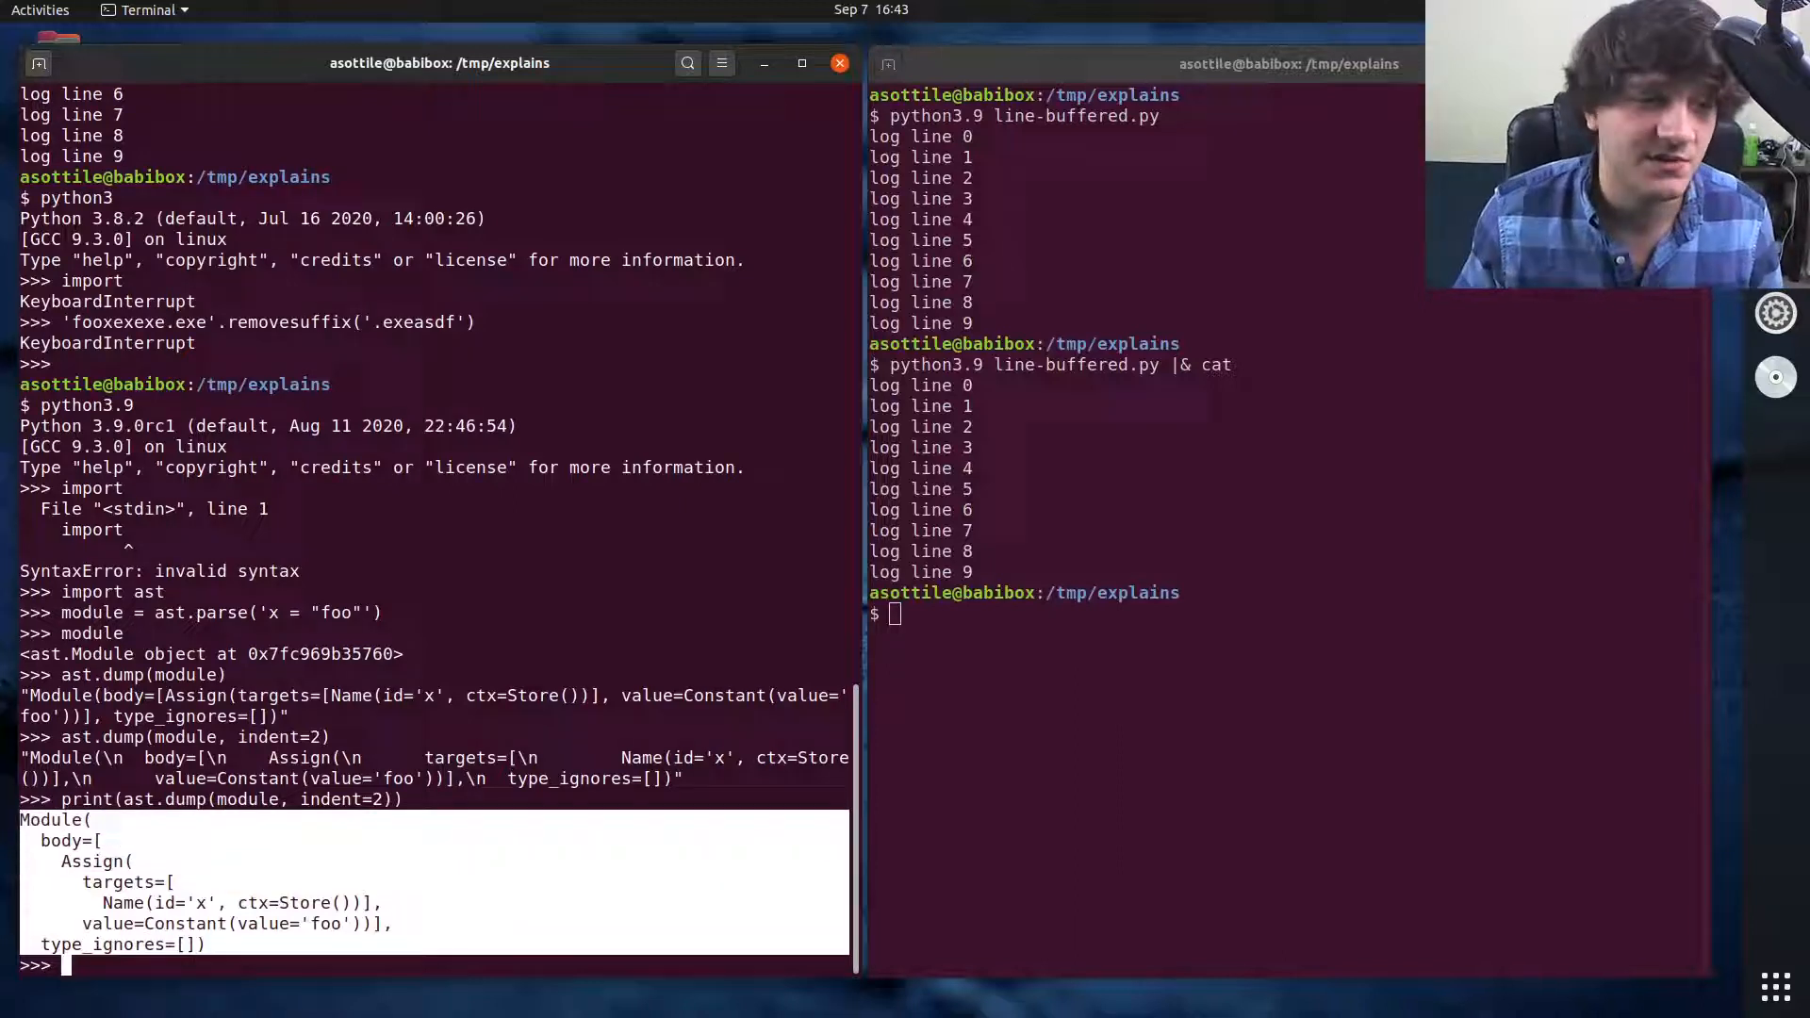
pyautogui.write('print(ast.dump(module, indent=2))')
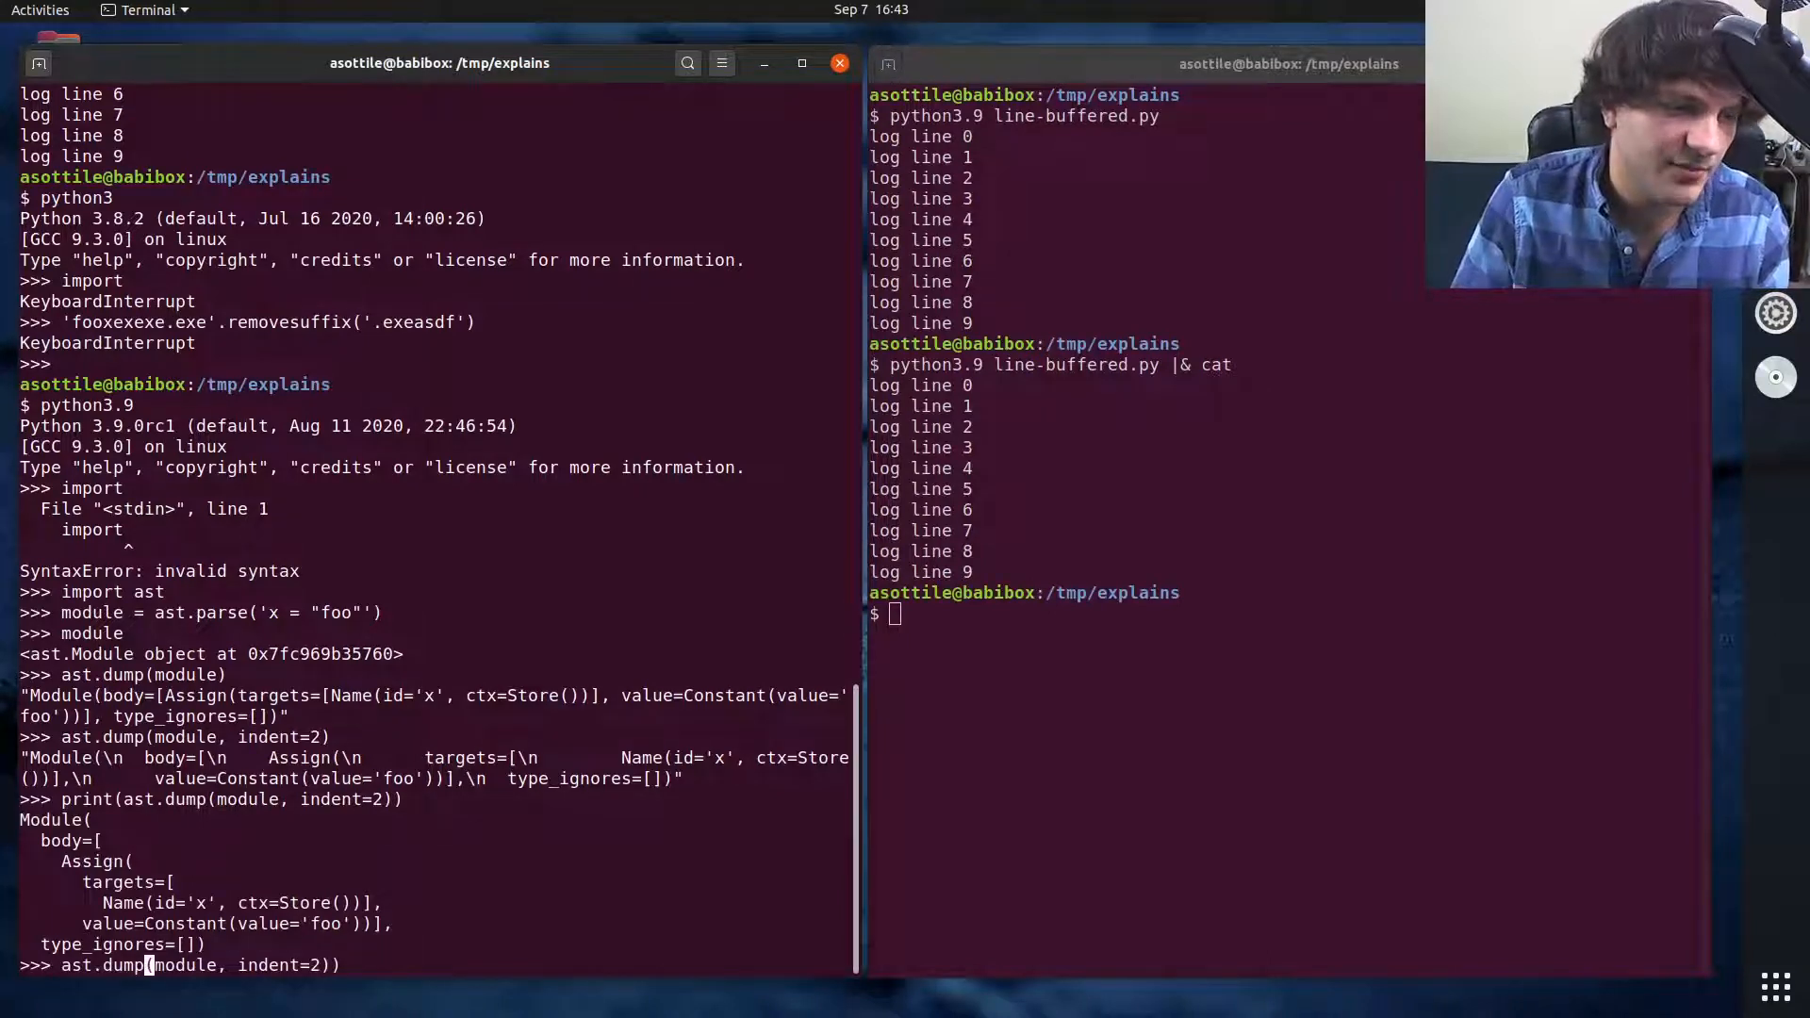
pyautogui.write('ast.unparse(module, indent=2)')
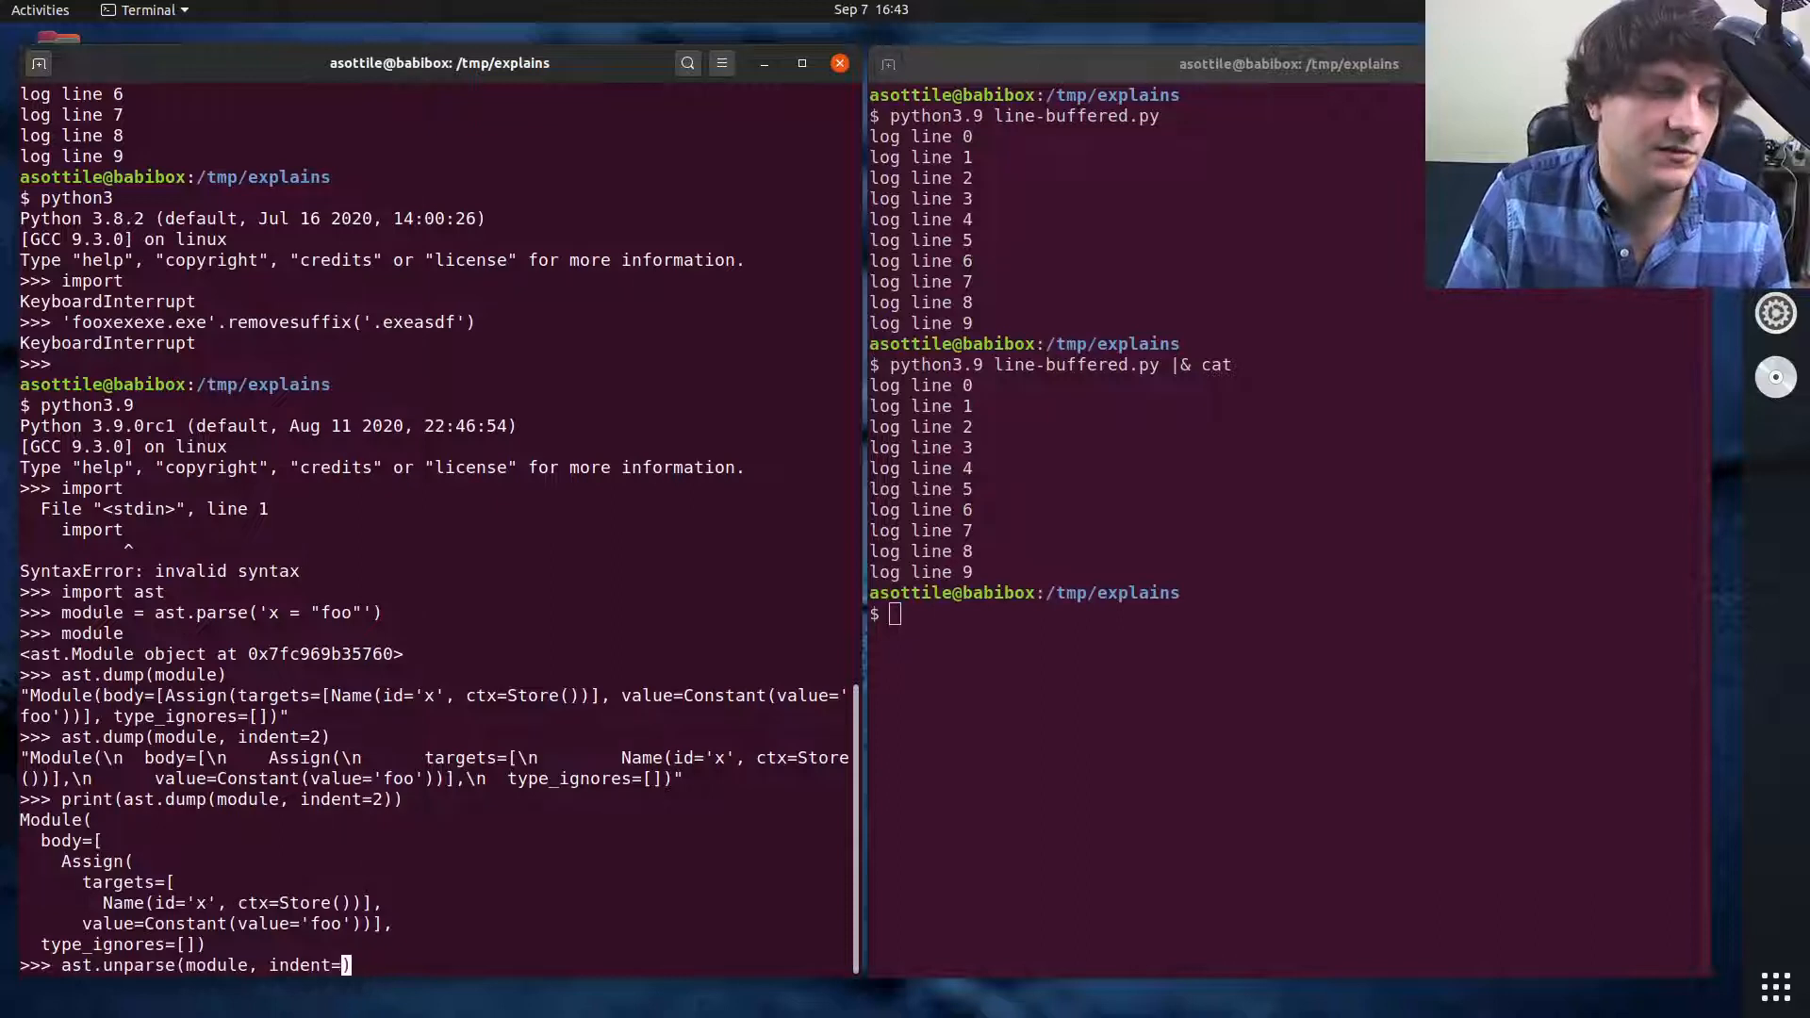
pyautogui.press('Return')
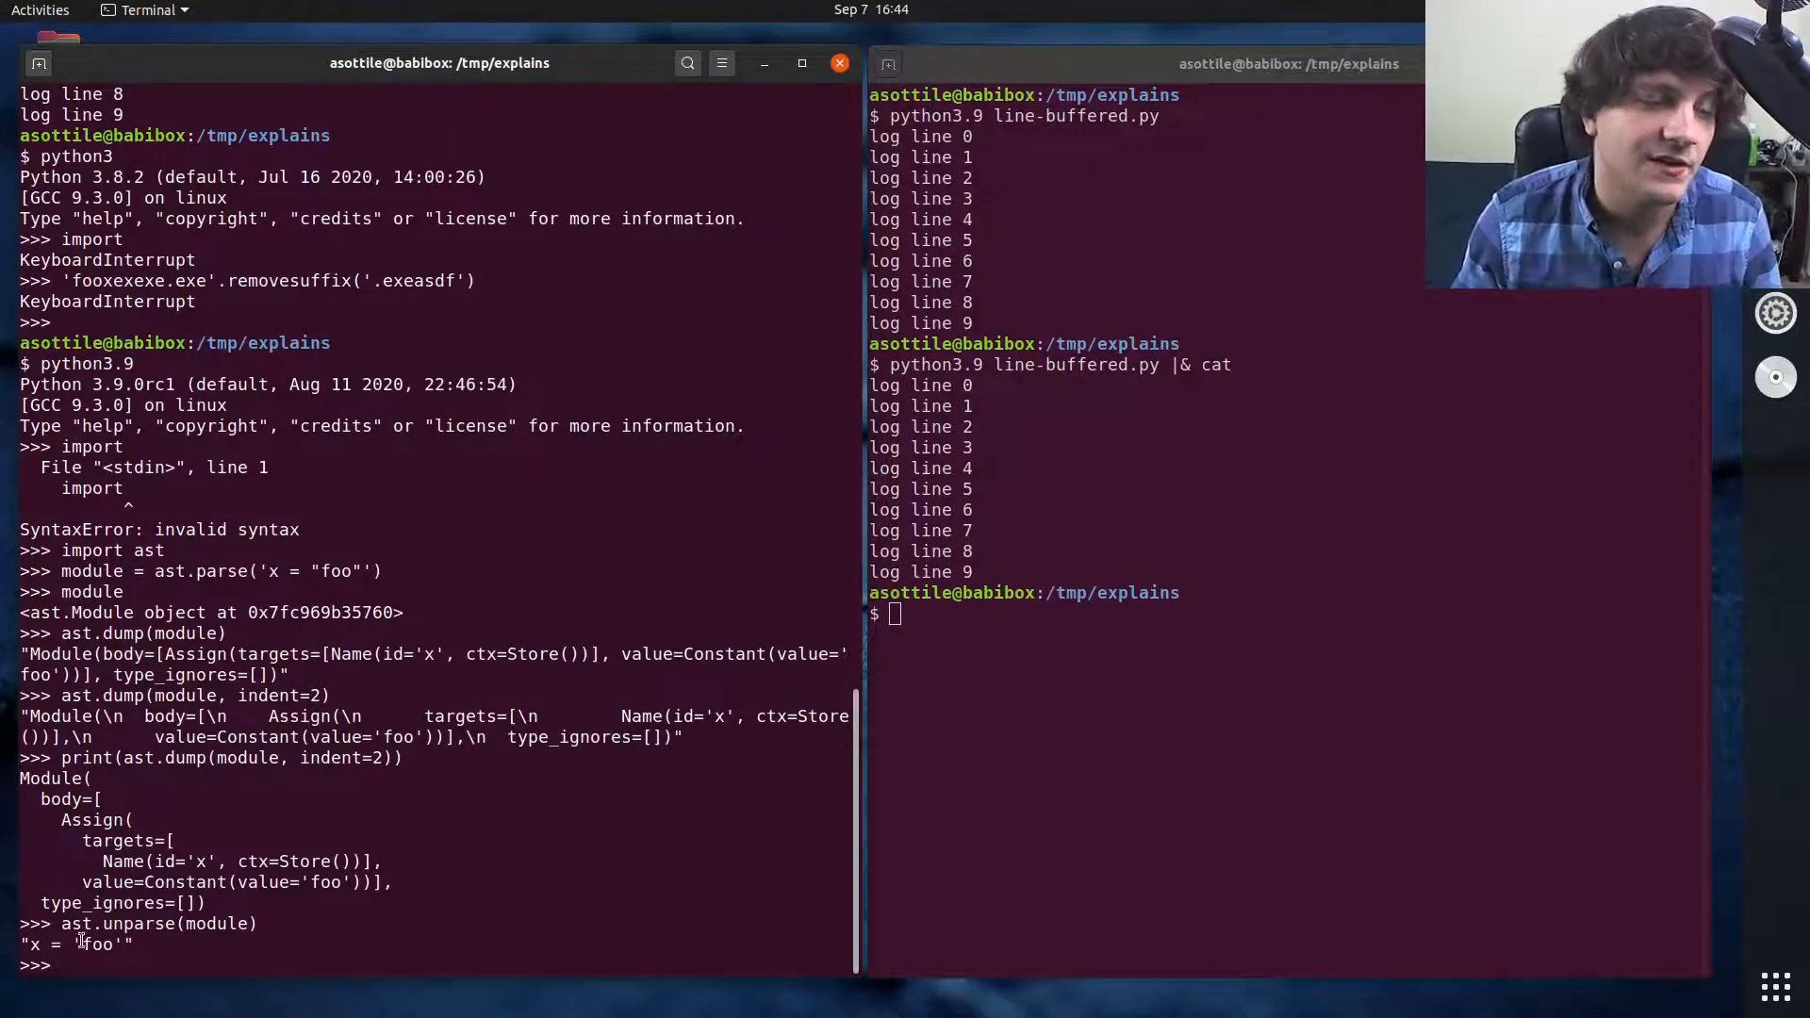
pyautogui.doubleClick(329, 570)
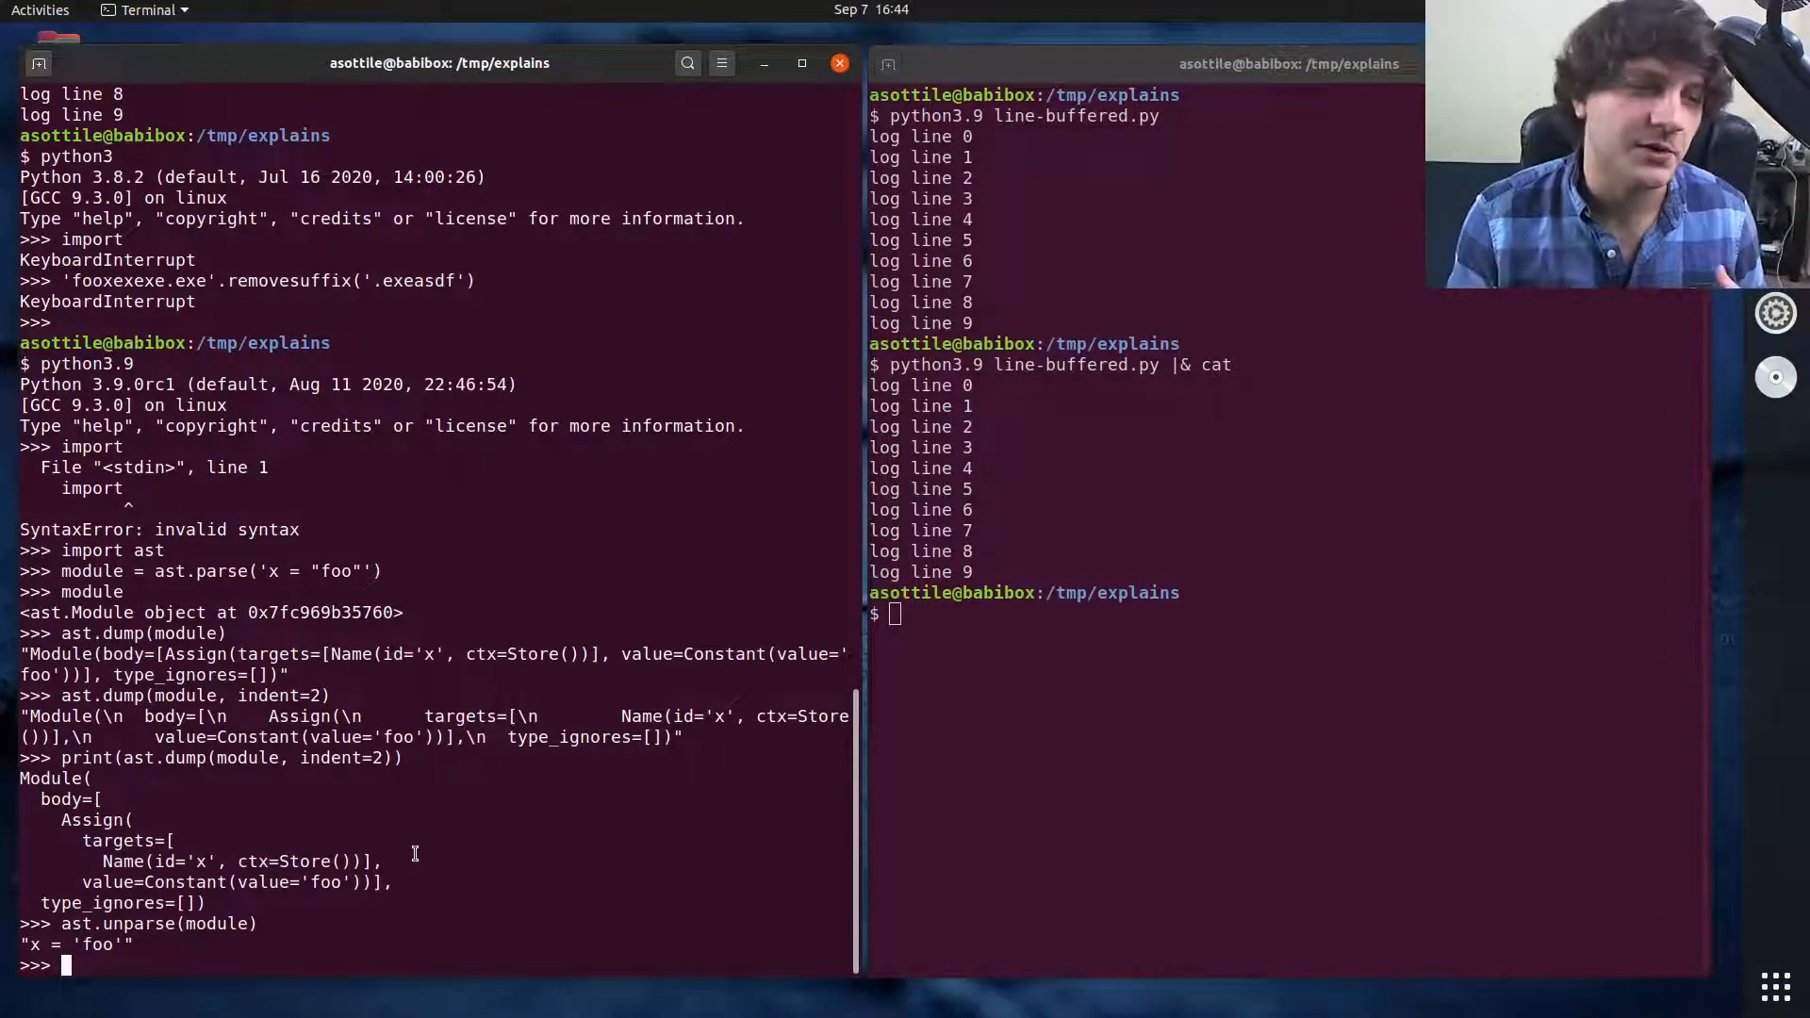
pyautogui.moveTo(50, 873)
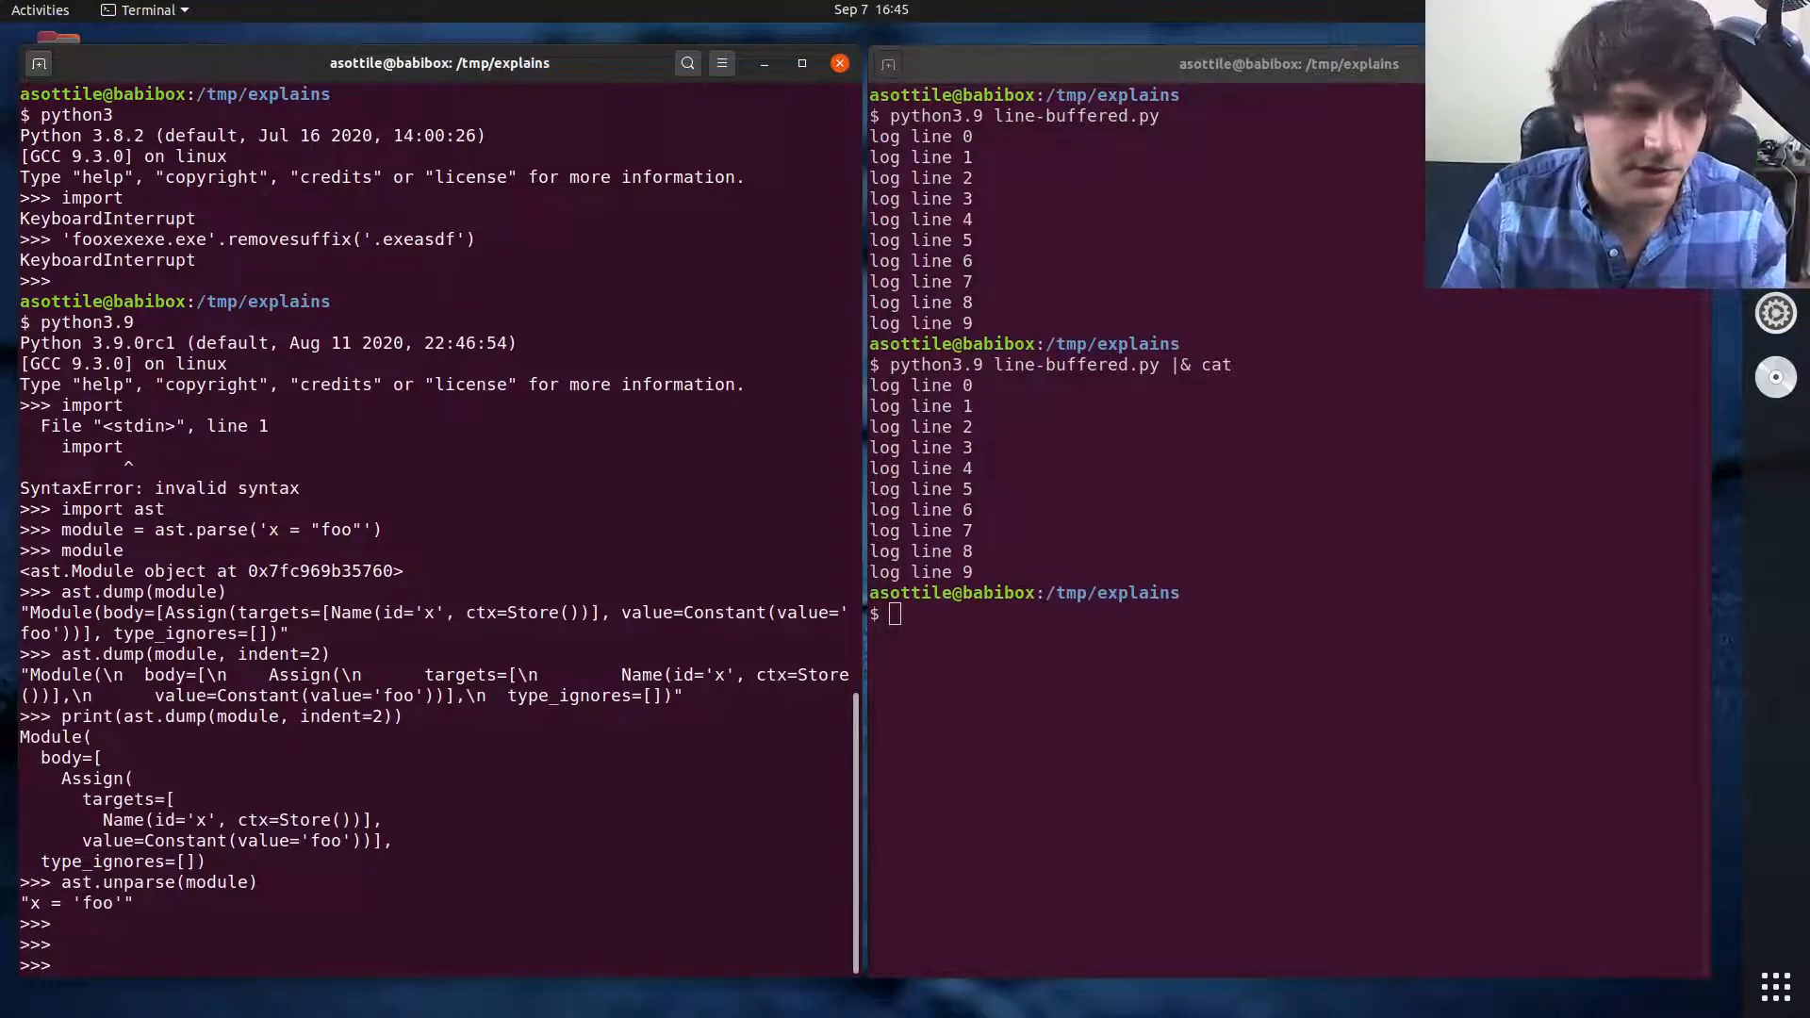
# Define a contextlib.contextmanager ctx() that yields 1
pyautogui.write('impr')
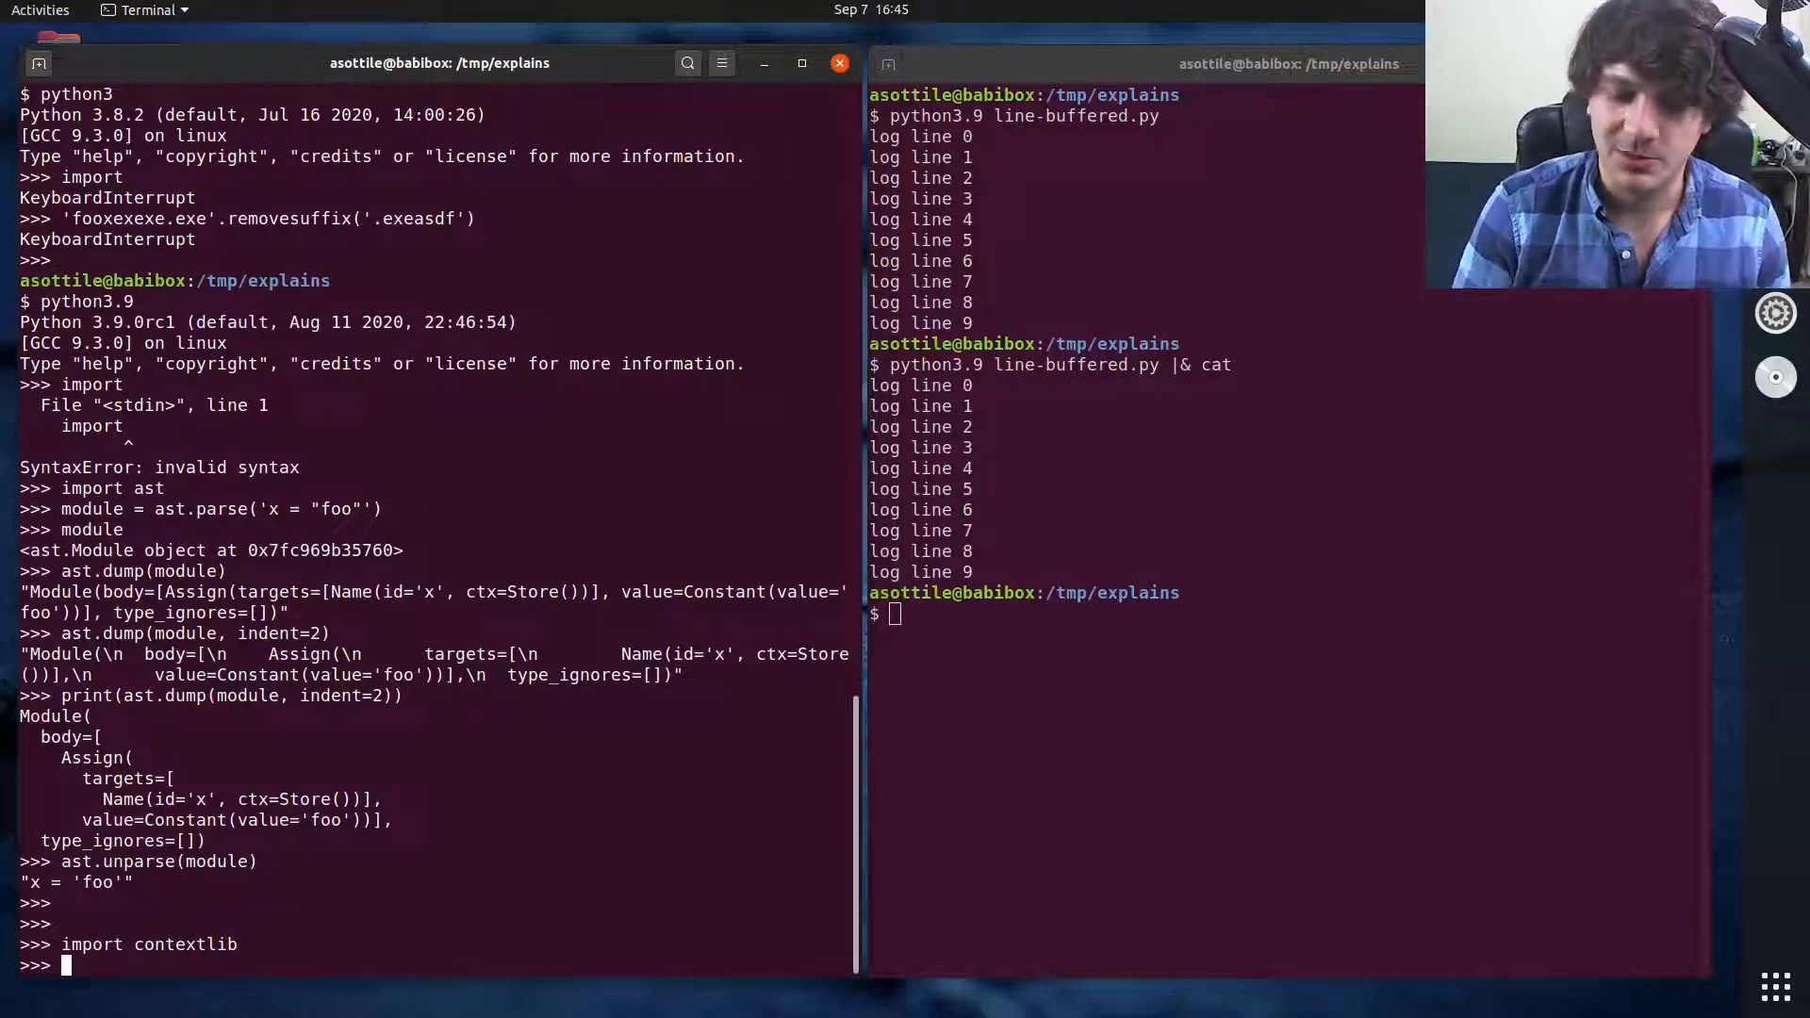
pyautogui.write('@conte')
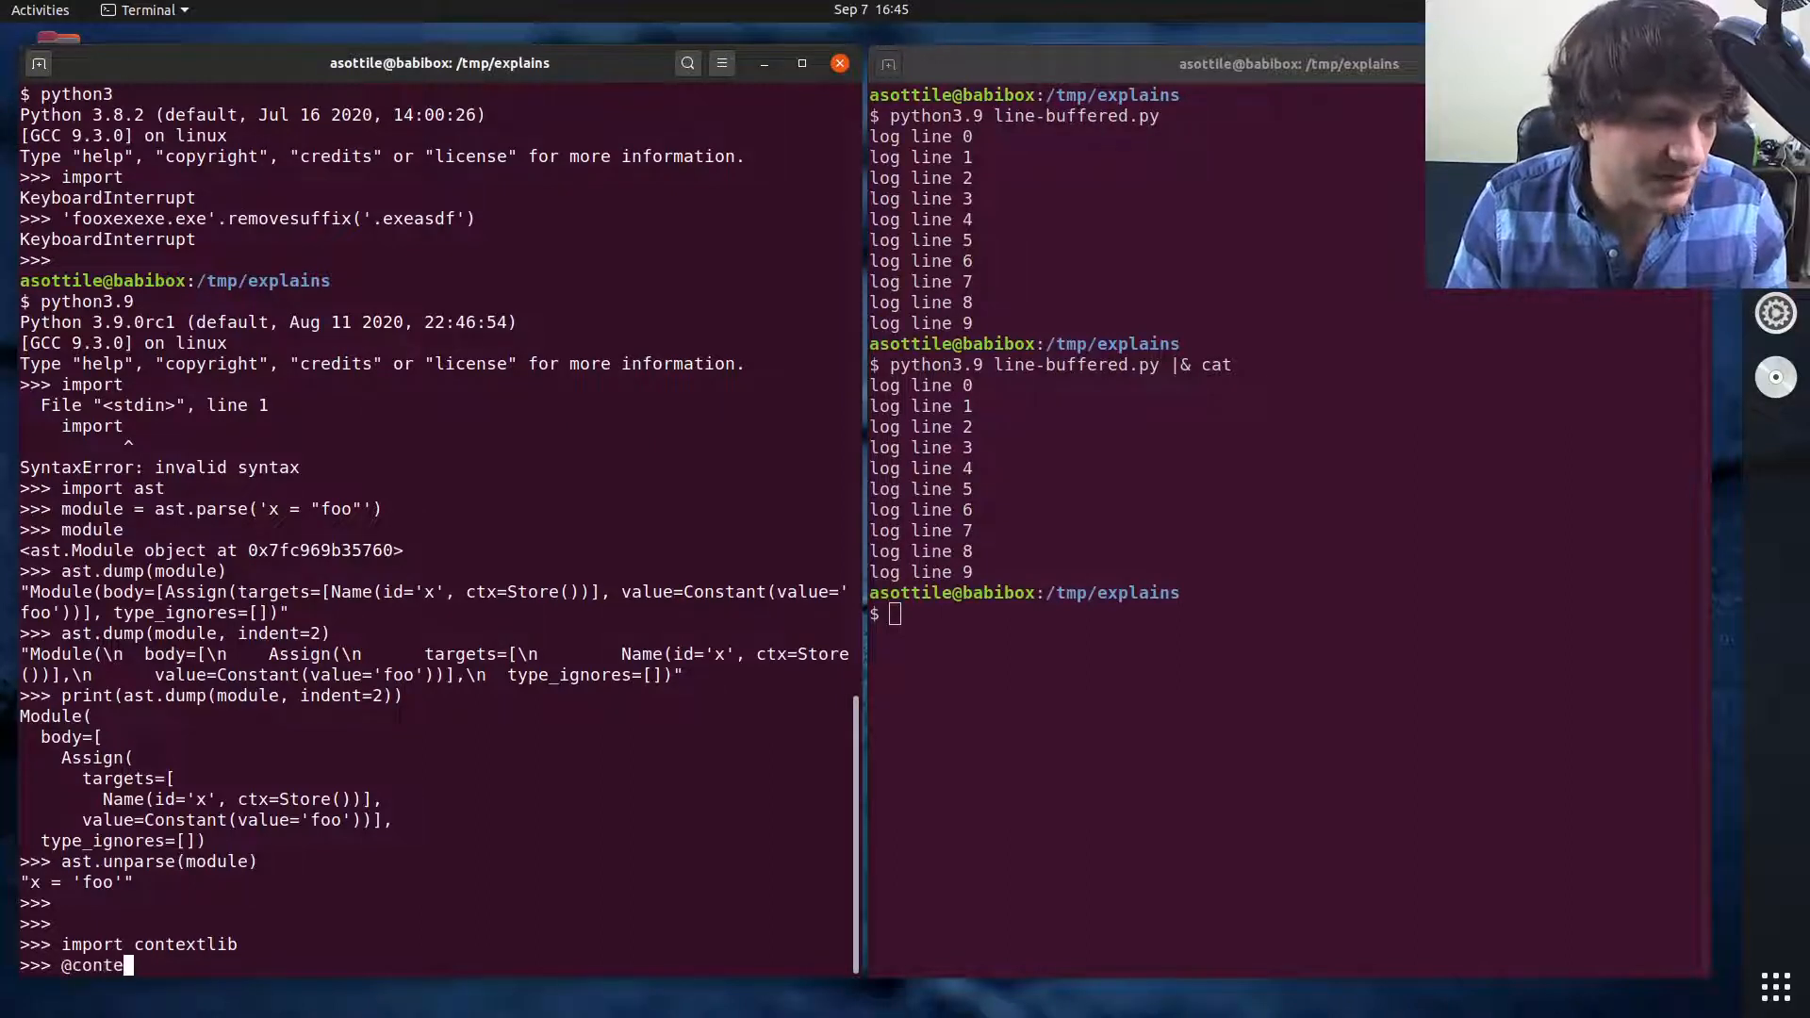
pyautogui.write('xtl')
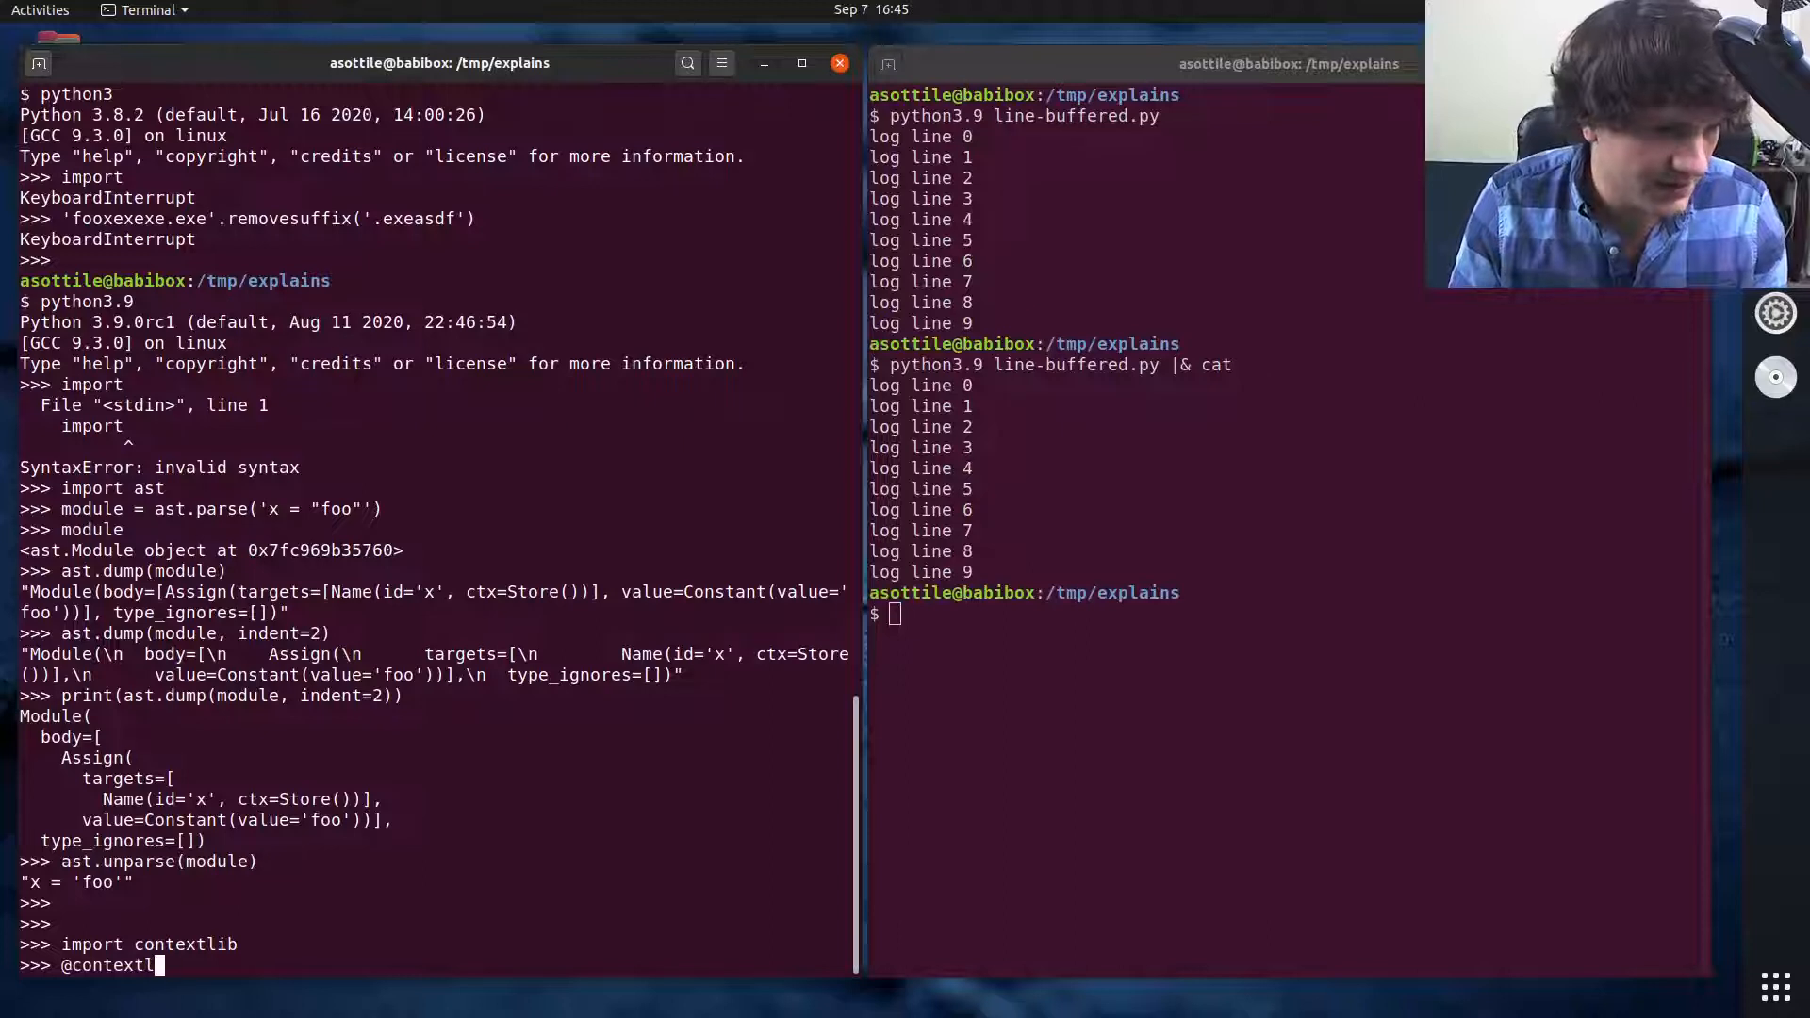
pyautogui.write('ib.contextmanager')
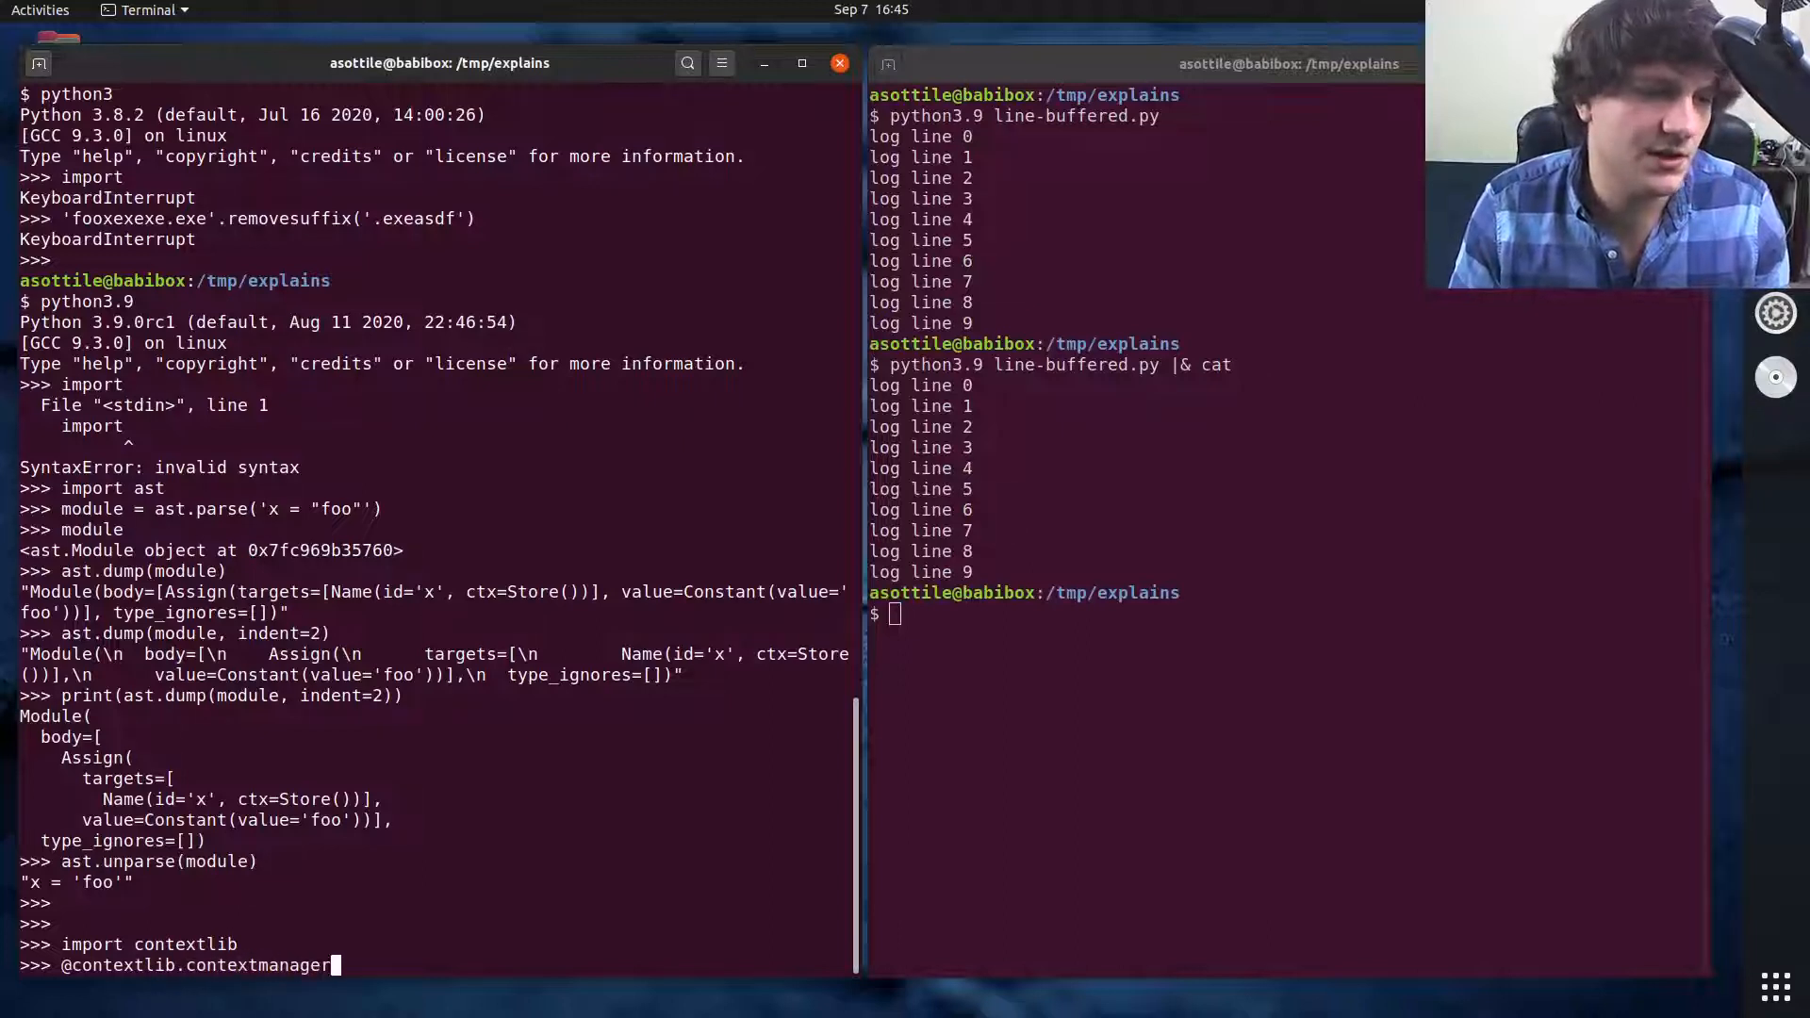
pyautogui.write('def ctx():')
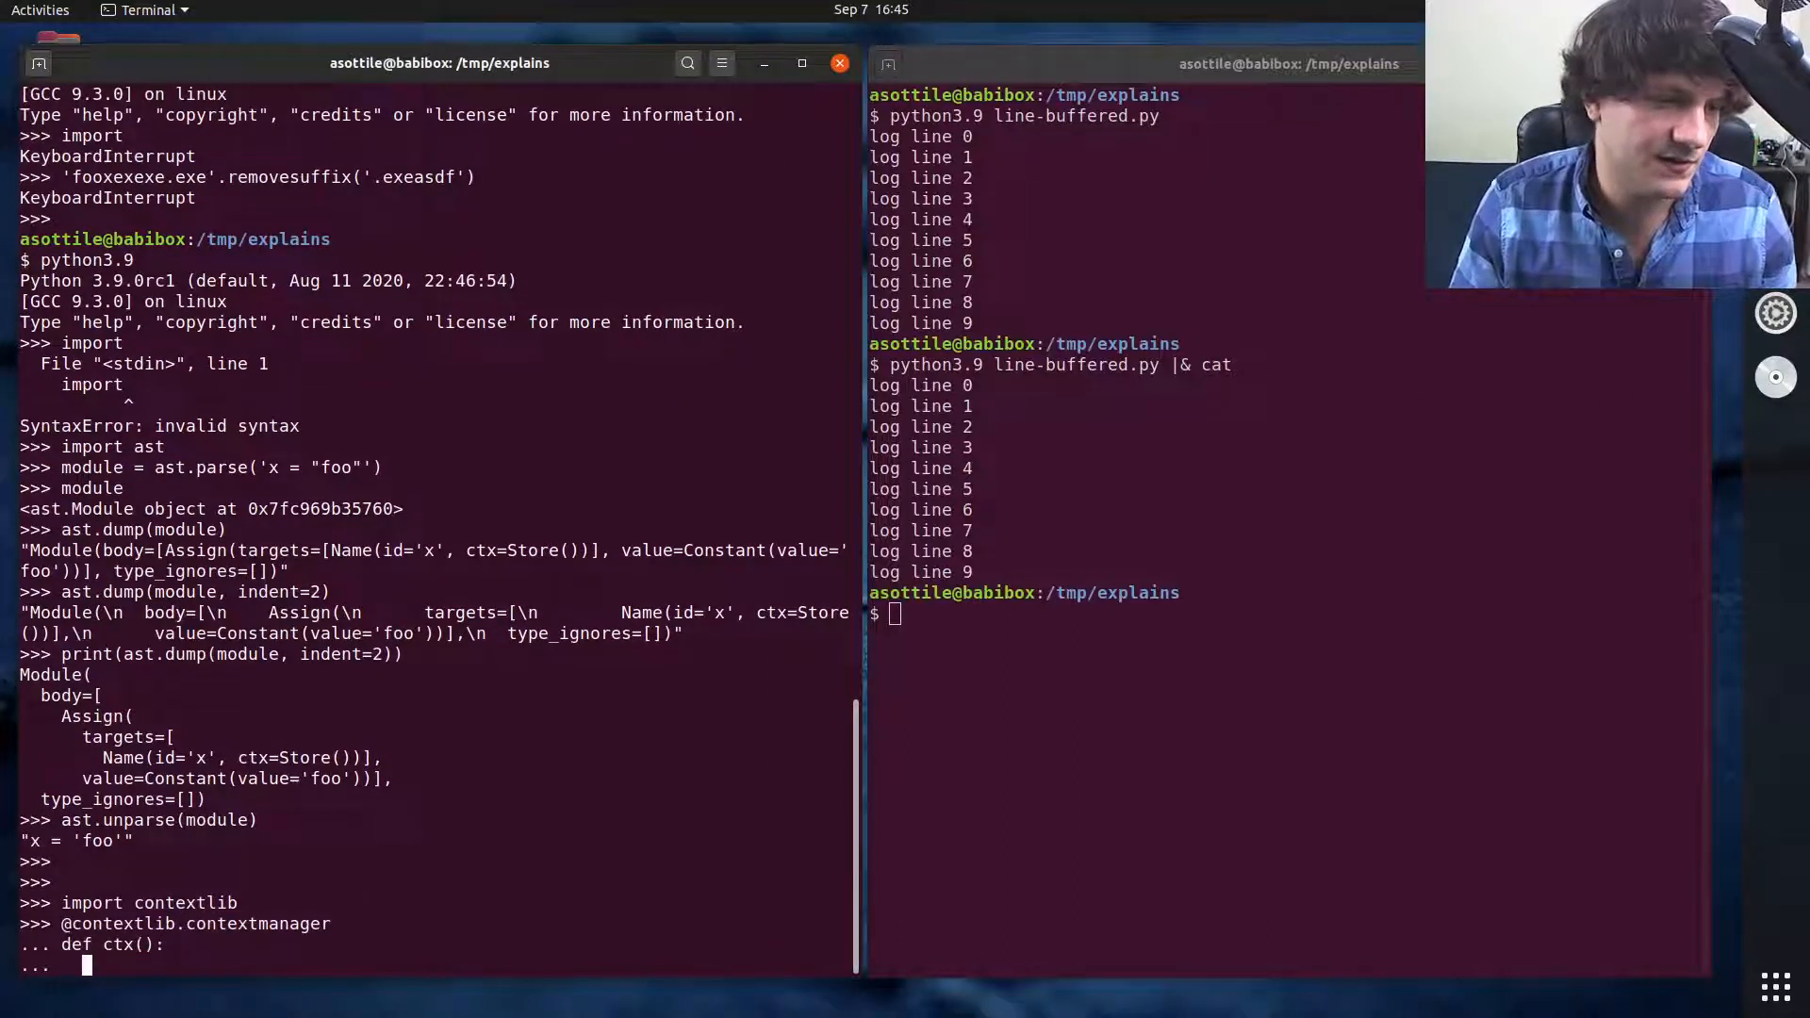
pyautogui.write('yield 1')
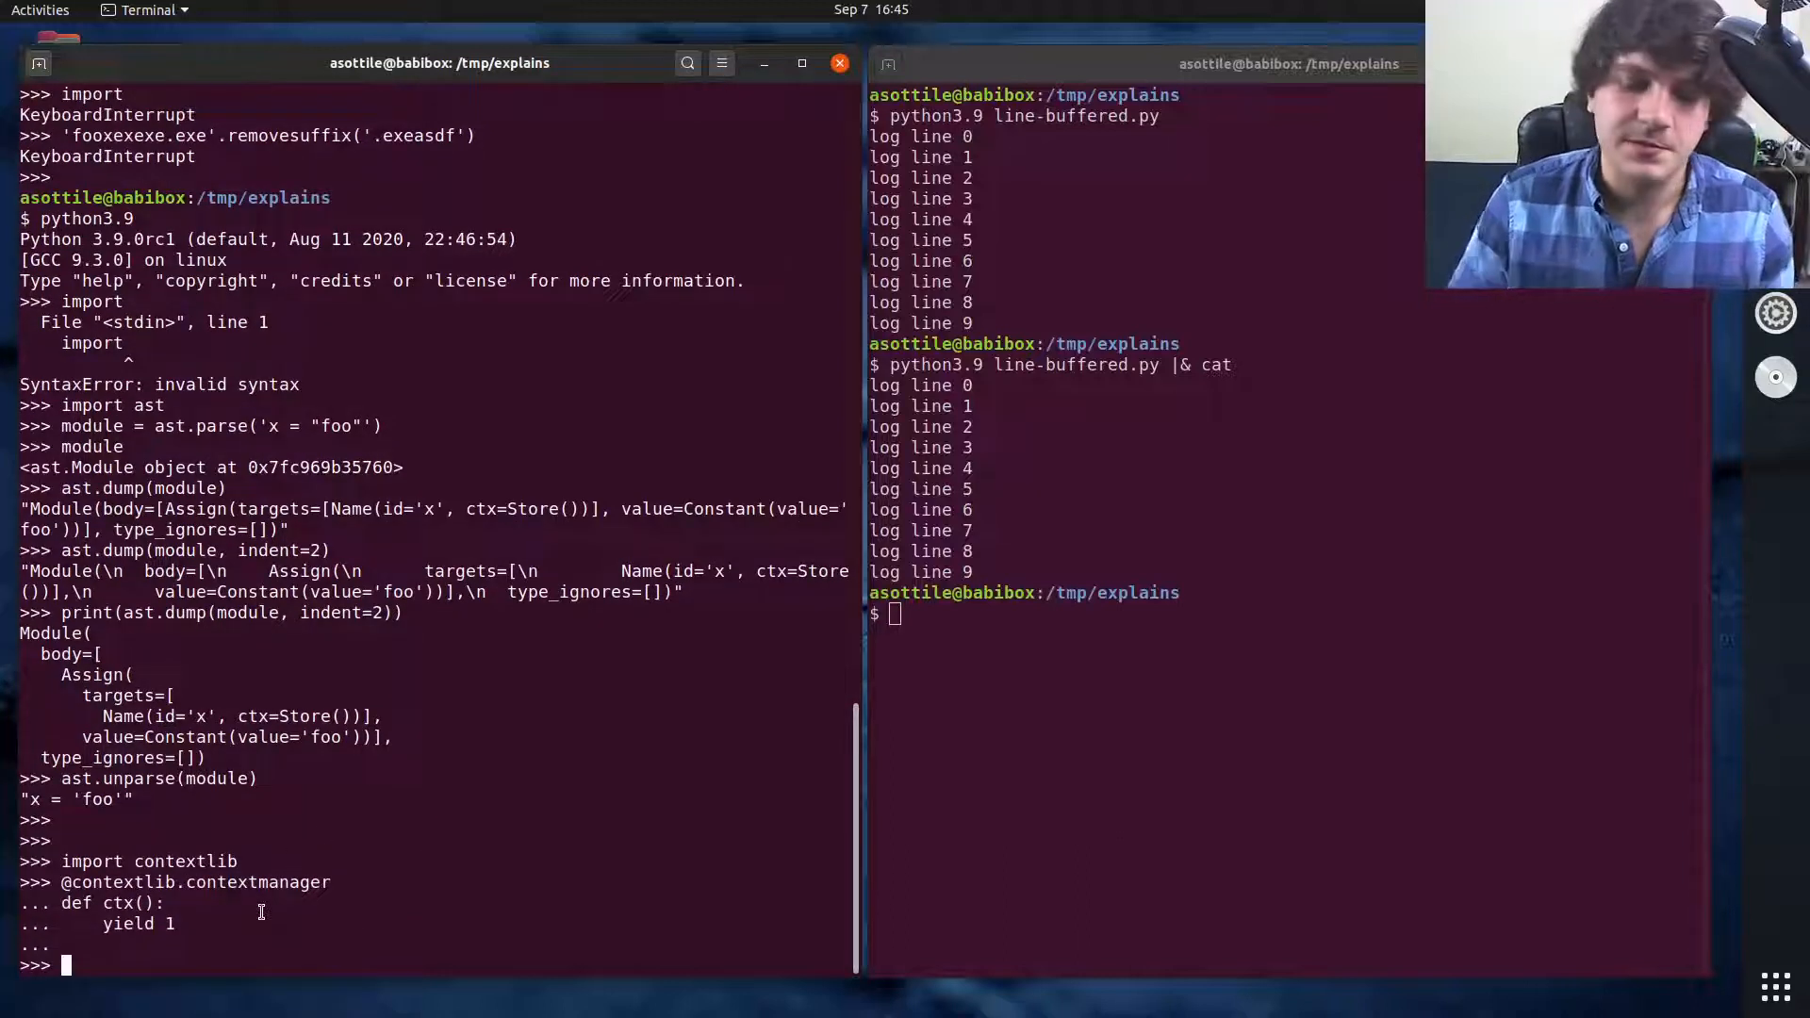
# Run with ctx() as value, then with ctx() as v1, ctx() as v2, printing 1 1
pyautogui.write('with ct')
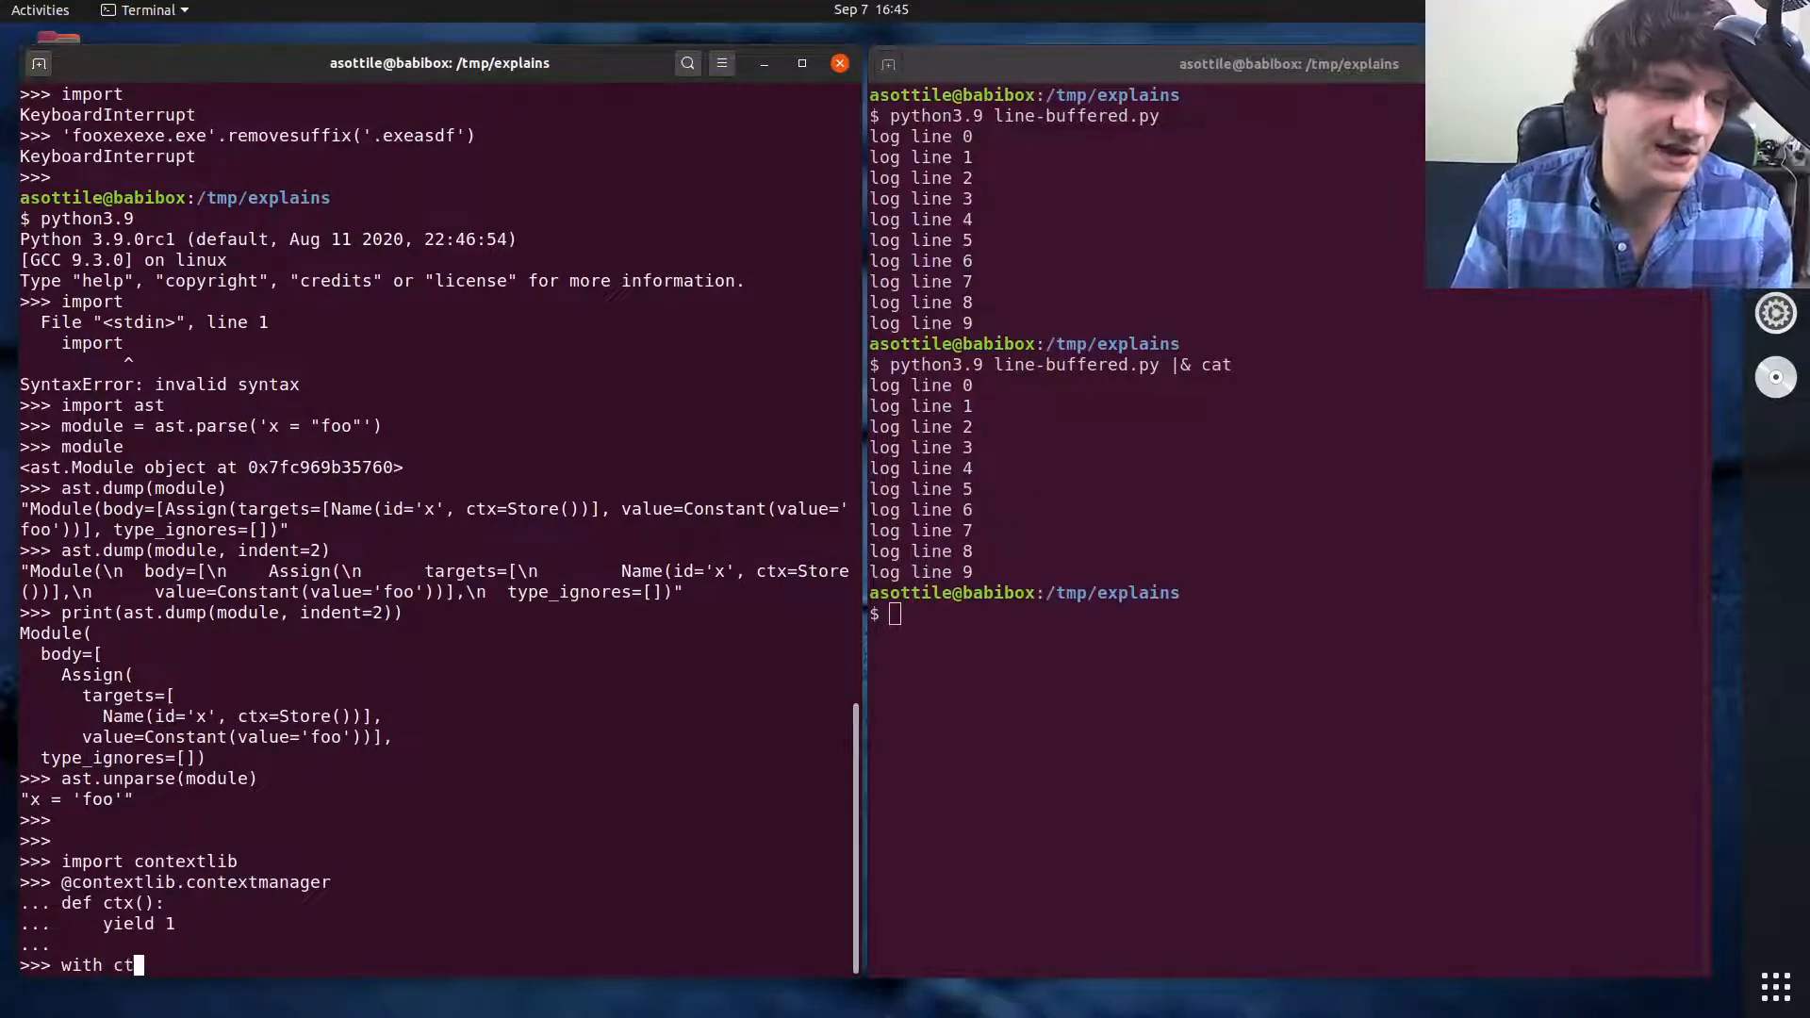
pyautogui.write('x() as value:')
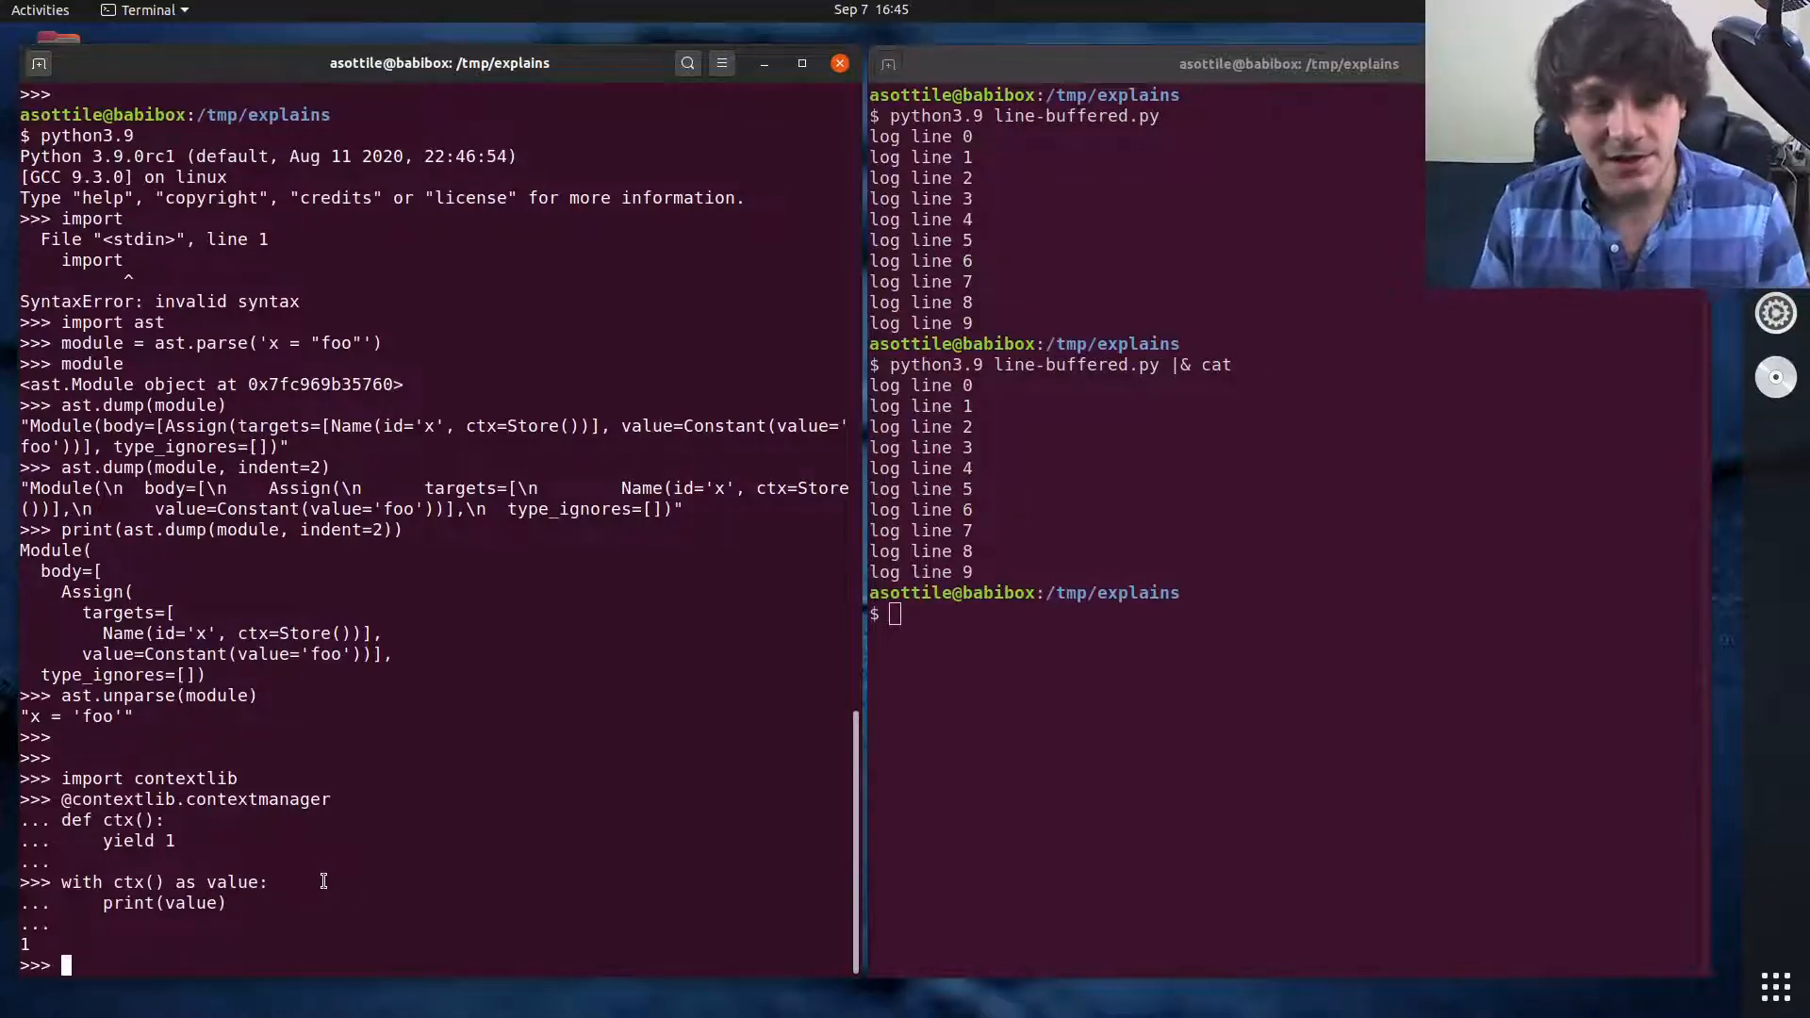
pyautogui.write('with ctx() as value:')
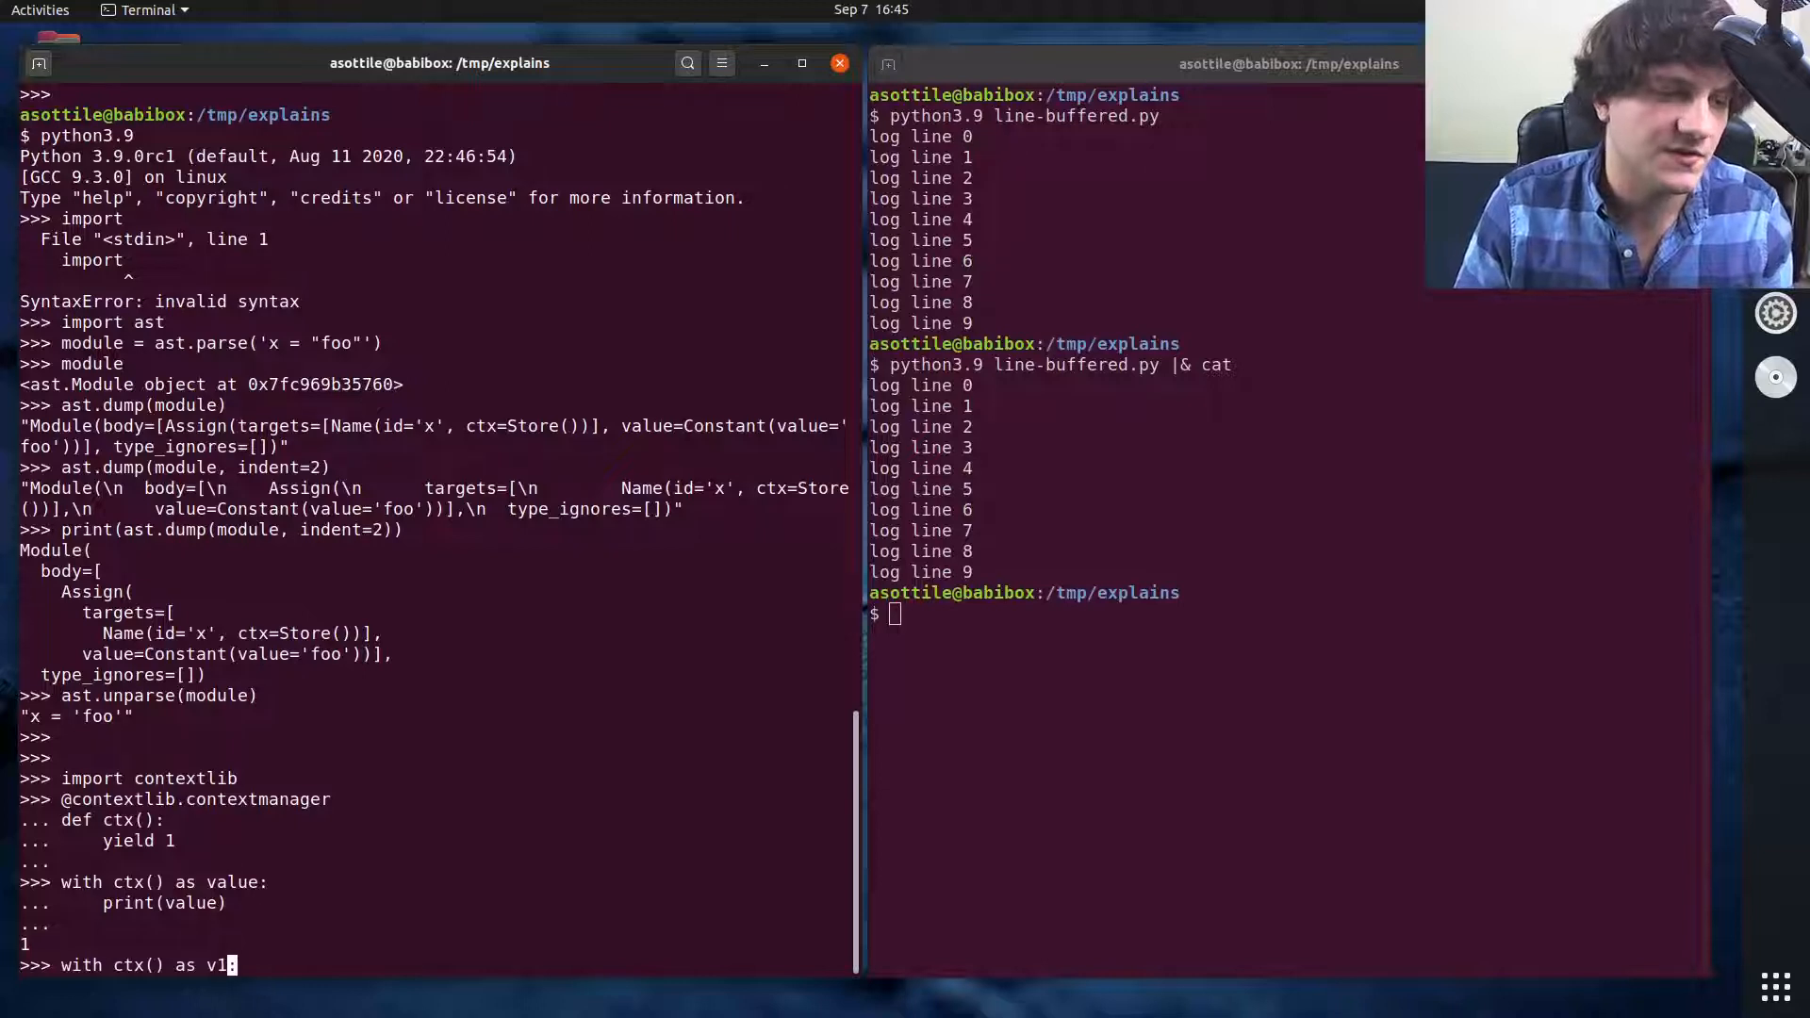
pyautogui.write(', ct')
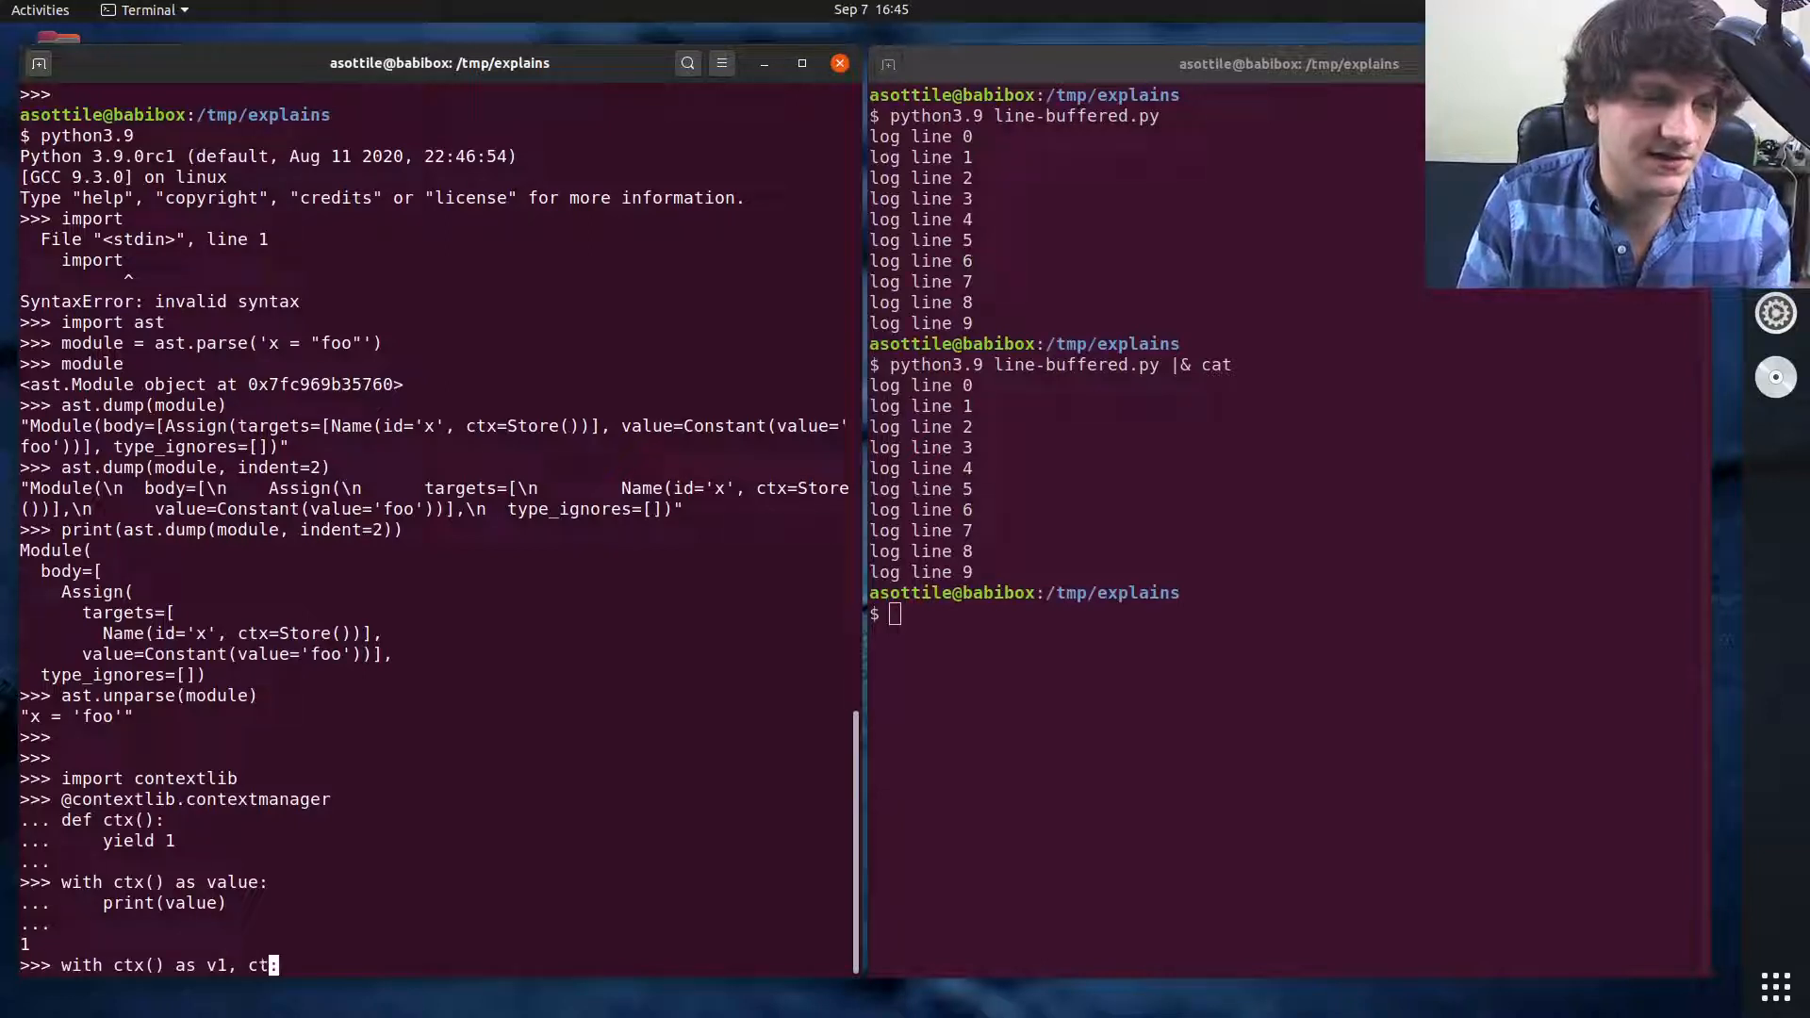
pyautogui.write('x() as v2:')
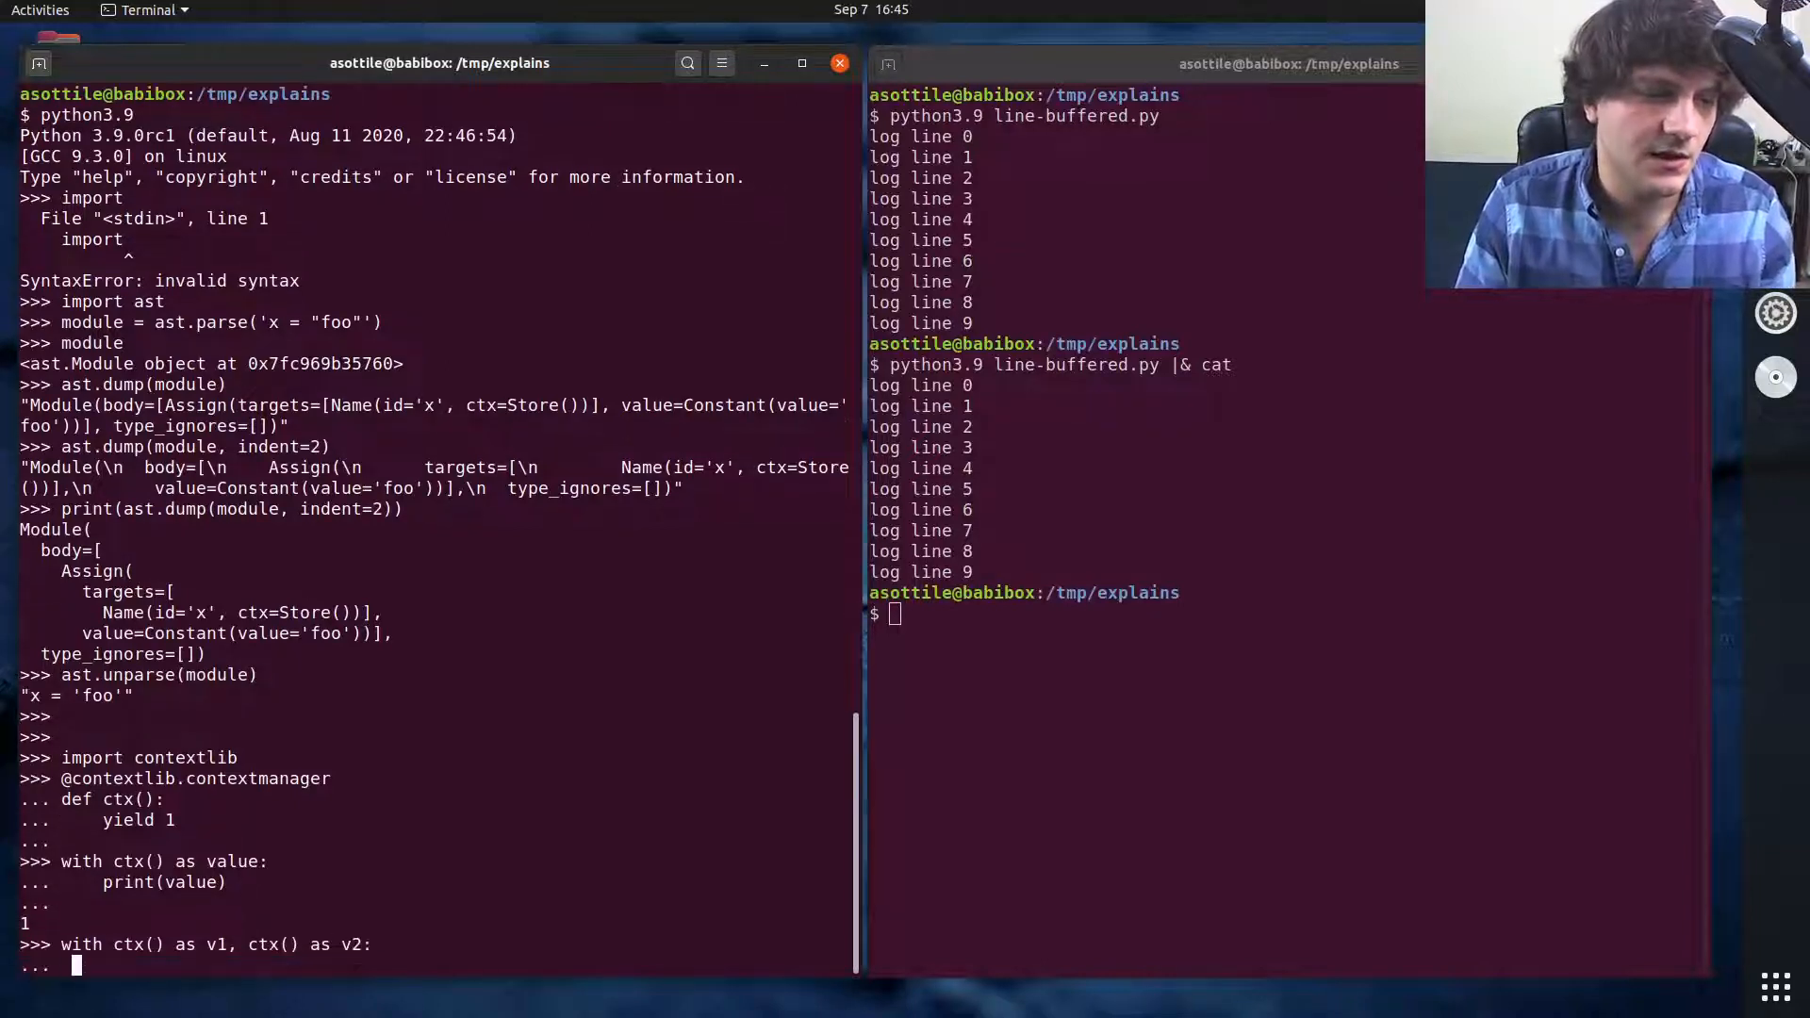
pyautogui.write('print(1, v2')
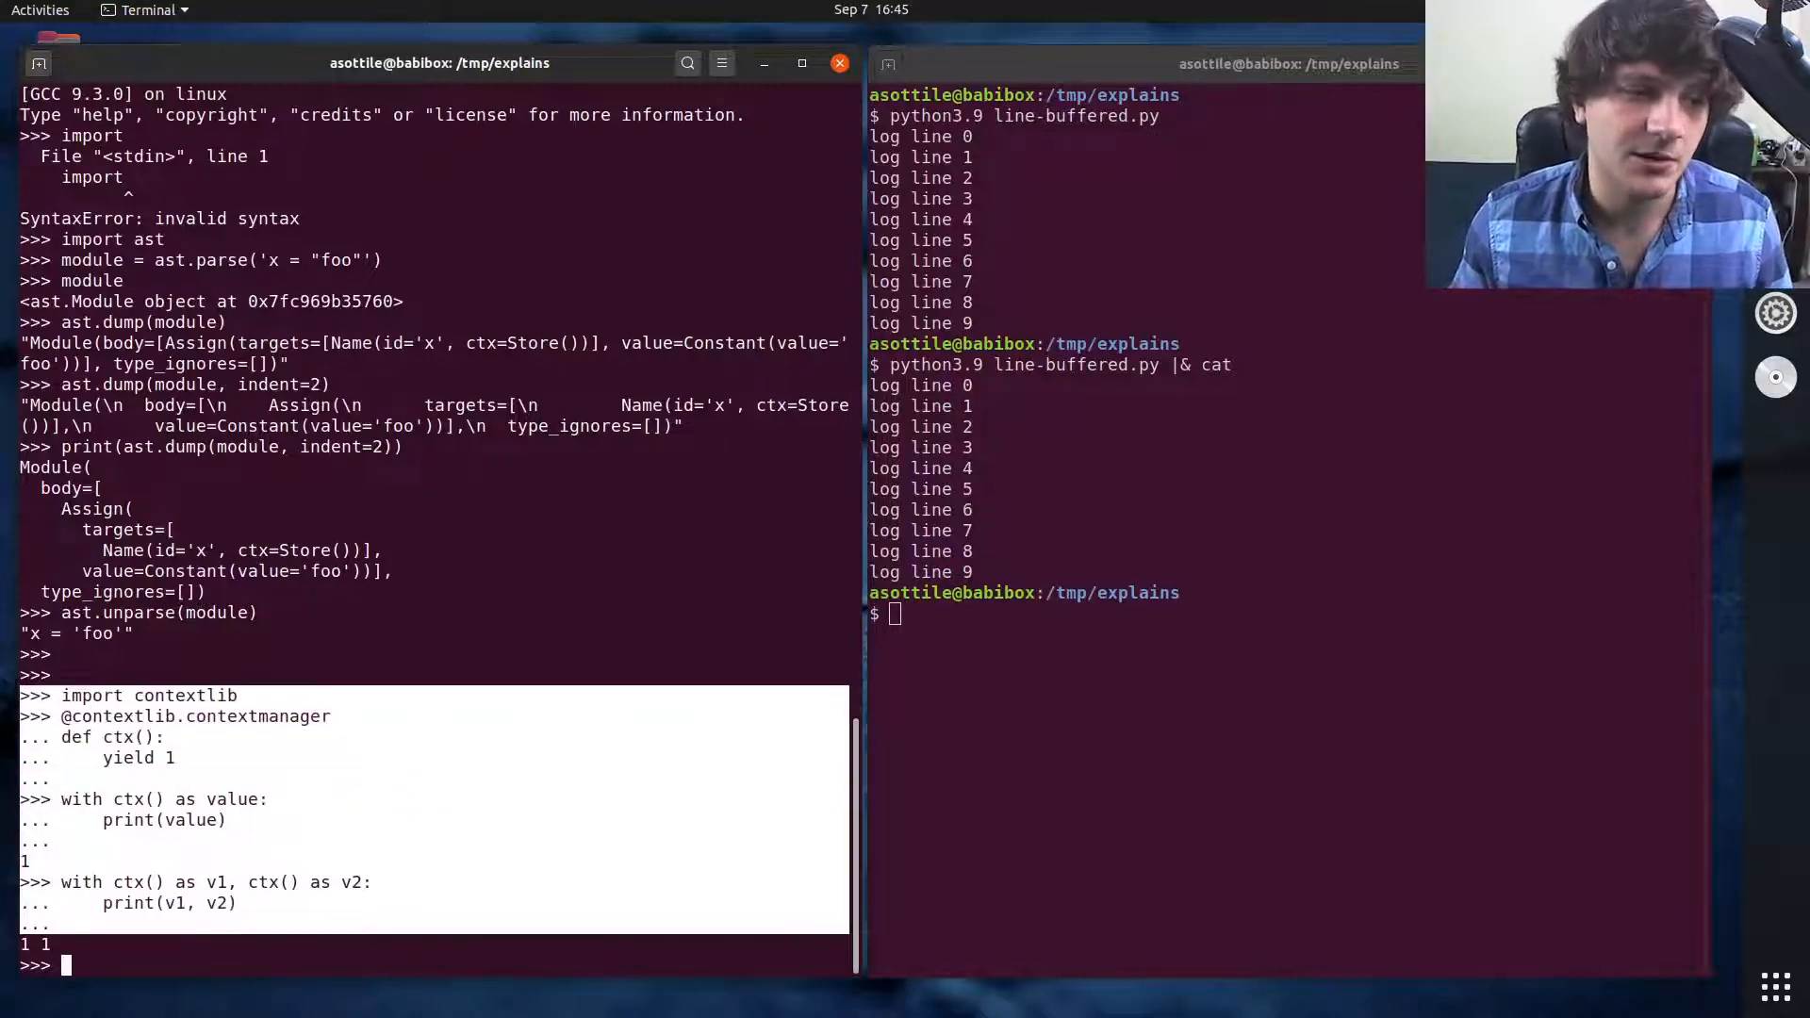
# Type a backslash-continued with statement opening ctx() as v1 and ctx() as v2
pyautogui.click(427, 898)
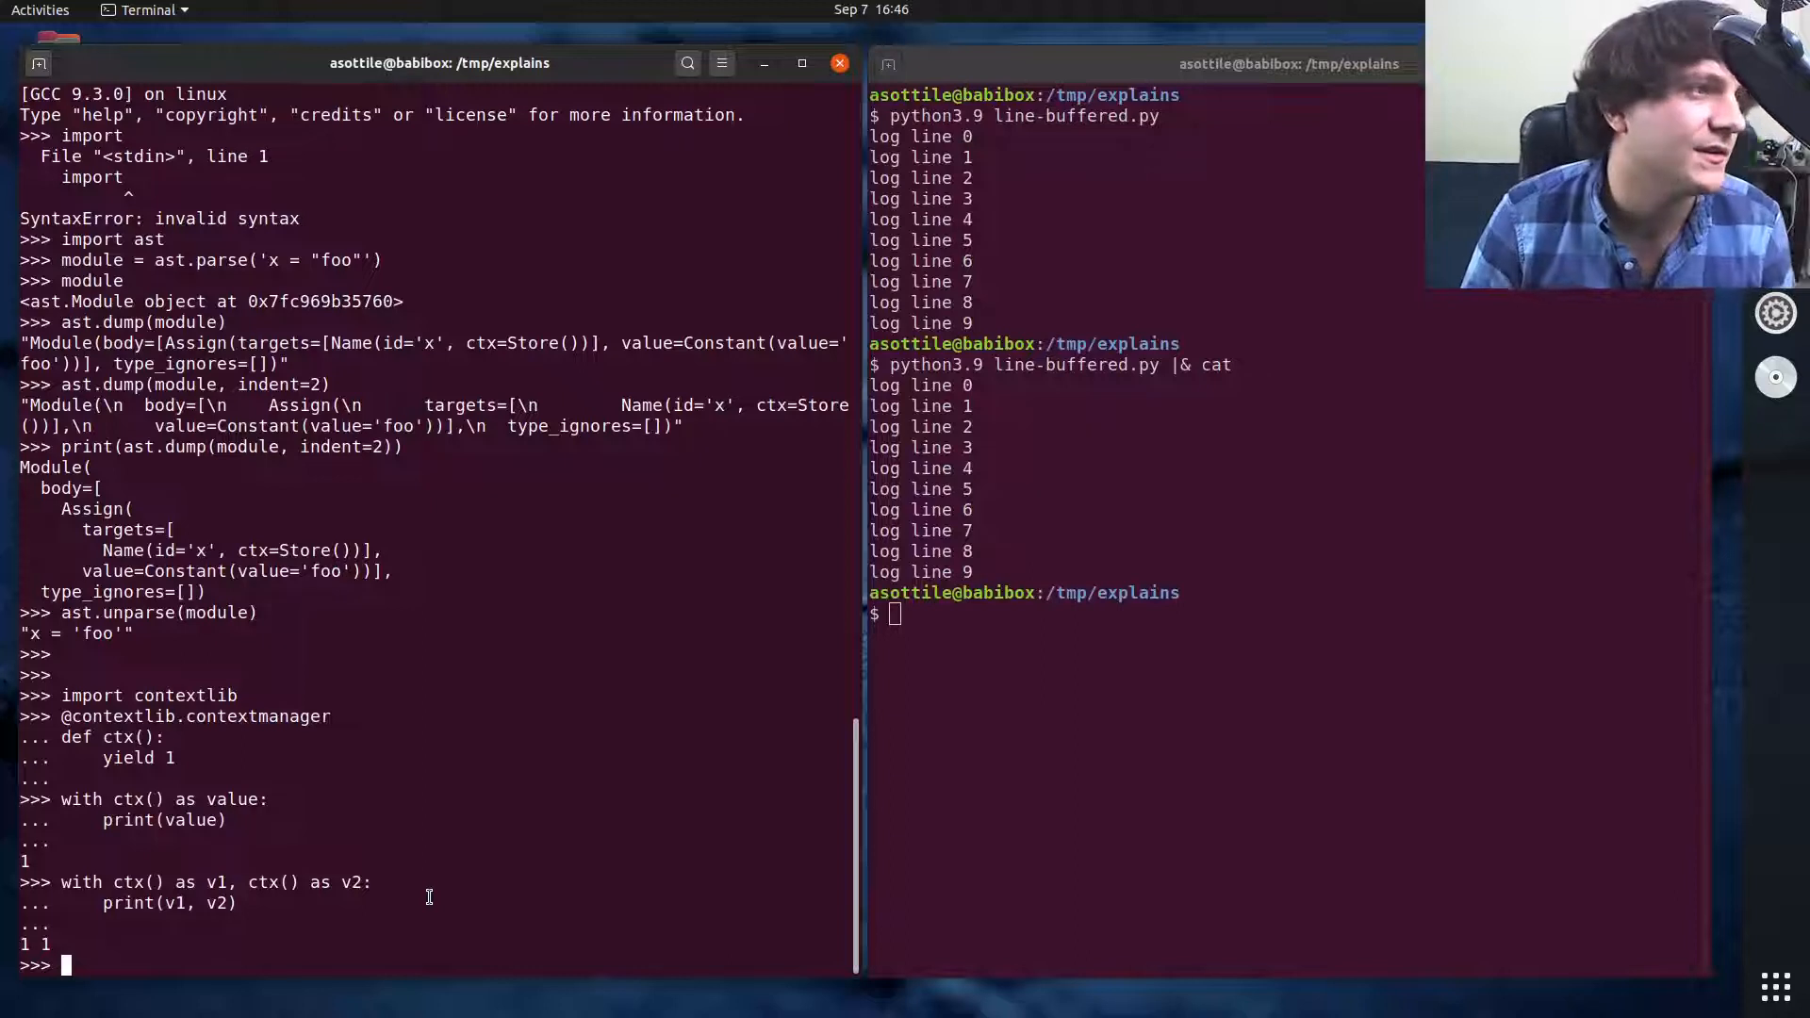
pyautogui.write('with')
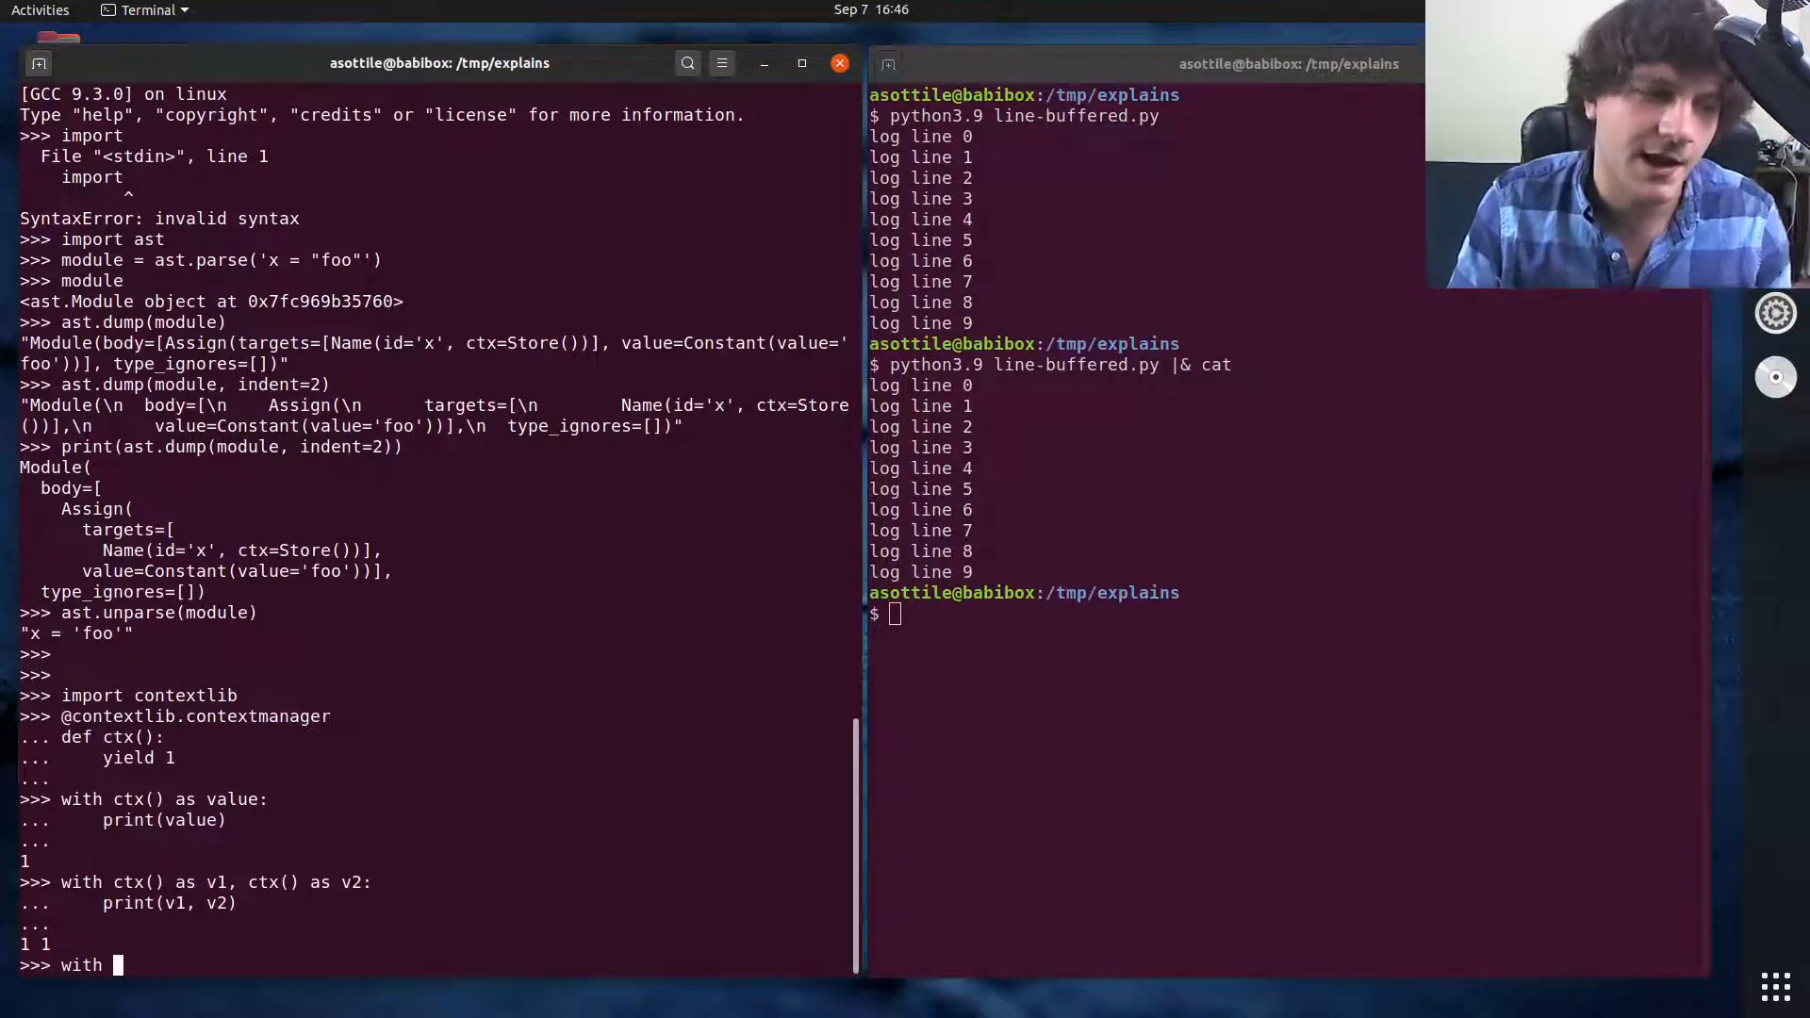
pyautogui.doubleClick(129, 882)
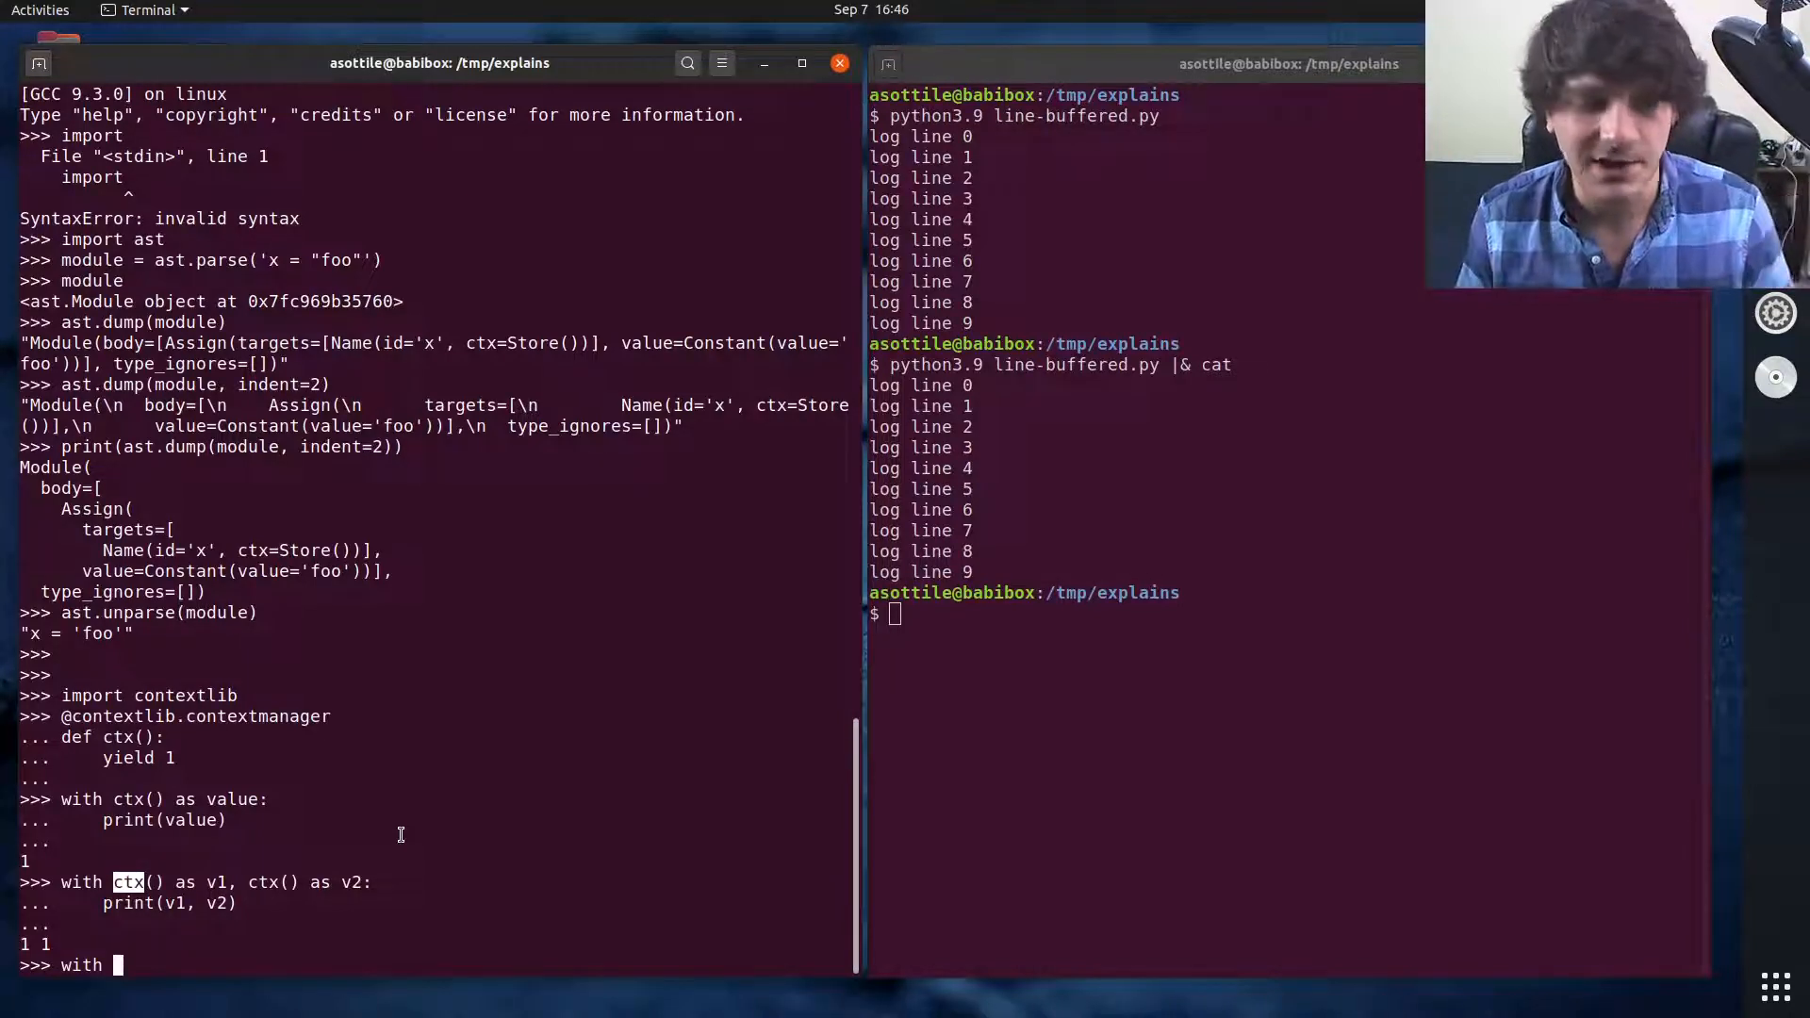
pyautogui.write('\\')
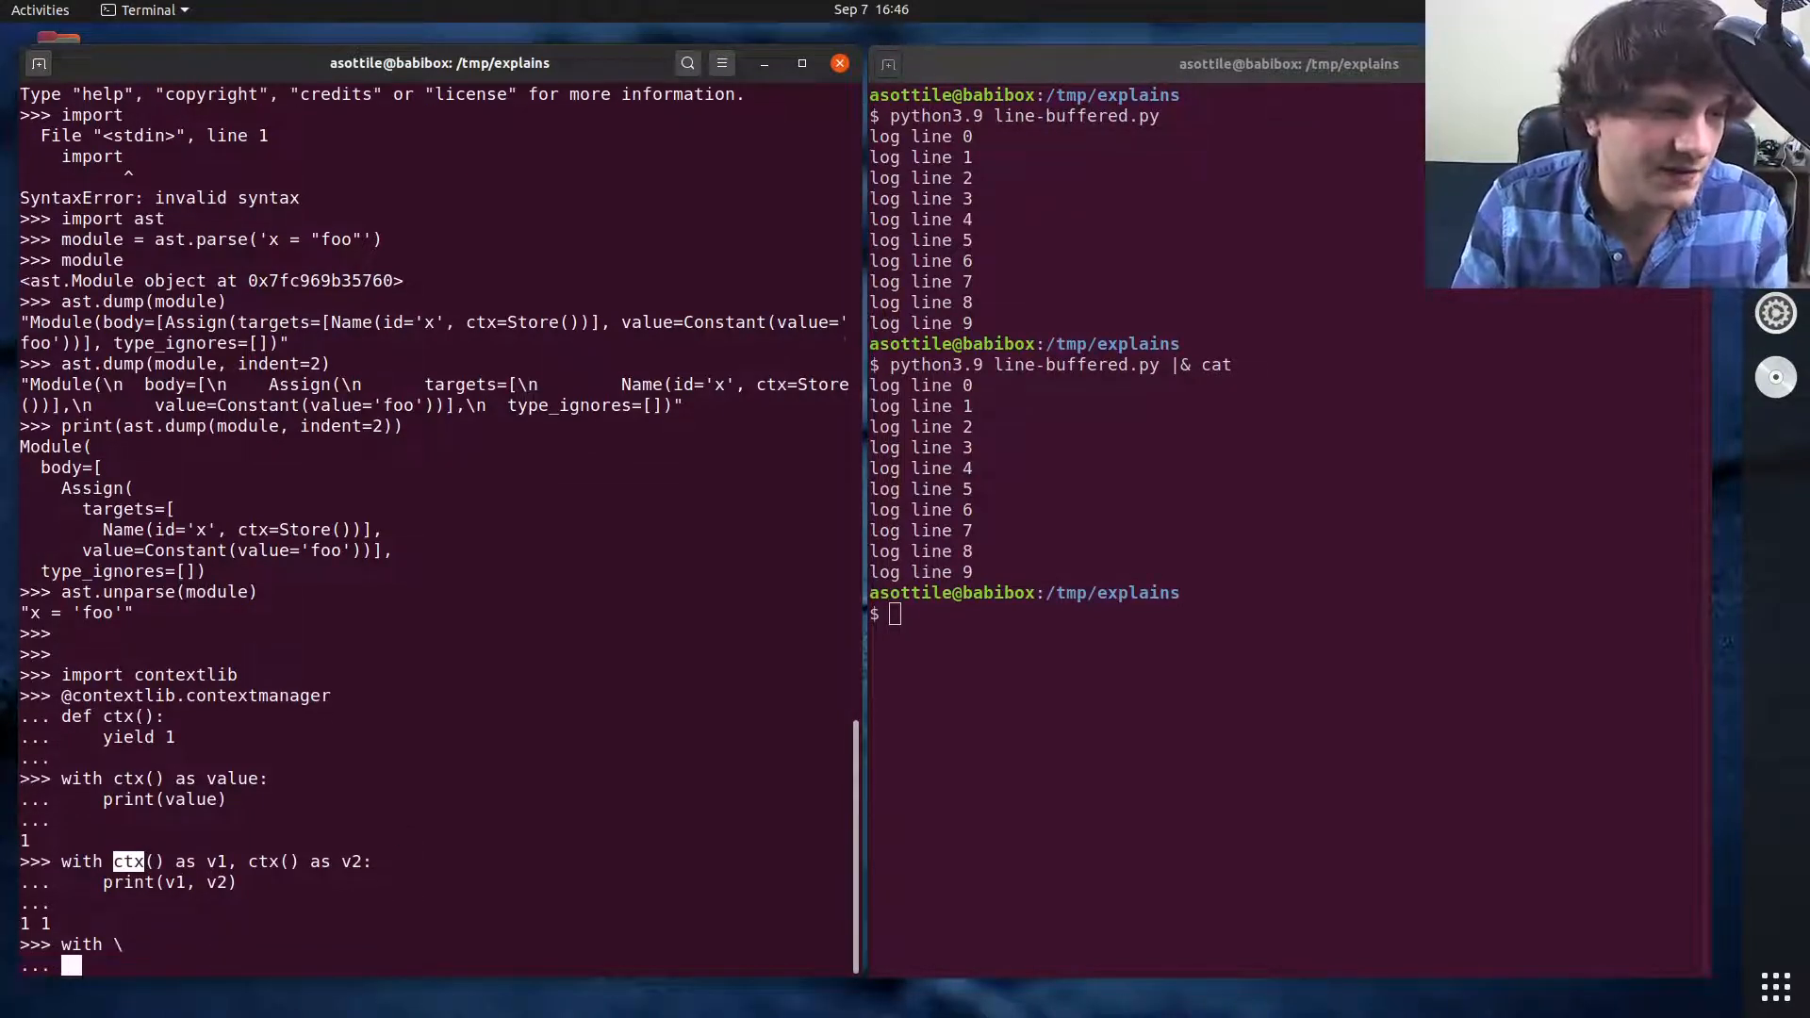
pyautogui.write('ctx() as v1, \\')
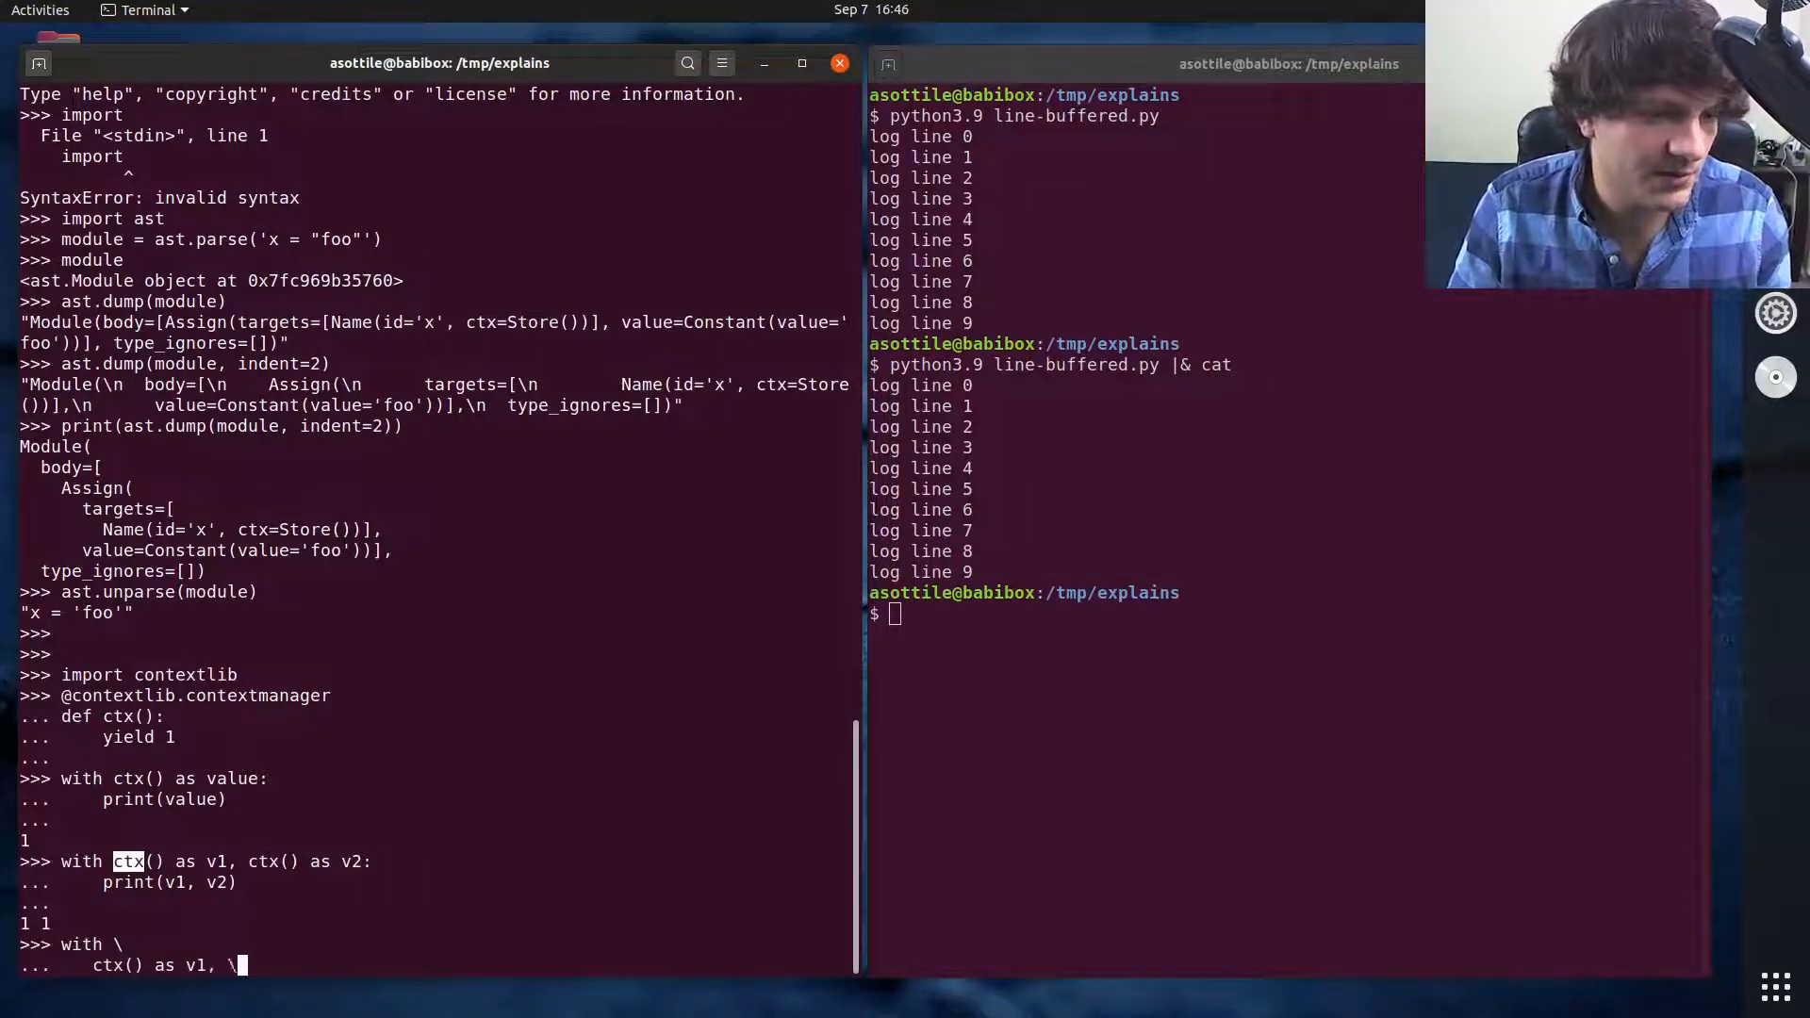
pyautogui.press('Return')
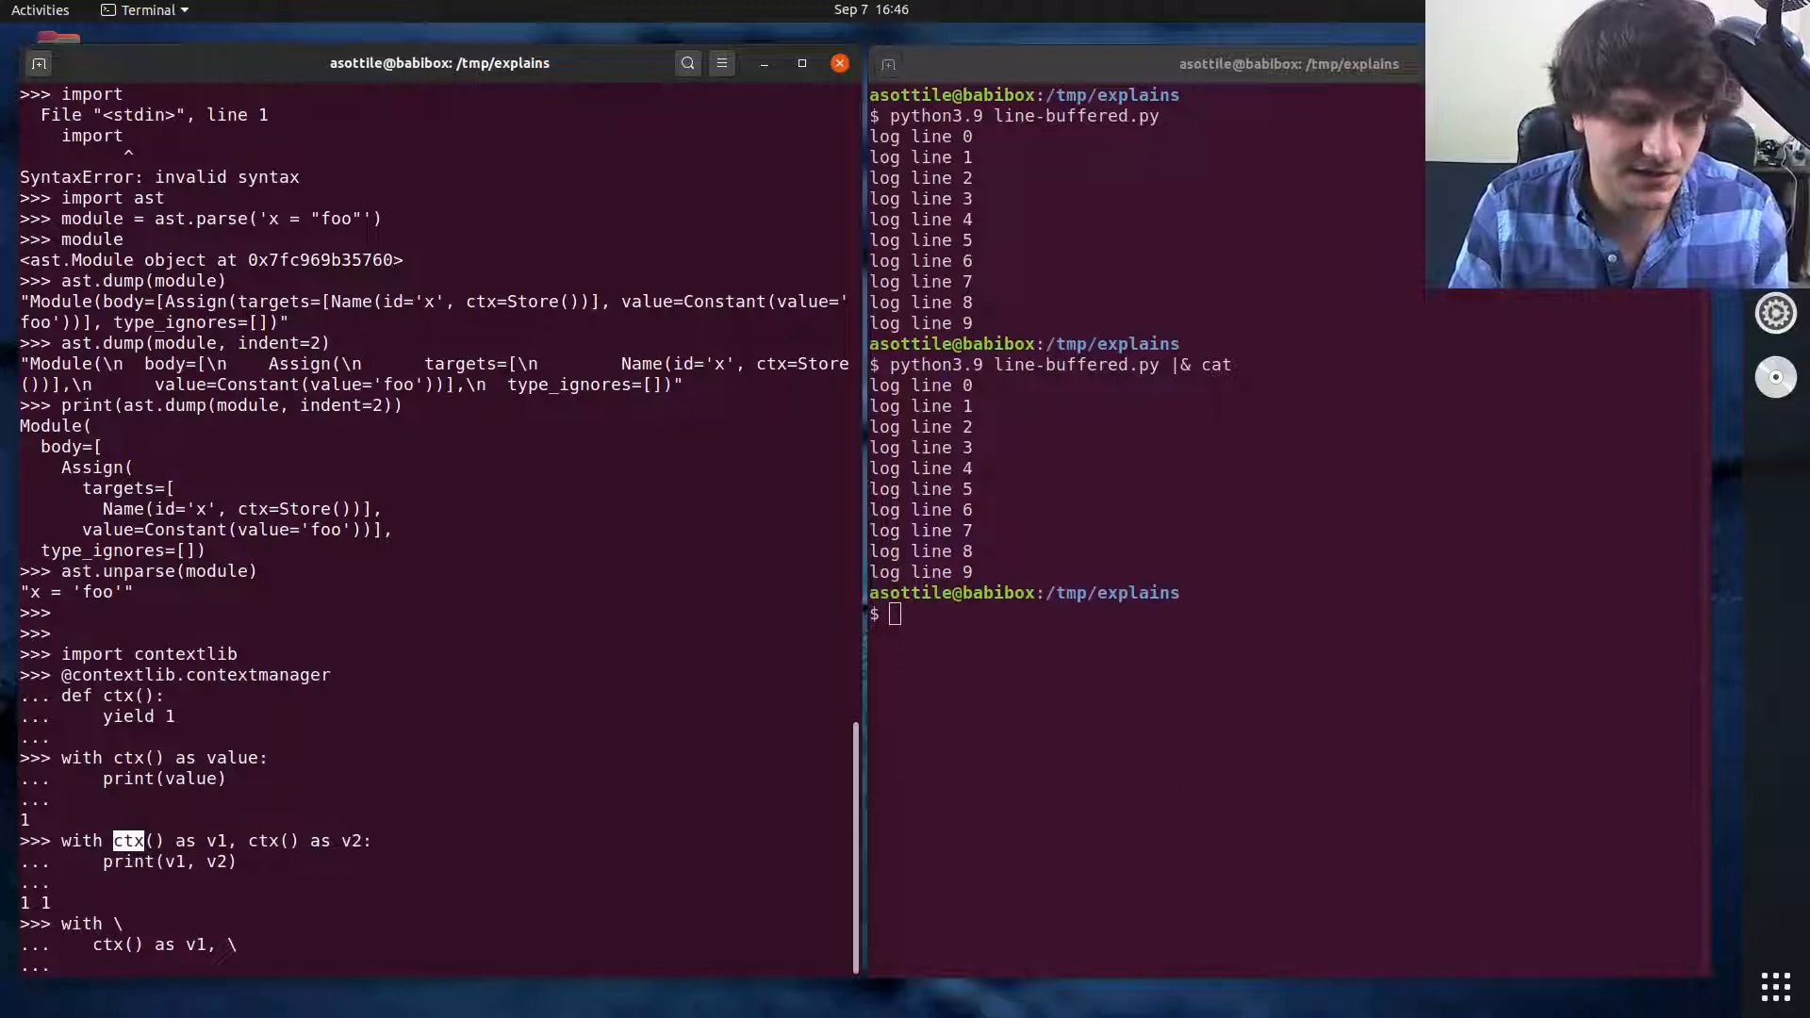
pyautogui.write('ctx() as v')
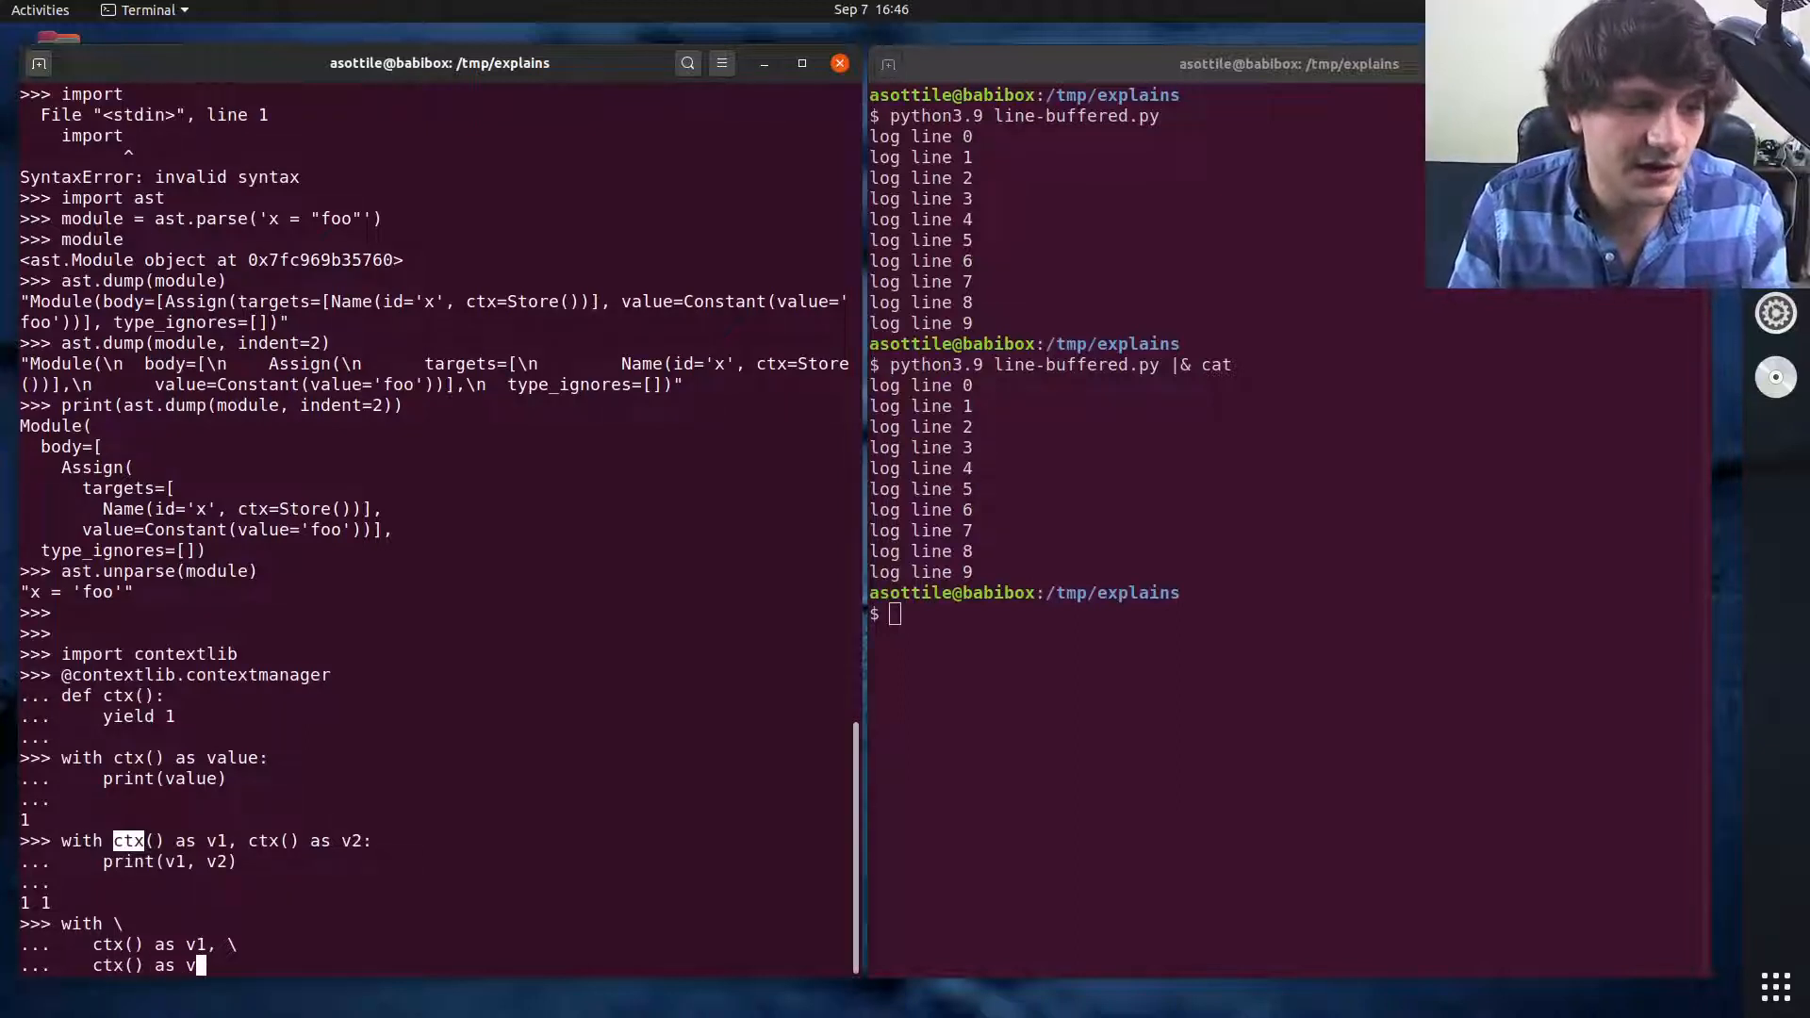
pyautogui.write('2,')
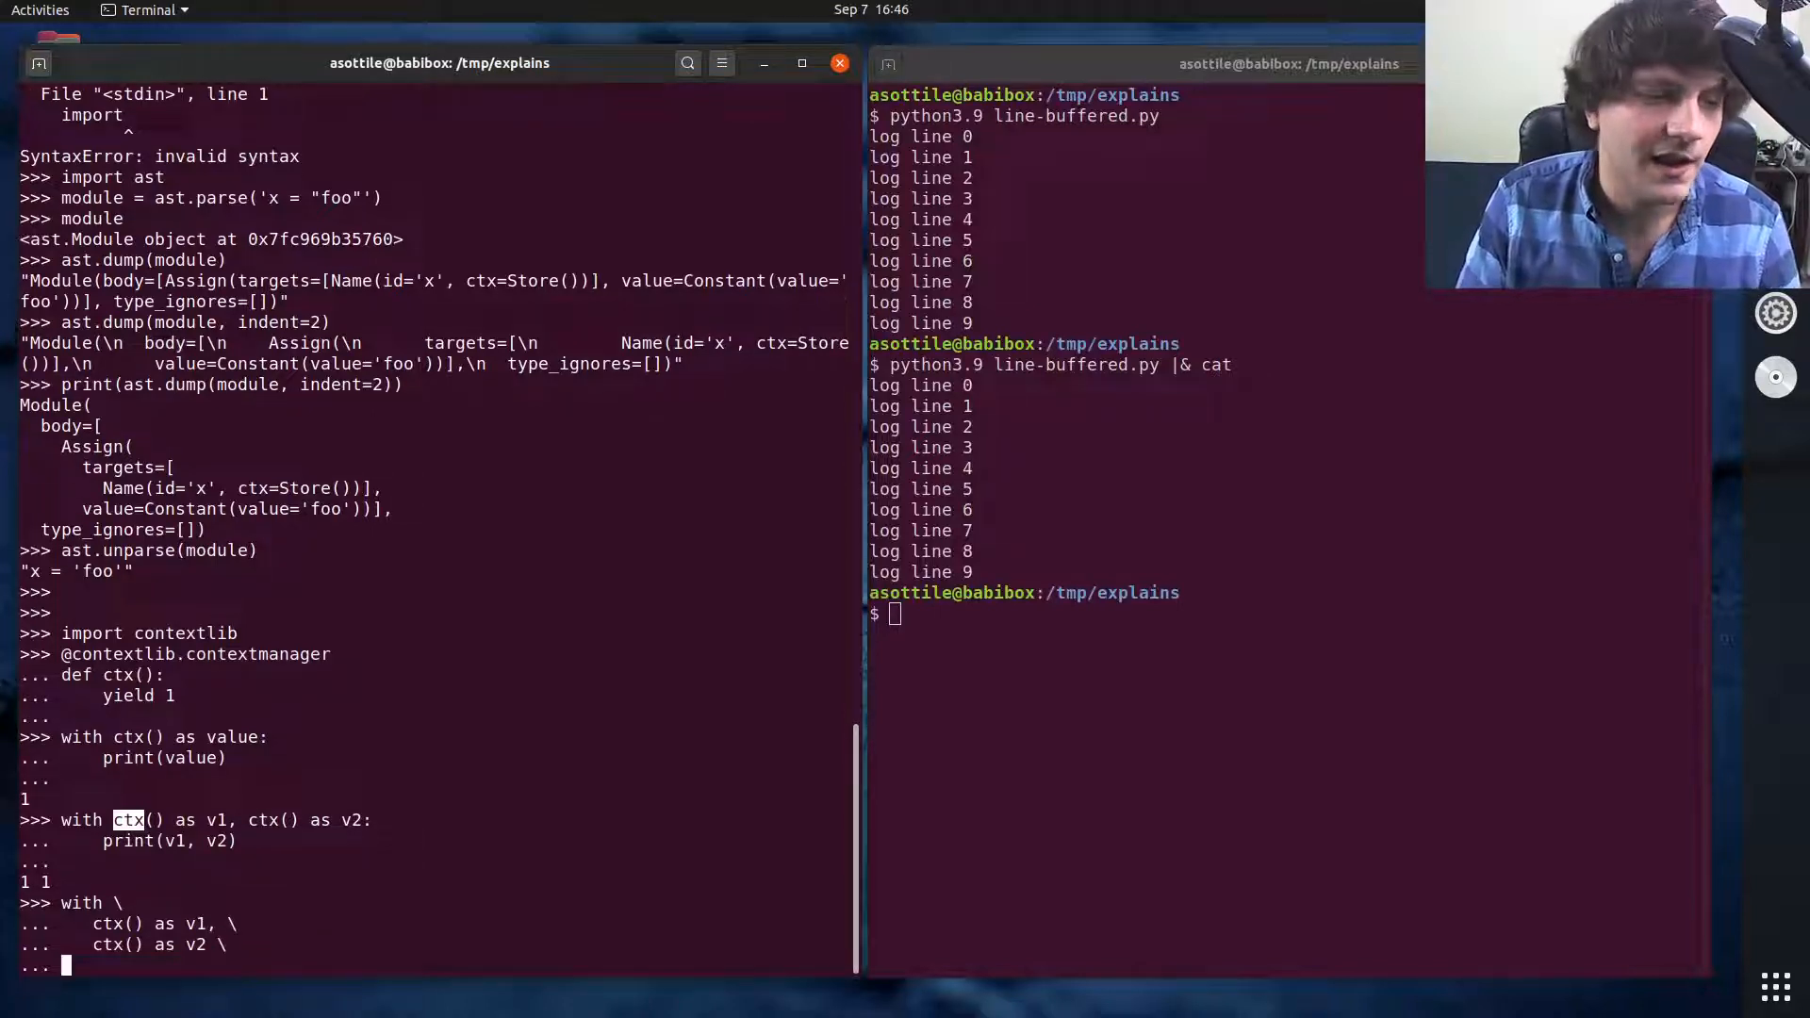
pyautogui.write(':')
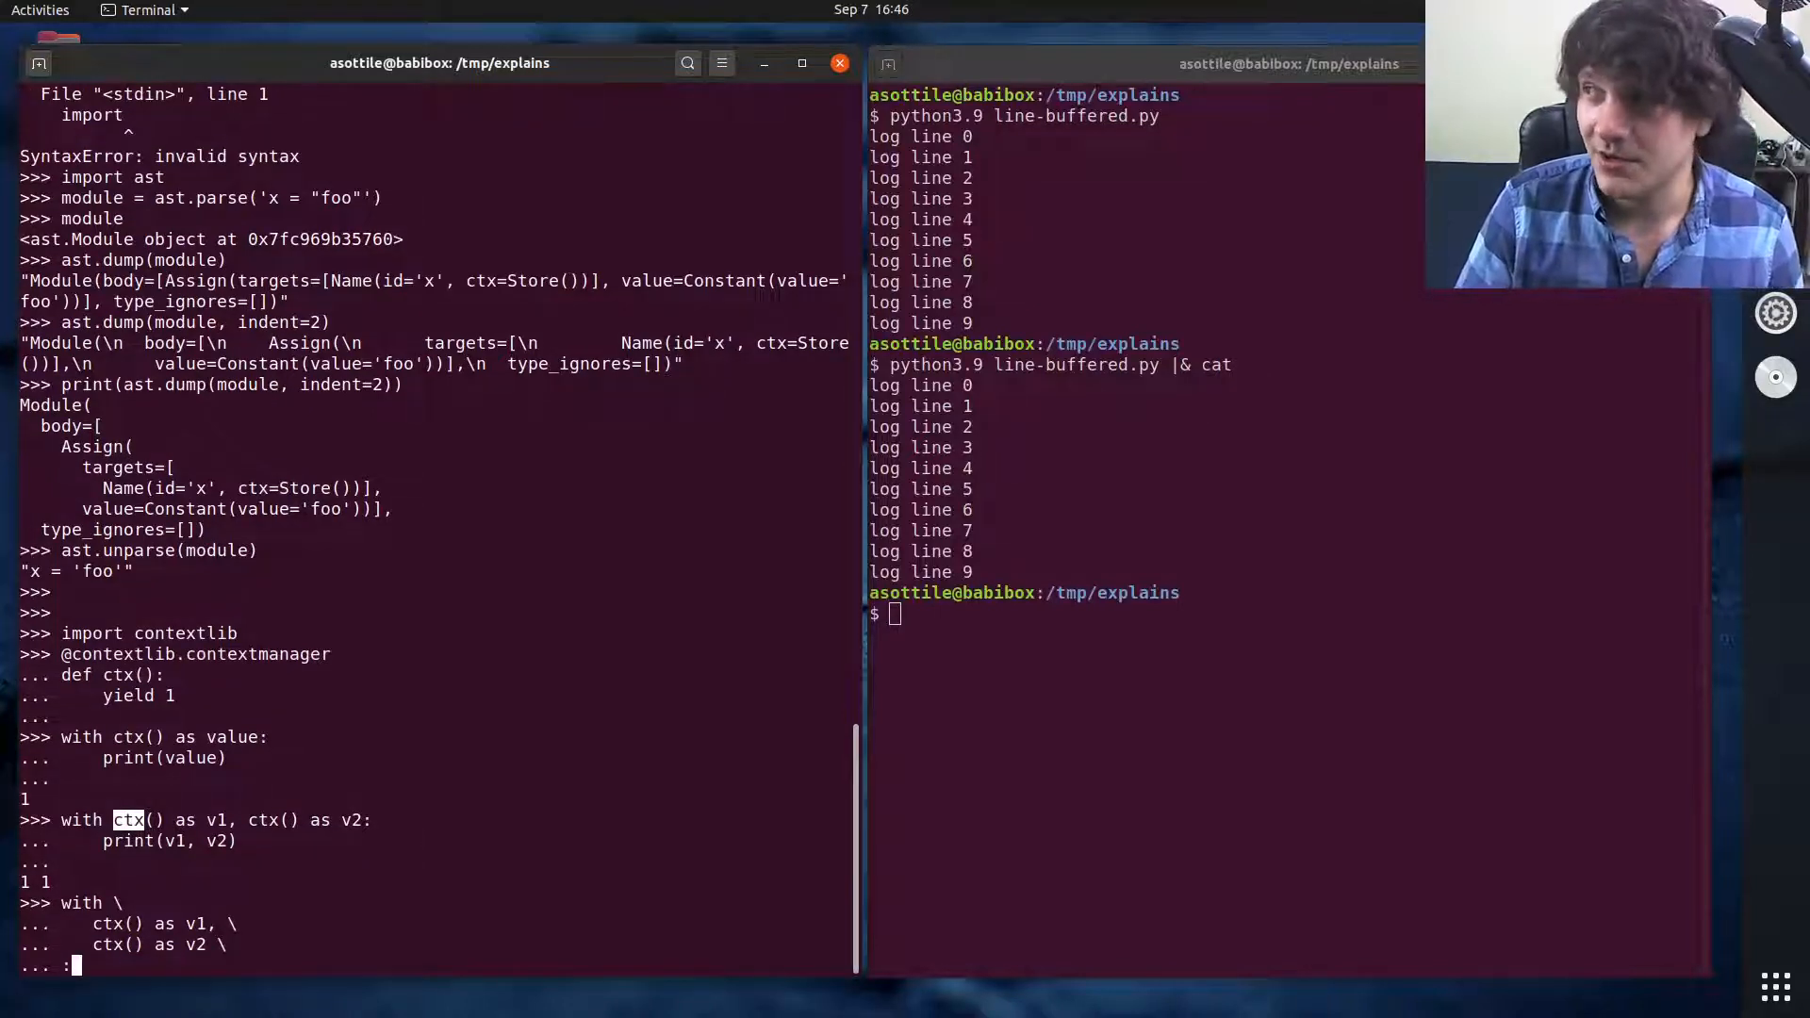
# Print v1, v2 to output 1 1, then begin a parenthesized with statement
pyautogui.write('print(v1, v2')
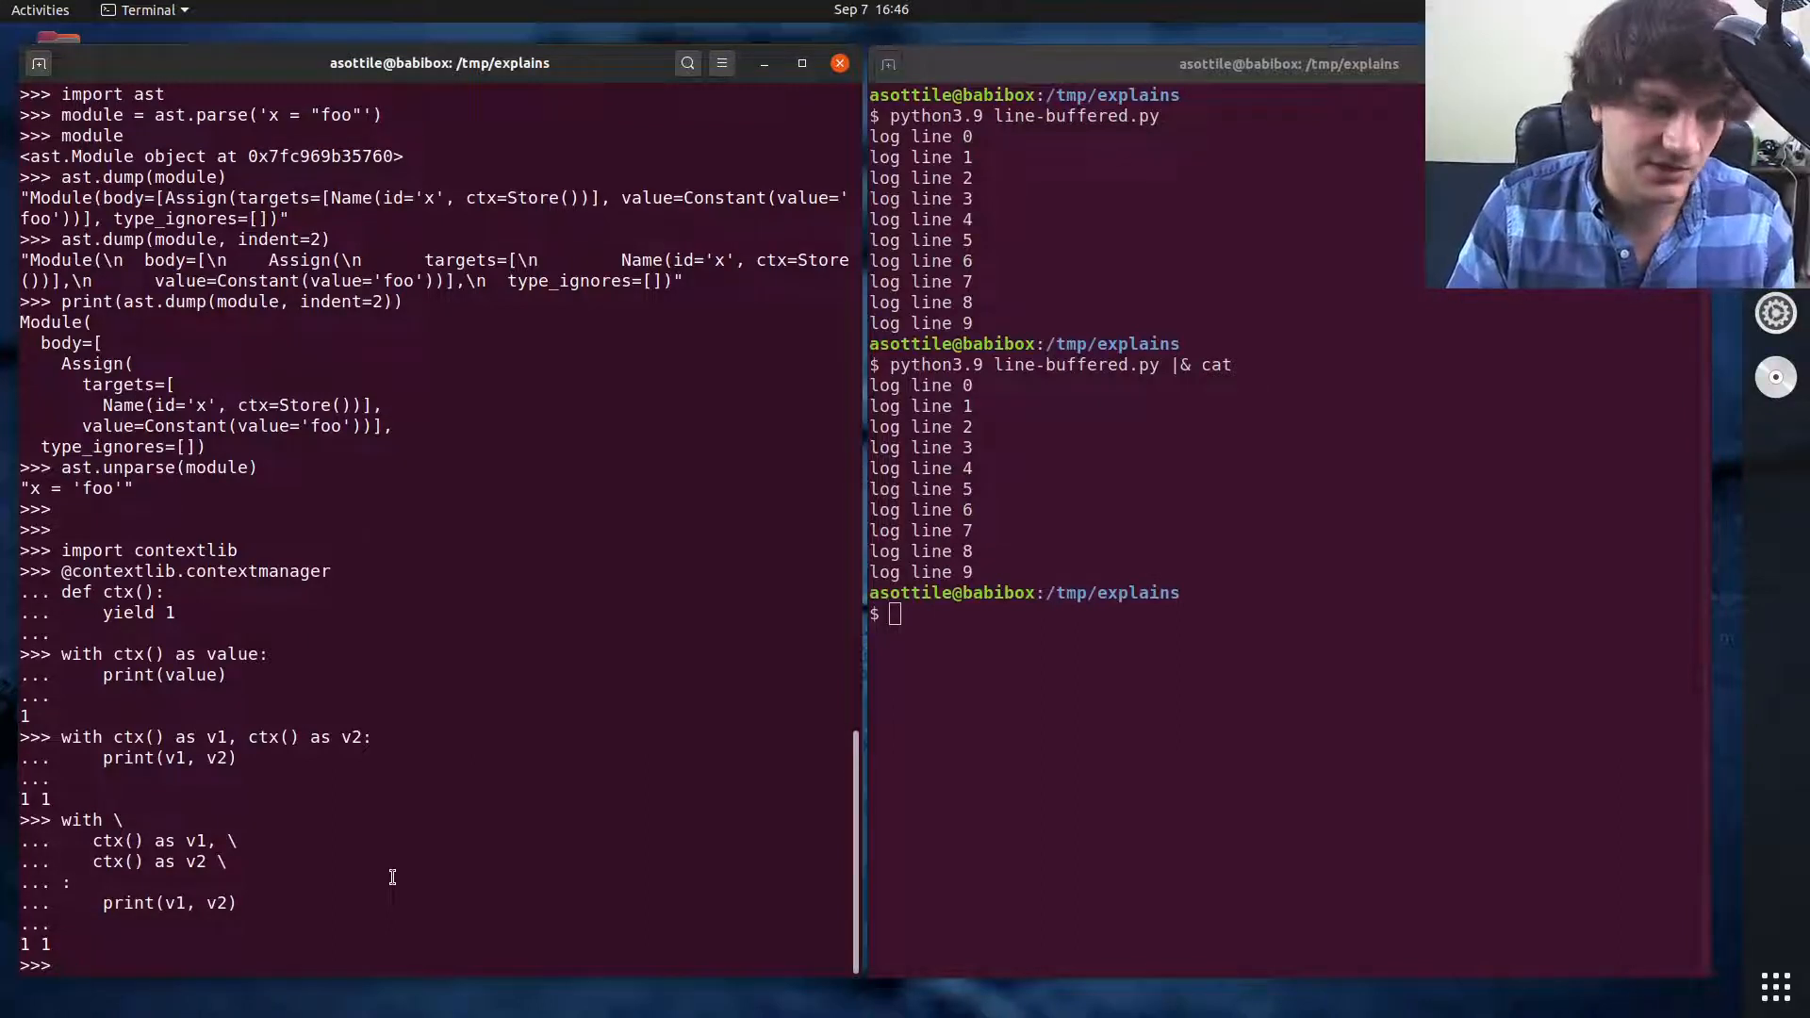
pyautogui.write('with')
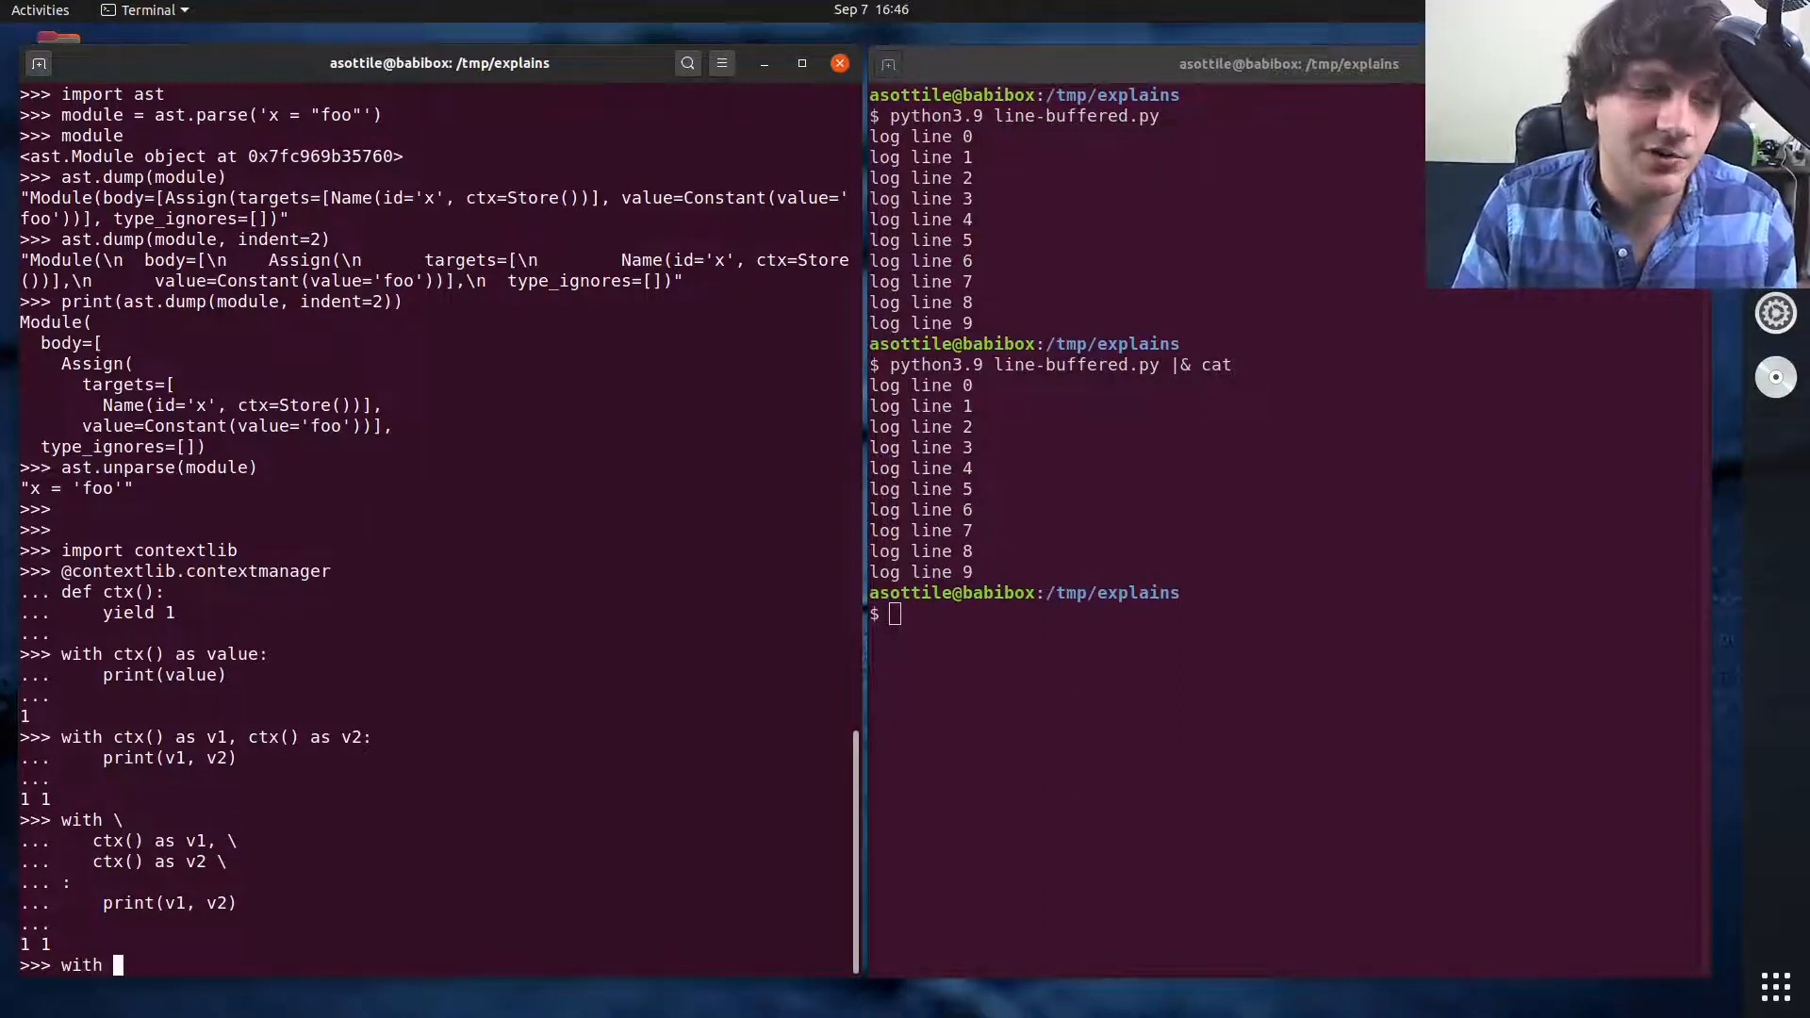
pyautogui.write('(')
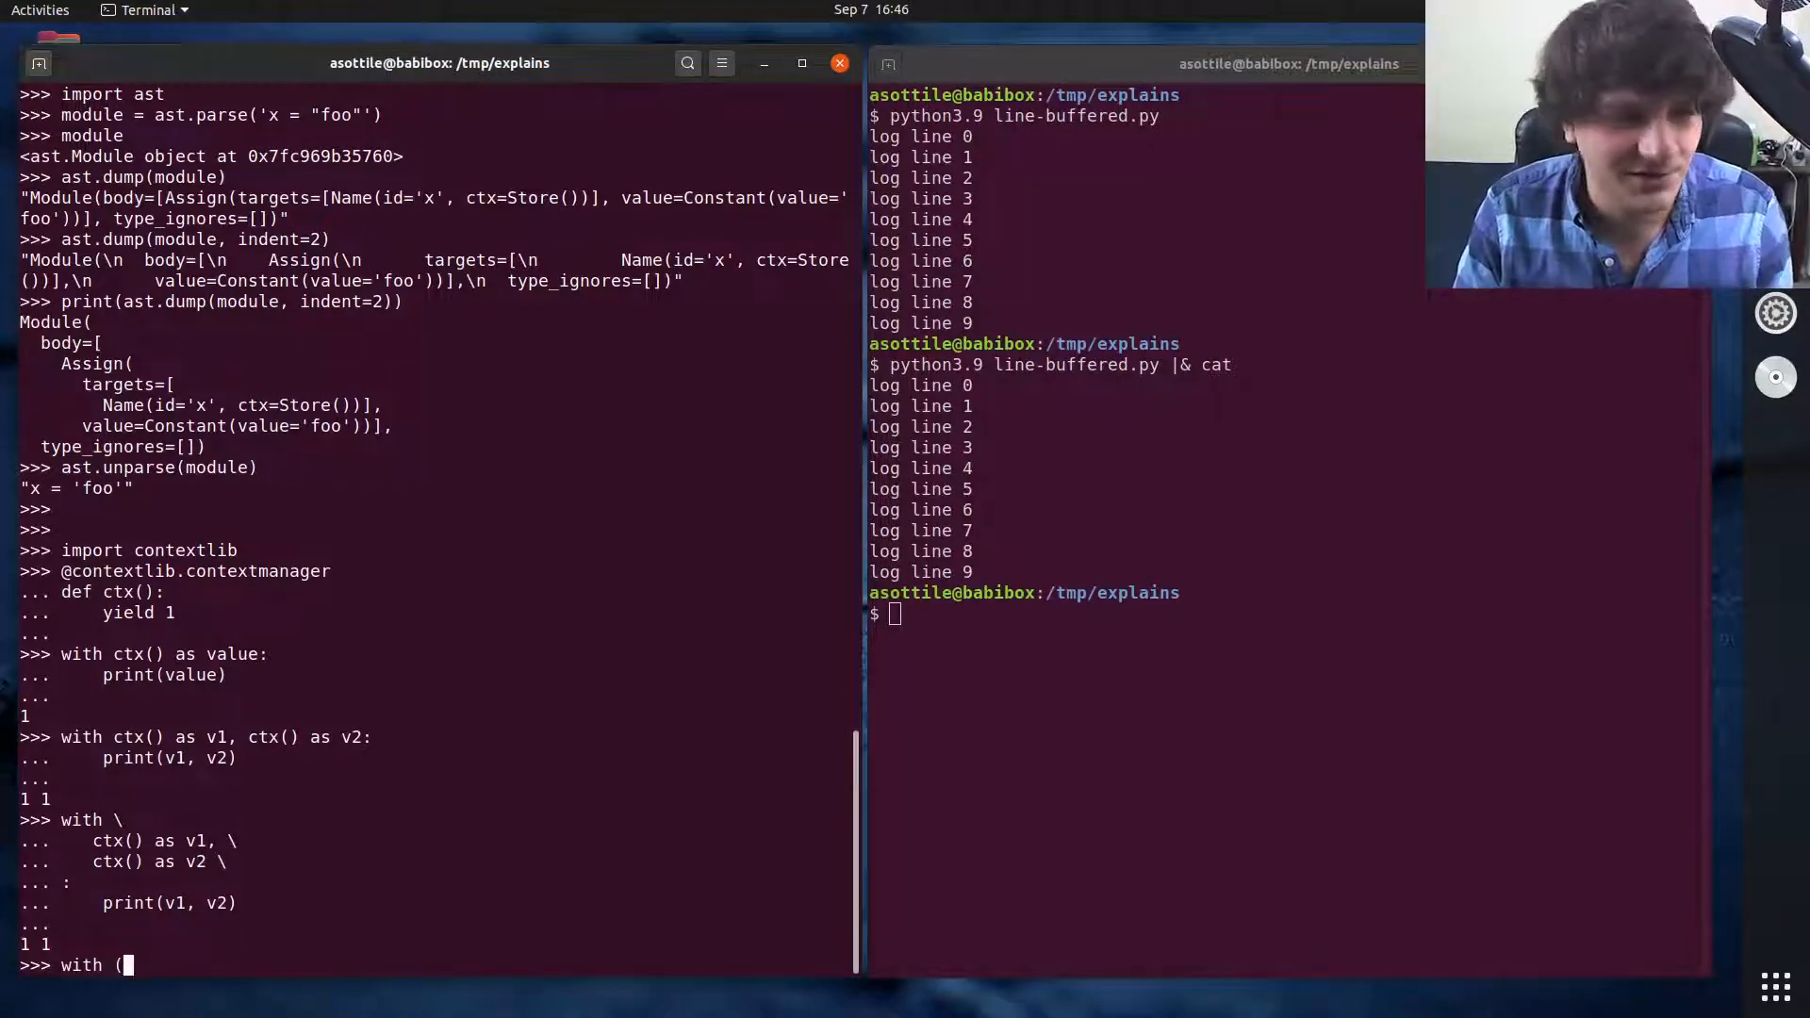
# Finish the with (ctx() as v1, ctx() as v2) block with print(v1, v2), printing 1 1
pyautogui.write('ctx() as v1,')
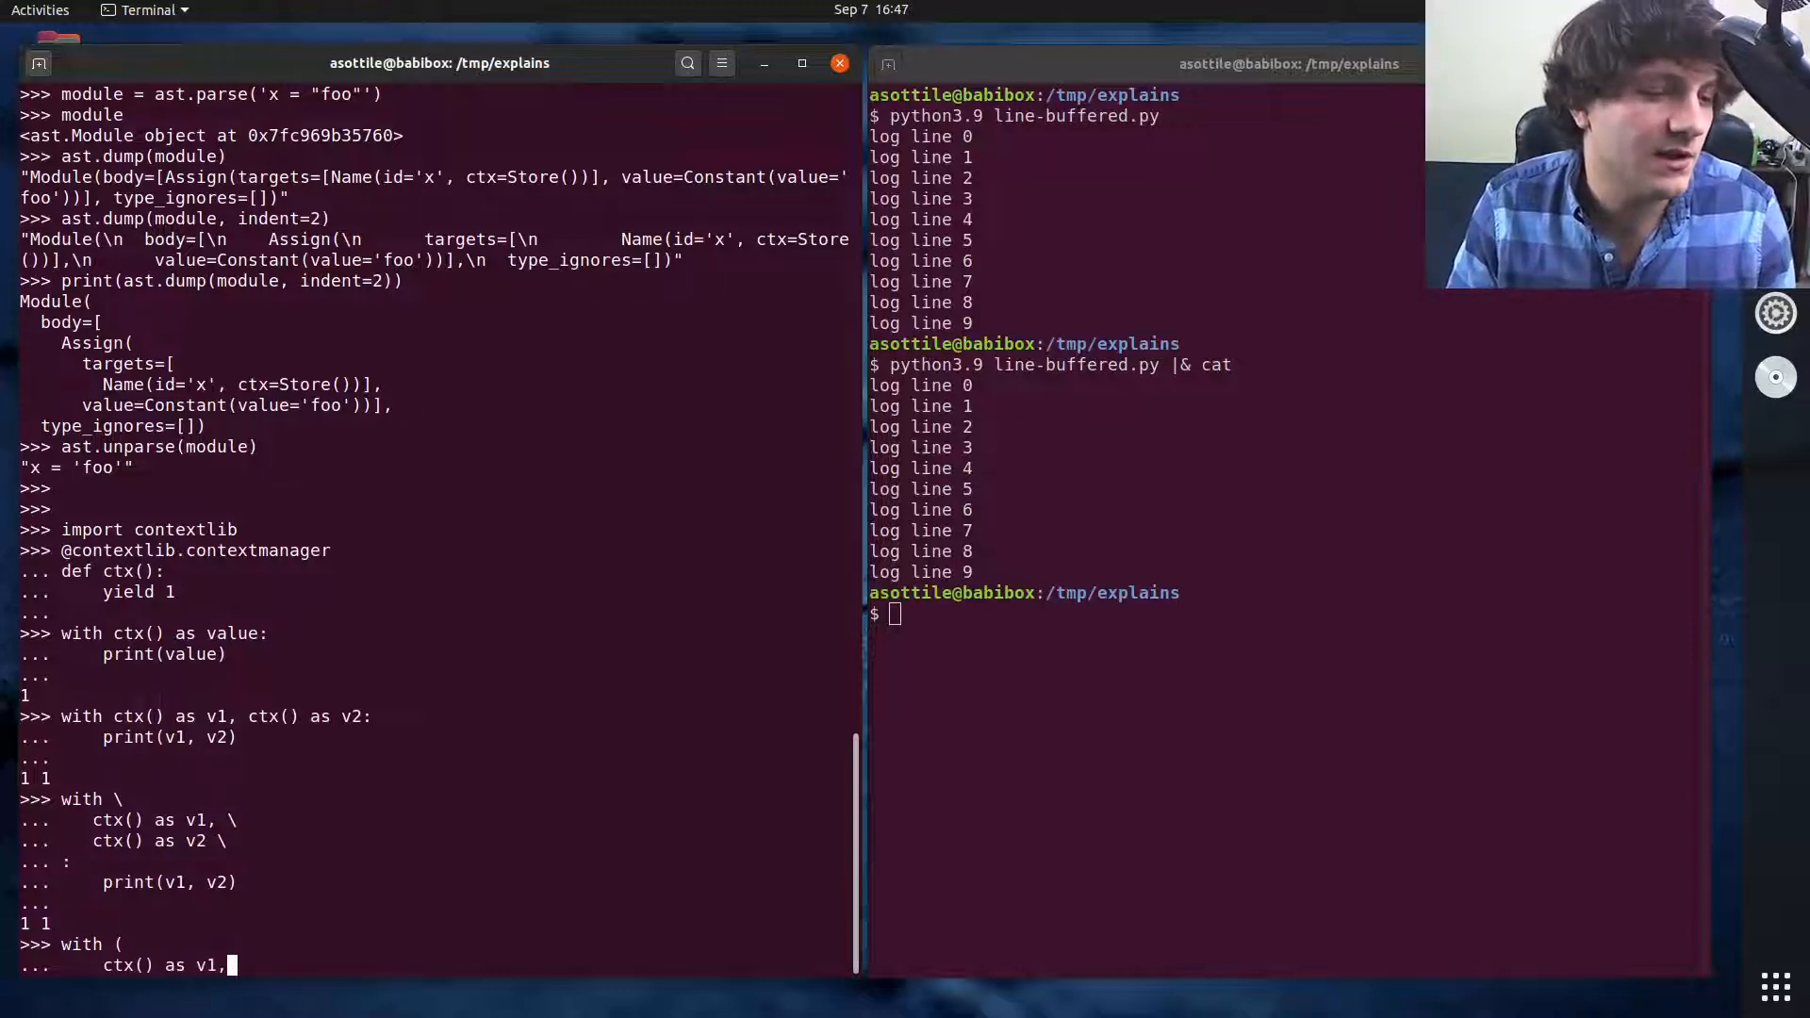
pyautogui.write('ctx()')
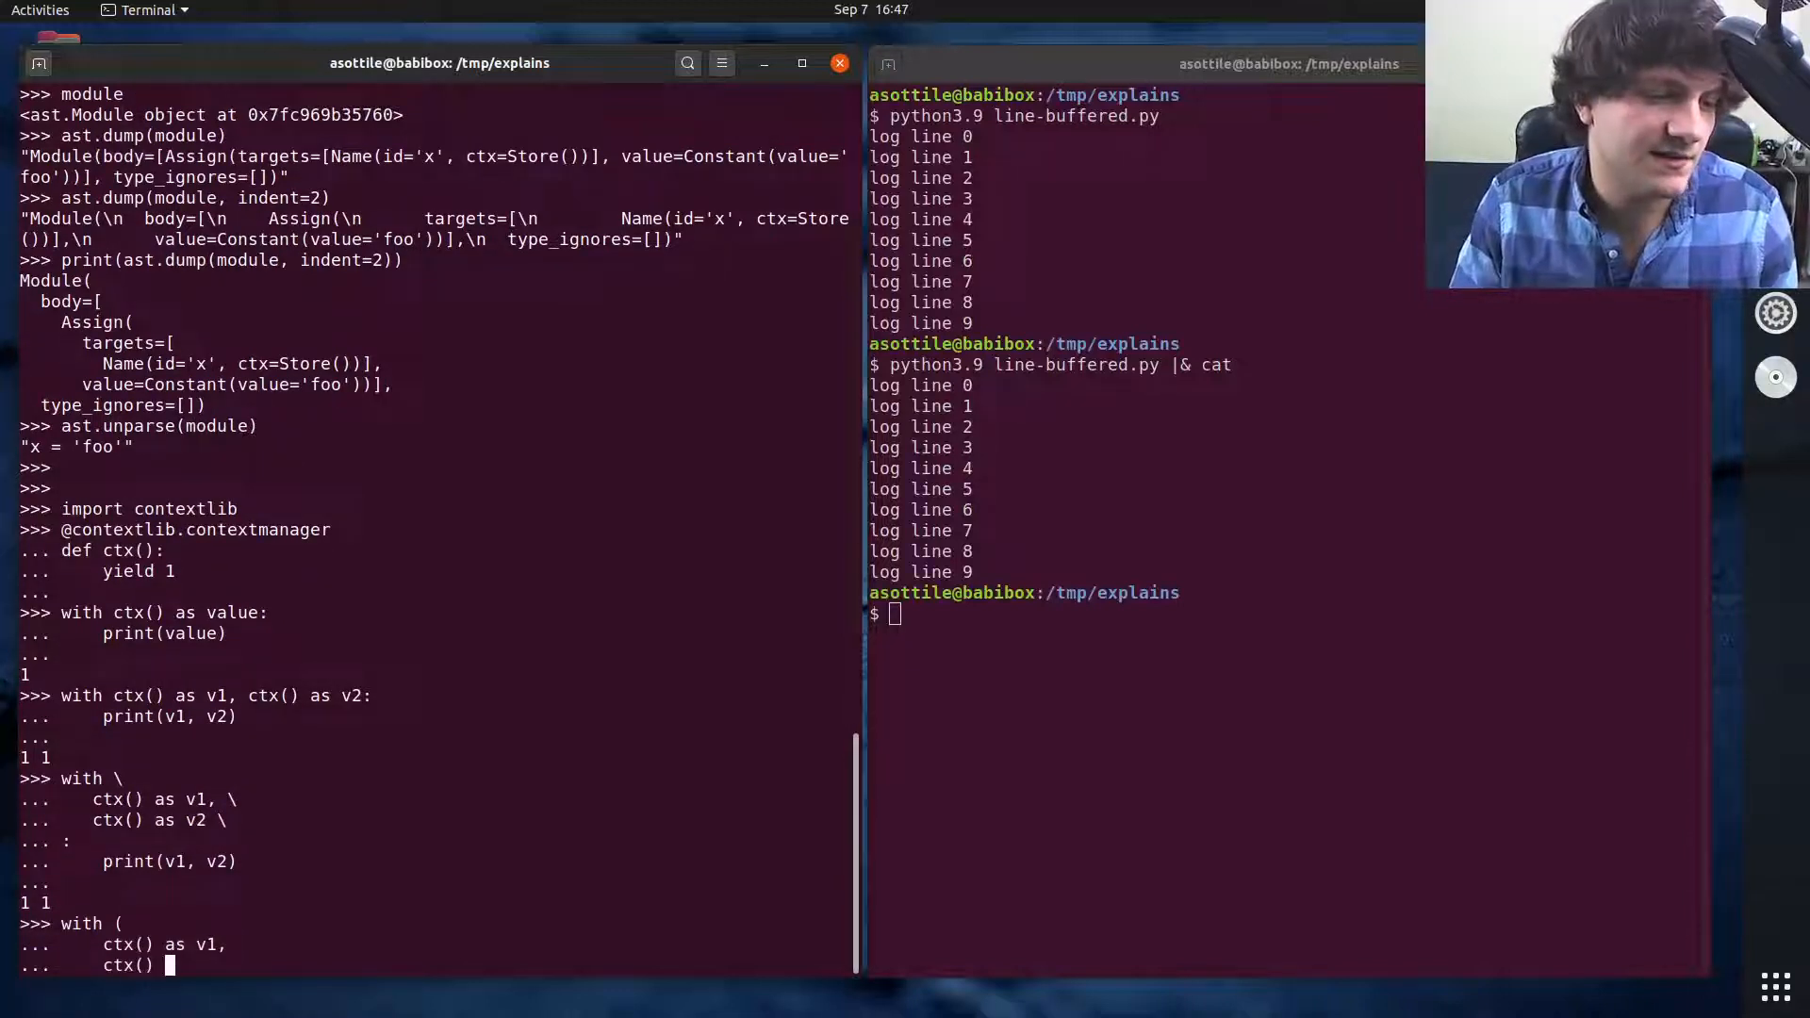
pyautogui.write('as v2,')
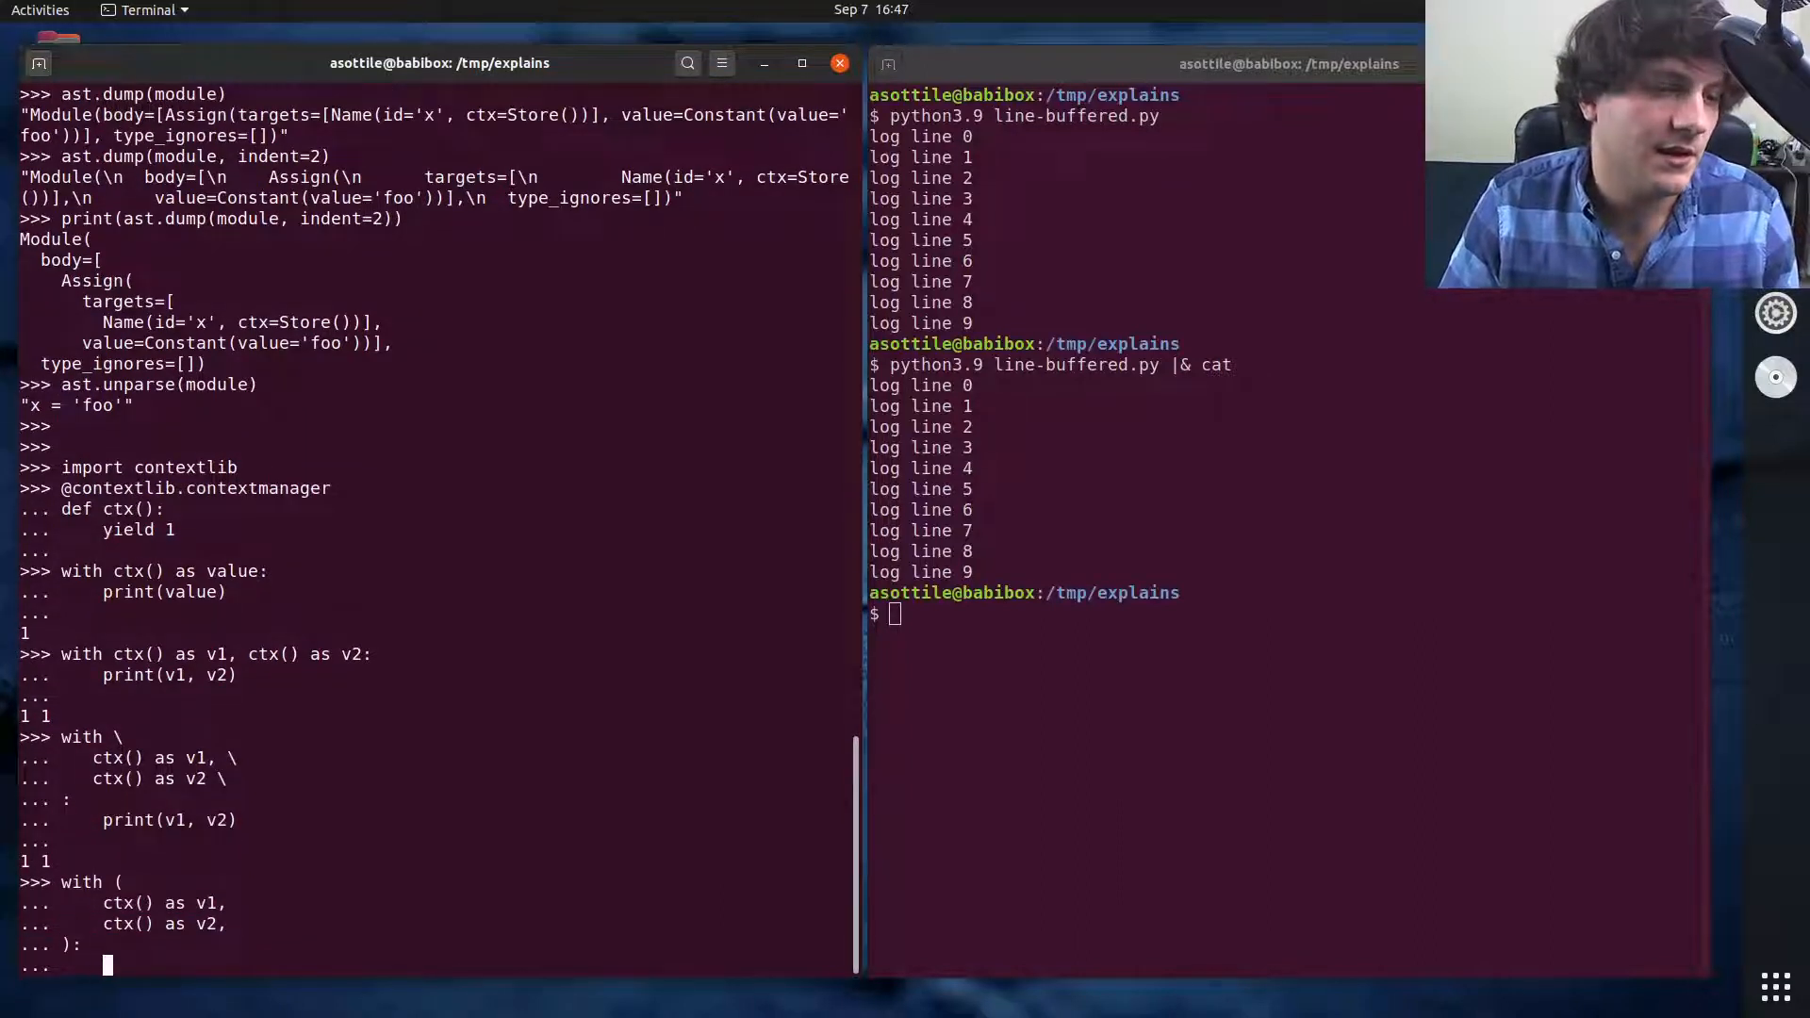
pyautogui.write('print(v1, v2)')
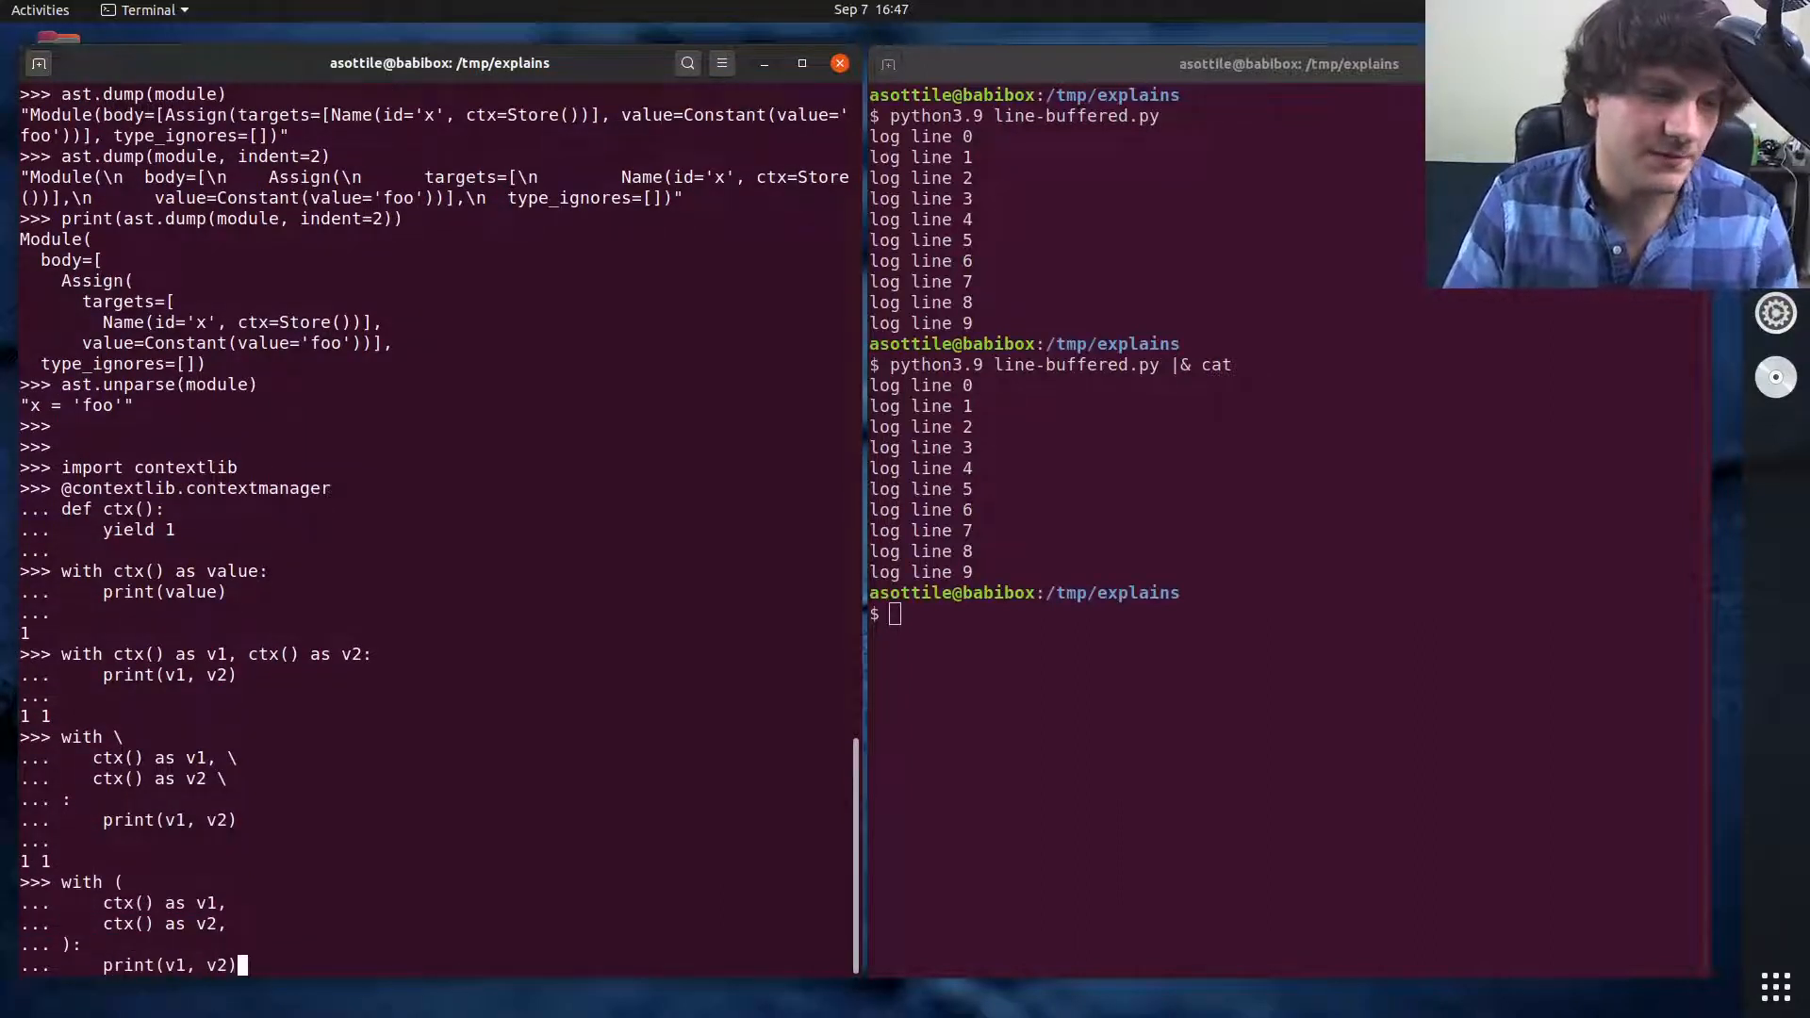
pyautogui.press('Return')
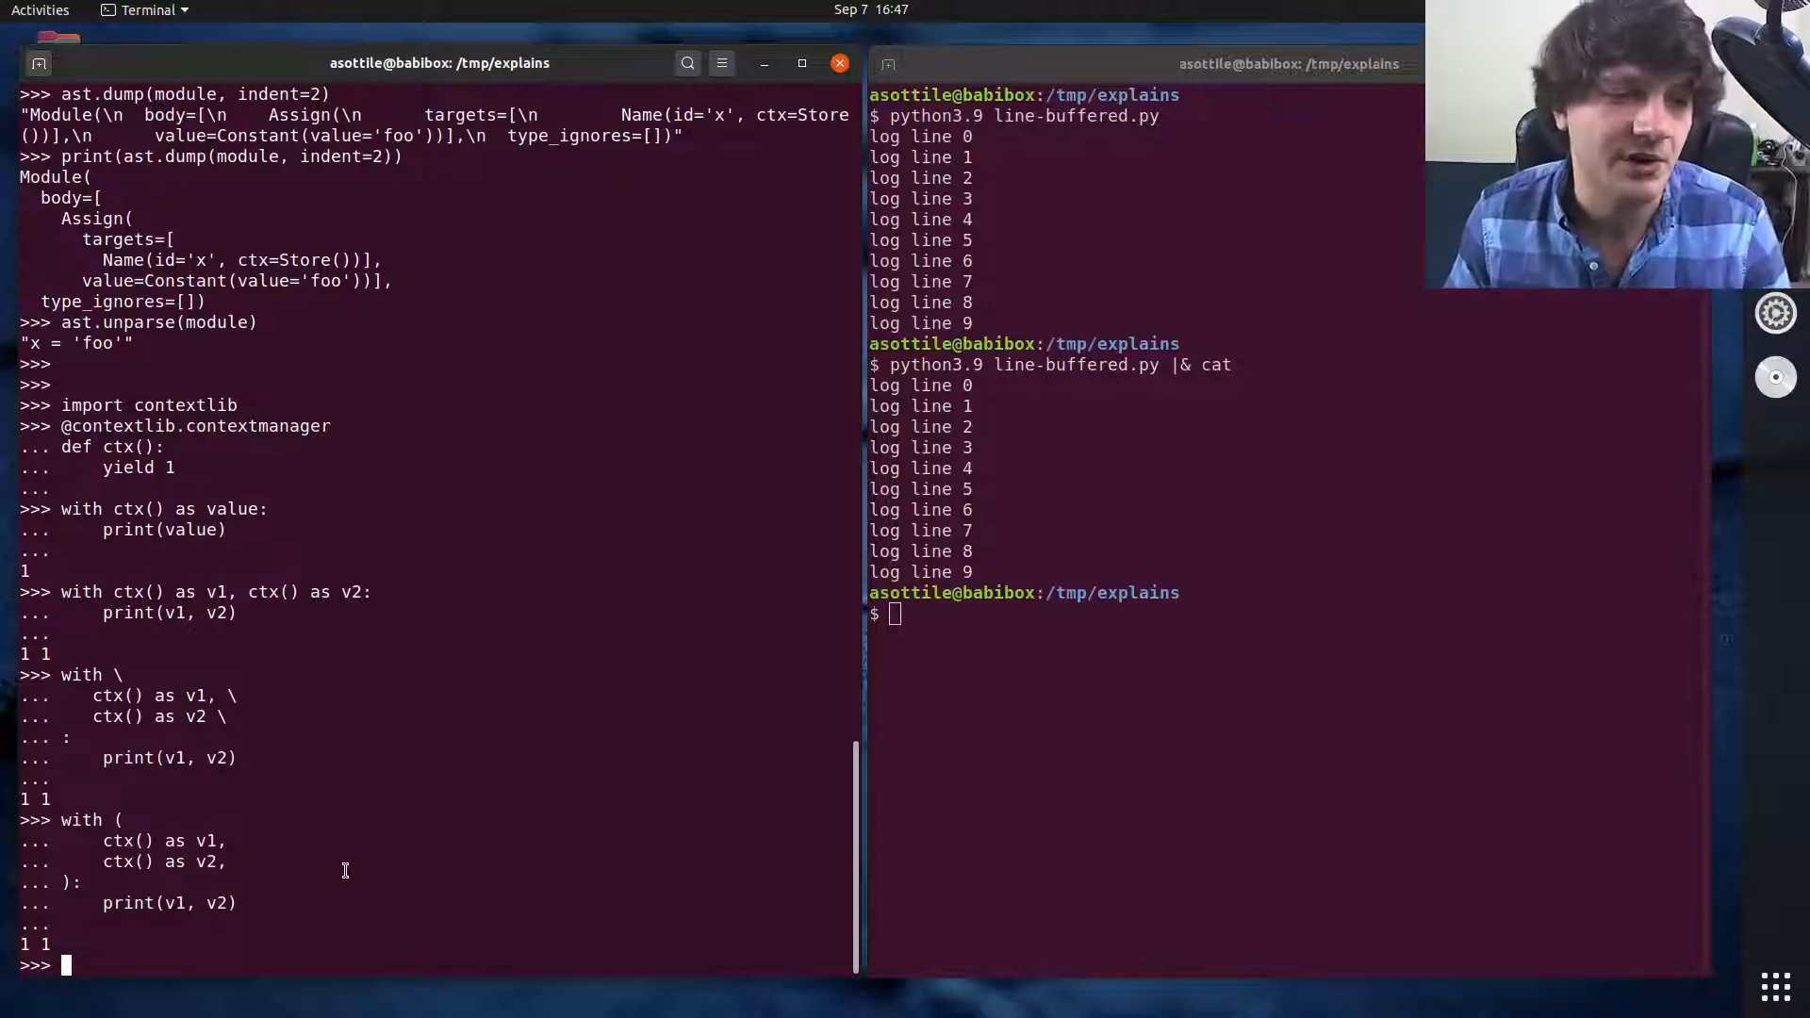
pyautogui.moveTo(286, 1006)
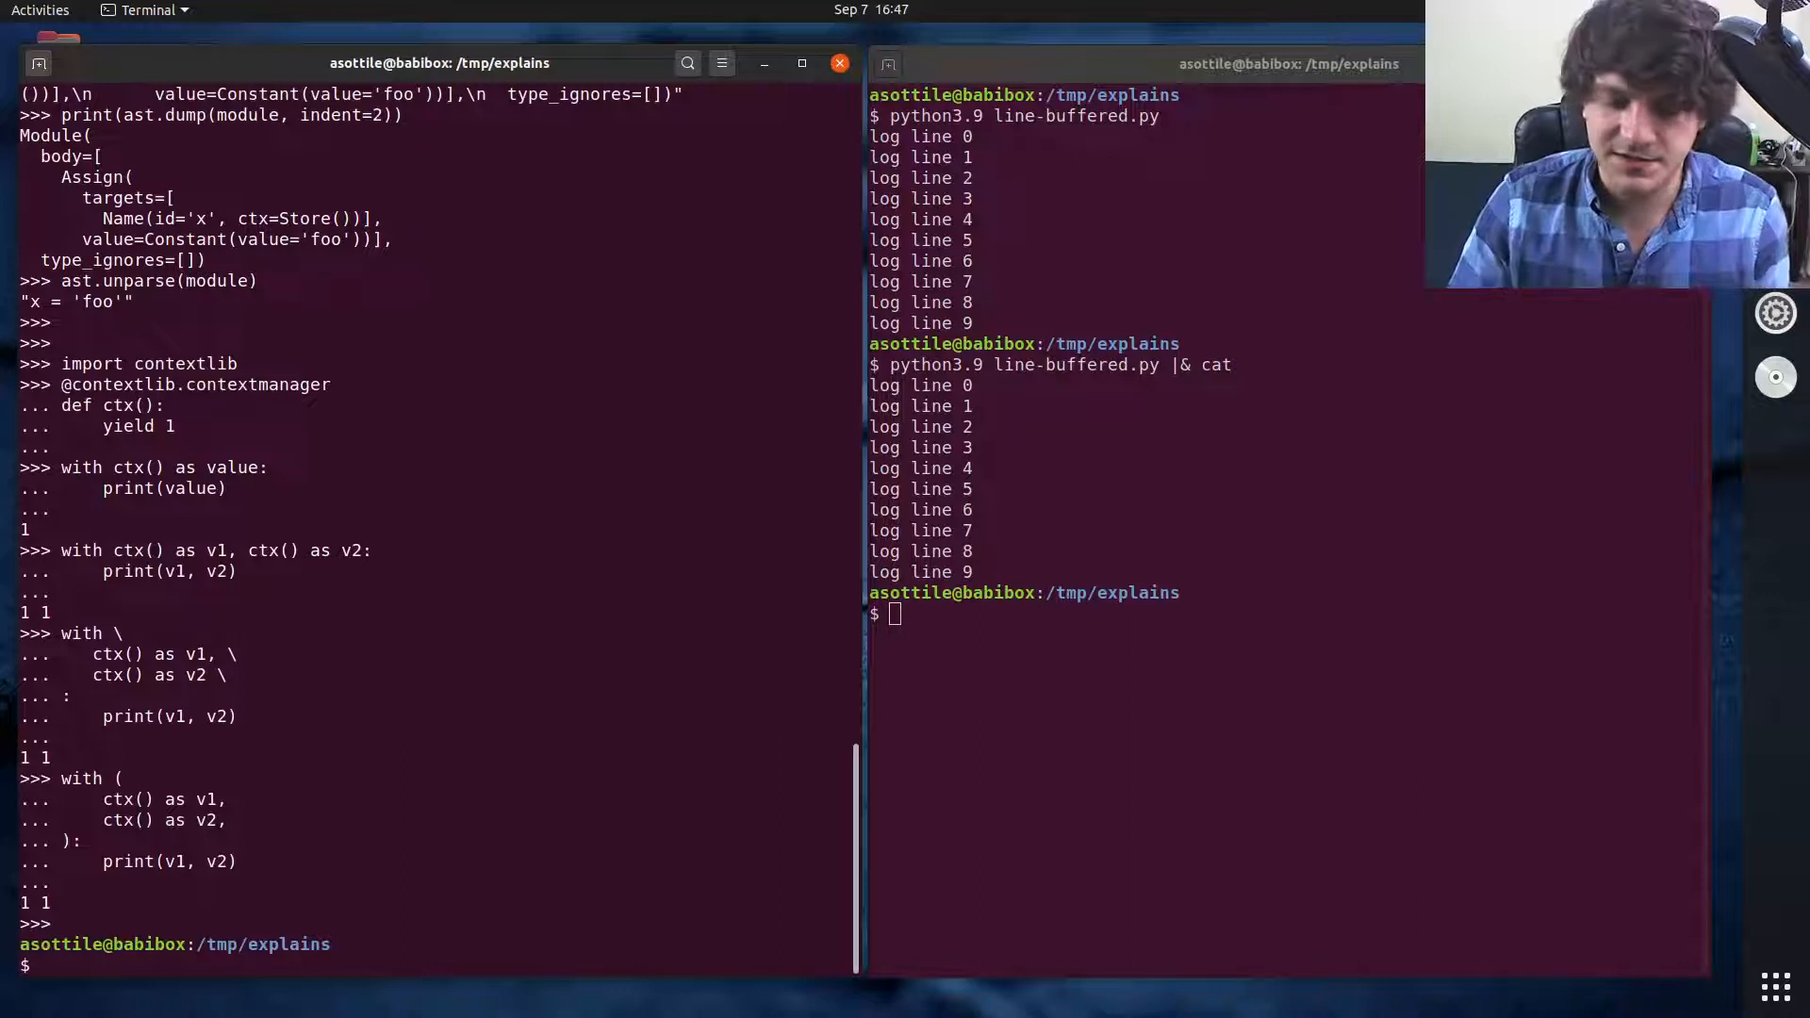
# View abspath.py in nano and run it under Python 3.8
pyautogui.write('nano abspath.py')
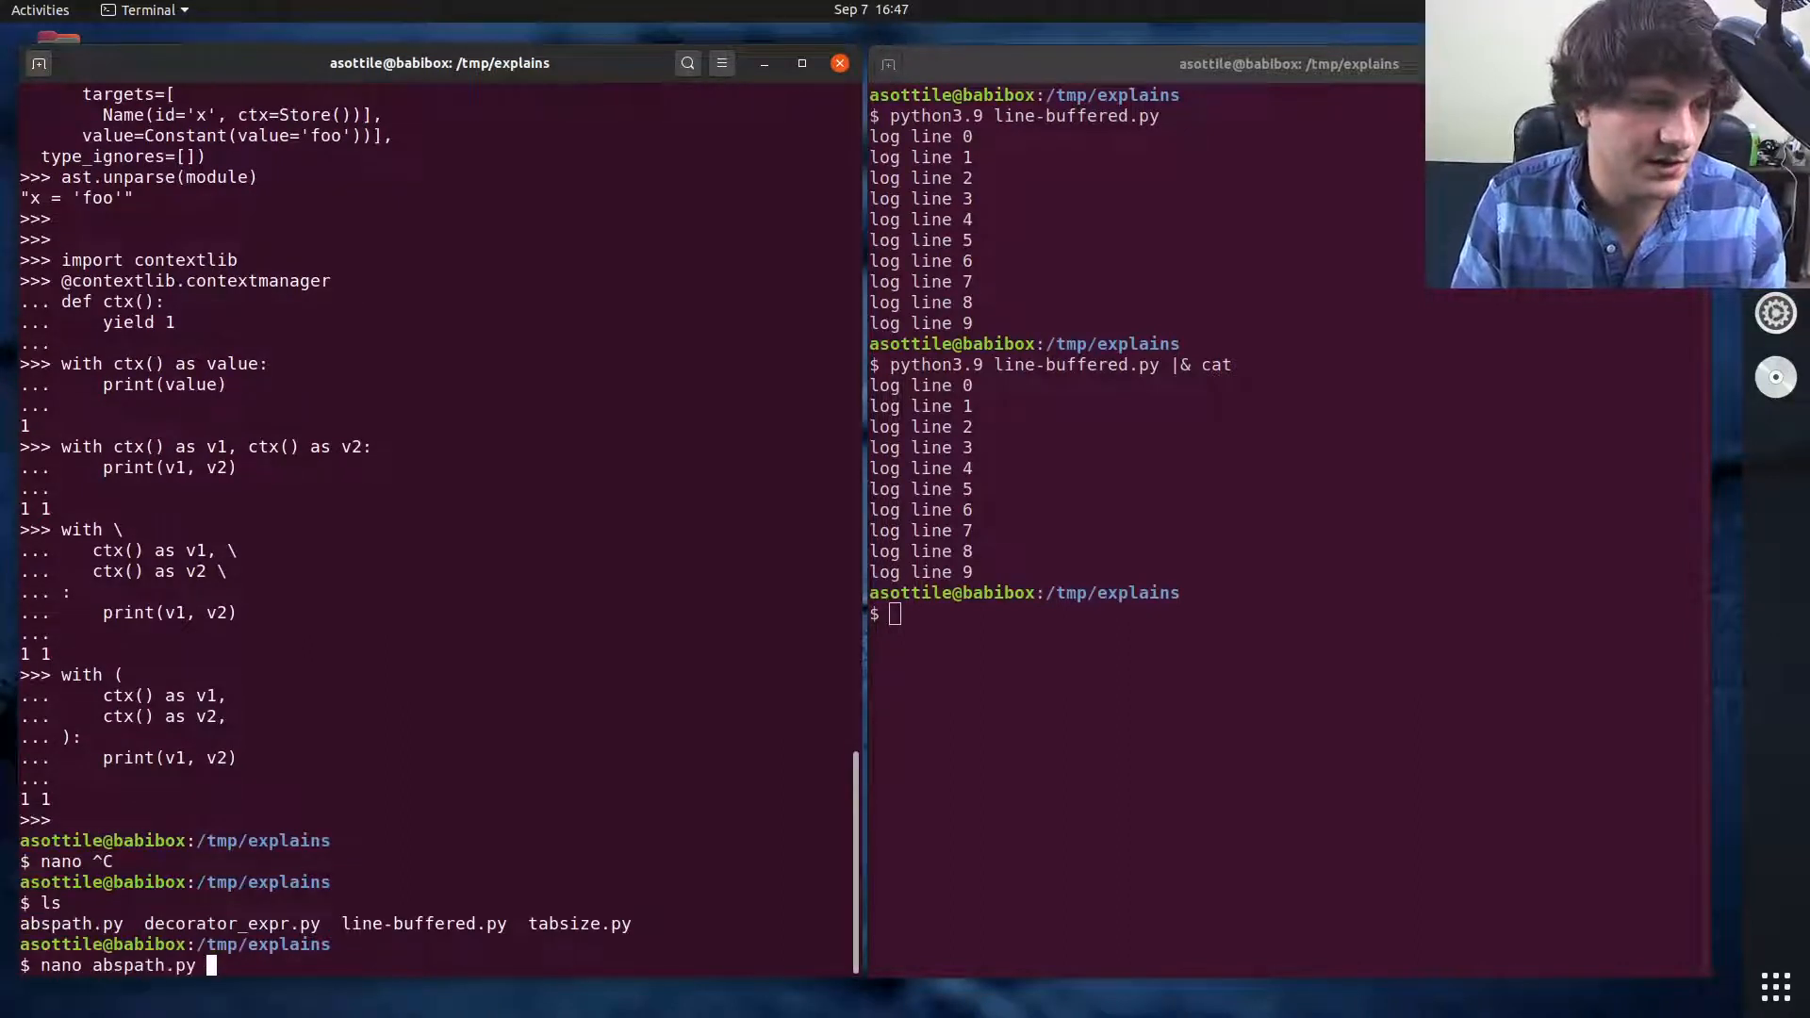
pyautogui.press('Return')
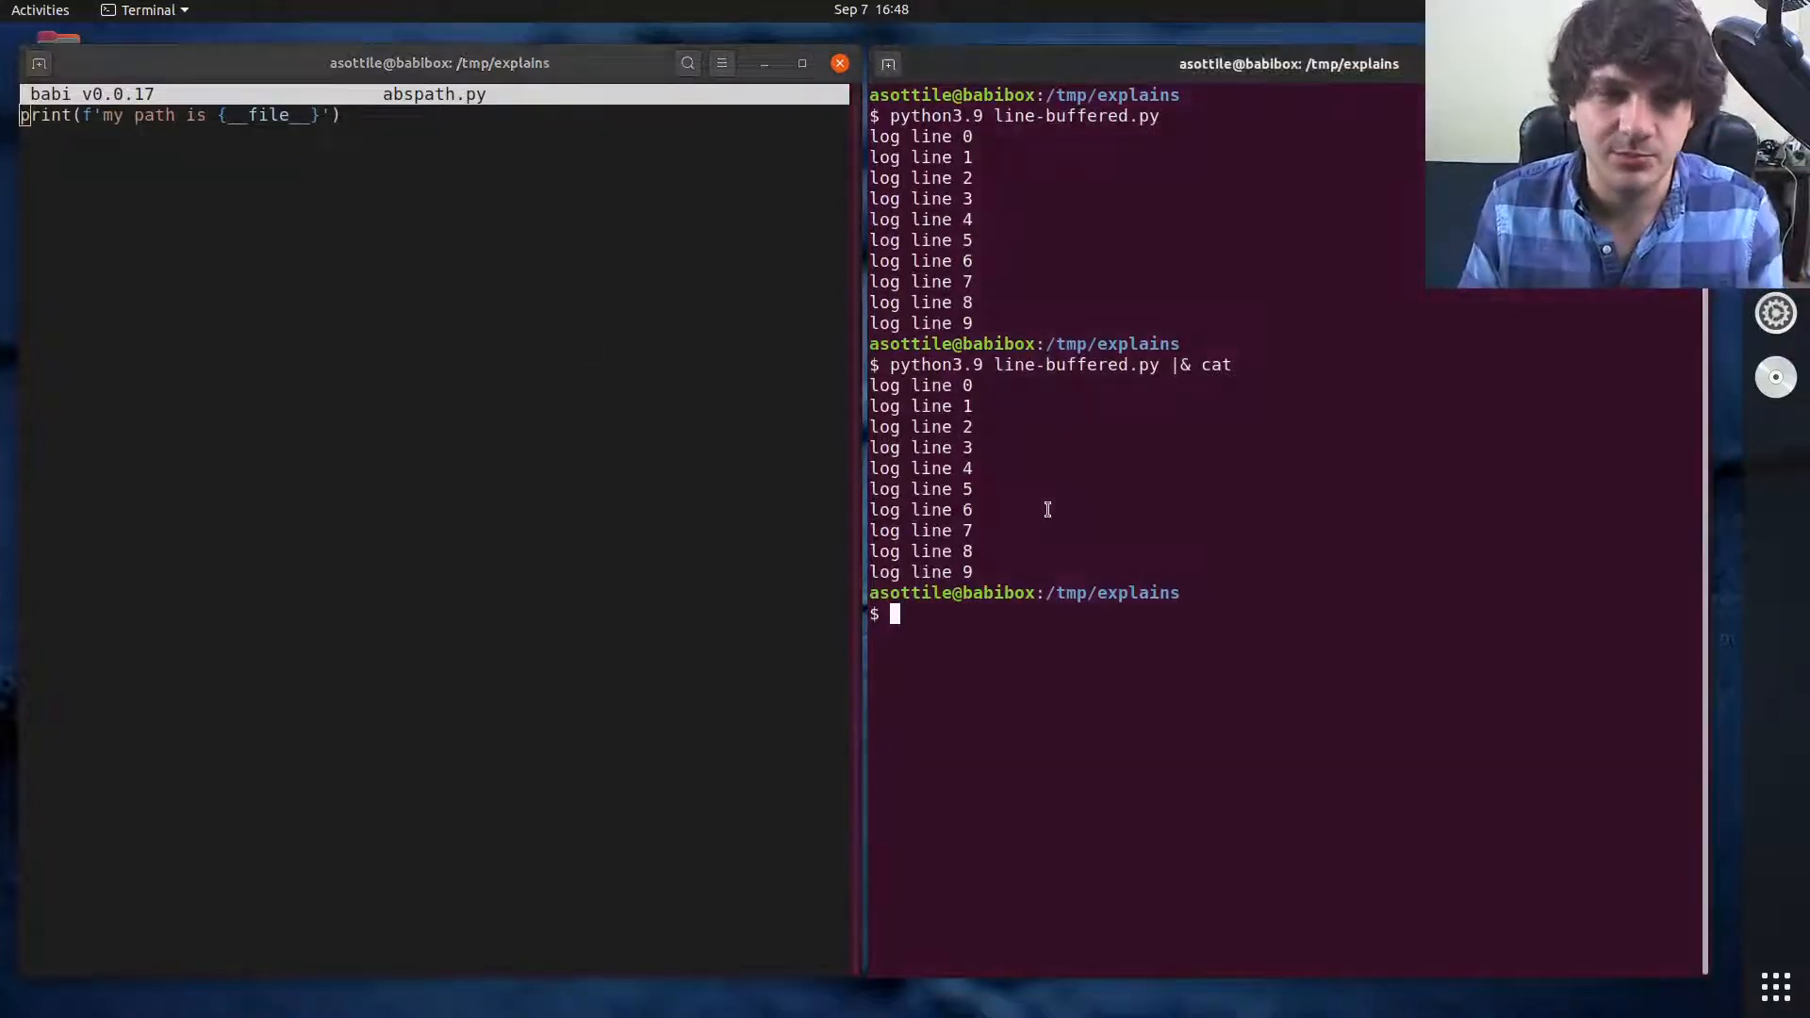
pyautogui.write('python3.8 abspath.py')
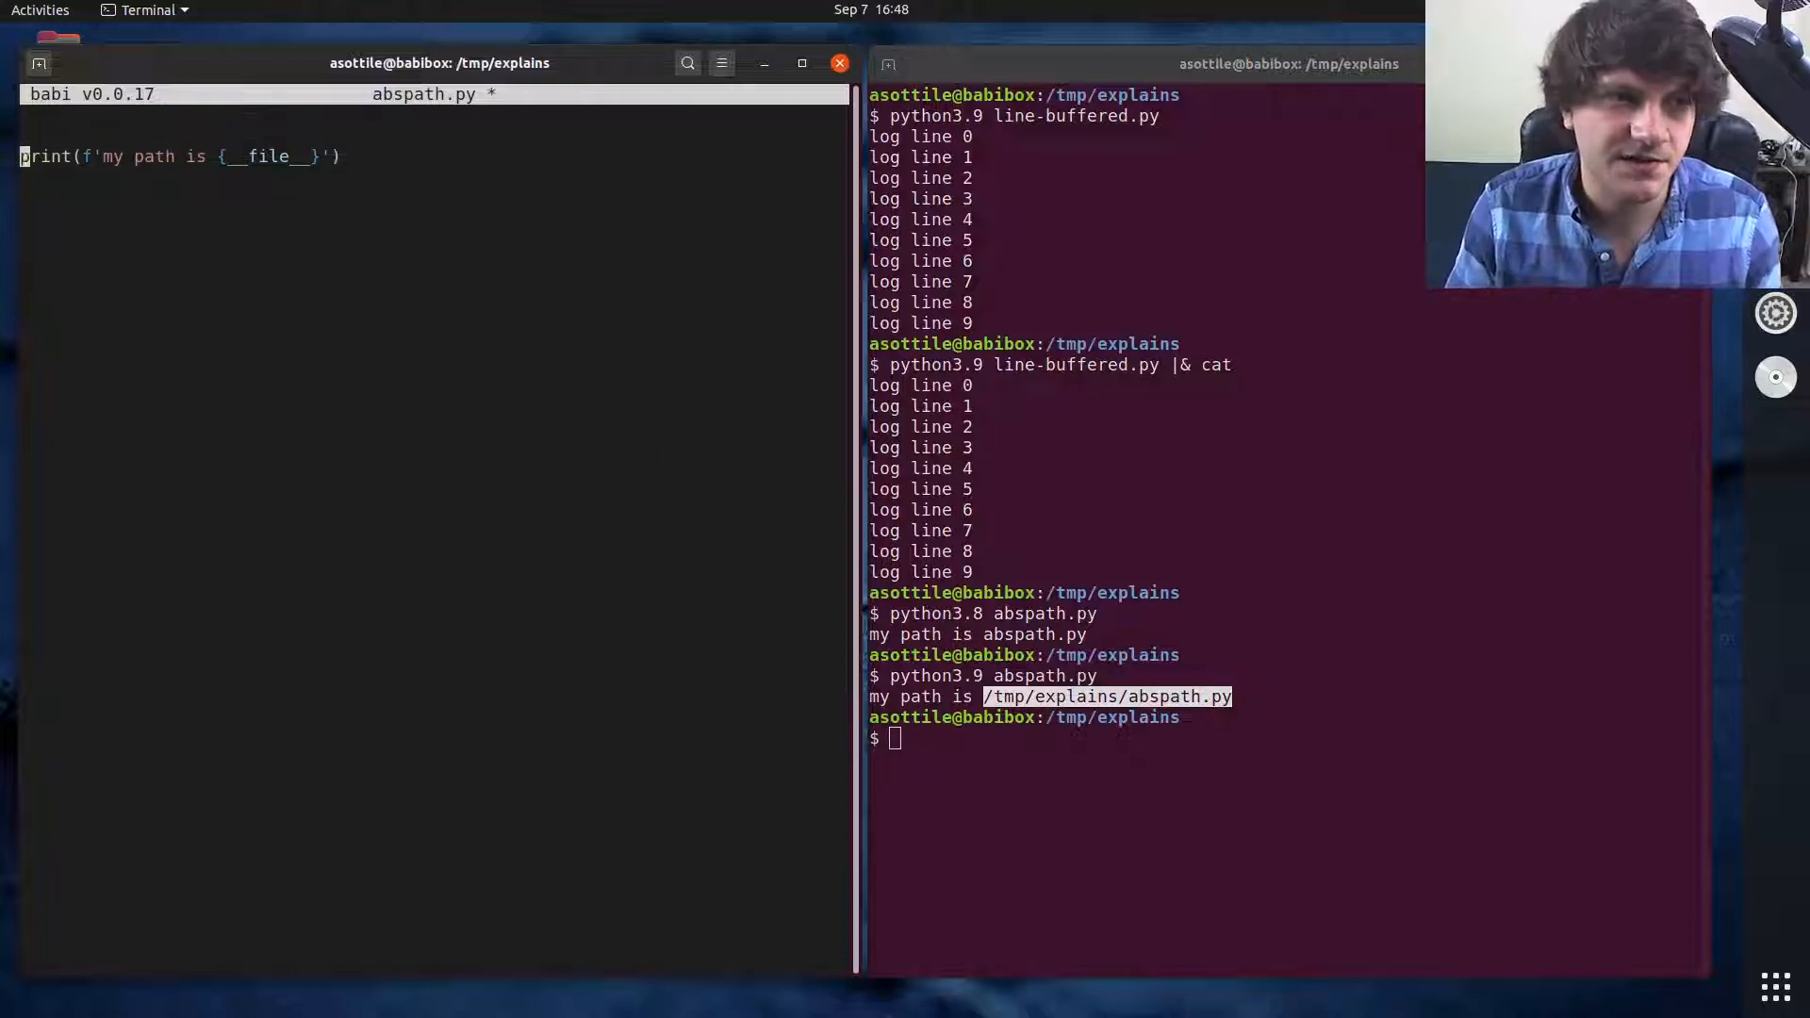
# Add os.path code computing my_parent from __file__ and '..' and printing it
pyautogui.write('import os.path')
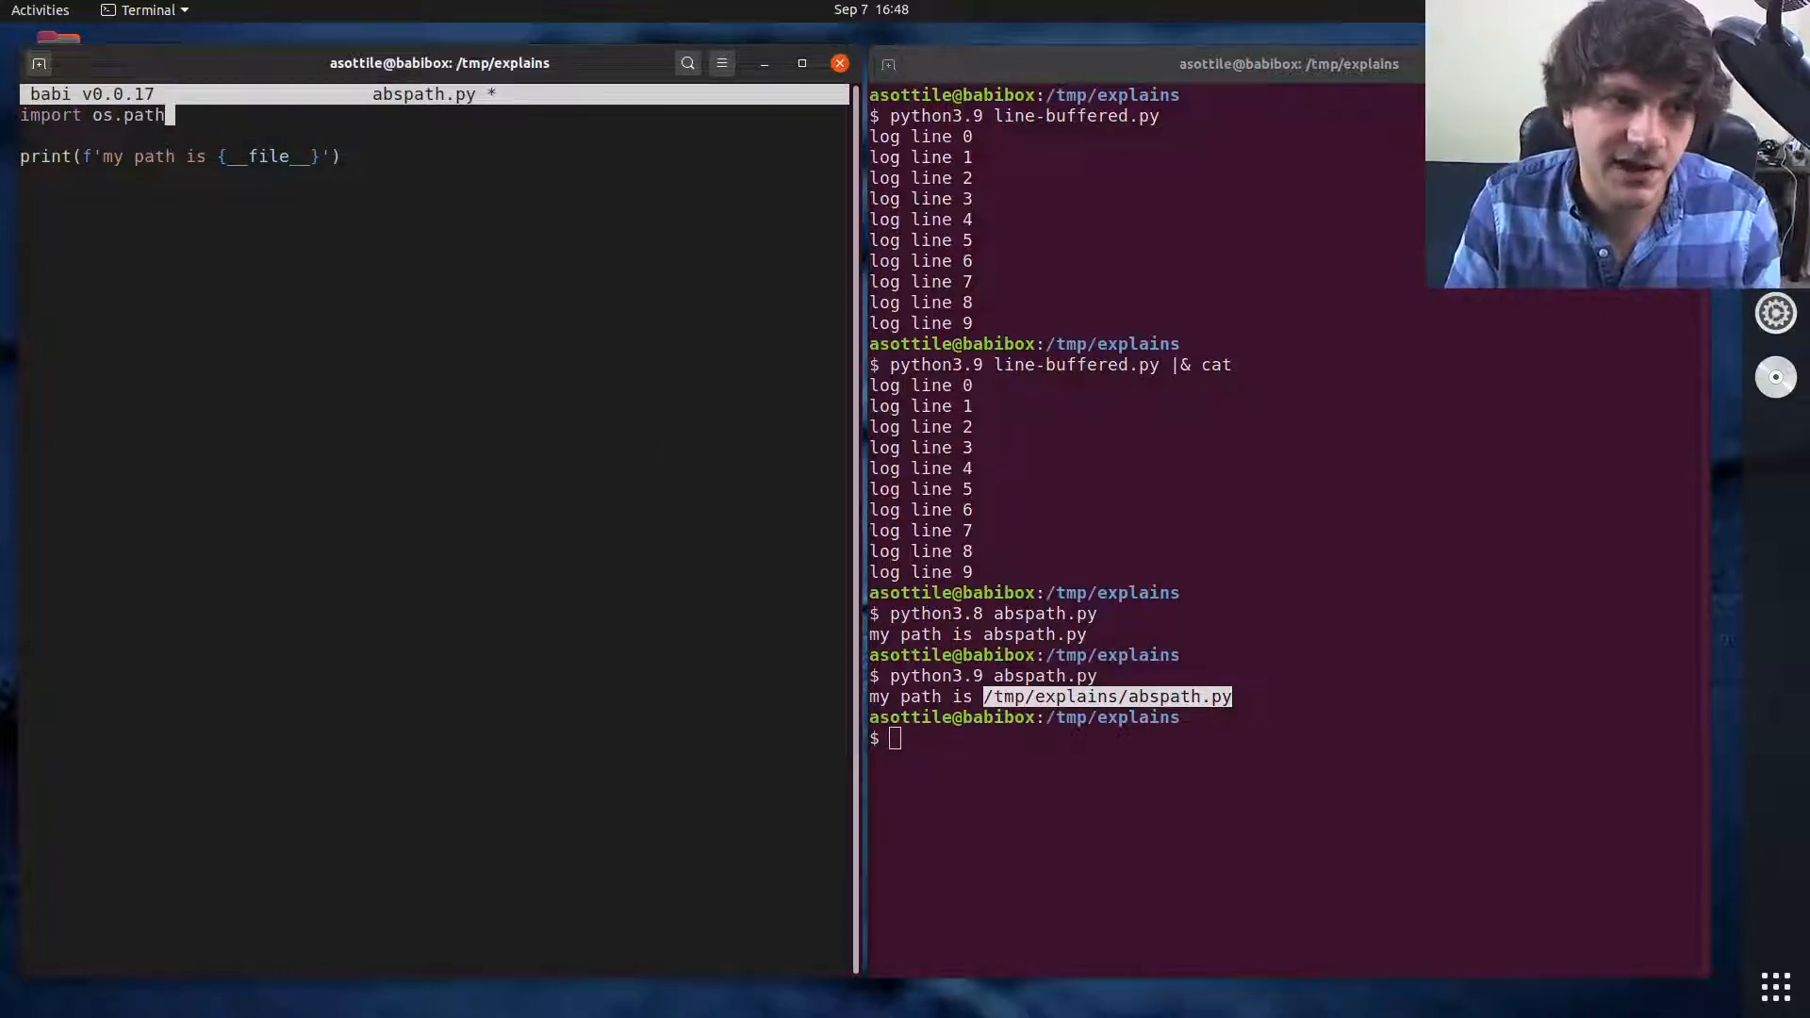
pyautogui.write('my_parent_dir = os.path.join(')
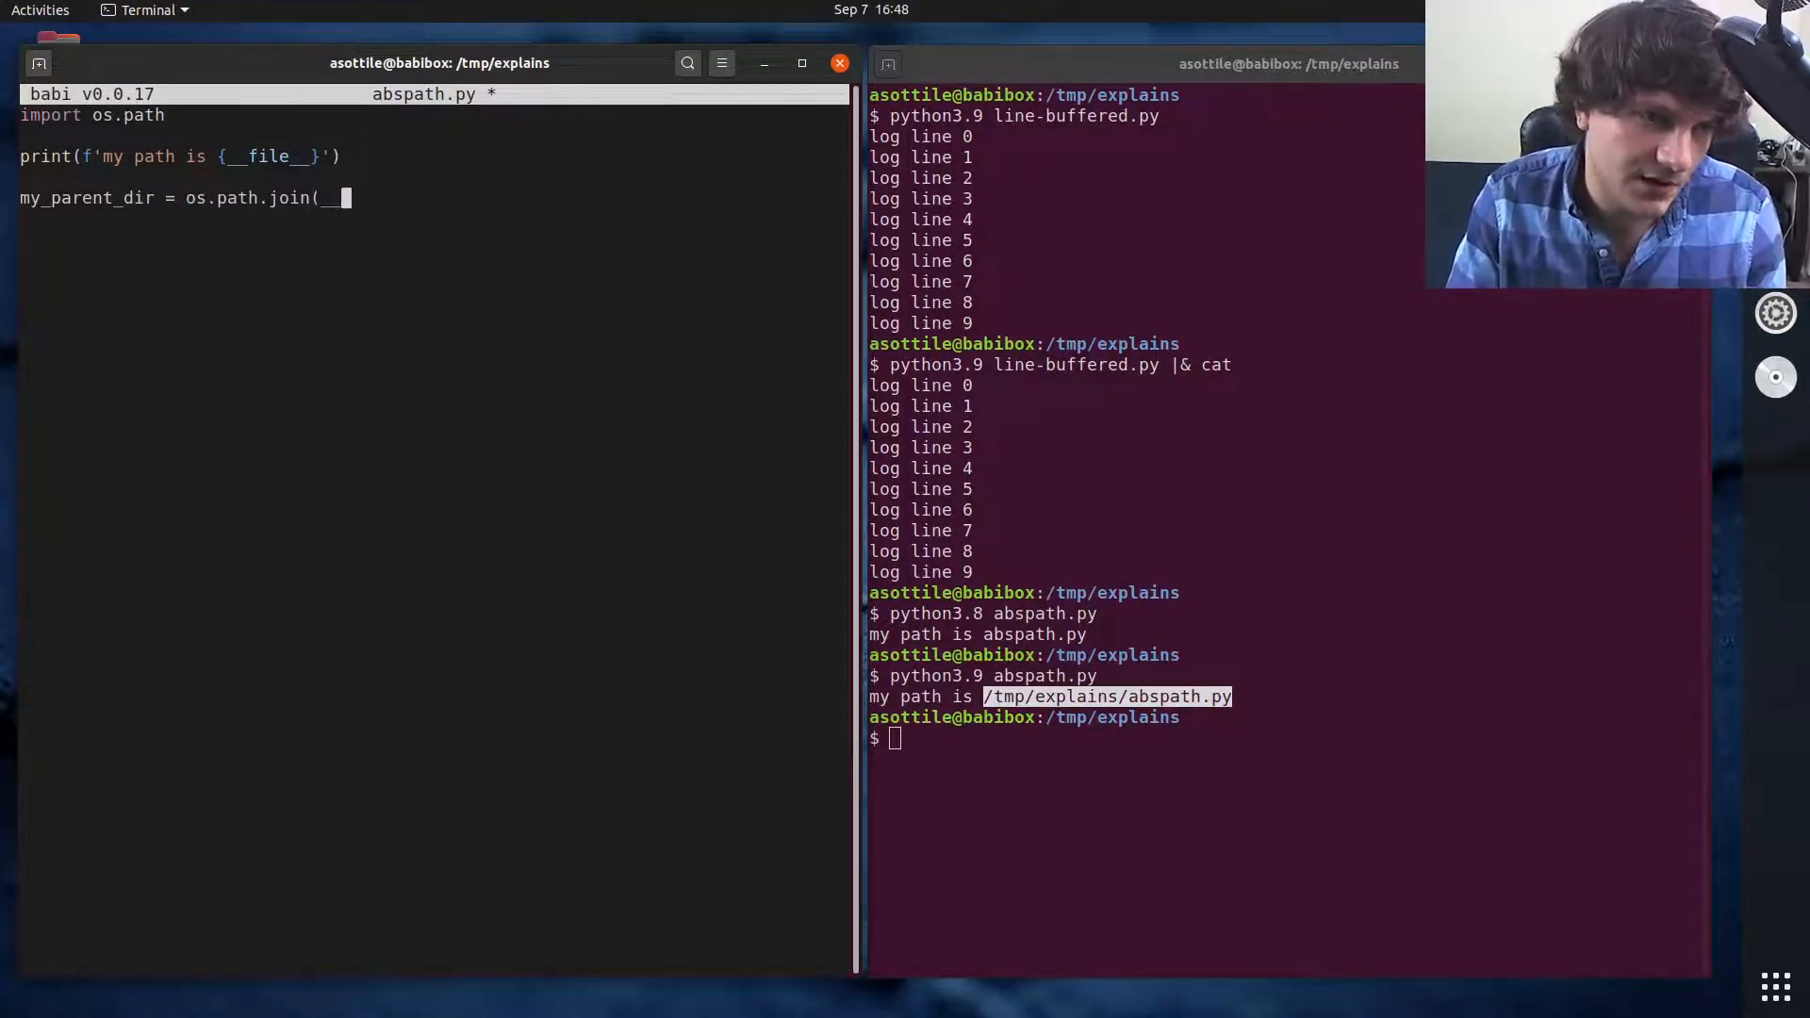
pyautogui.write("__file__, '..'))")
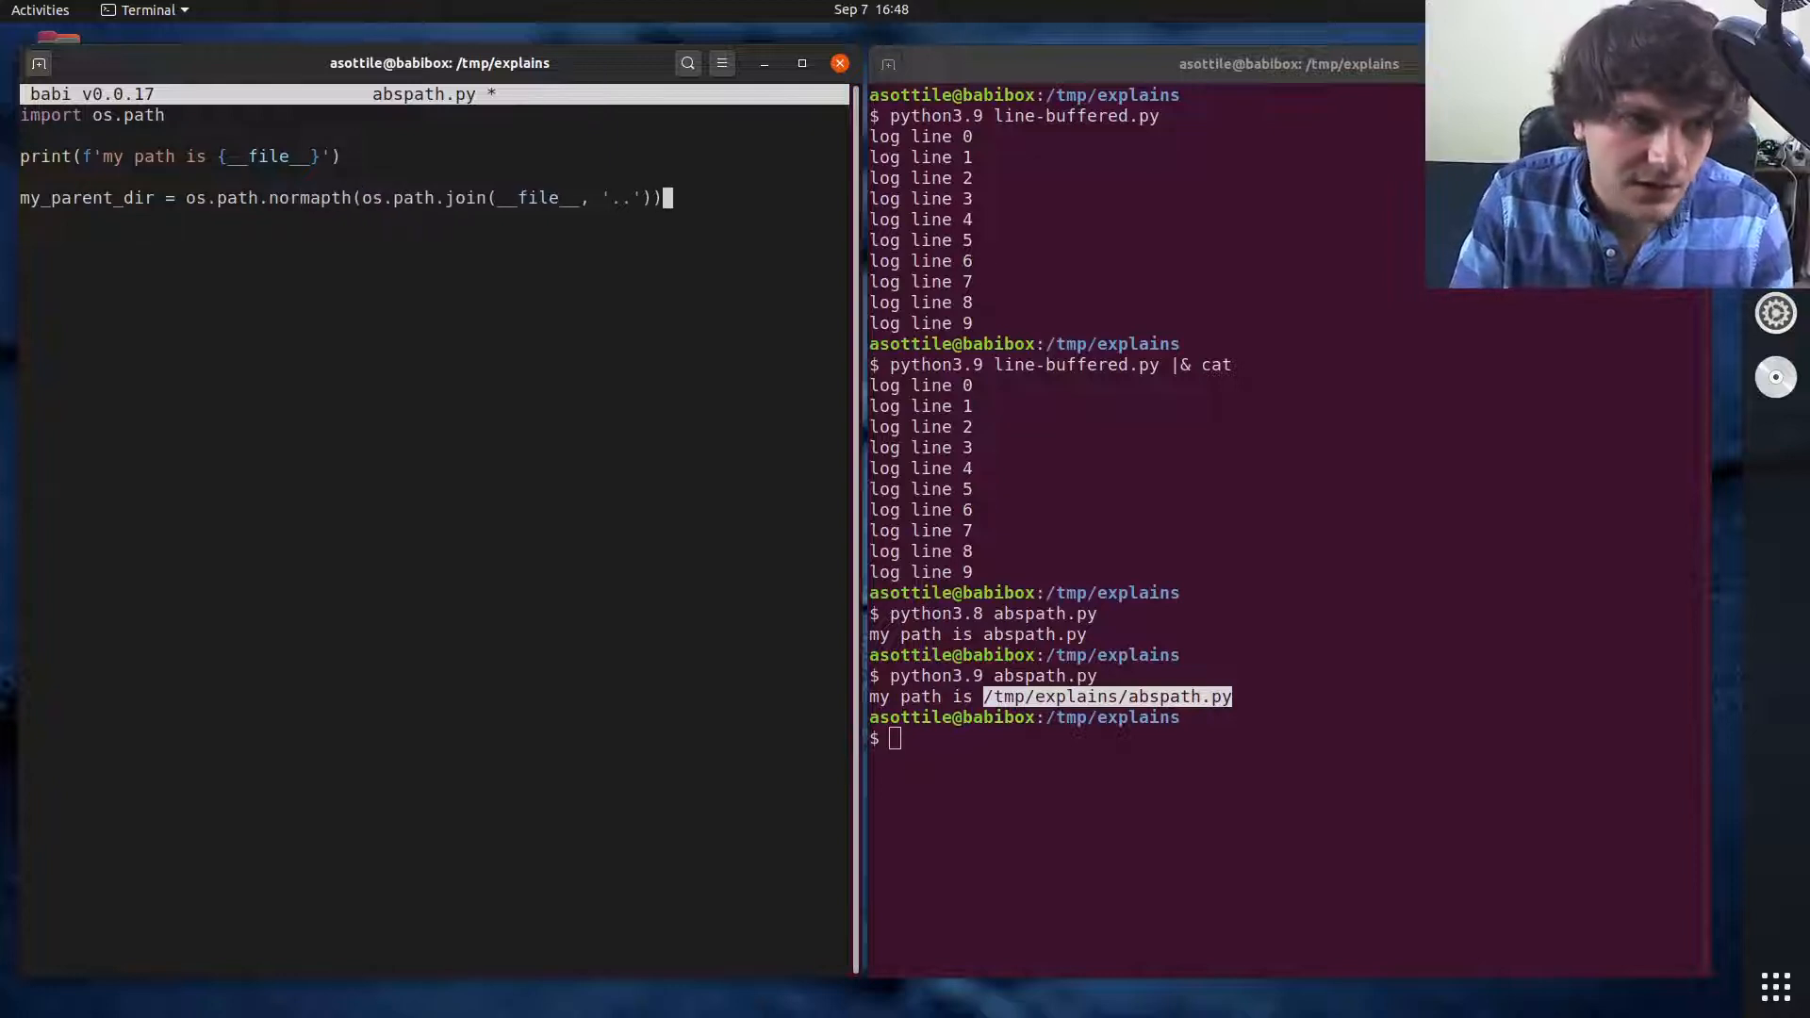
pyautogui.write('print(my_parent_dir')
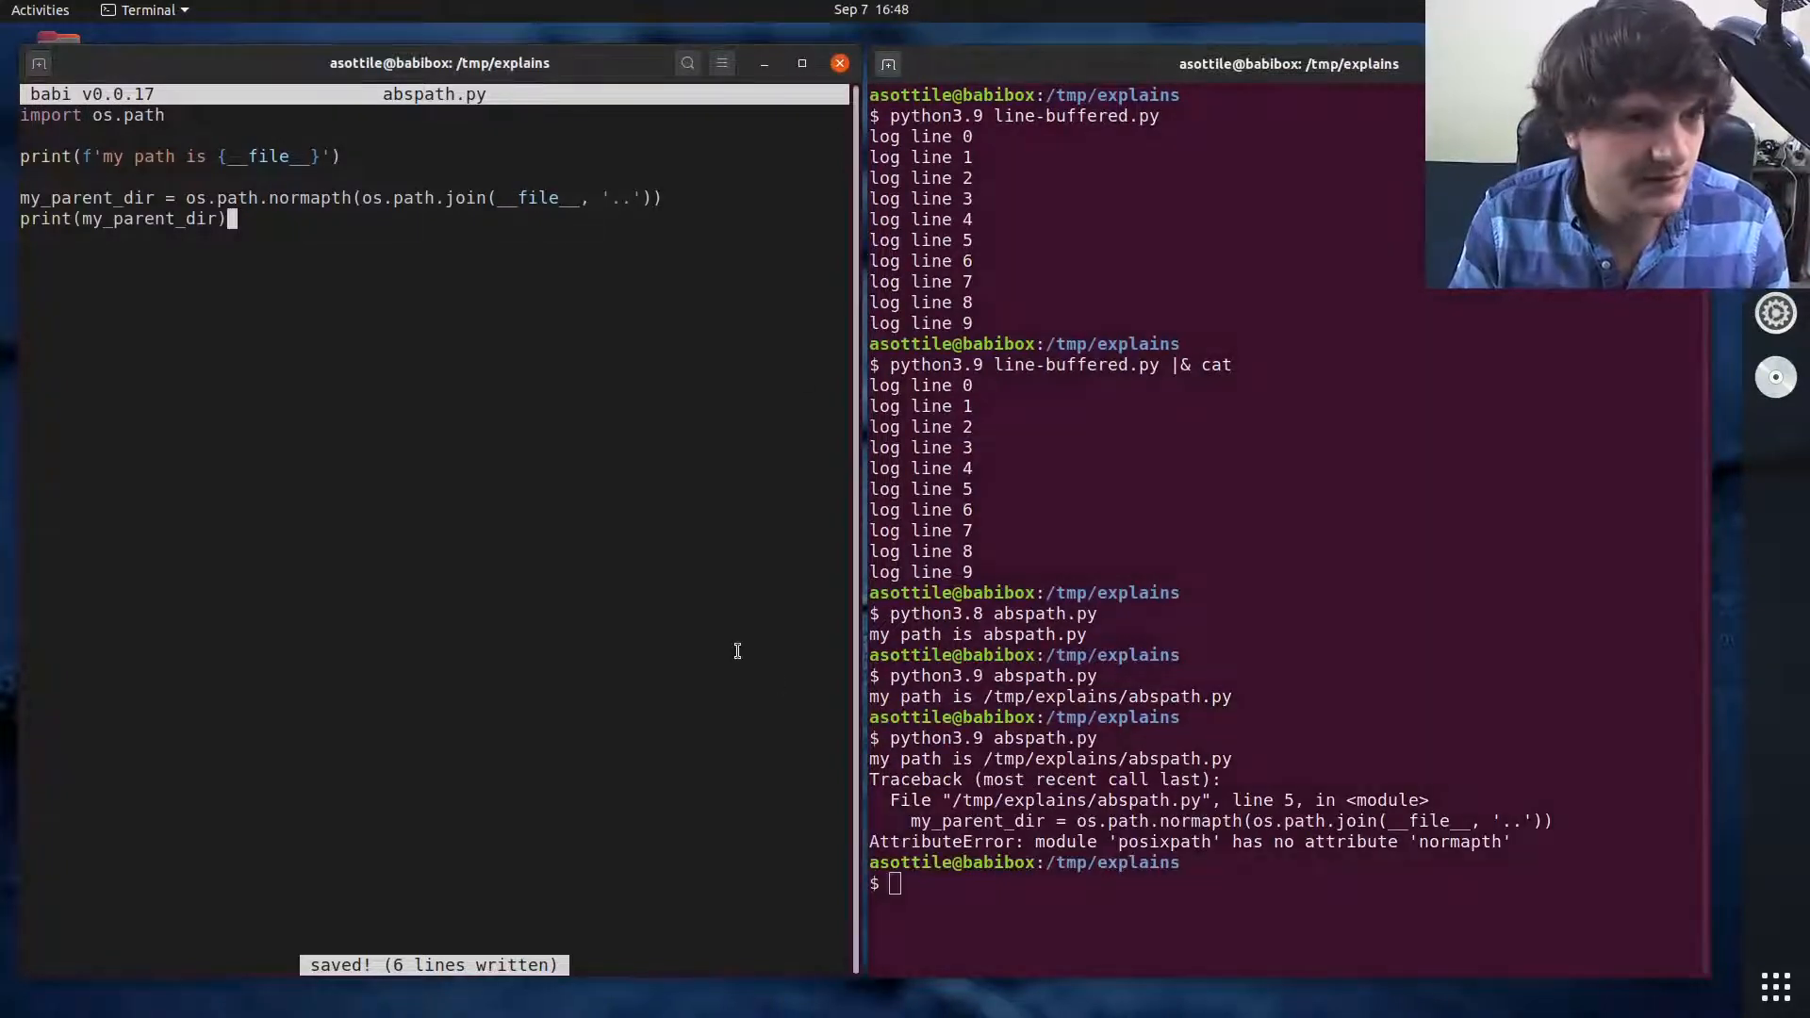
pyautogui.write('[')
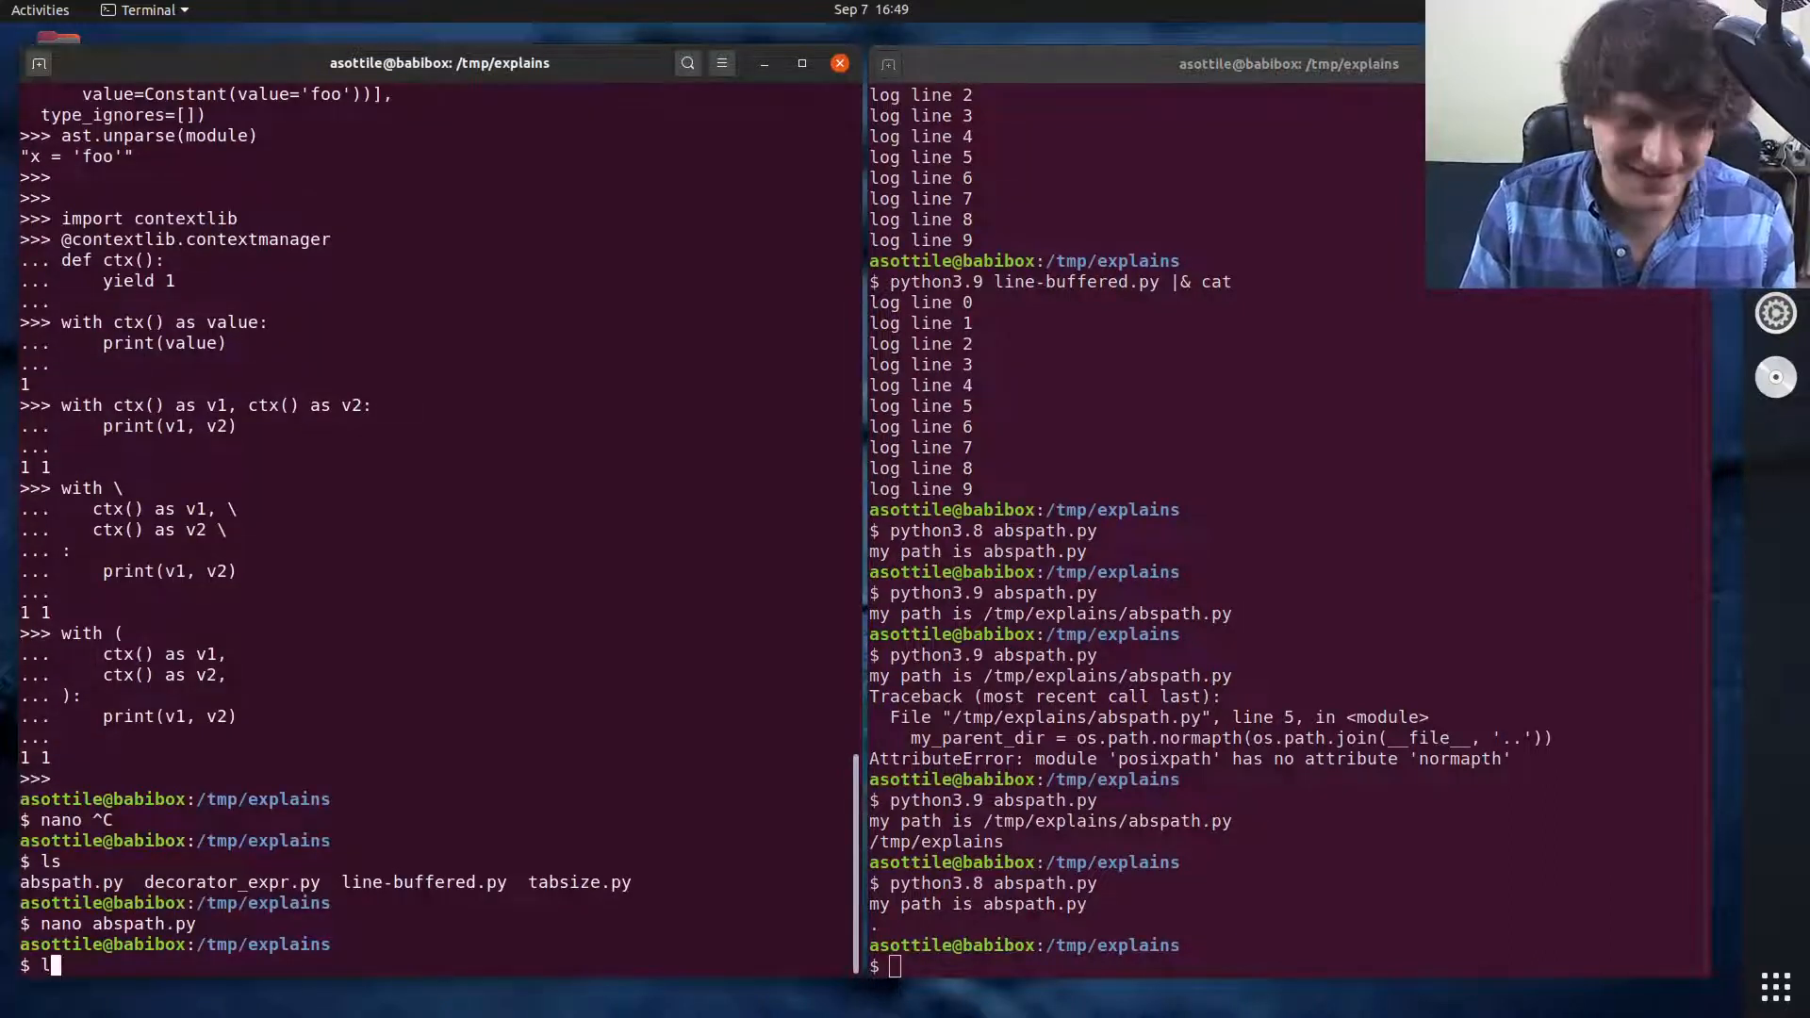
# List the explains folder and review tabsize.py's tab-escaped INDENTED string in nano
pyautogui.press('Return')
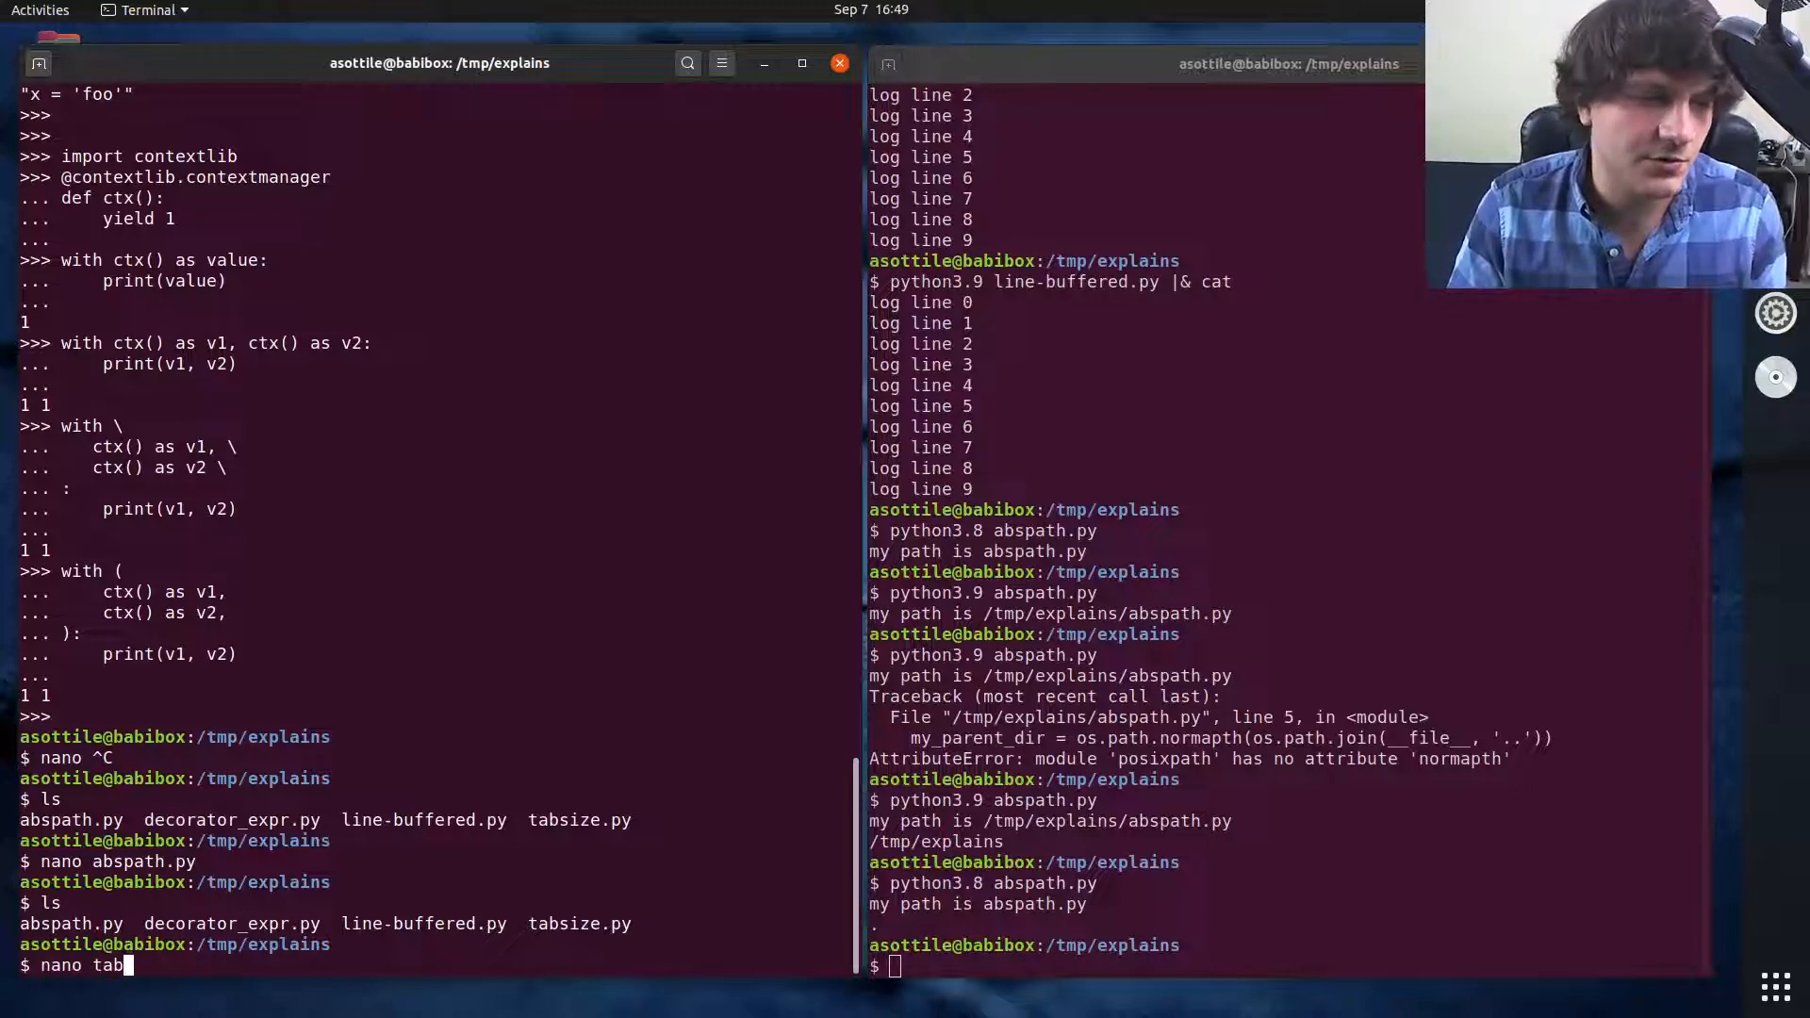
pyautogui.press('Return')
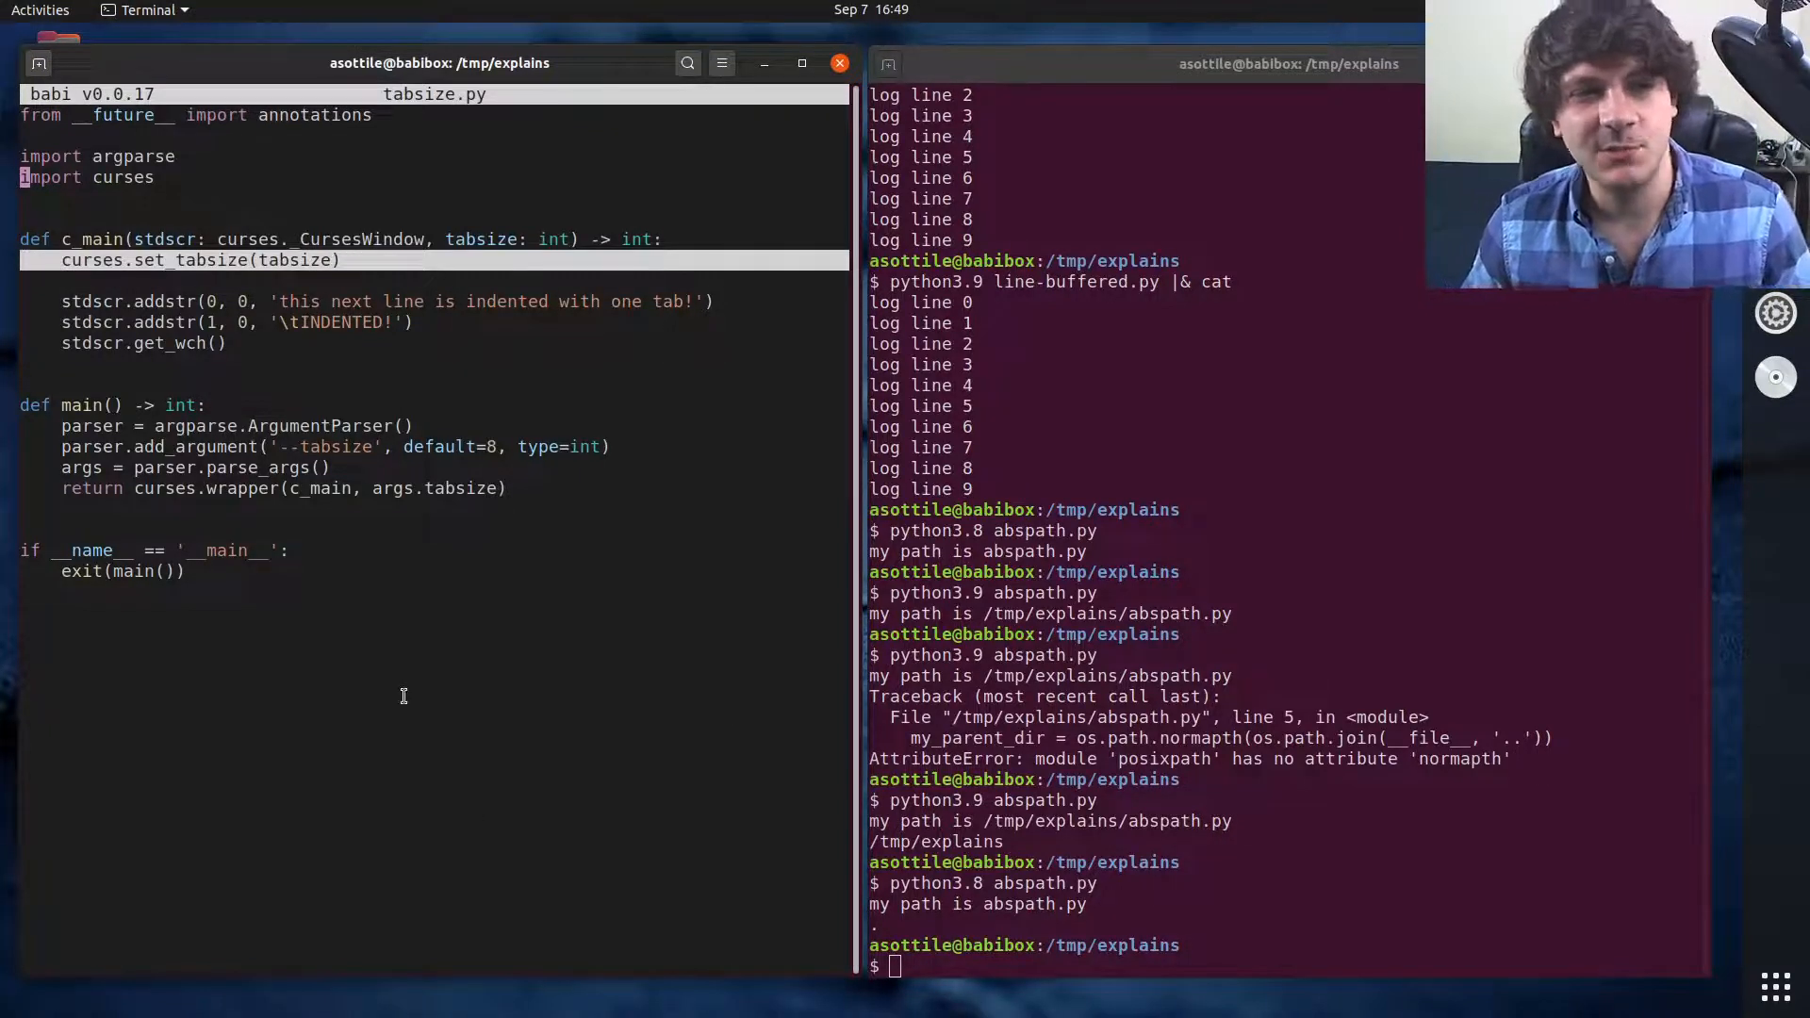
pyautogui.doubleClick(327, 447)
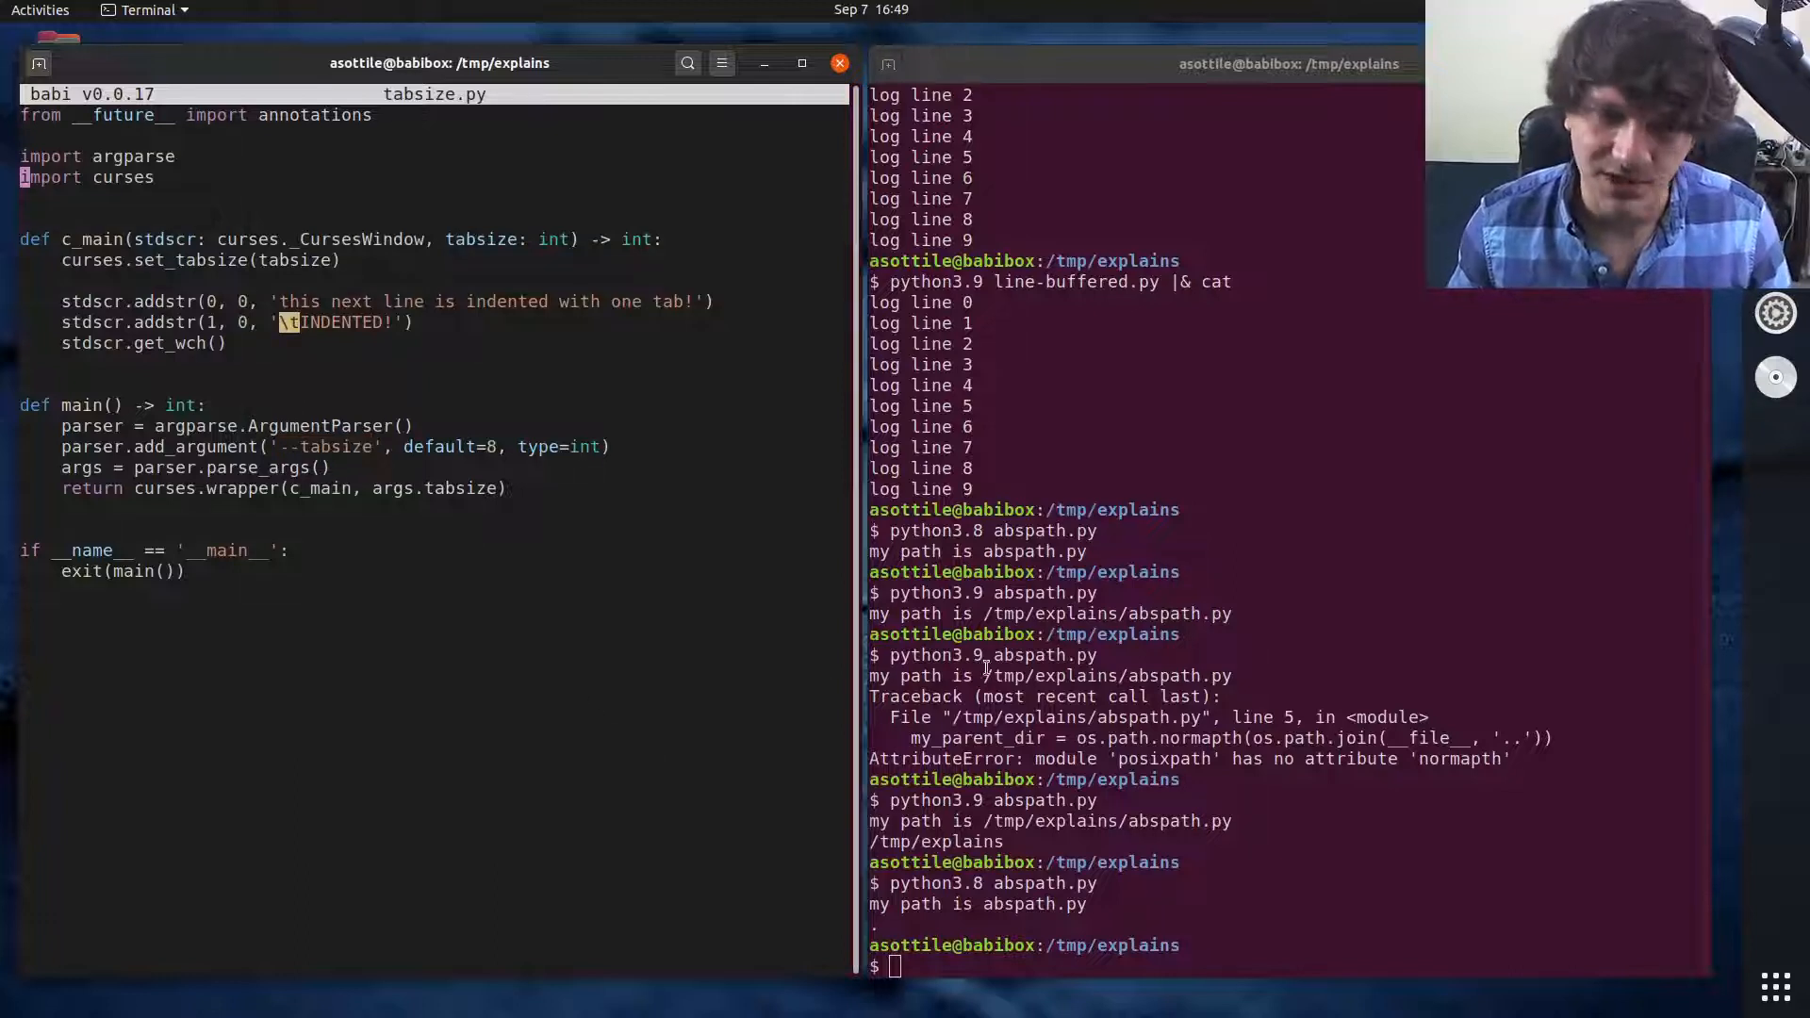
# Run tabsize.py with --tabsize 20
pyautogui.write('python3.8')
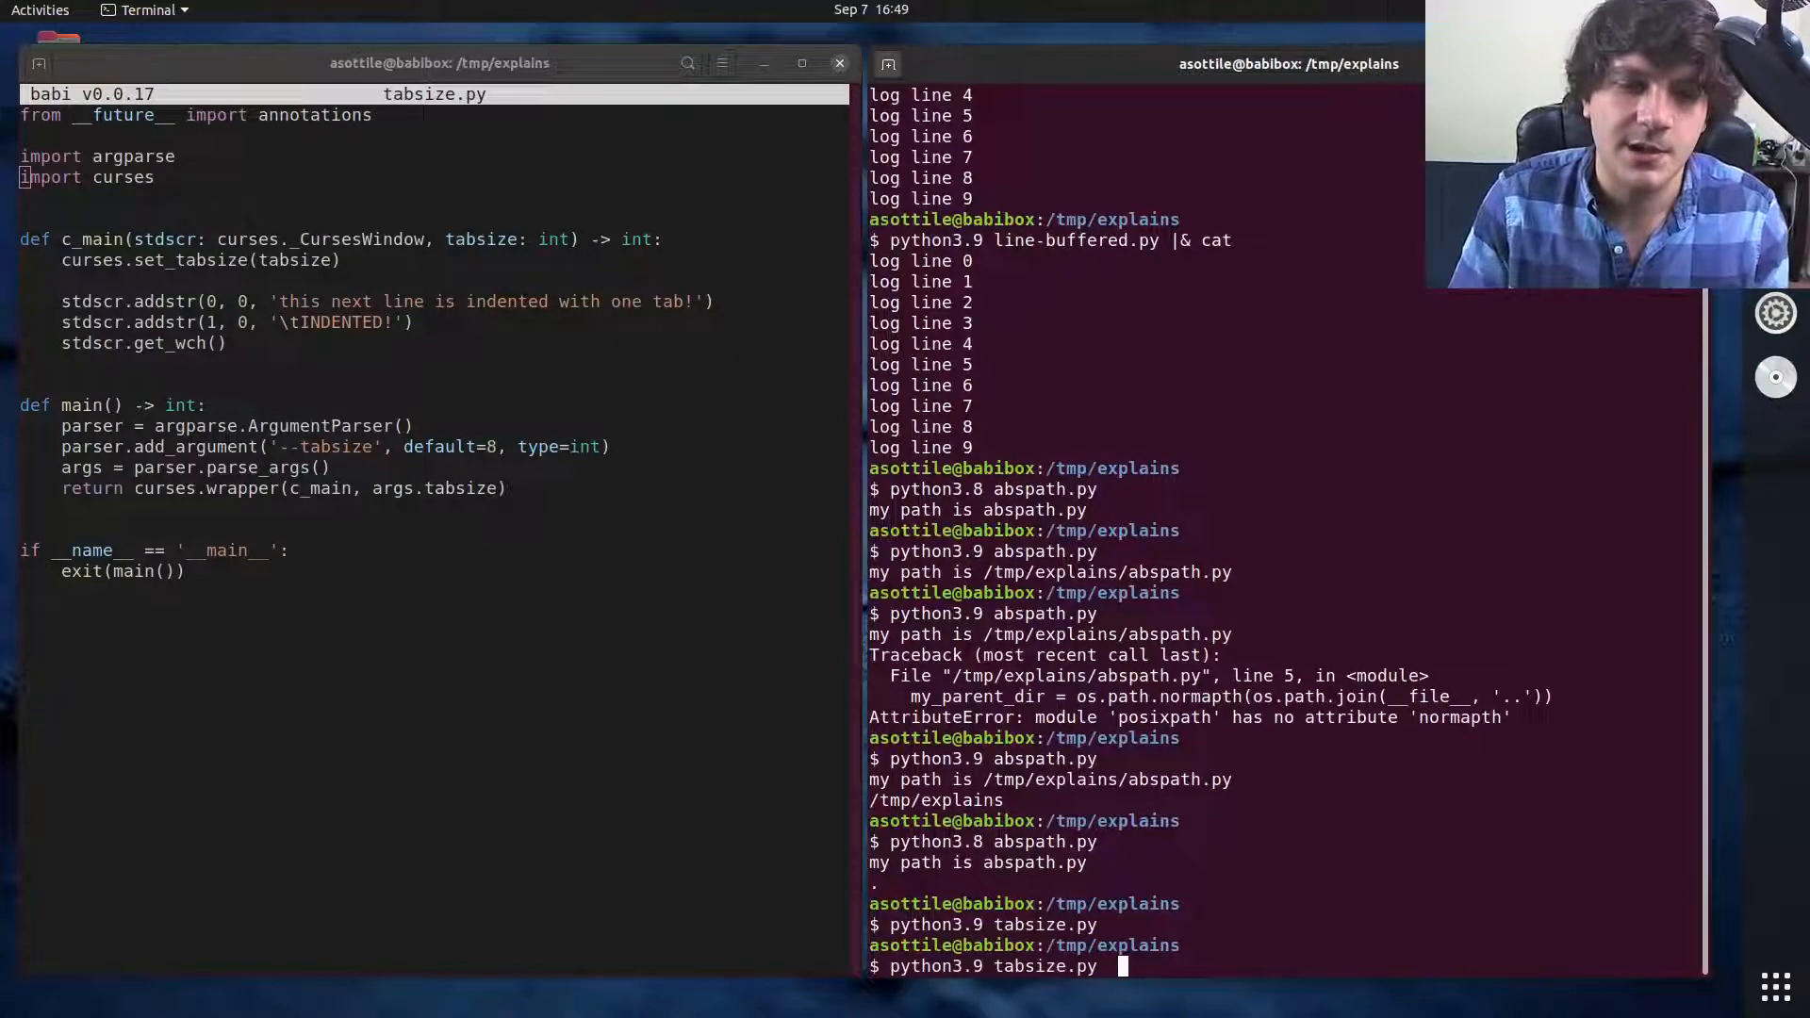
pyautogui.write('--tabs')
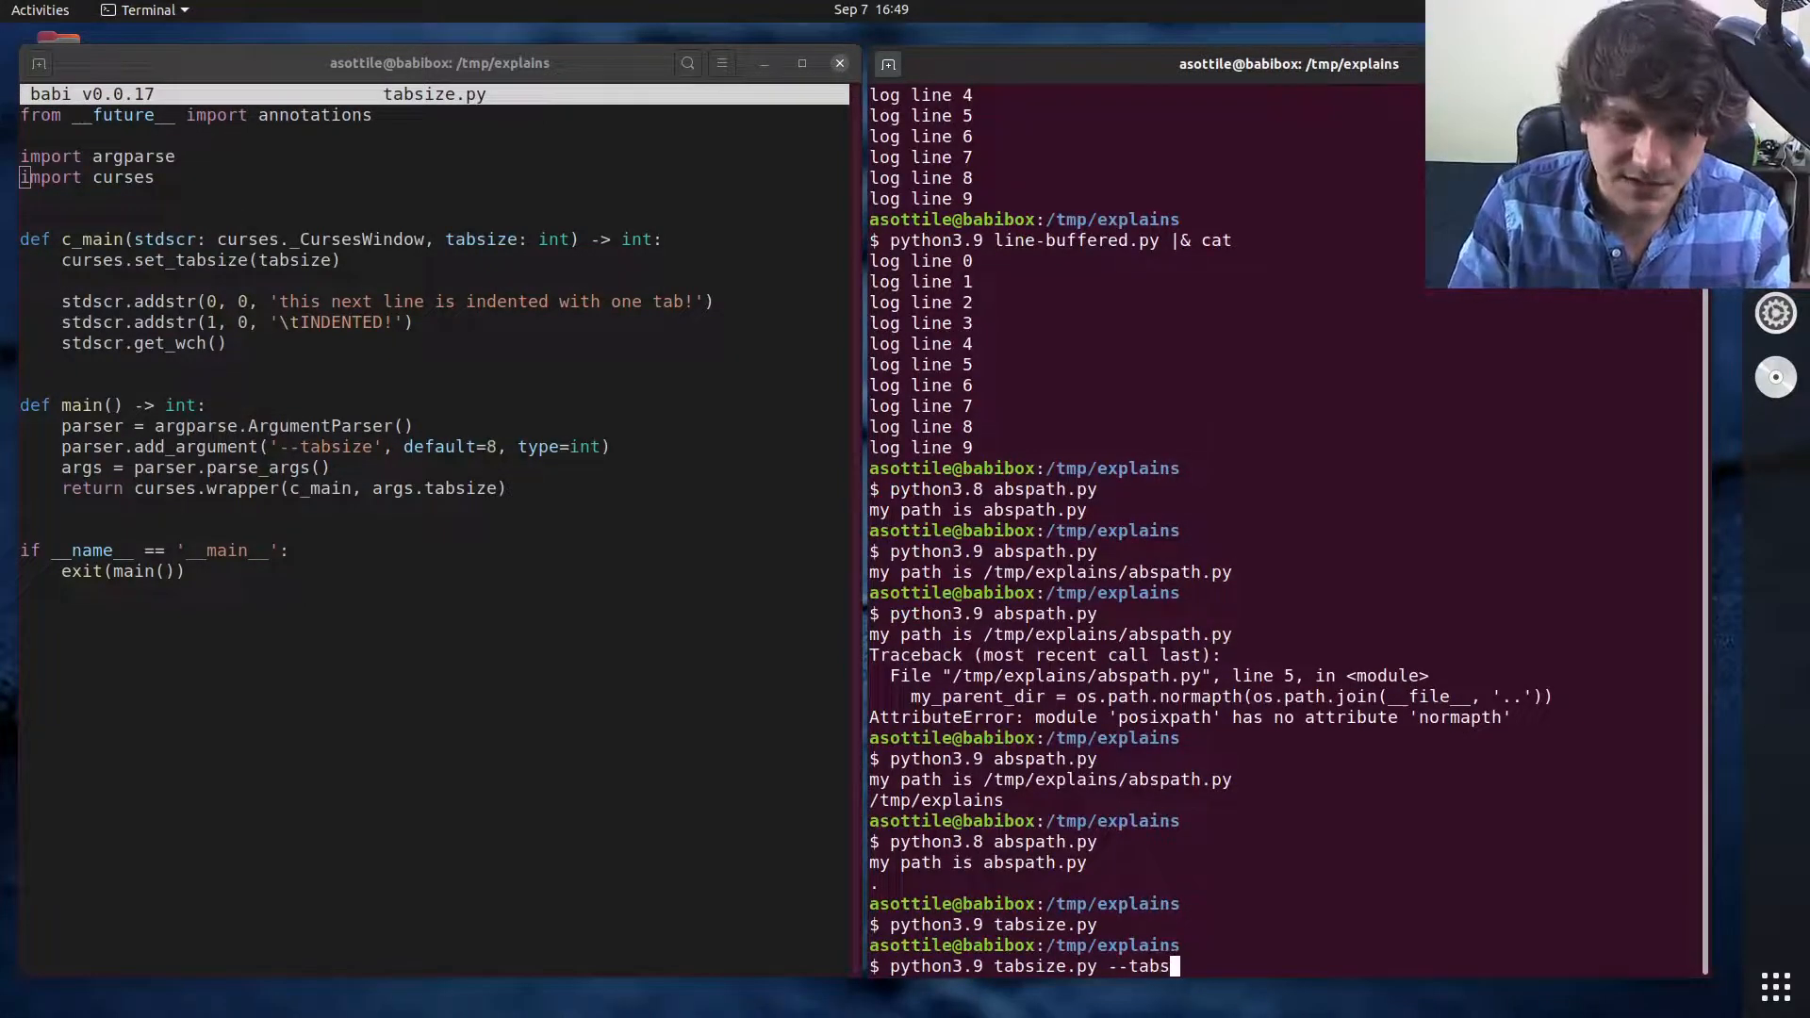
pyautogui.write('20')
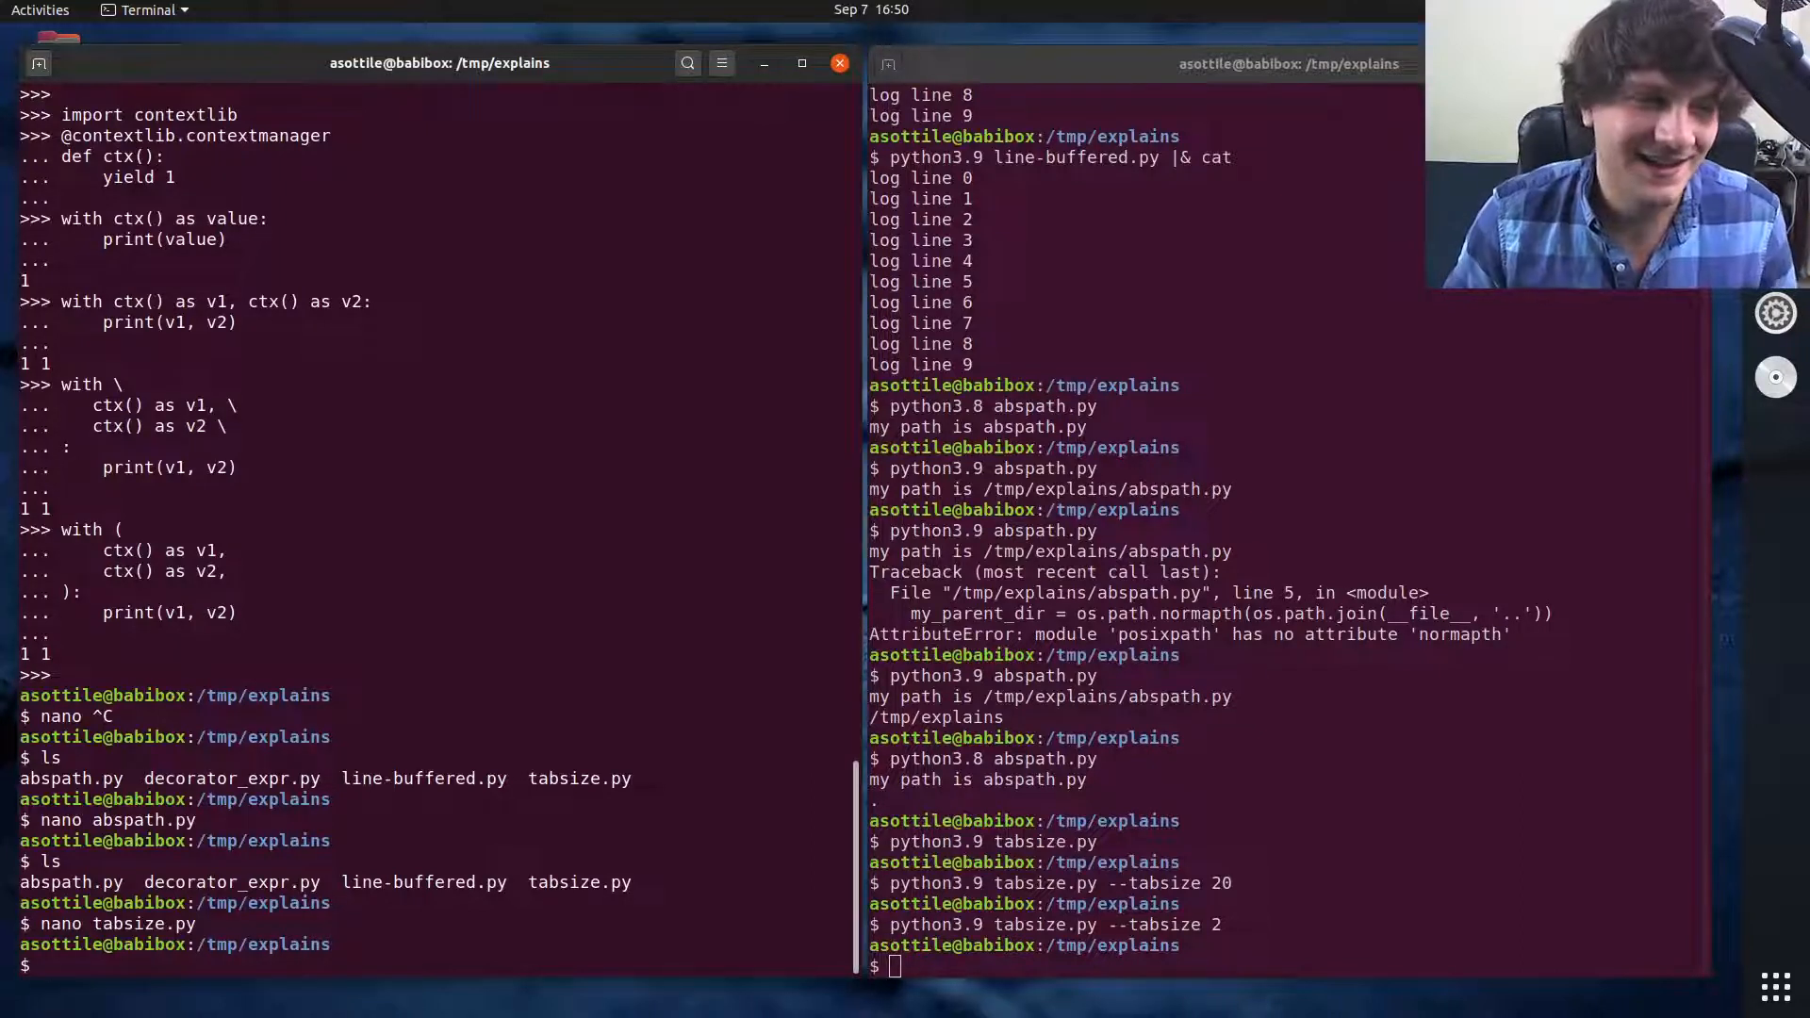
pyautogui.write('nano decorator_expr.py')
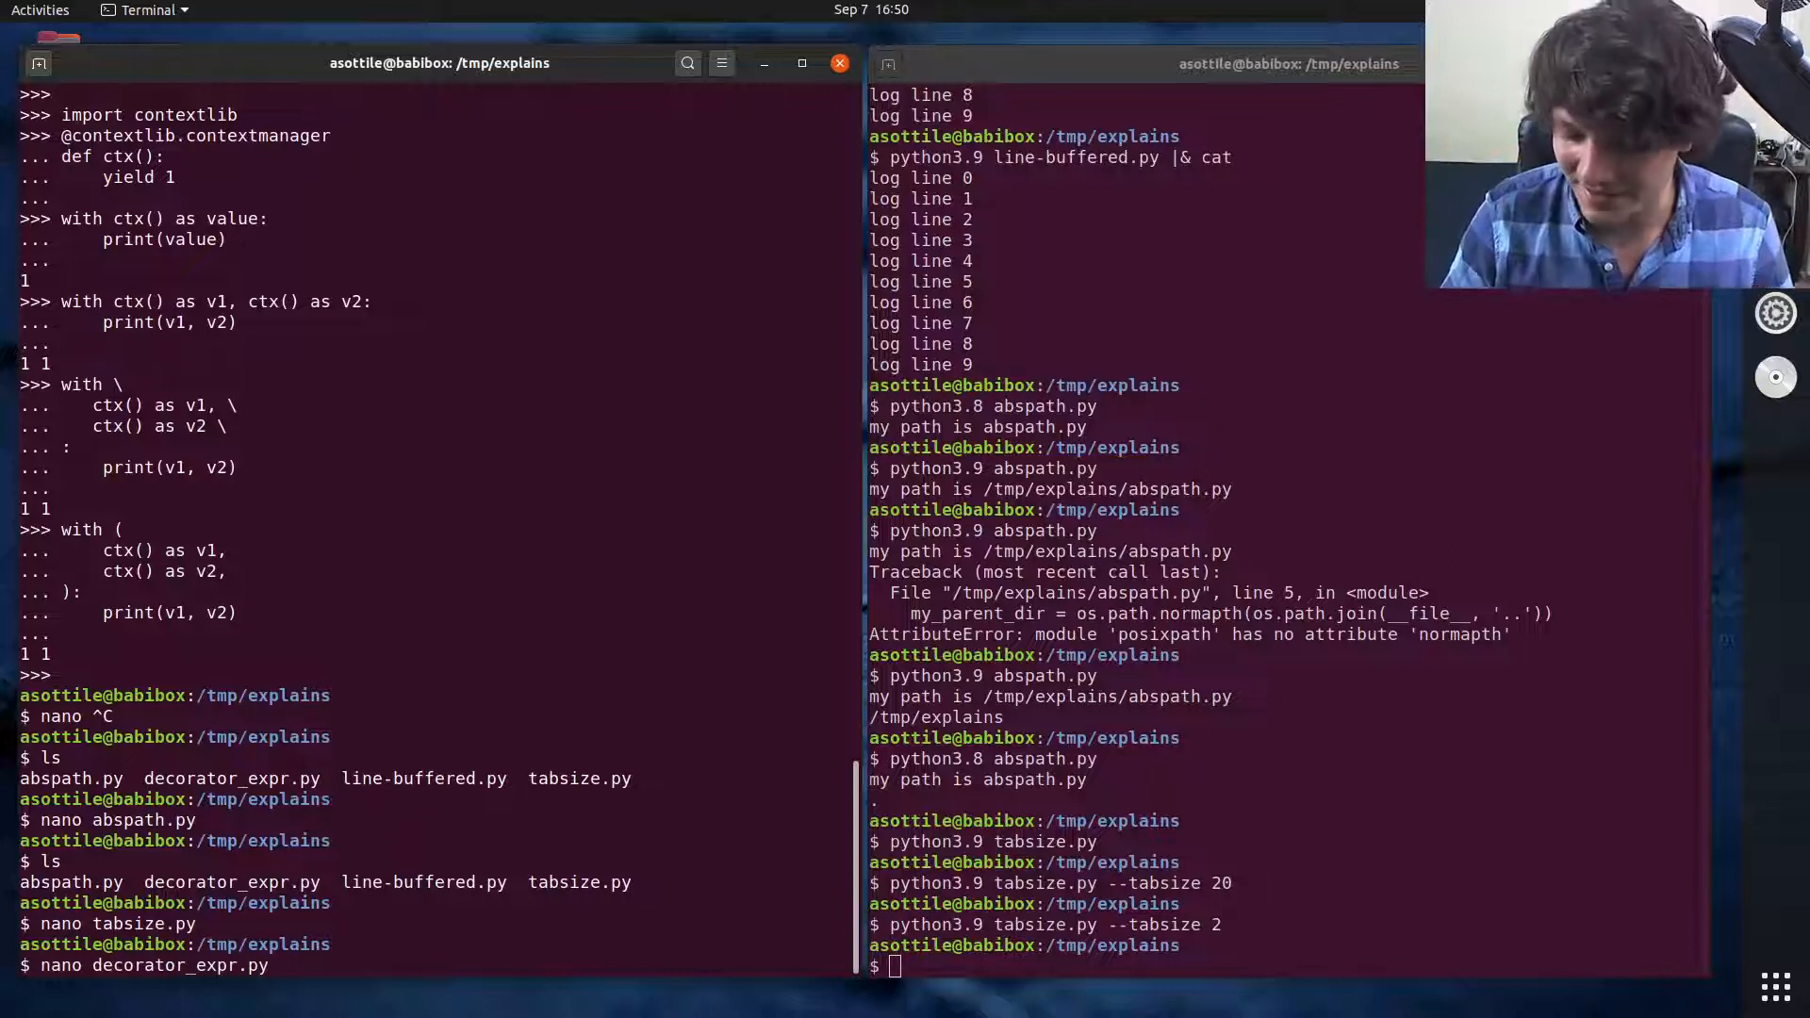
pyautogui.press('Return')
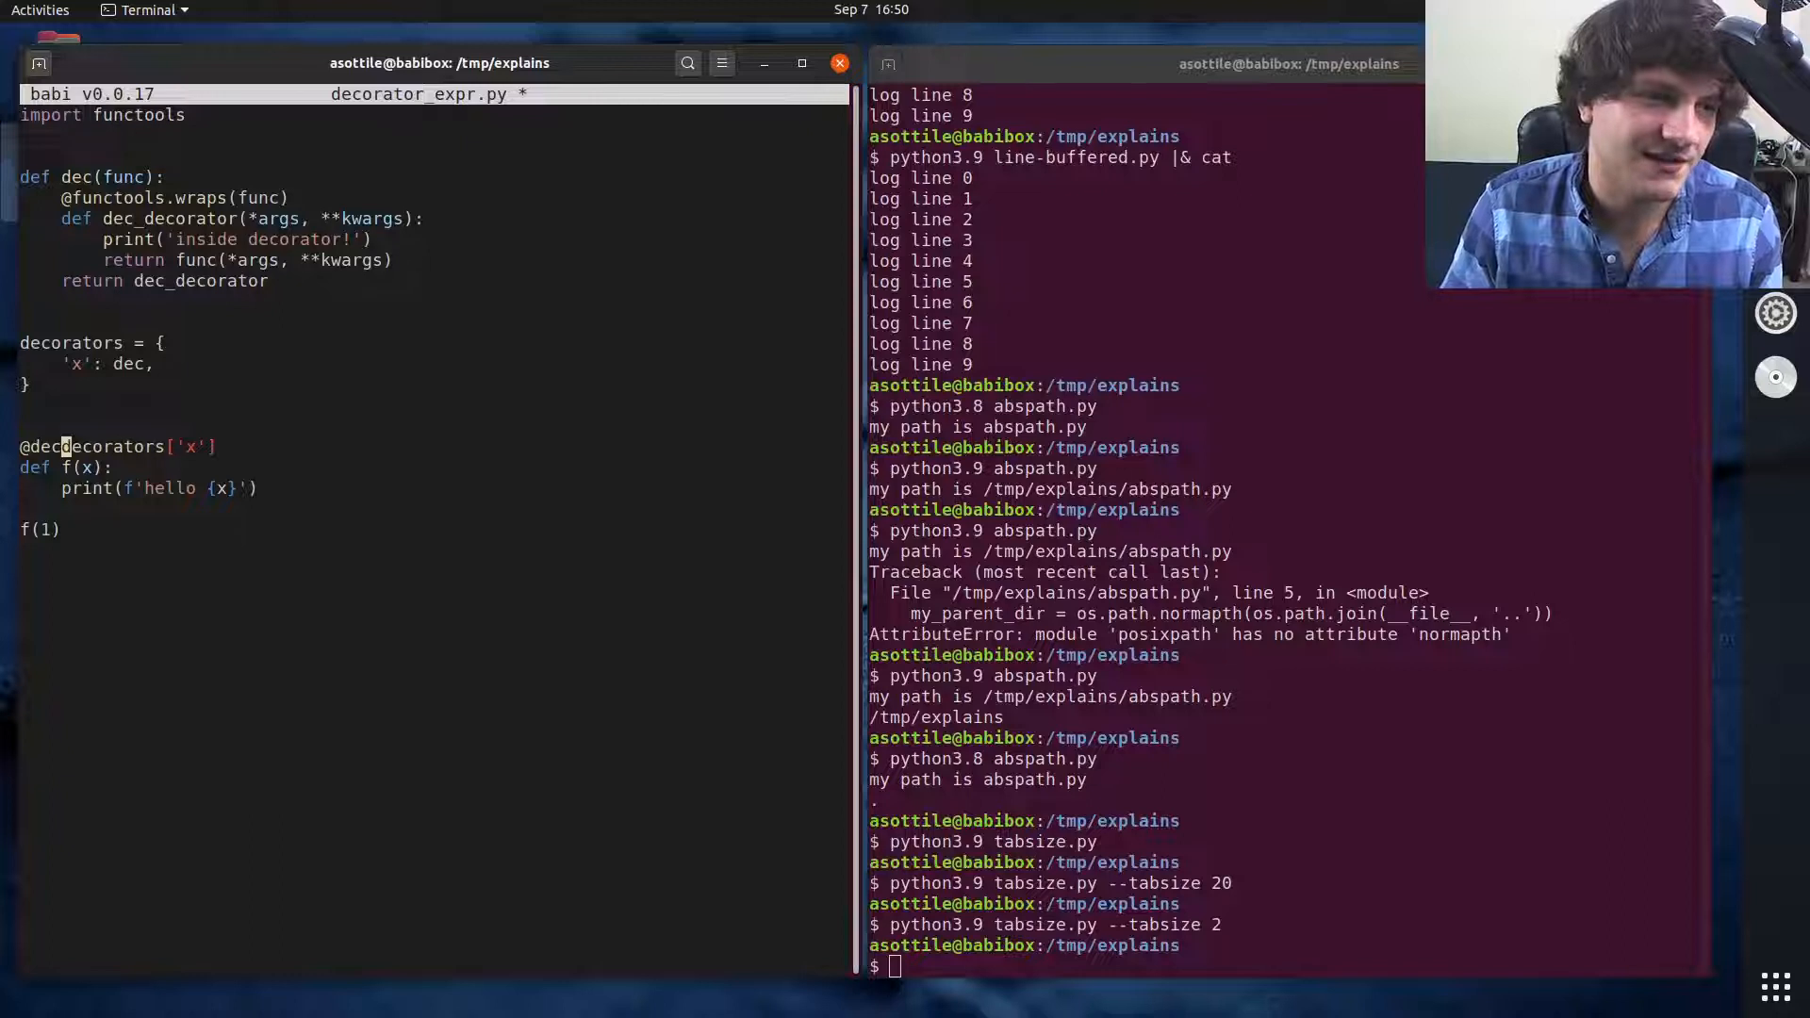
pyautogui.press('ctrl+s')
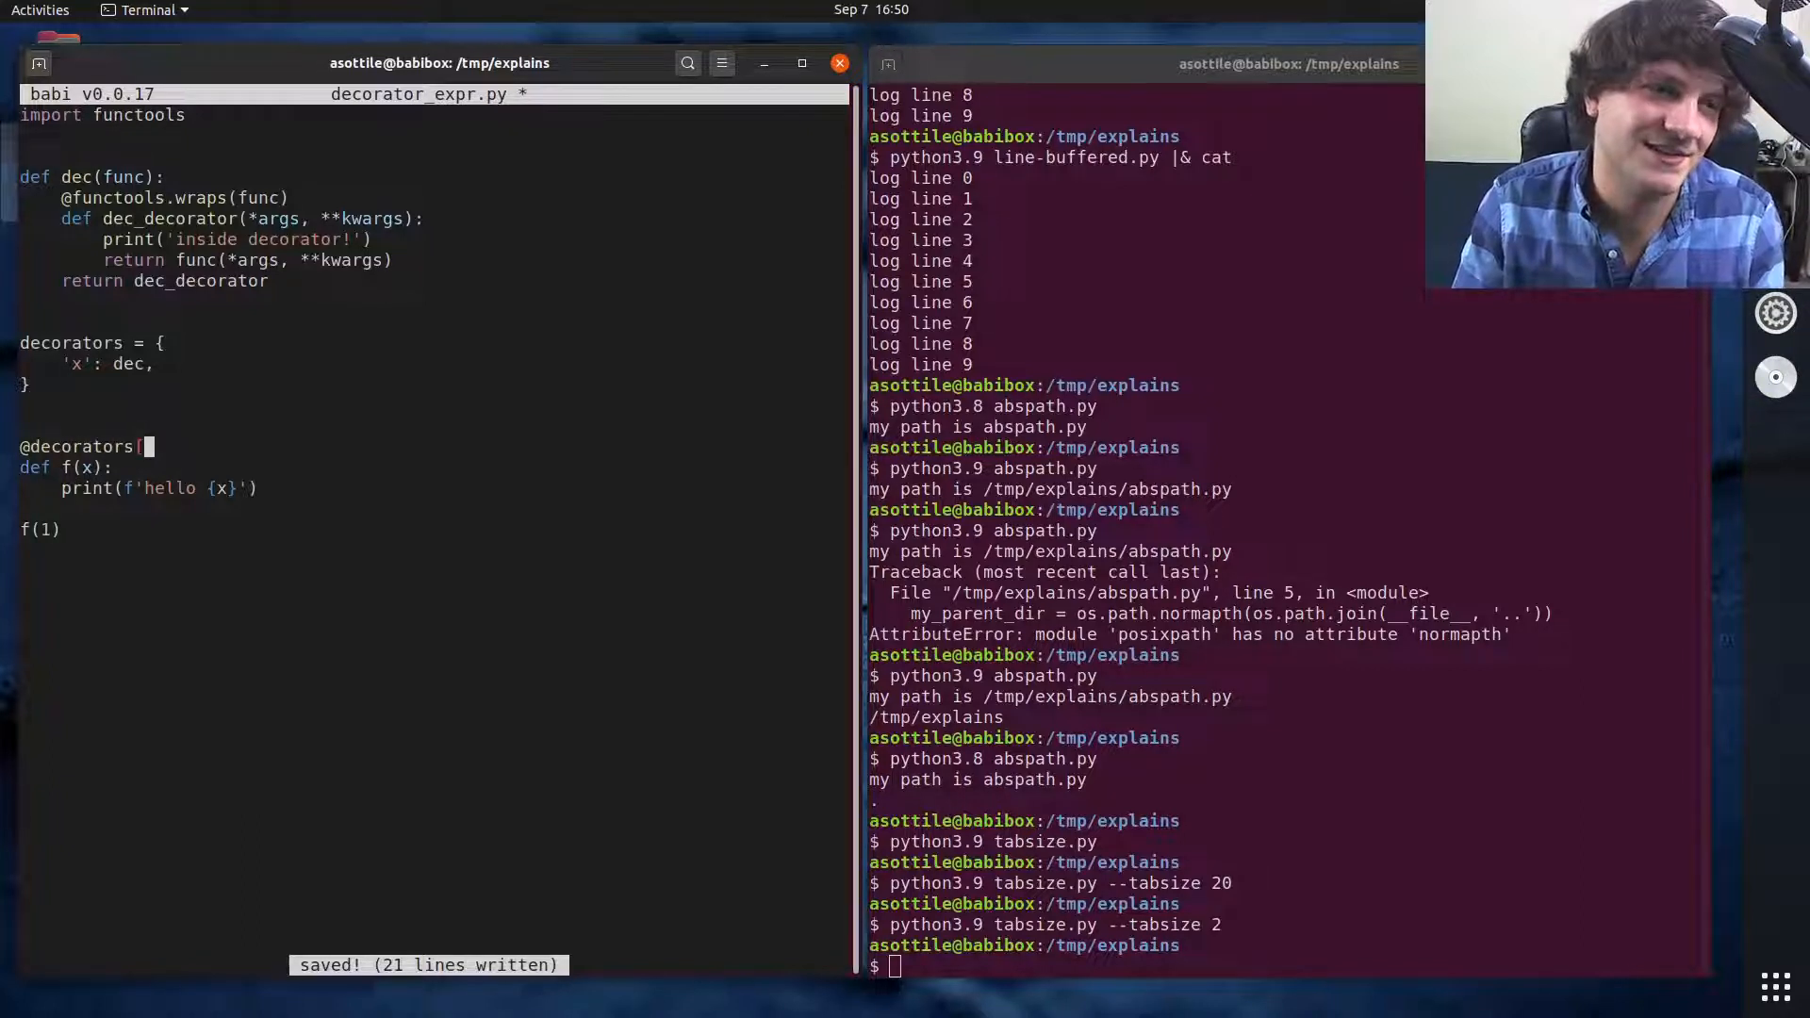
pyautogui.write("'x']")
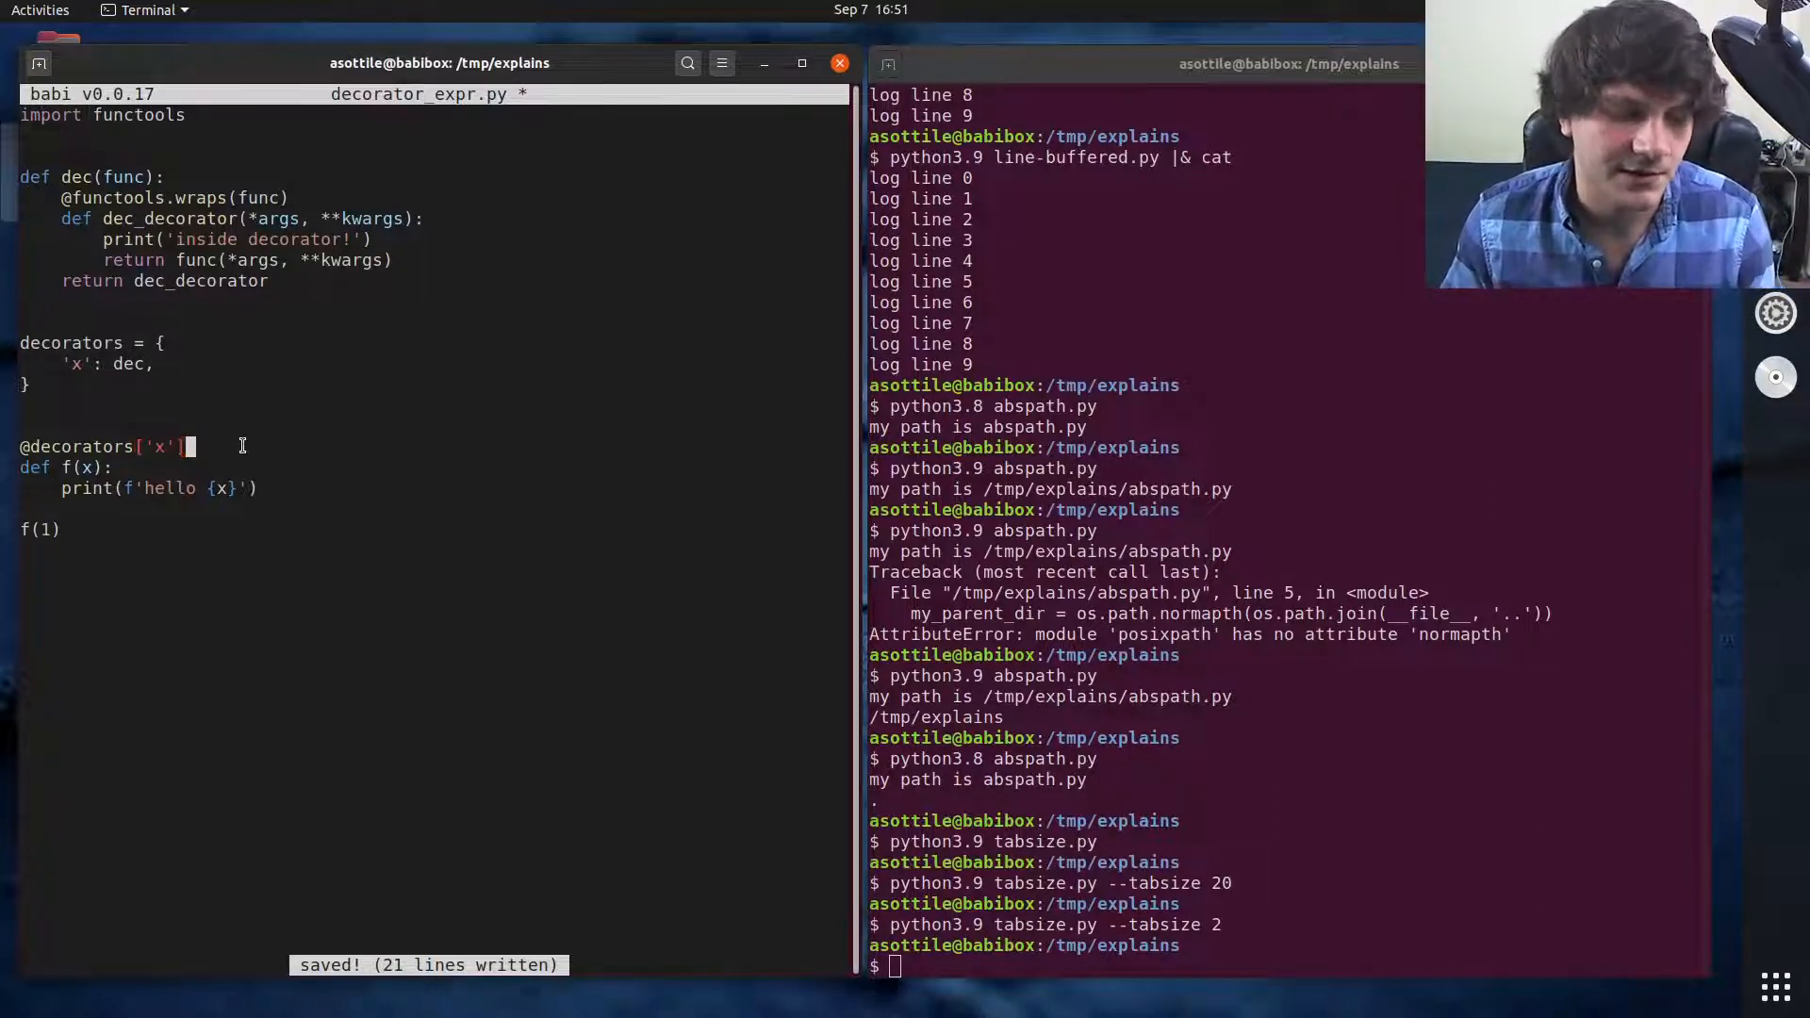
pyautogui.write('python3.9 decorator_expr.py')
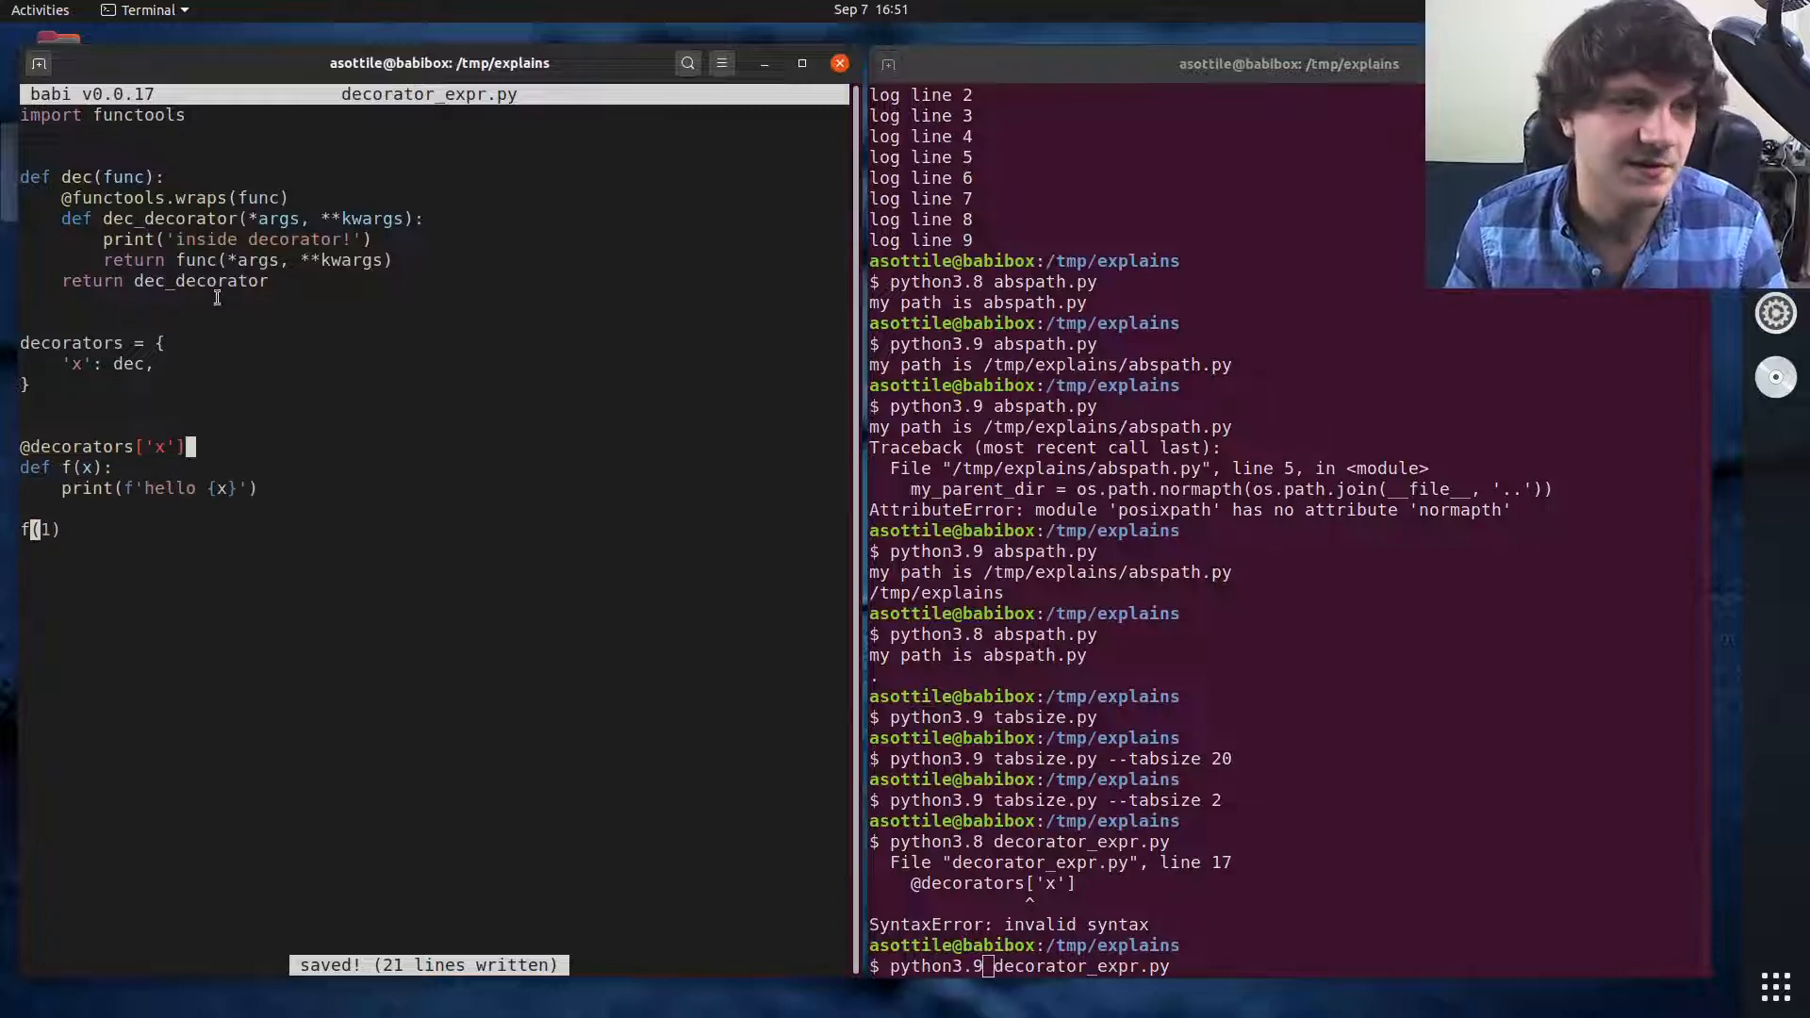
pyautogui.press('Return')
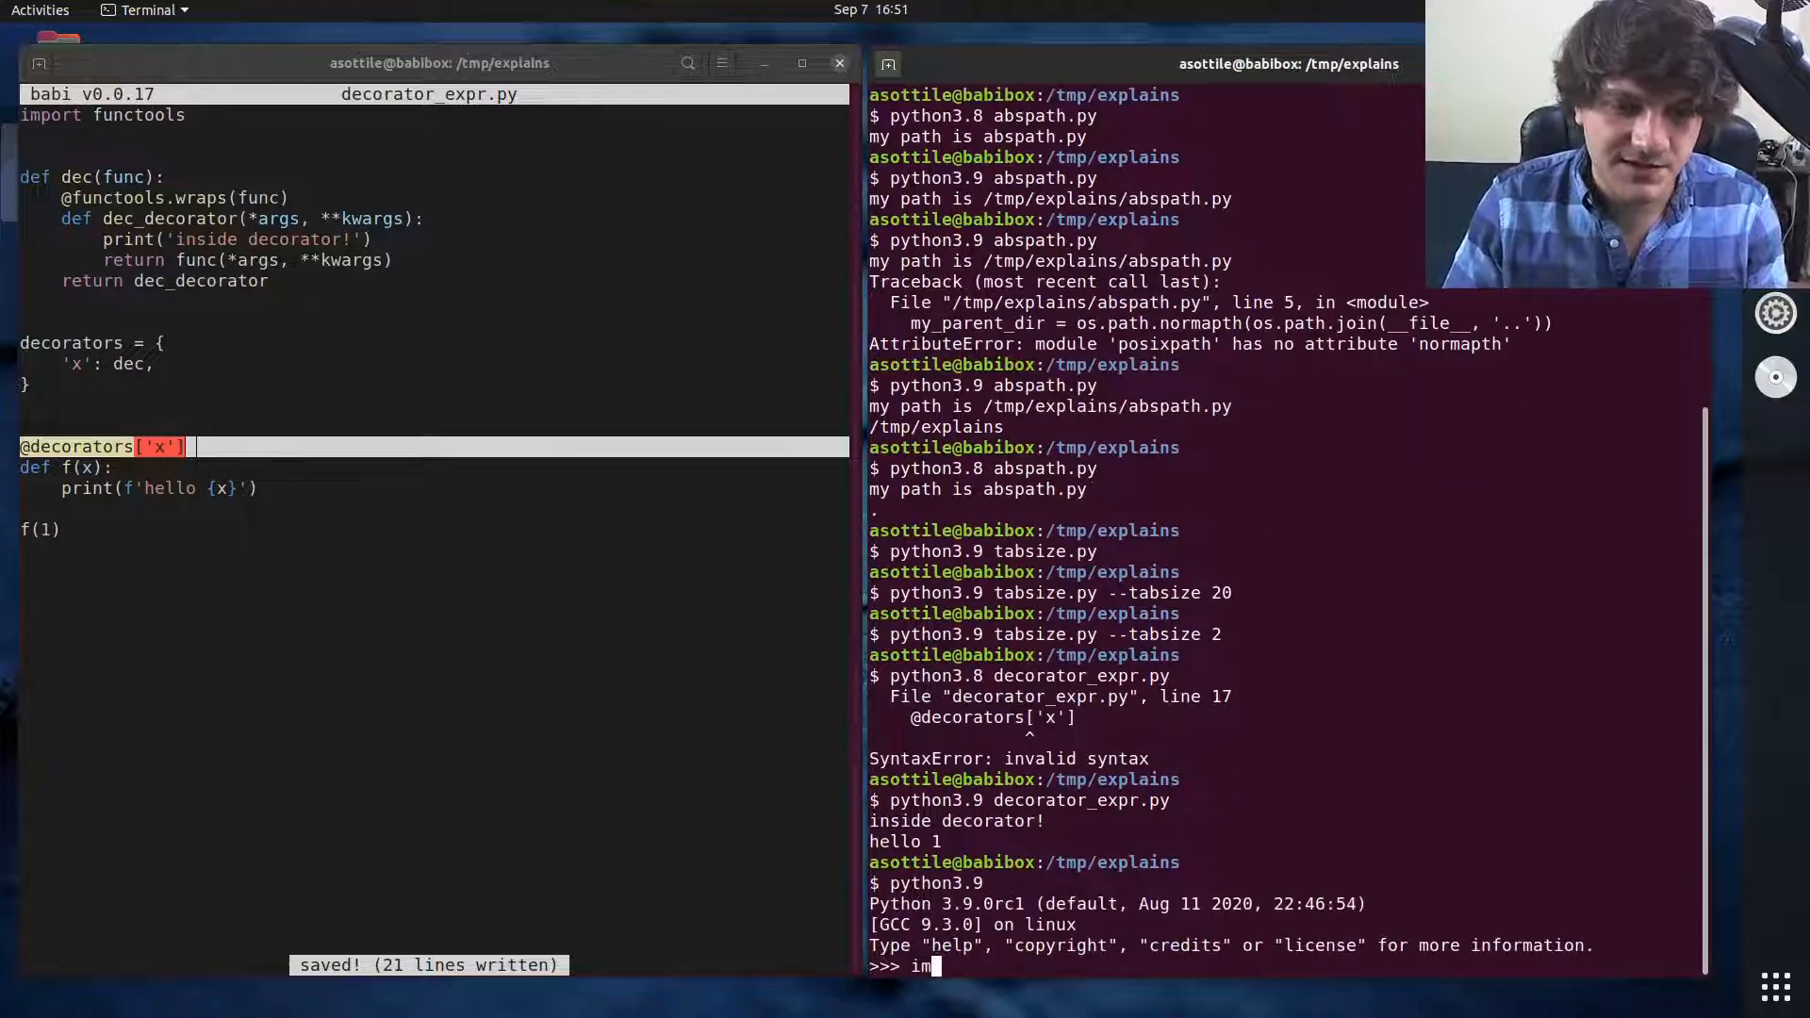
# Import zoneinfo and tab-complete zoneinfo. to list members such as ZoneInfo
pyautogui.write('port zoneinfo')
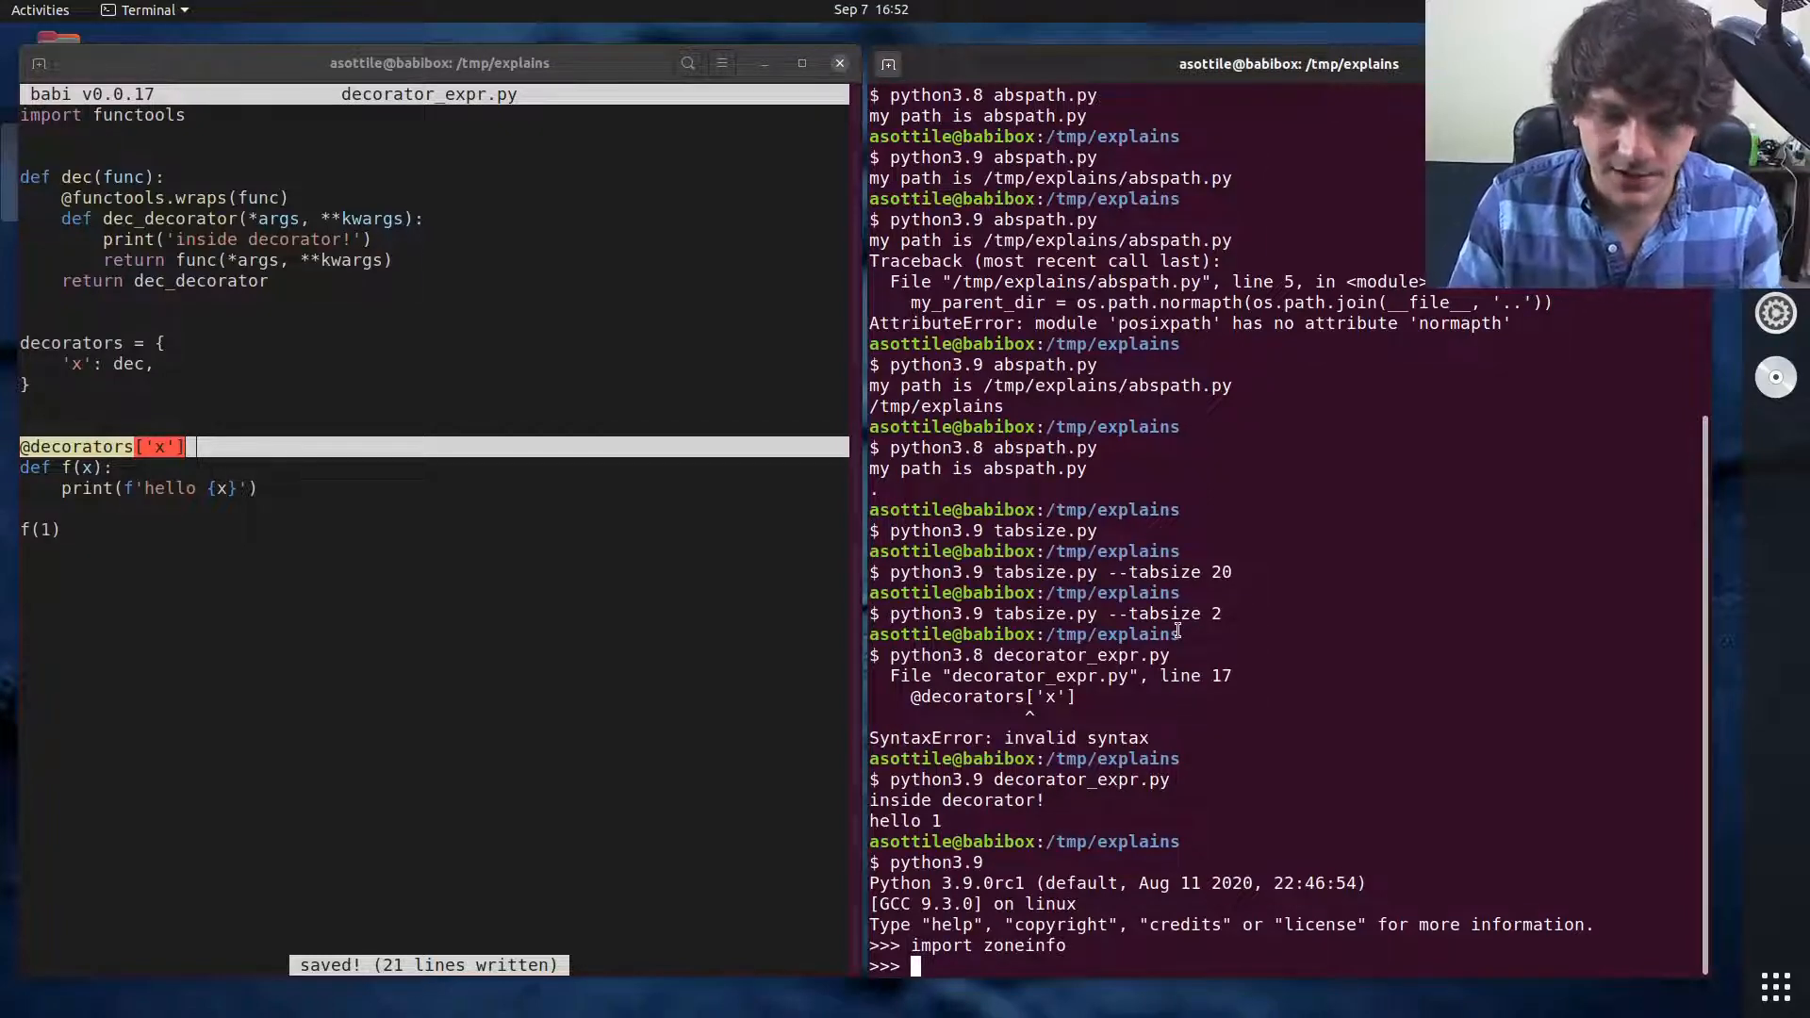
pyautogui.write('zonein')
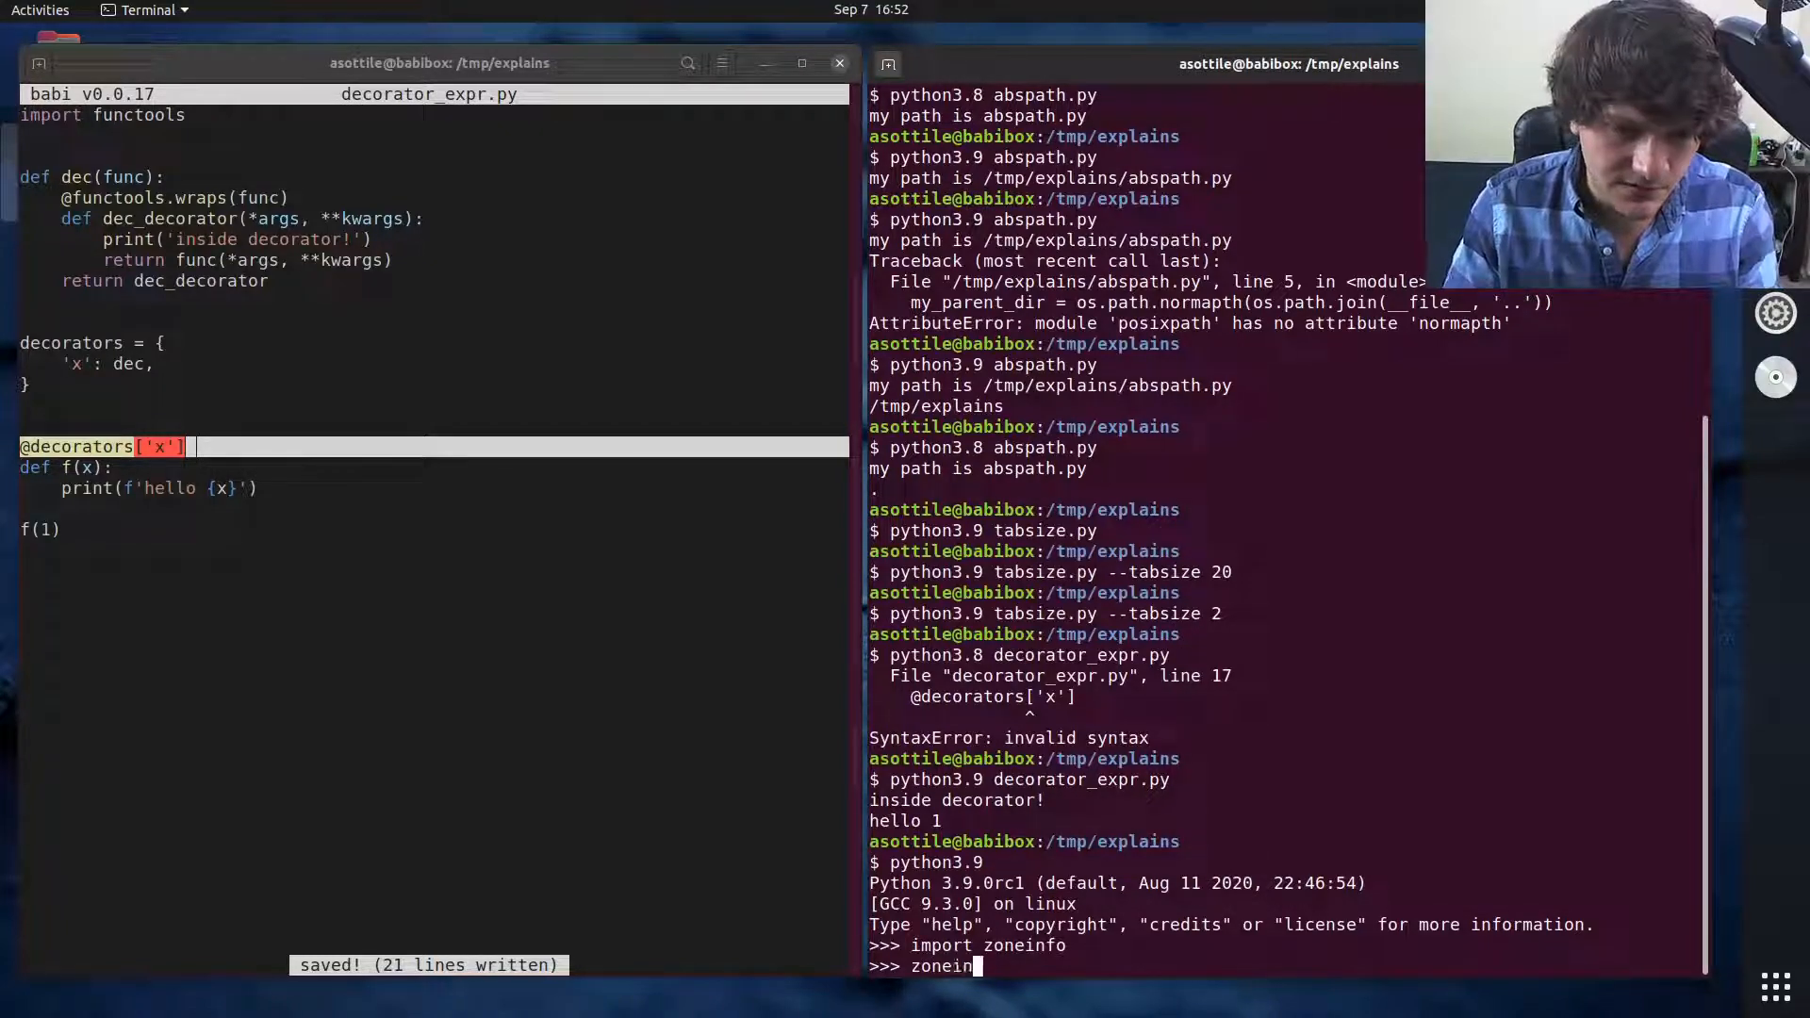
pyautogui.write('.')
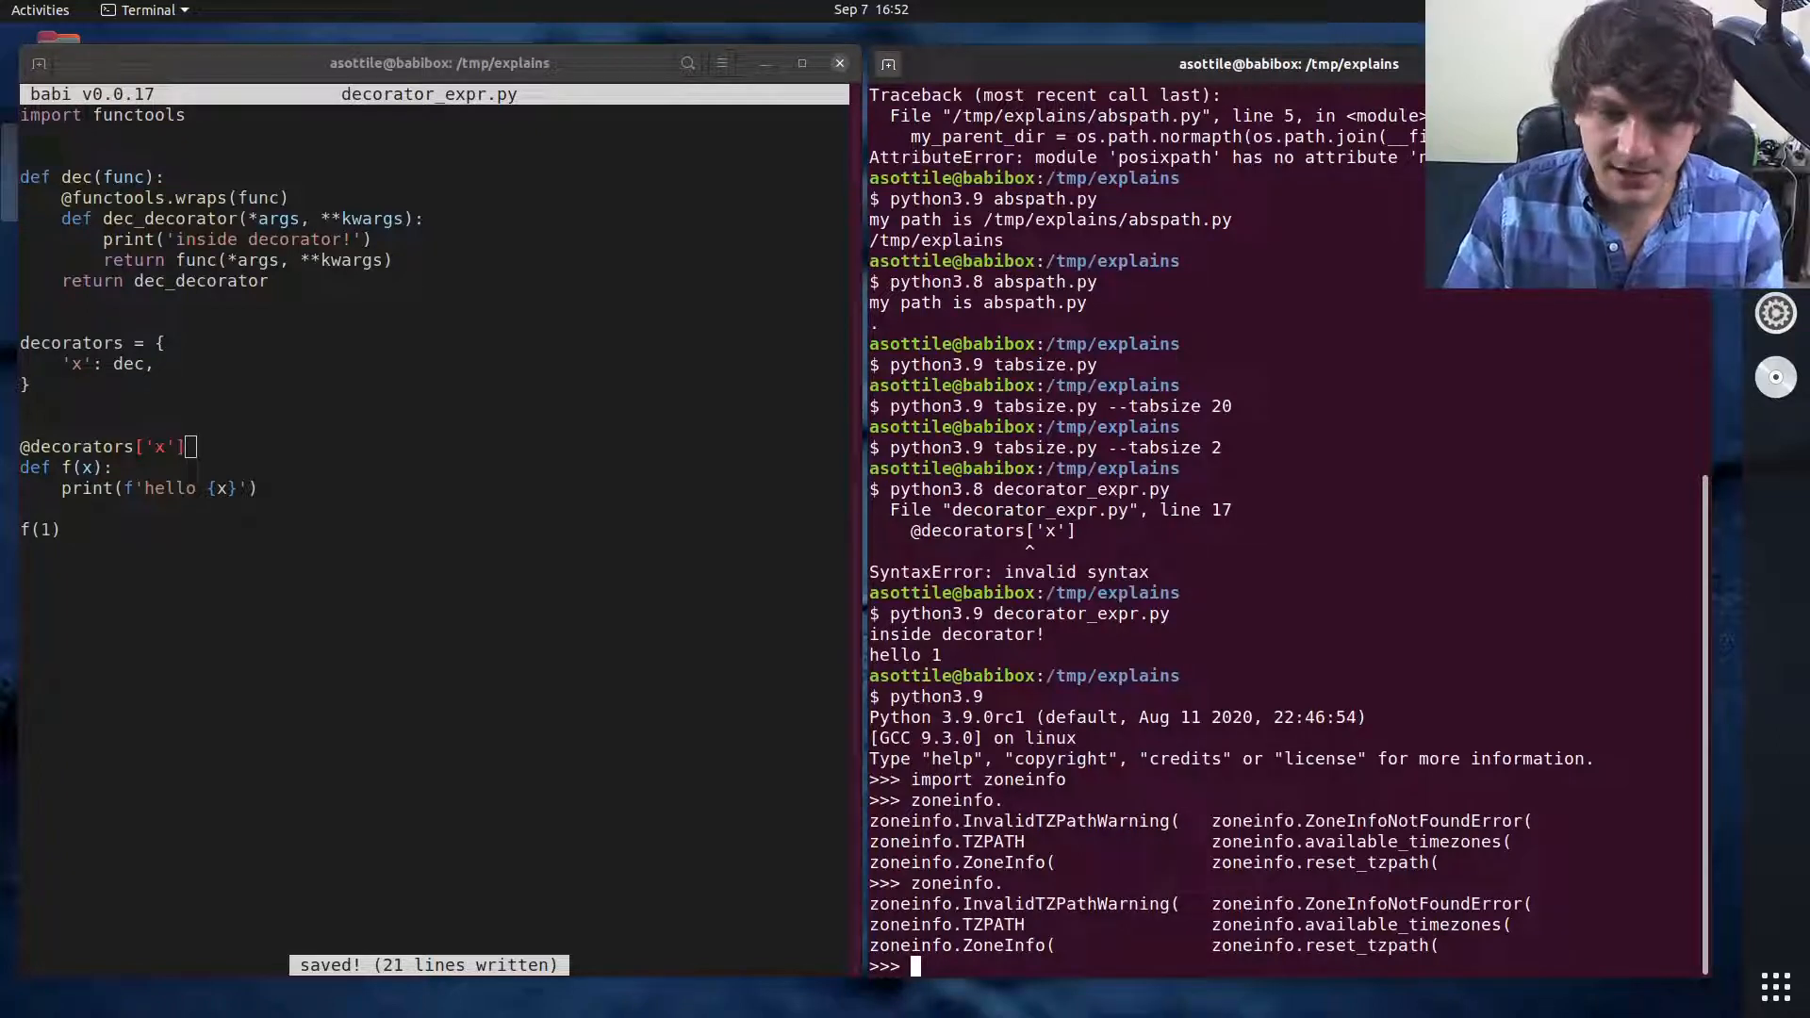
# Import graphlib and tab-complete graphlib. to list members such as TopologicalSorter
pyautogui.write('import gra')
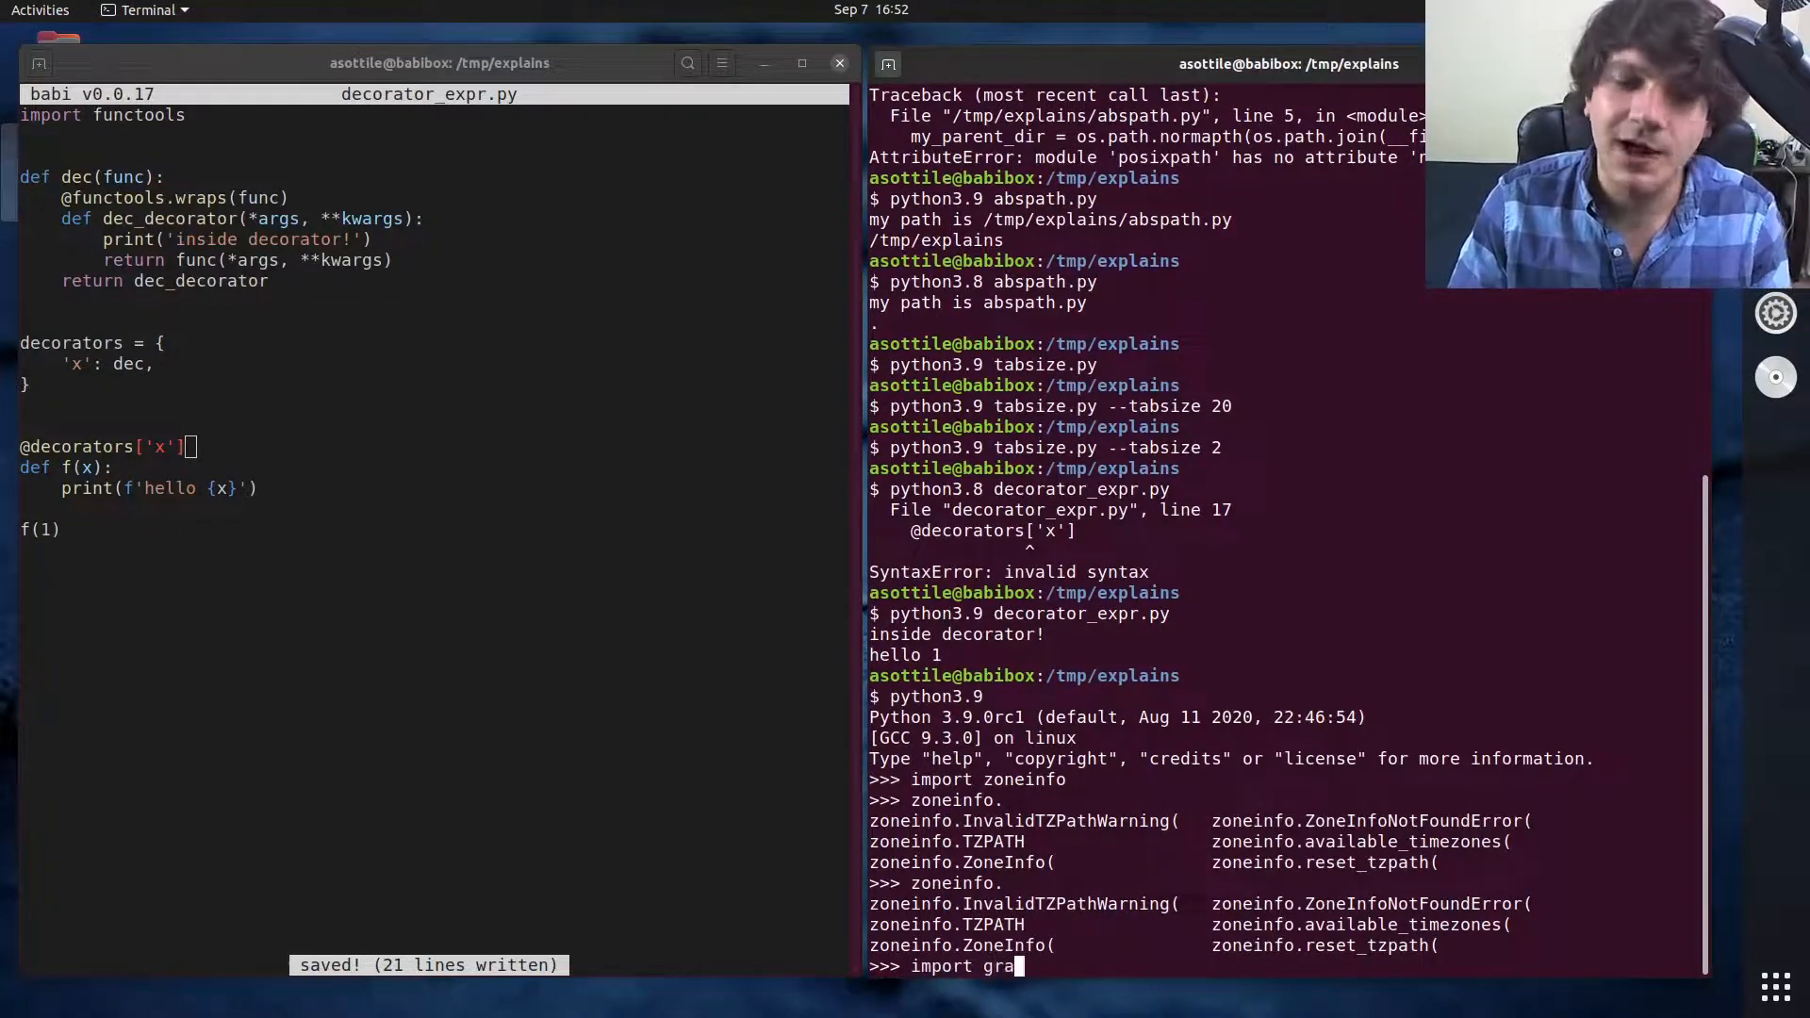
pyautogui.write('graphlib')
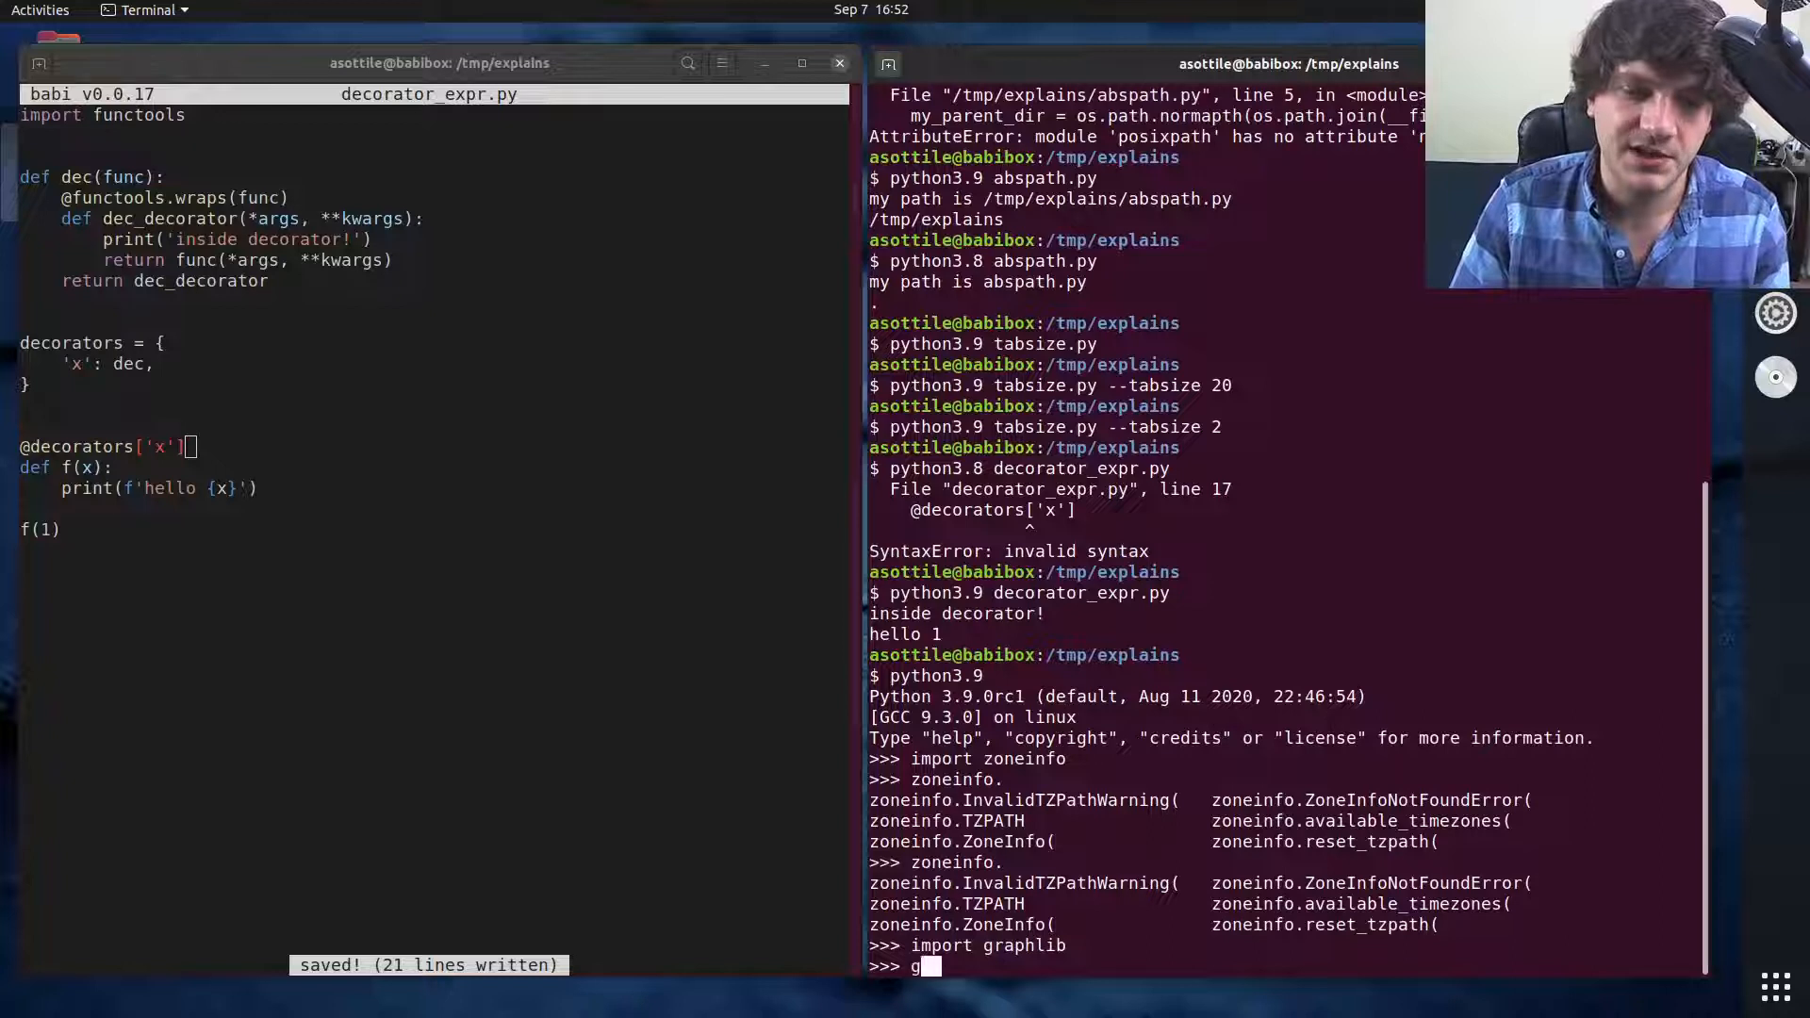
pyautogui.write('raphlib.')
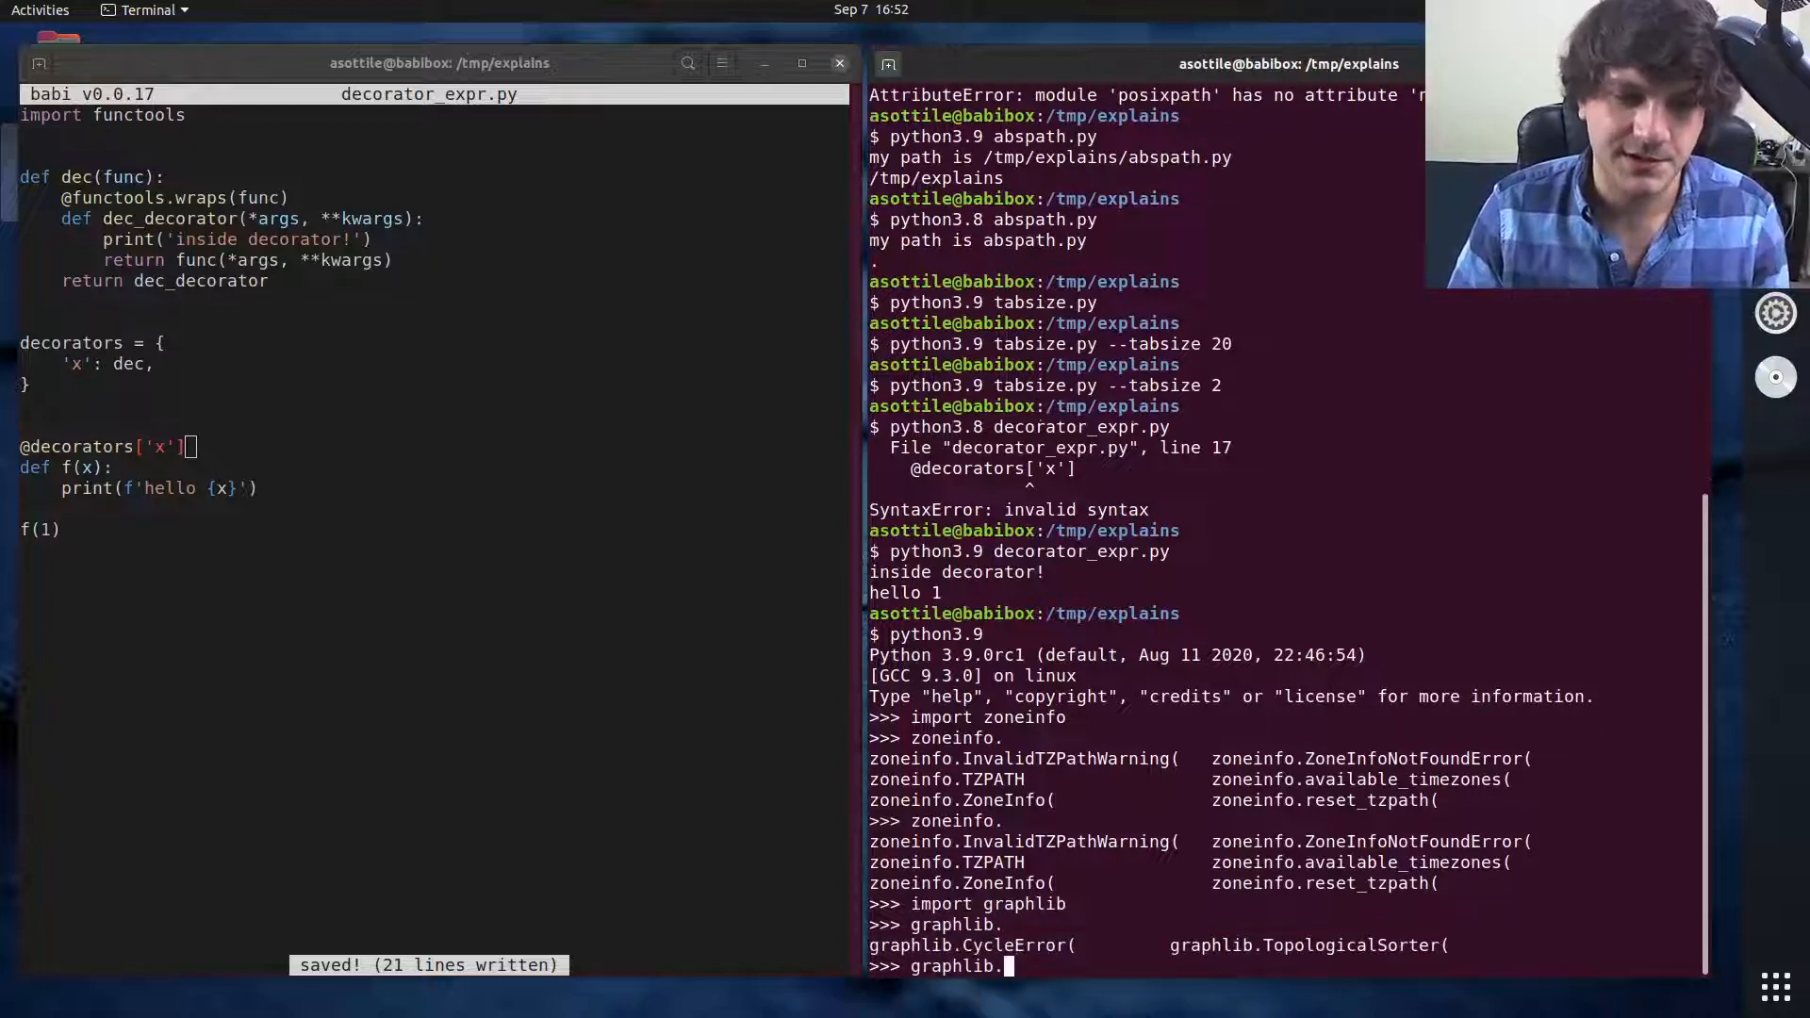